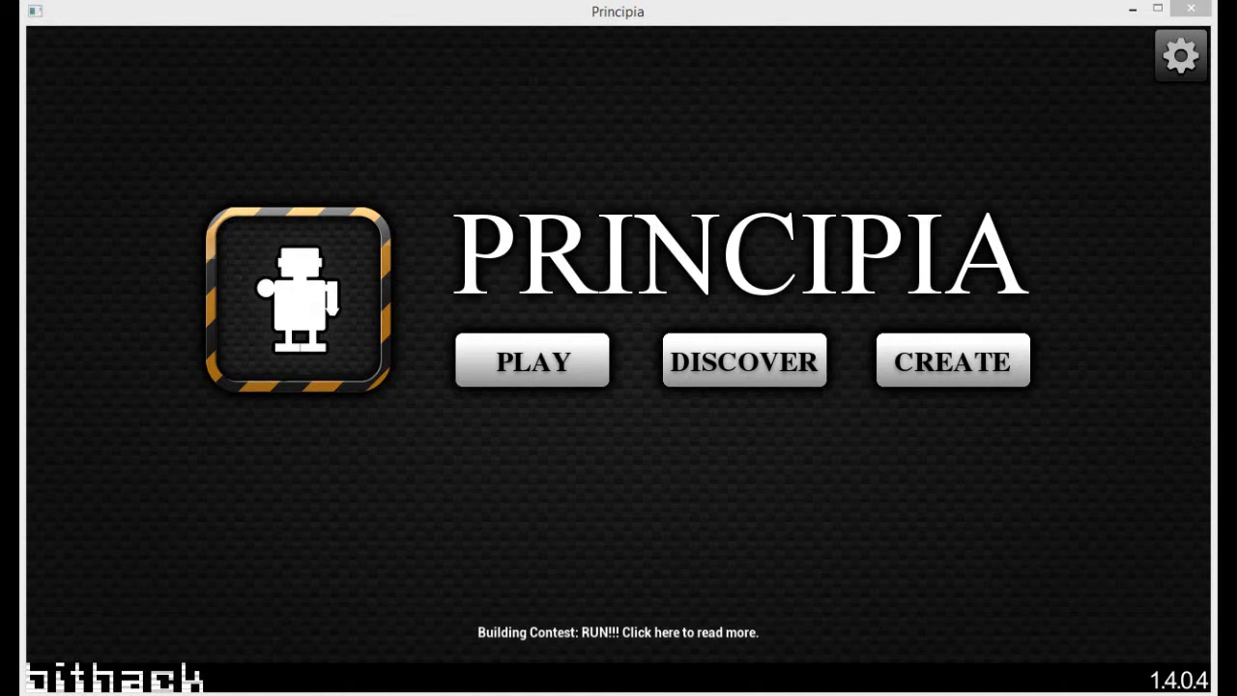
mouse_move(713, 336)
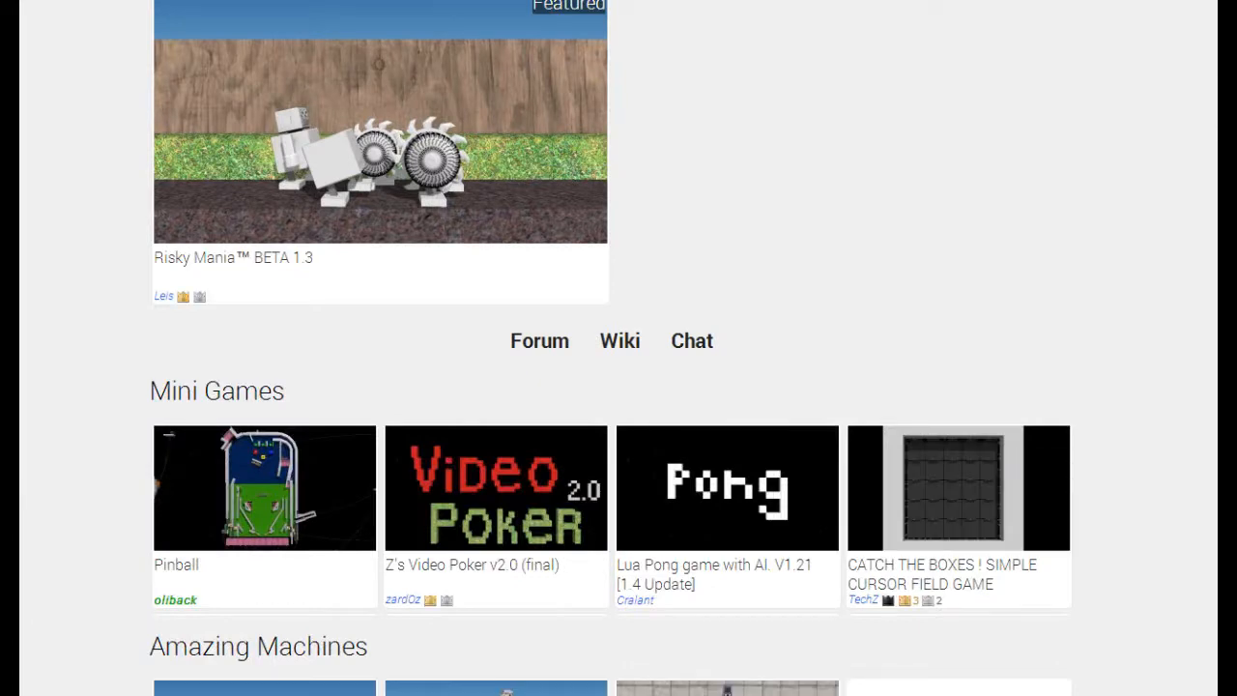
mouse_move(739, 451)
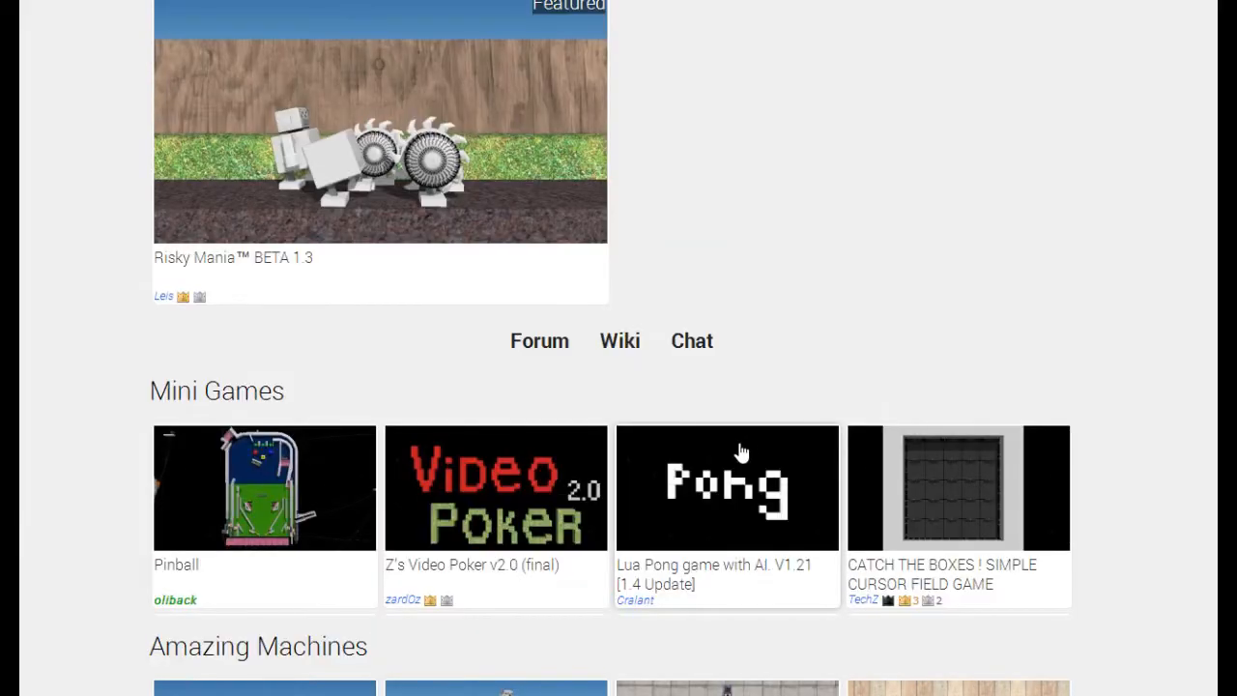
Scroll down the community site past the featured level to the Mini Games section.
scroll("down", 3)
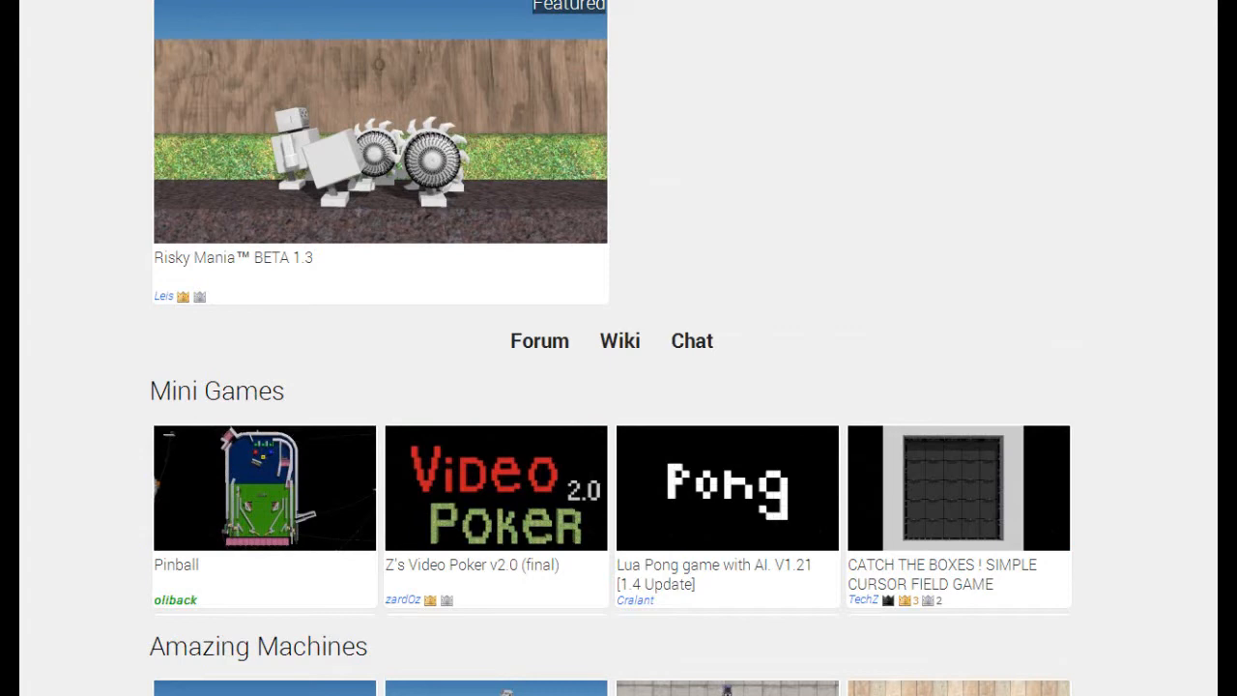
scroll("down", 3)
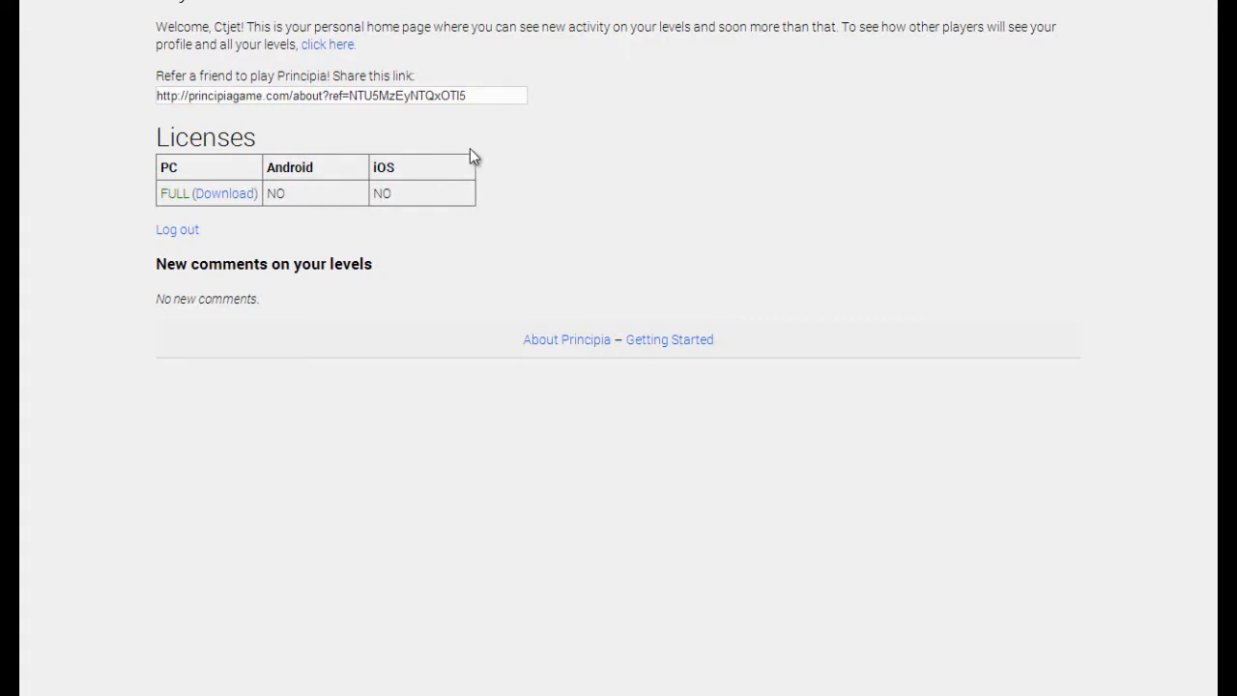
mouse_move(269, 143)
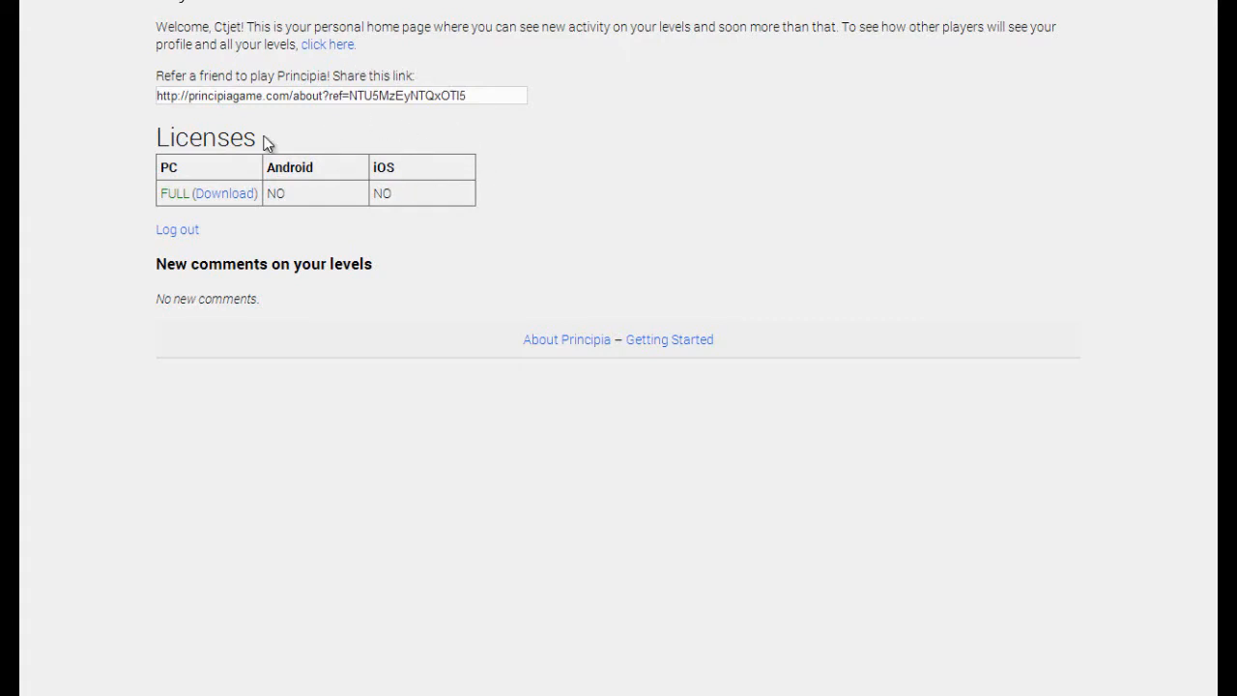
mouse_move(337, 44)
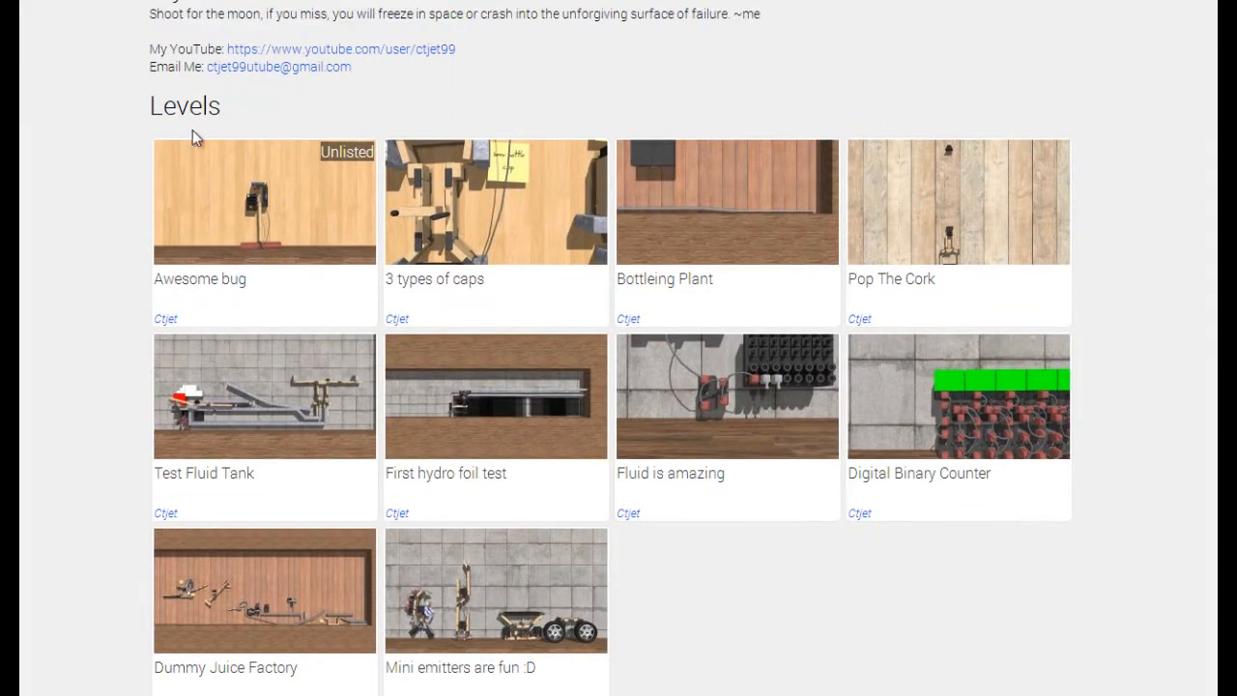
mouse_move(159, 36)
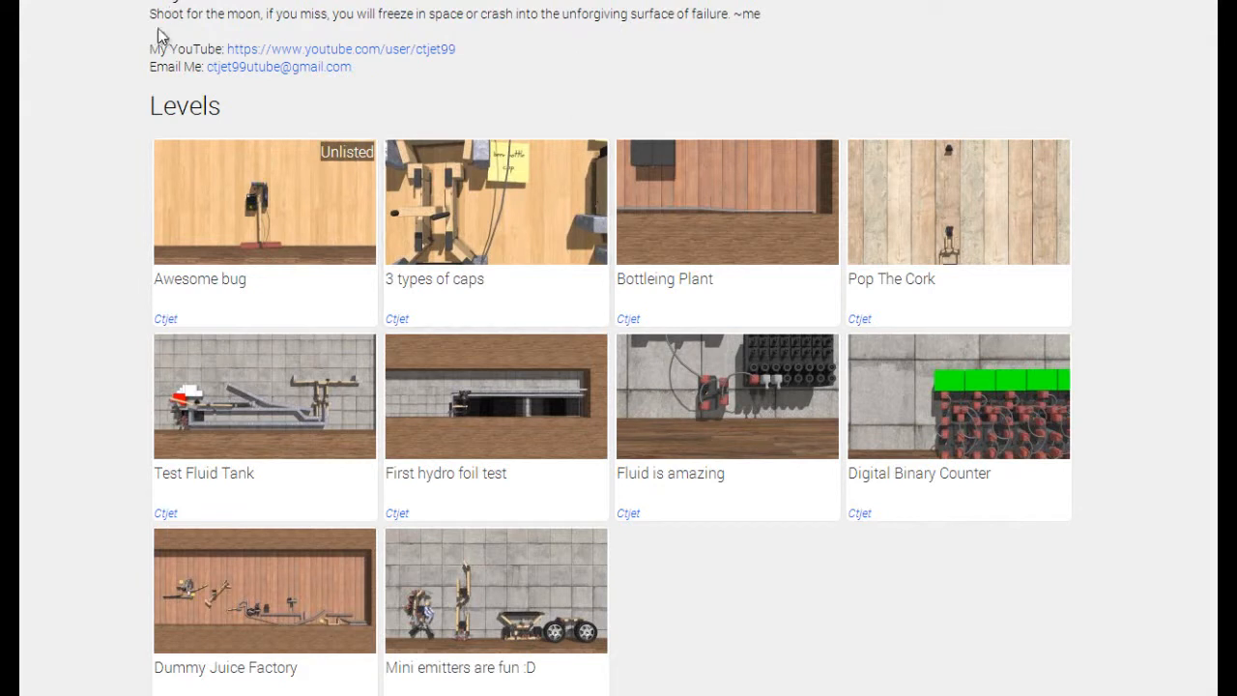
mouse_move(785, 34)
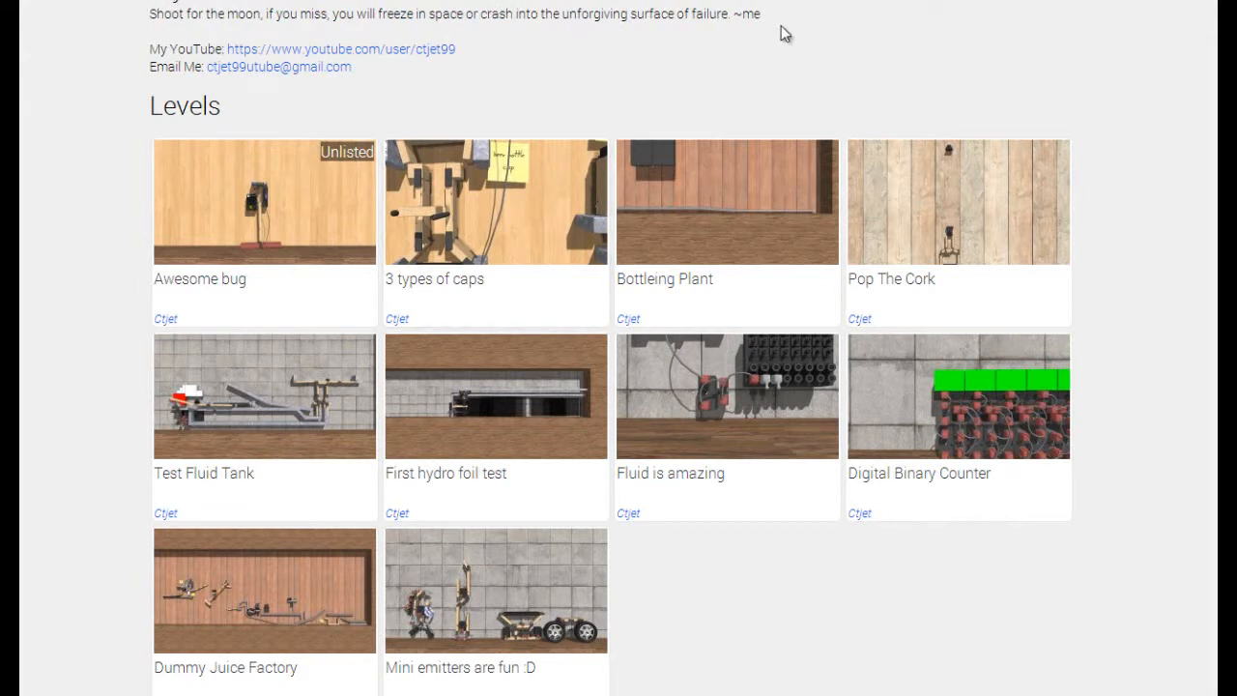
mouse_move(708, 107)
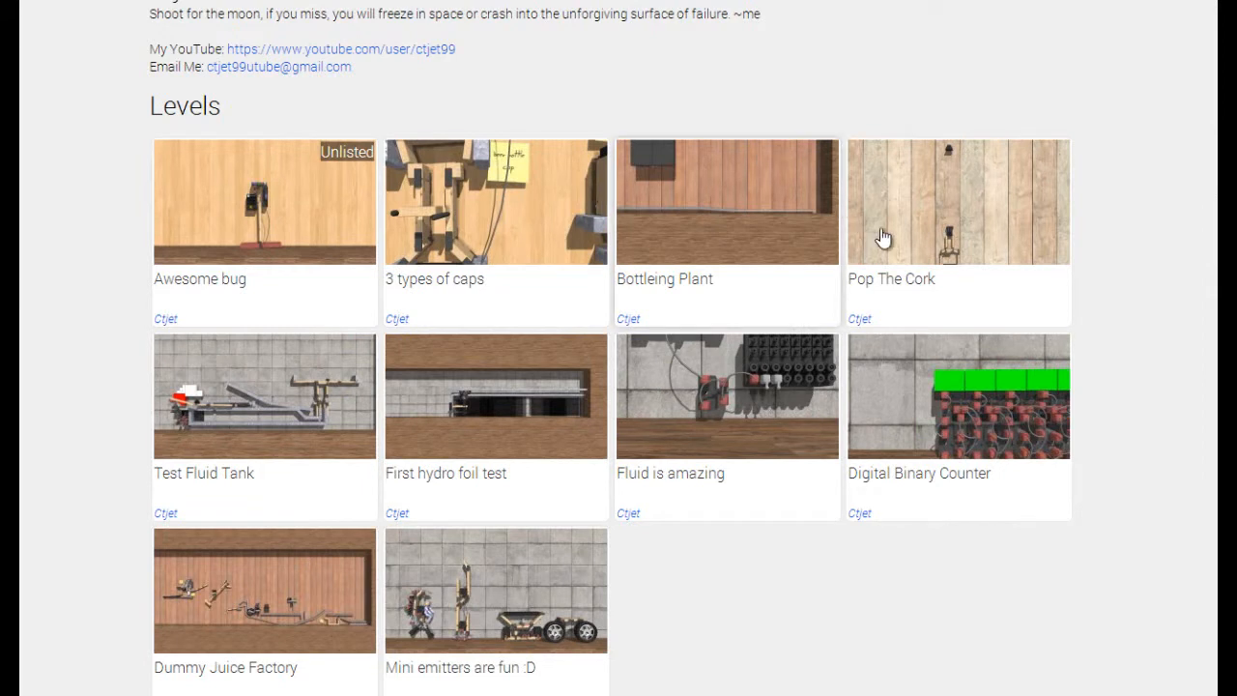
mouse_move(507, 415)
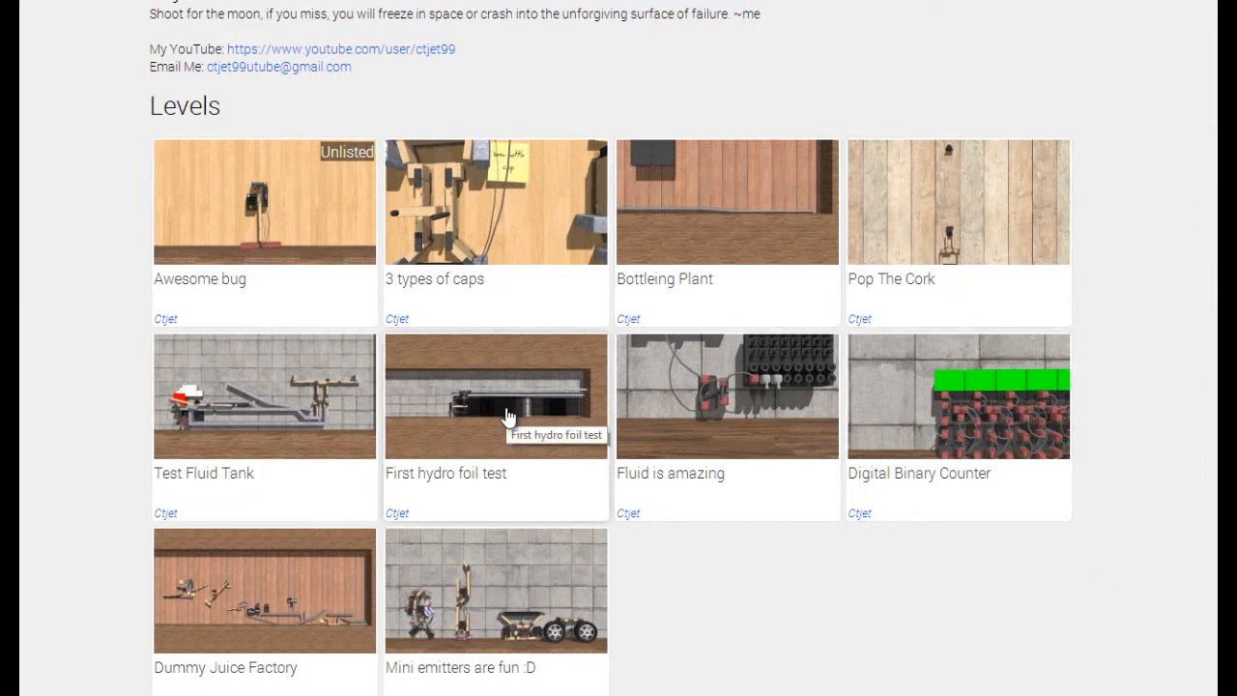
mouse_move(268, 562)
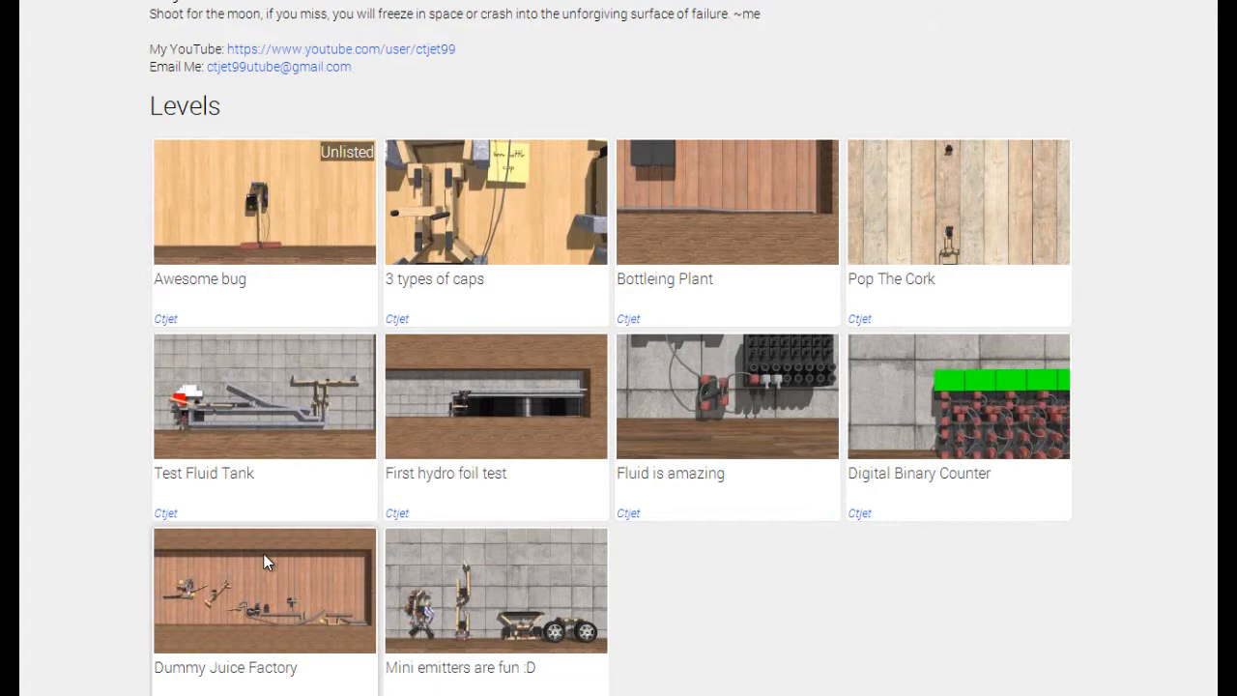
Open the Dummy Juice Factory level page from the profile's Levels gallery.
left_click(264, 589)
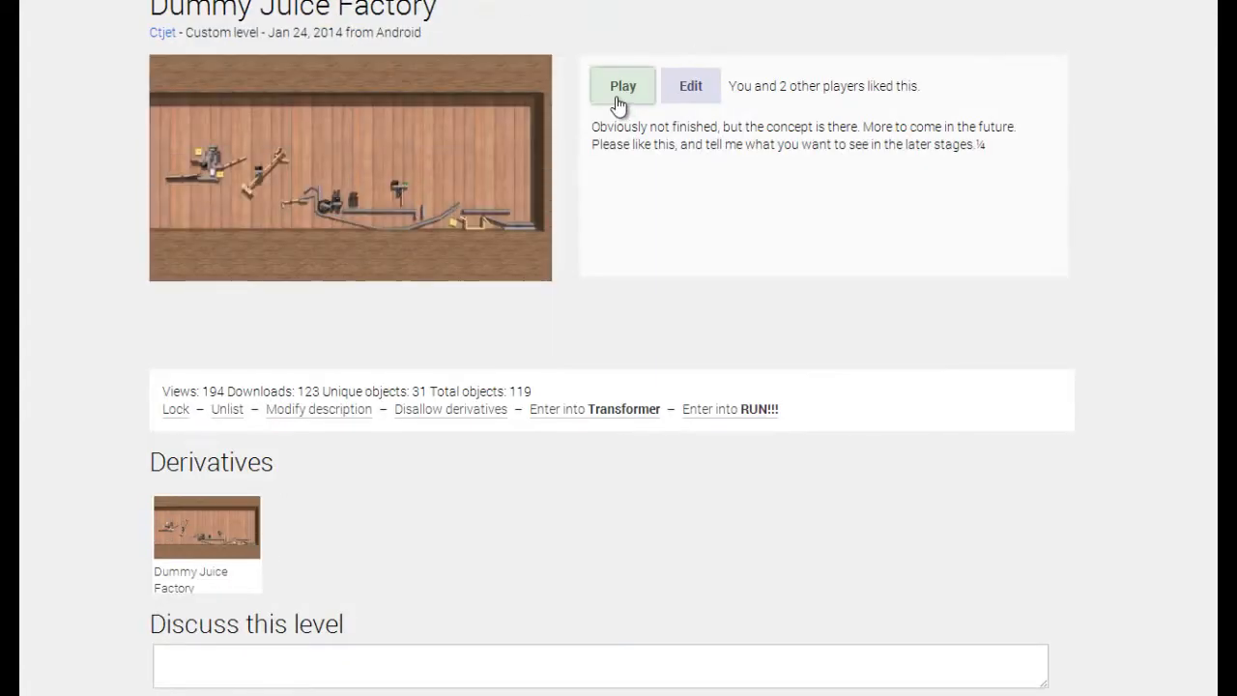
Play Dummy Juice Factory, then request to go back to the menu.
left_click(621, 85)
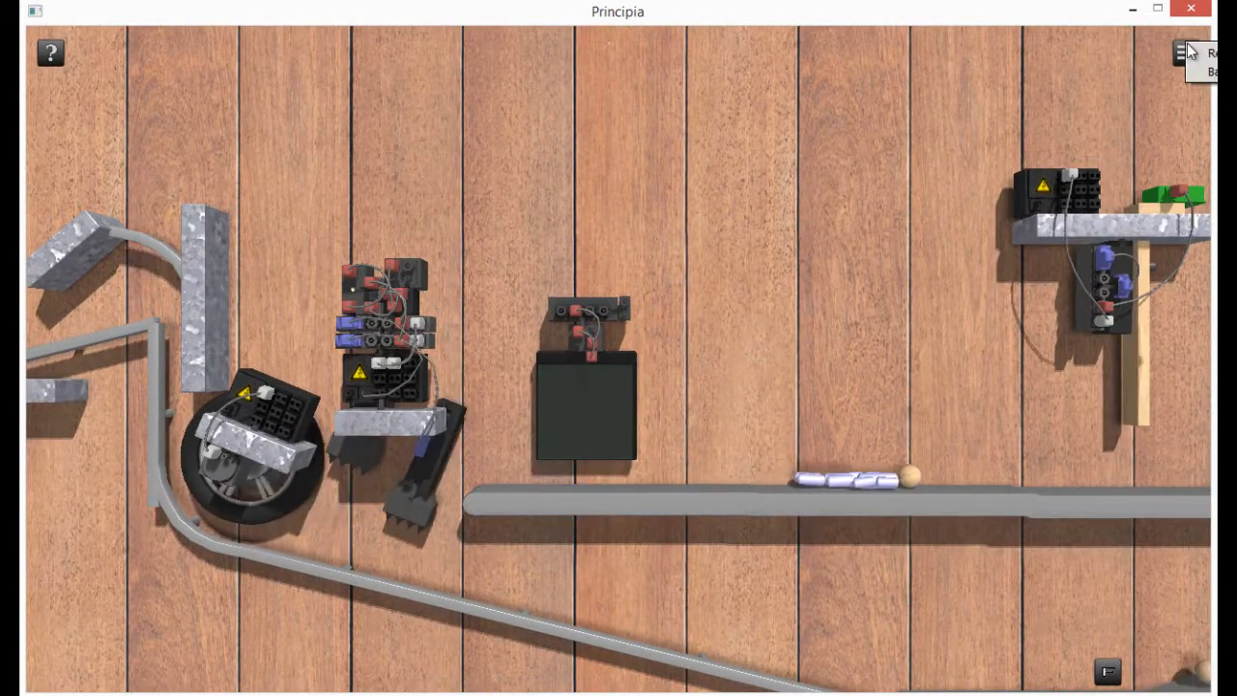
left_click(1185, 52)
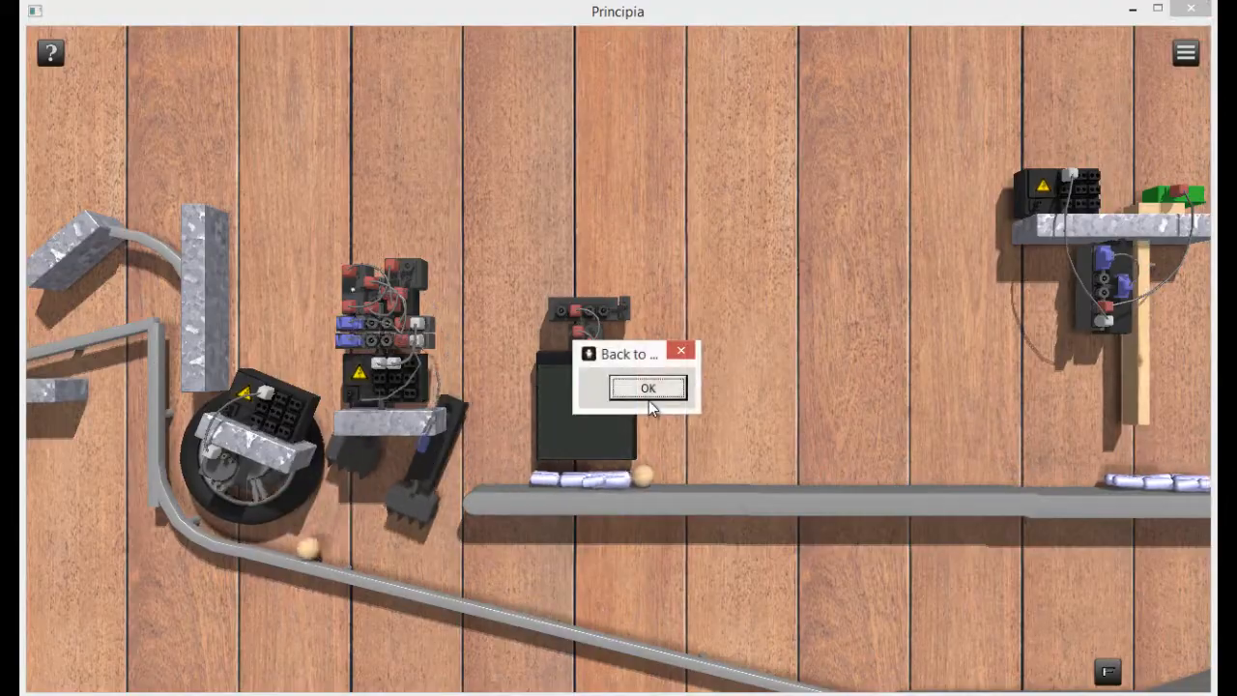
Return to the main menu and start a new level from the autosave.
left_click(647, 388)
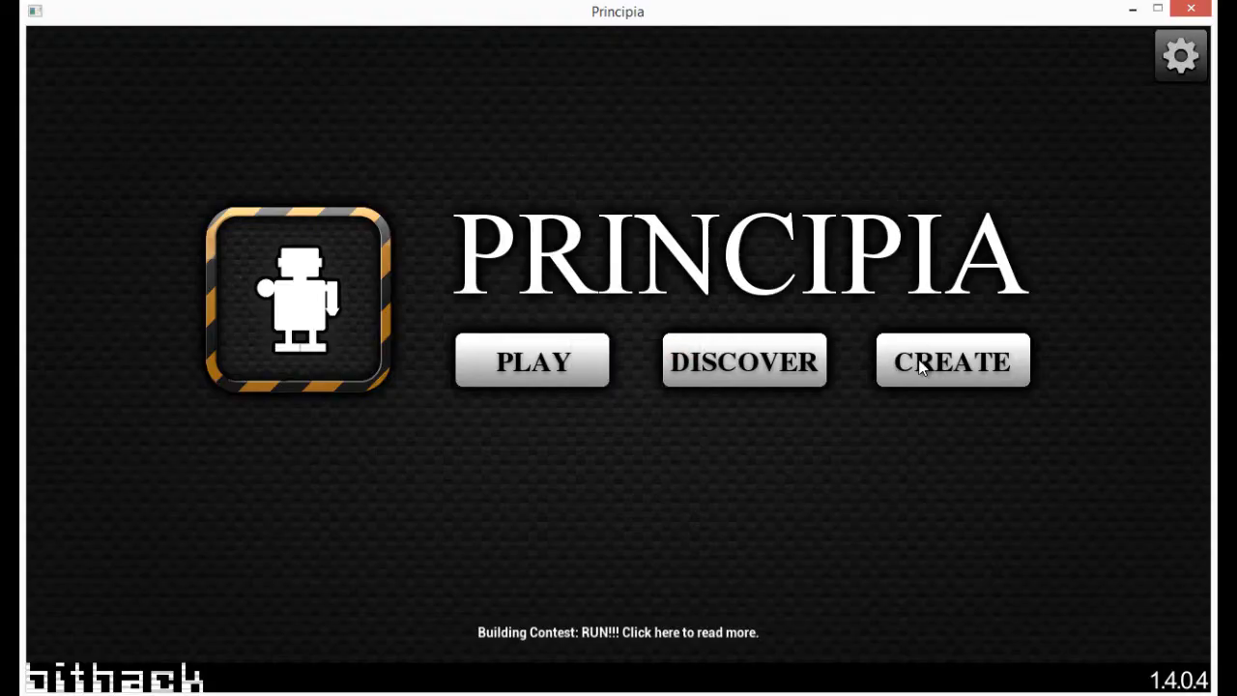
left_click(952, 360)
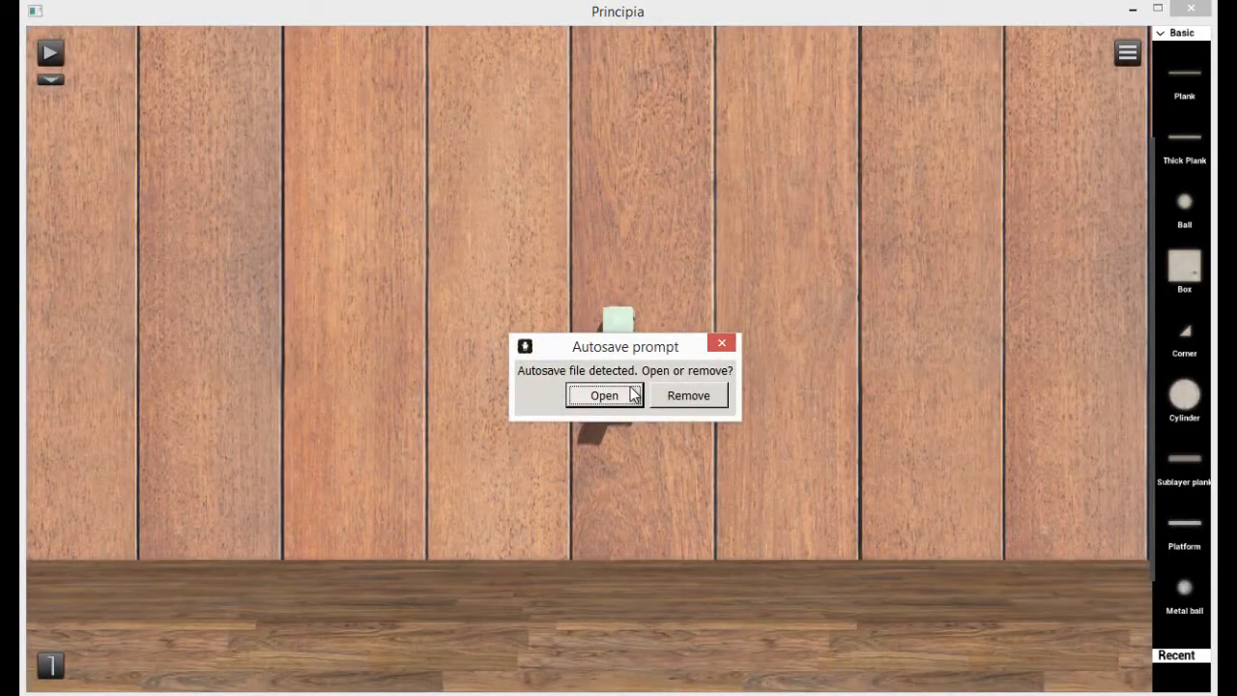
left_click(603, 395)
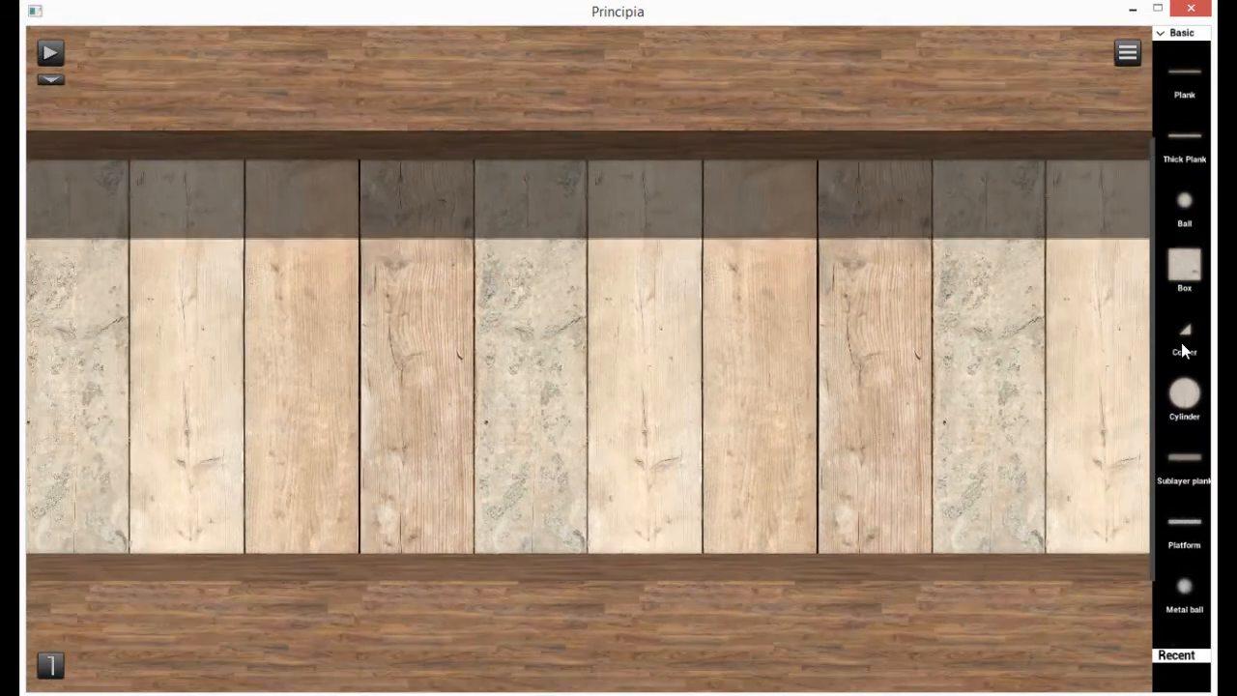
Browse part categories including Electronics, Signal-misc and Tools/effects.
scroll("down", 3)
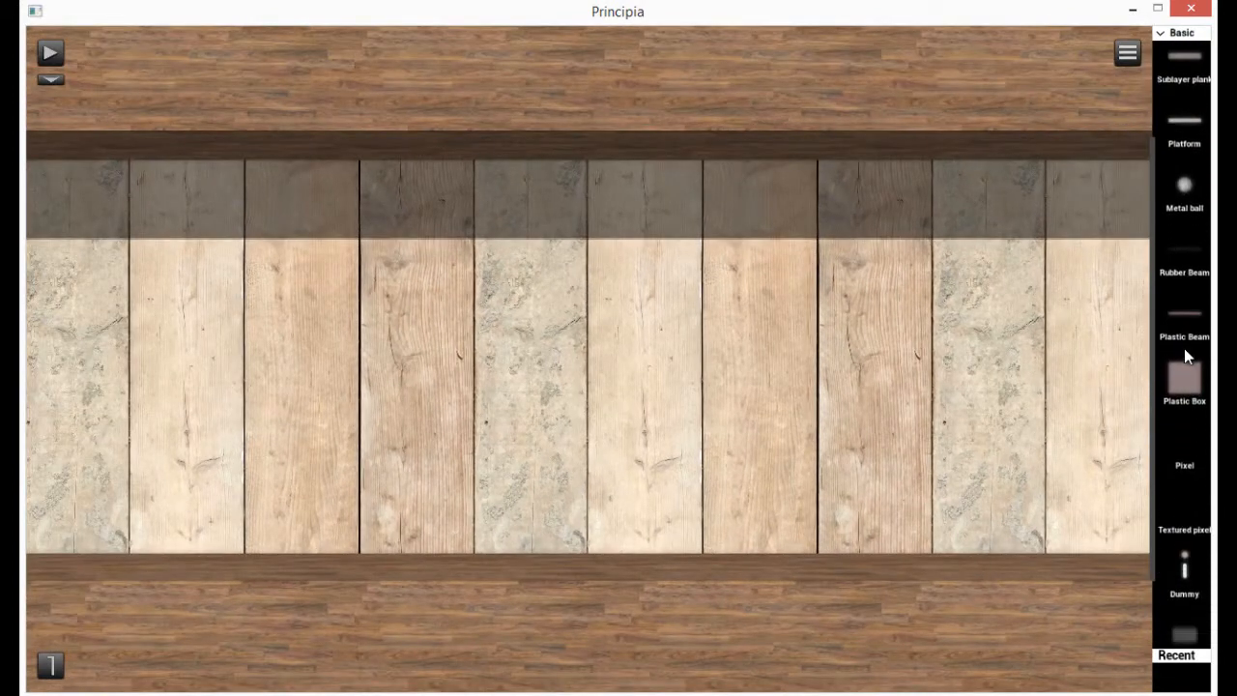
scroll("down", 3)
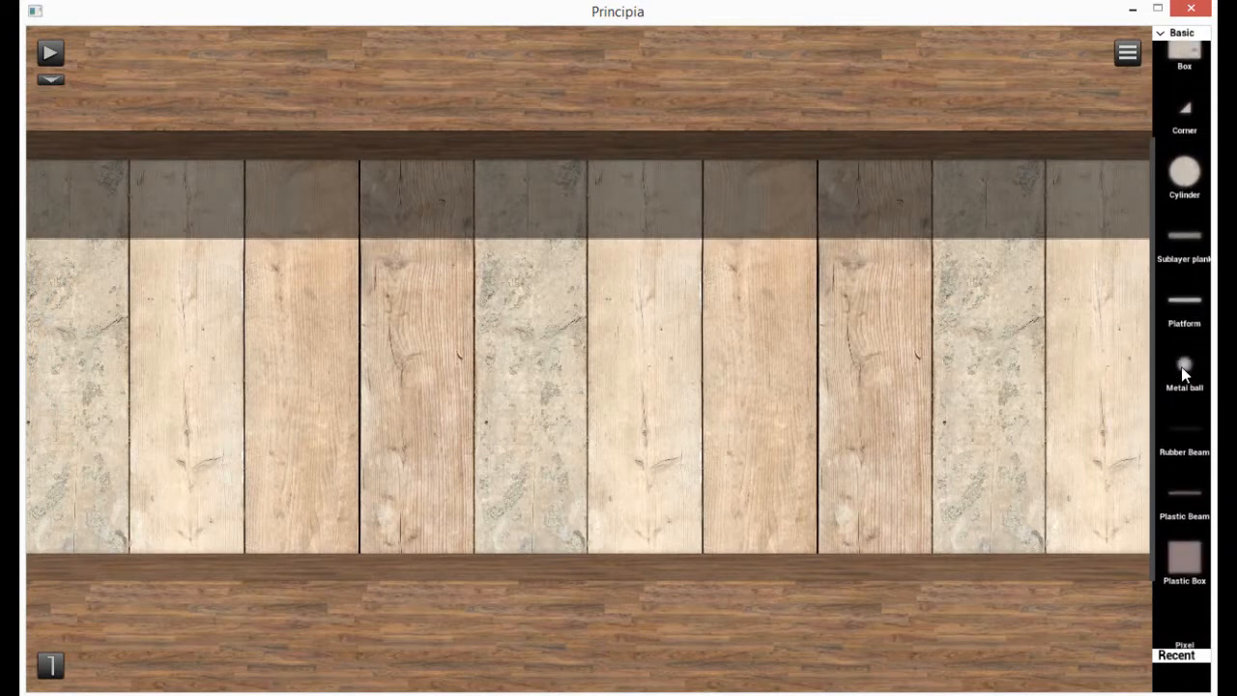
left_click(1181, 32)
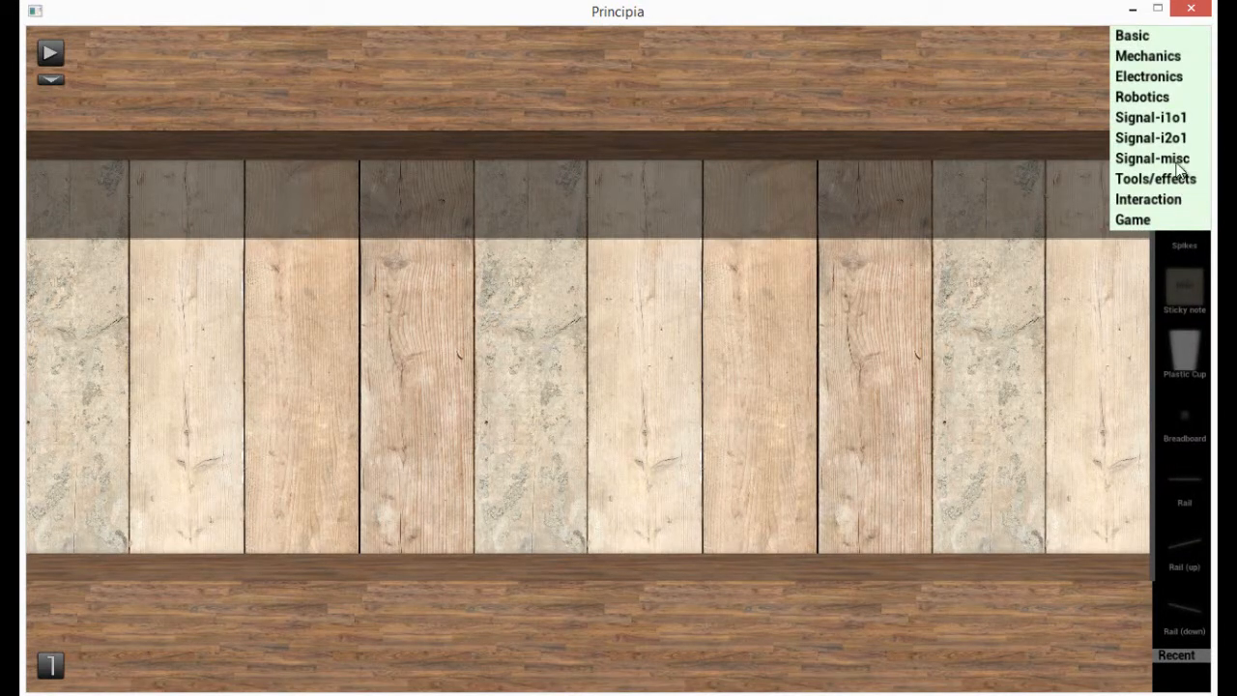
mouse_move(1153, 142)
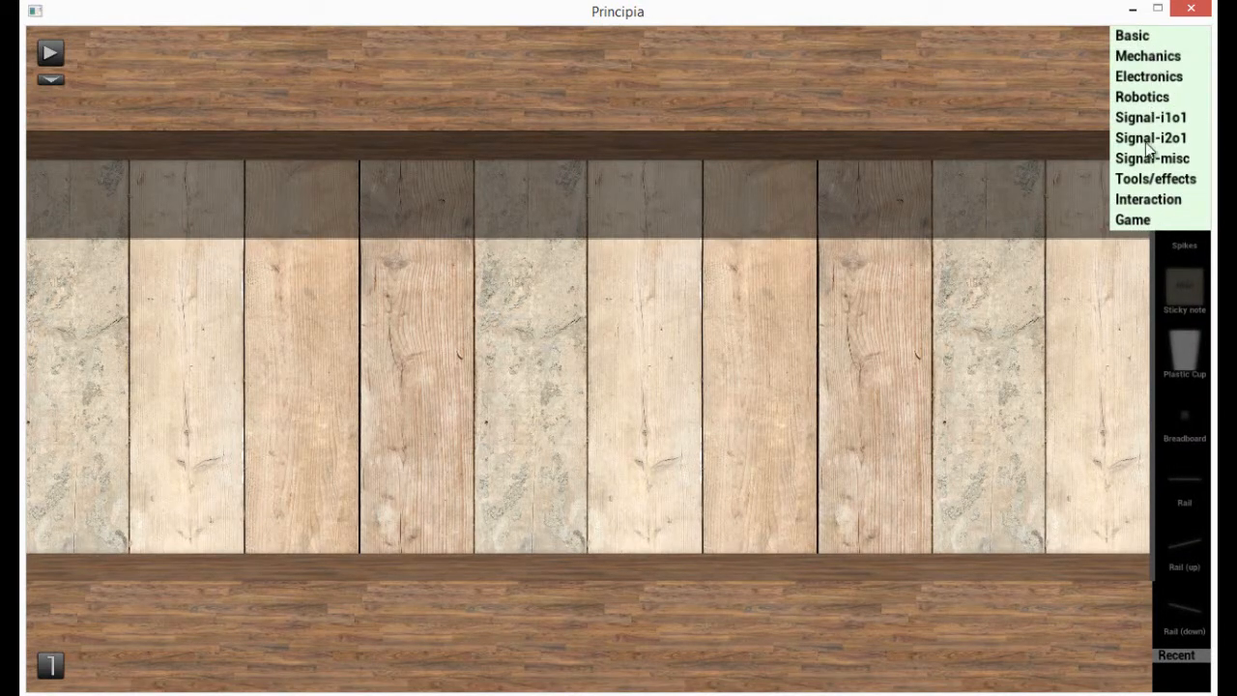
left_click(1132, 35)
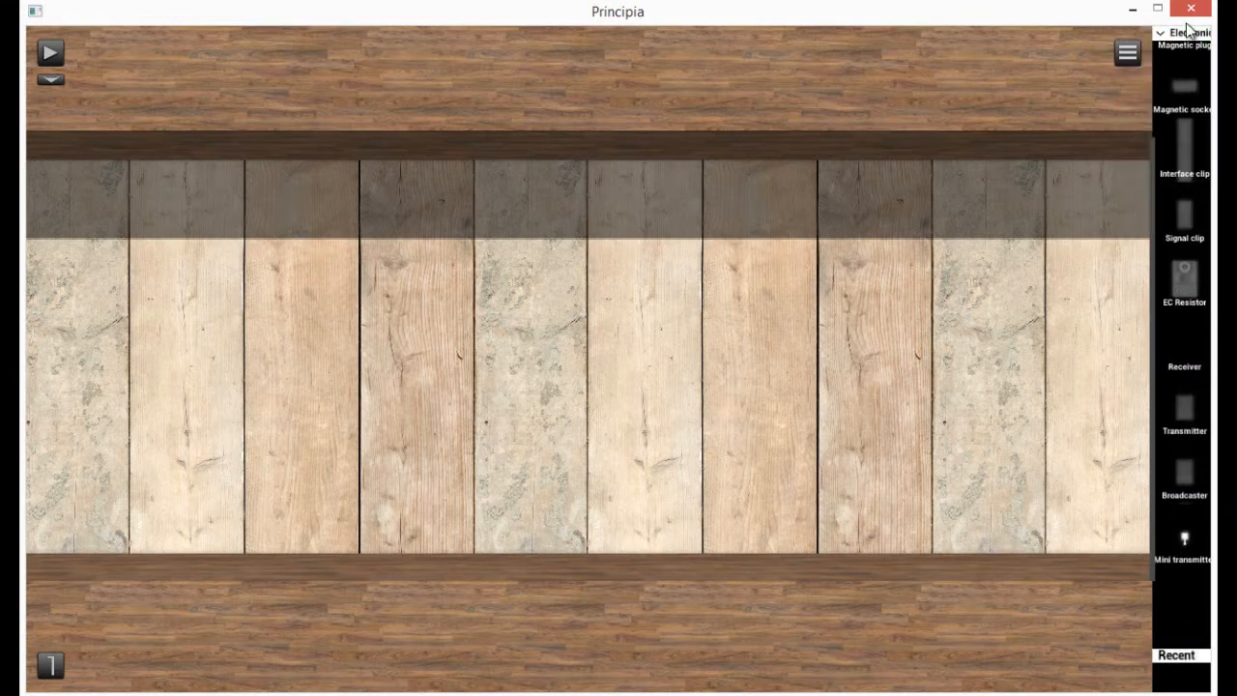
left_click(1180, 32)
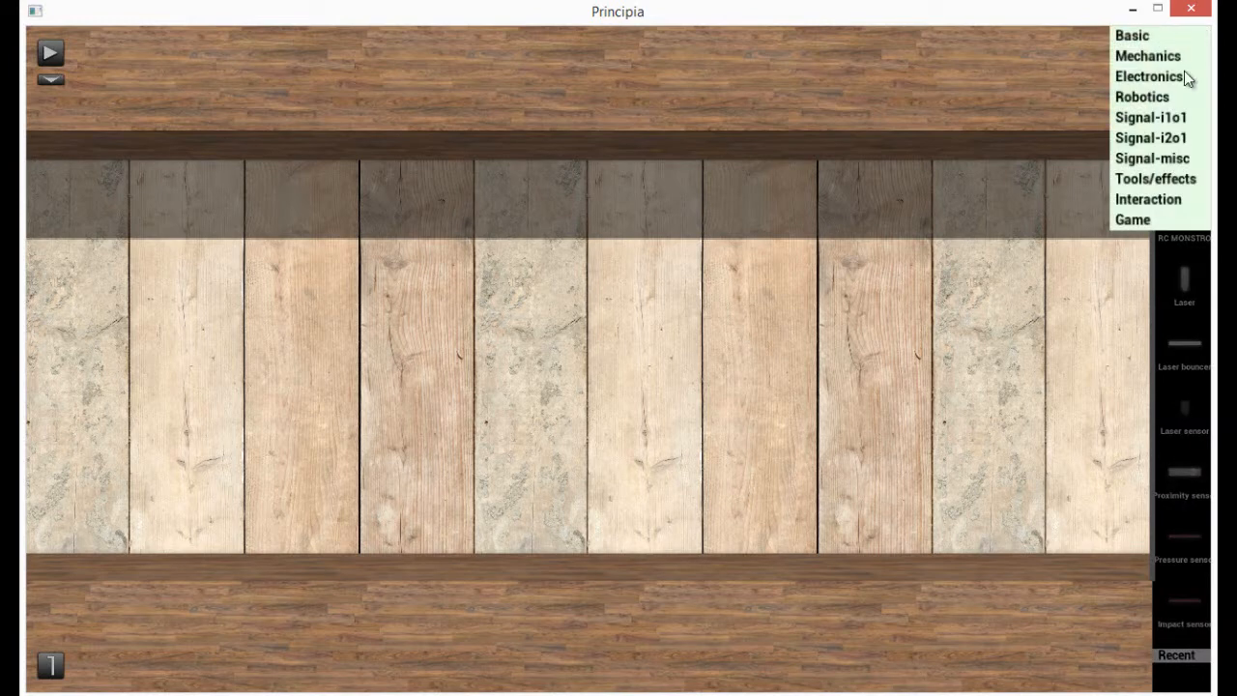
left_click(1149, 138)
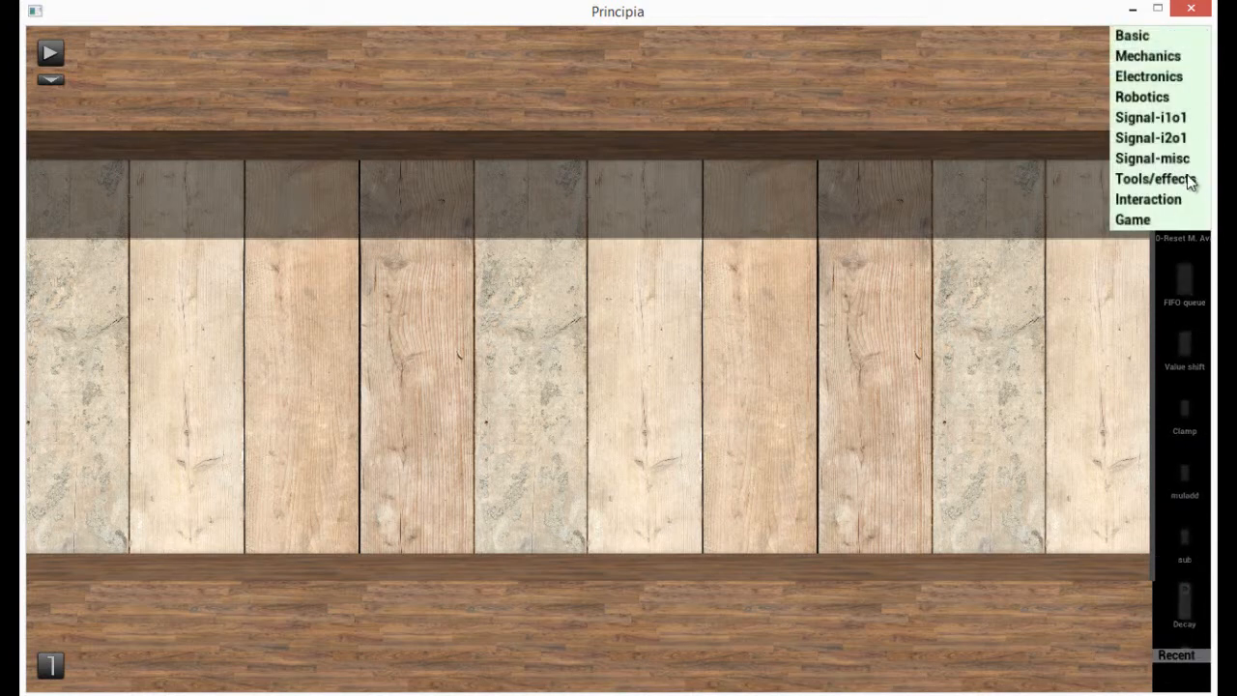
left_click(1152, 178)
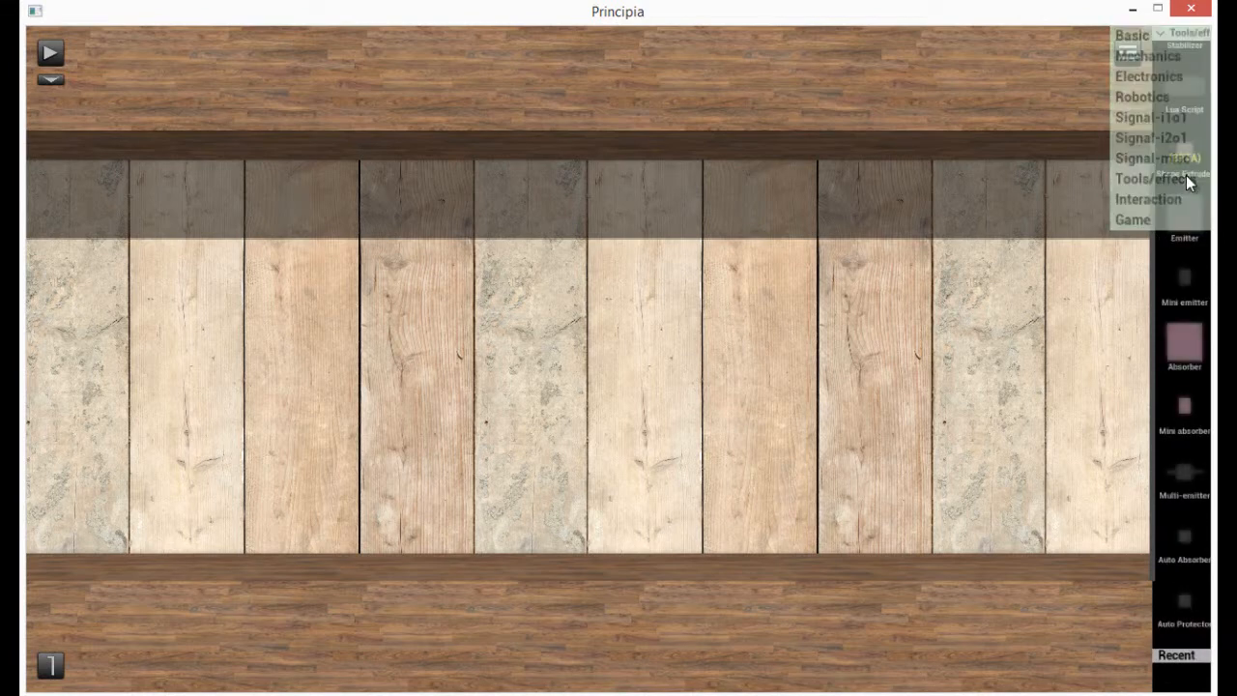
left_click(1148, 199)
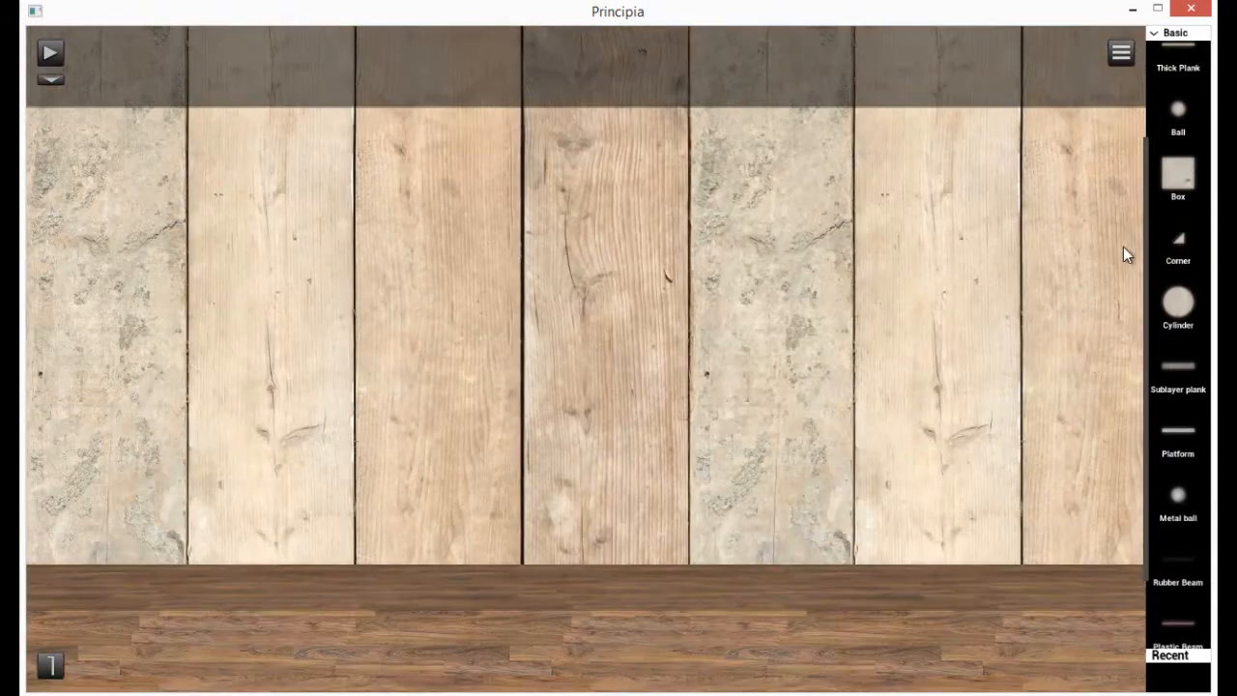
left_click(1175, 31)
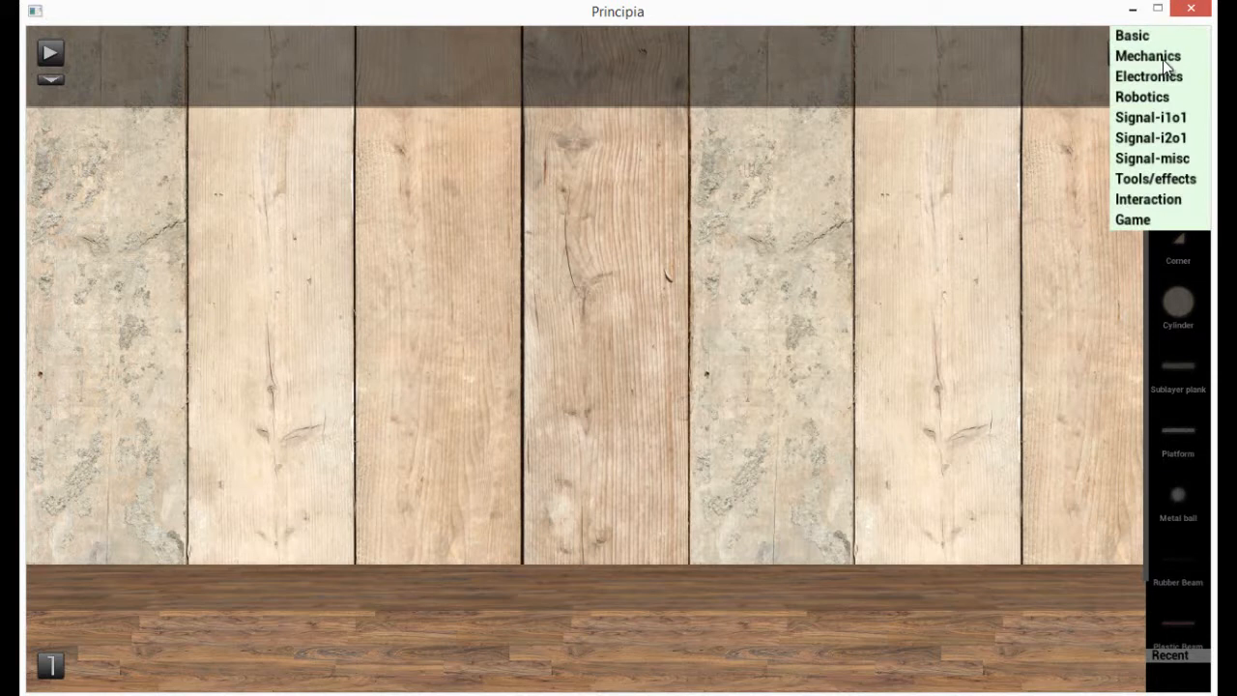
left_click(1147, 55)
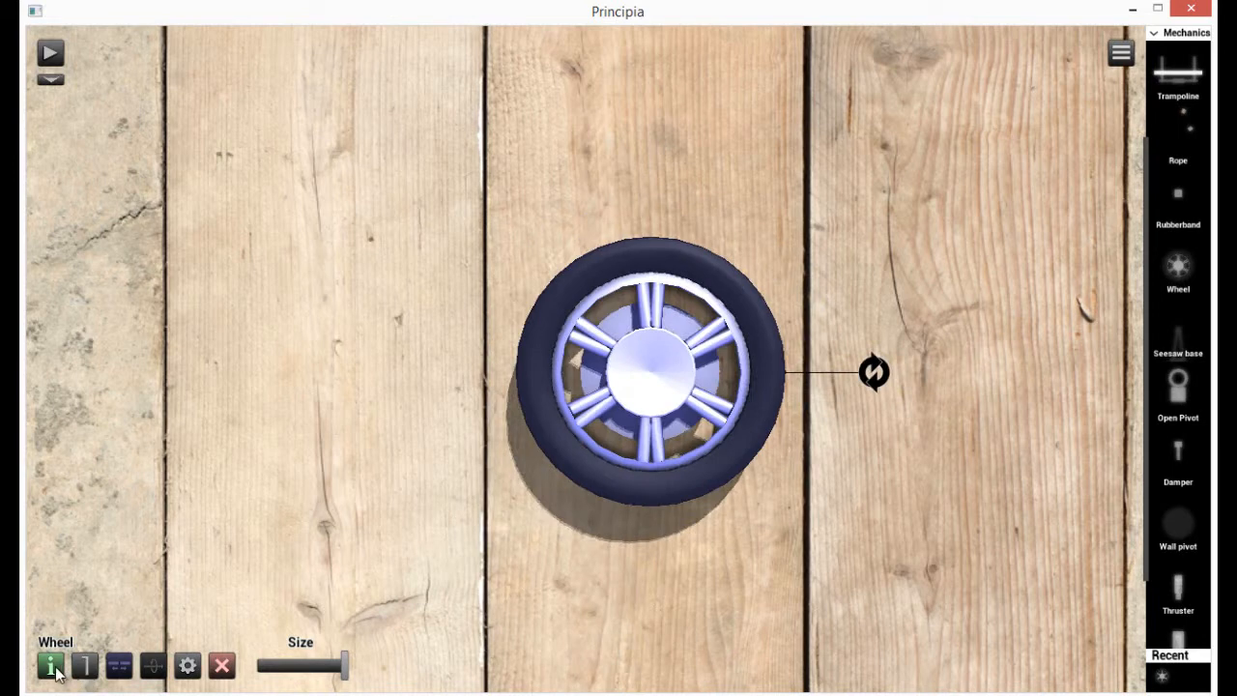
left_click(51, 665)
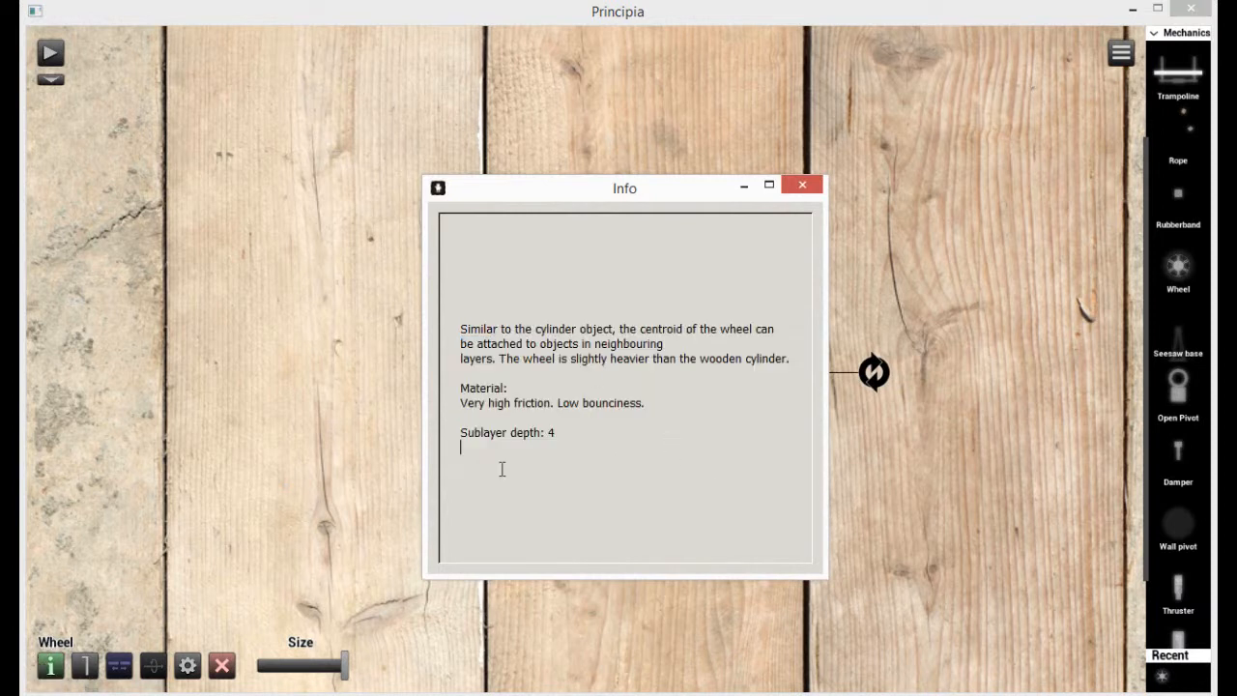
mouse_move(529, 418)
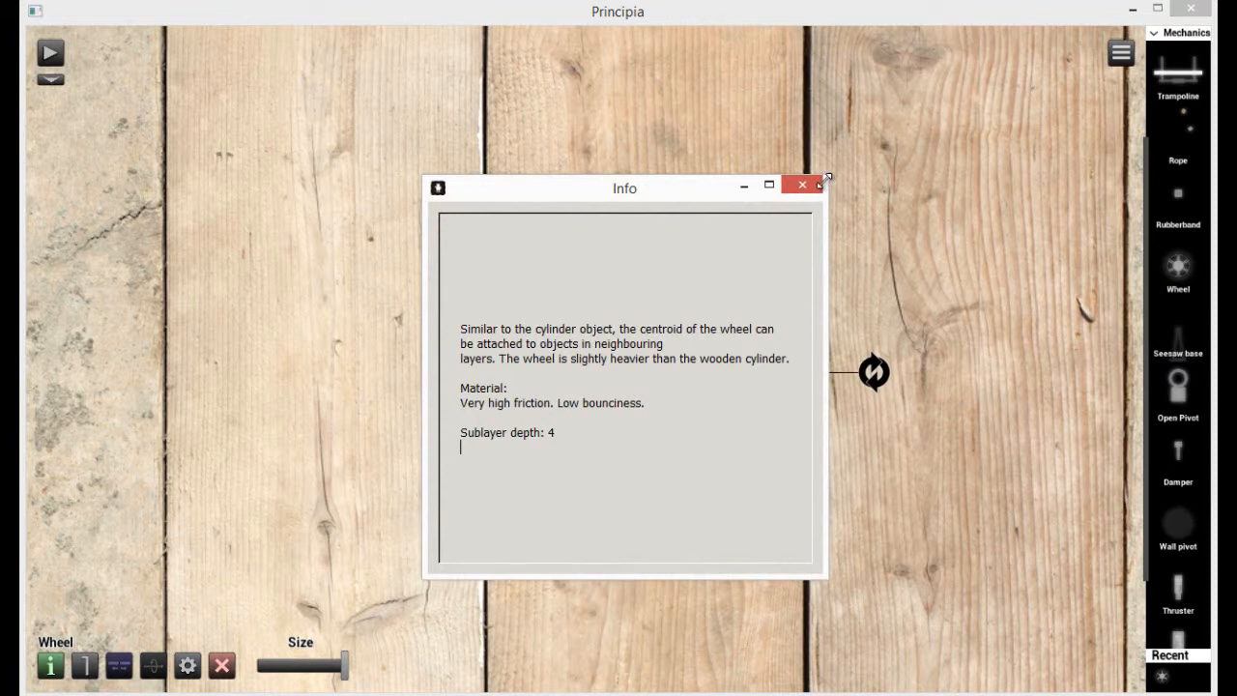
left_click(801, 184)
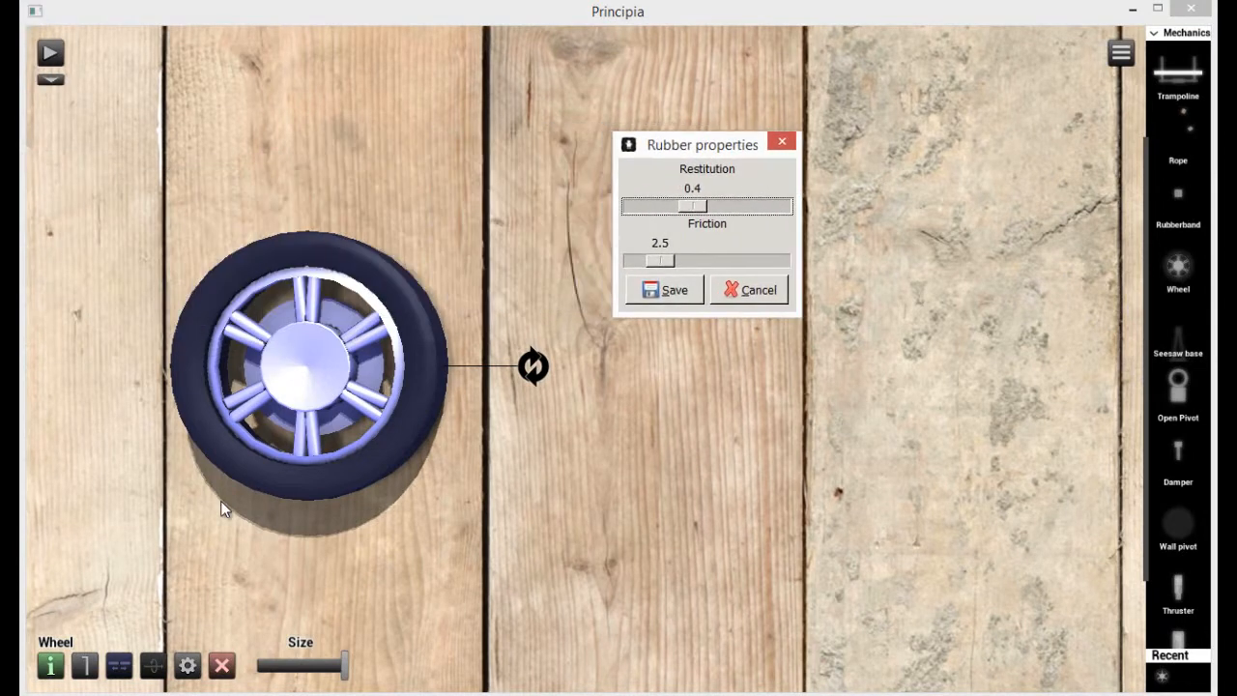
mouse_move(287, 391)
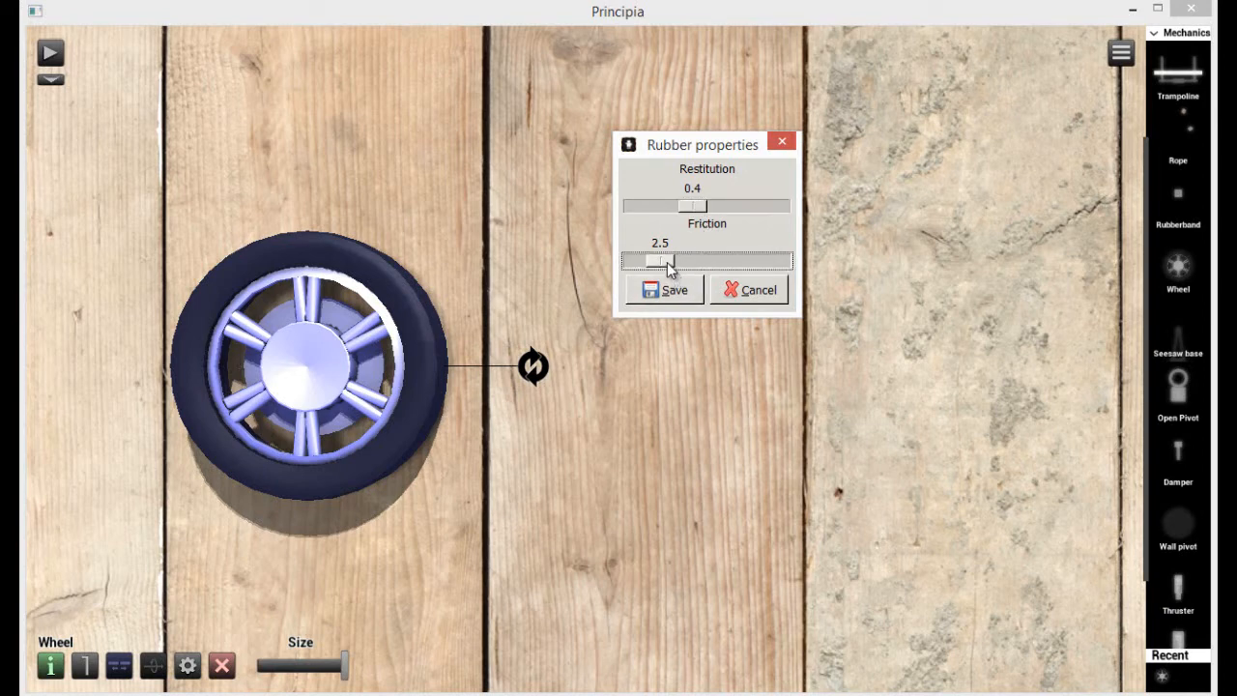
Set the wheel's rubber friction to 1.0, keep restitution at 0.4, and save.
left_click_drag(662, 260, 778, 260)
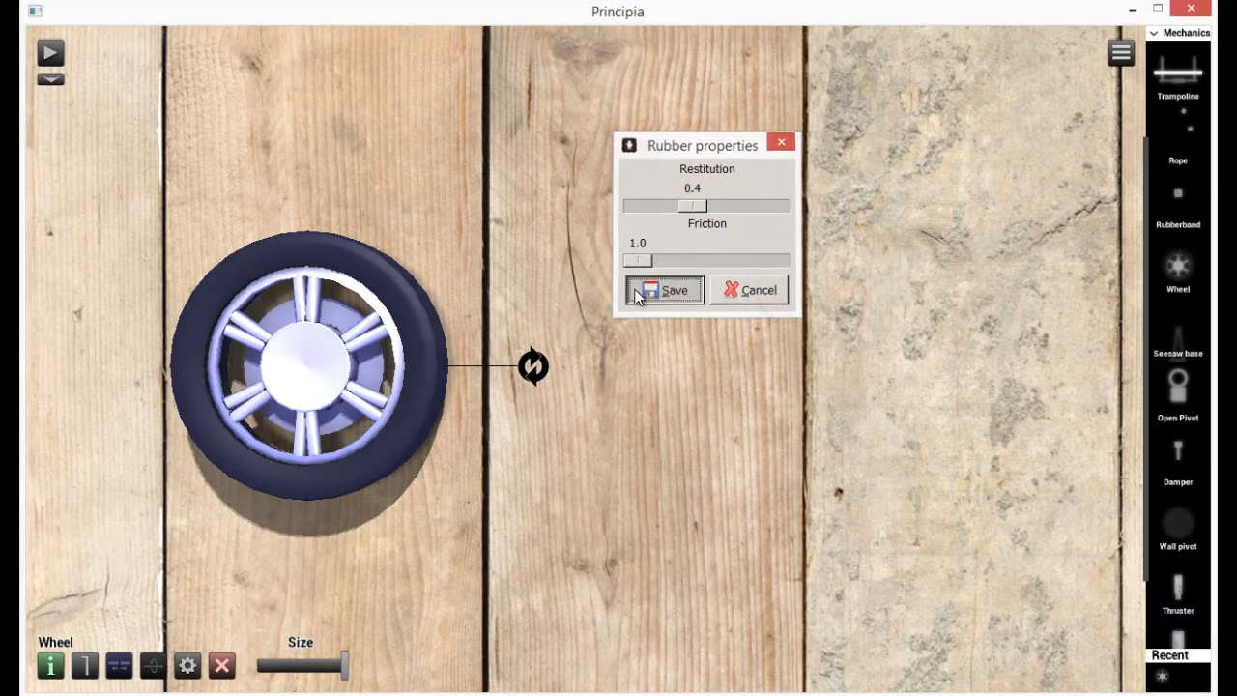
left_click(665, 290)
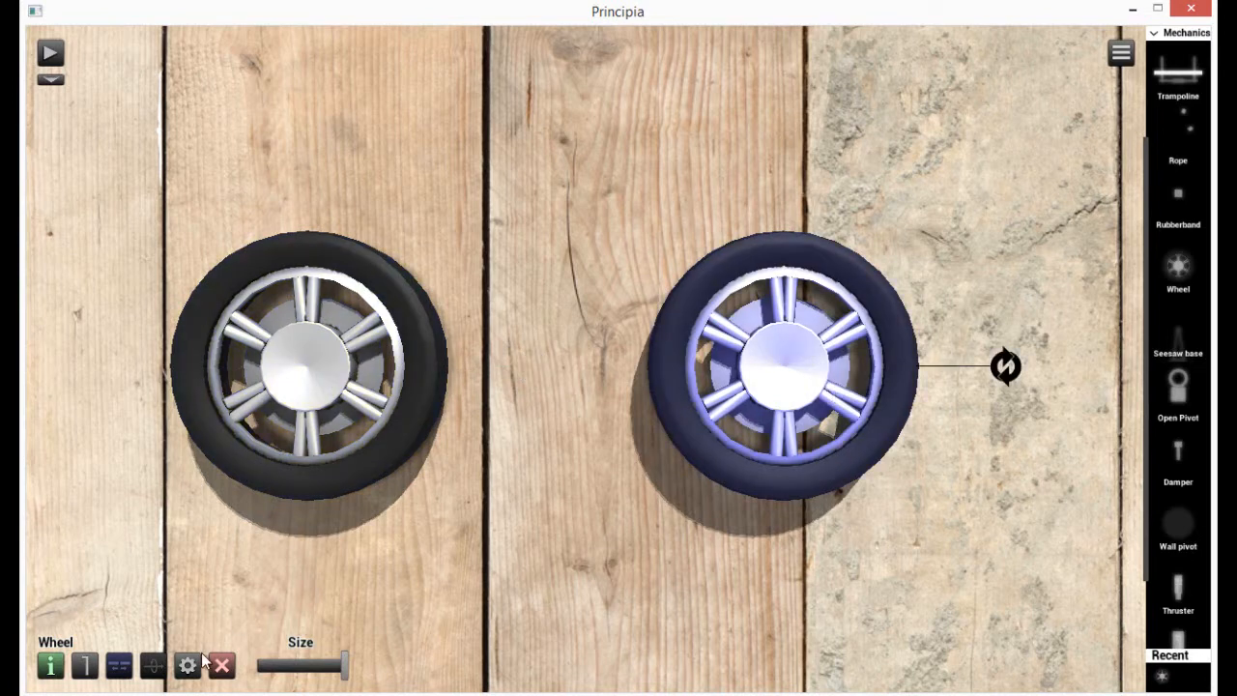
Delete the second wheel and place a new wheel at minimum size.
left_click(188, 664)
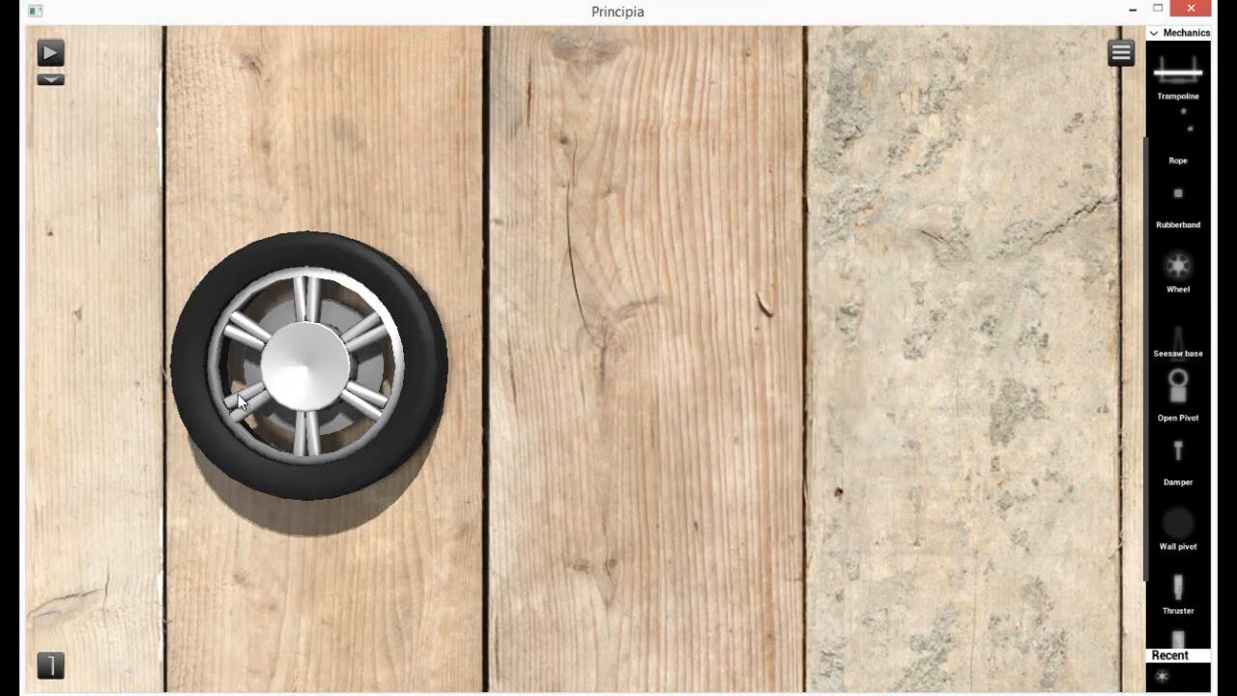
left_click(304, 377)
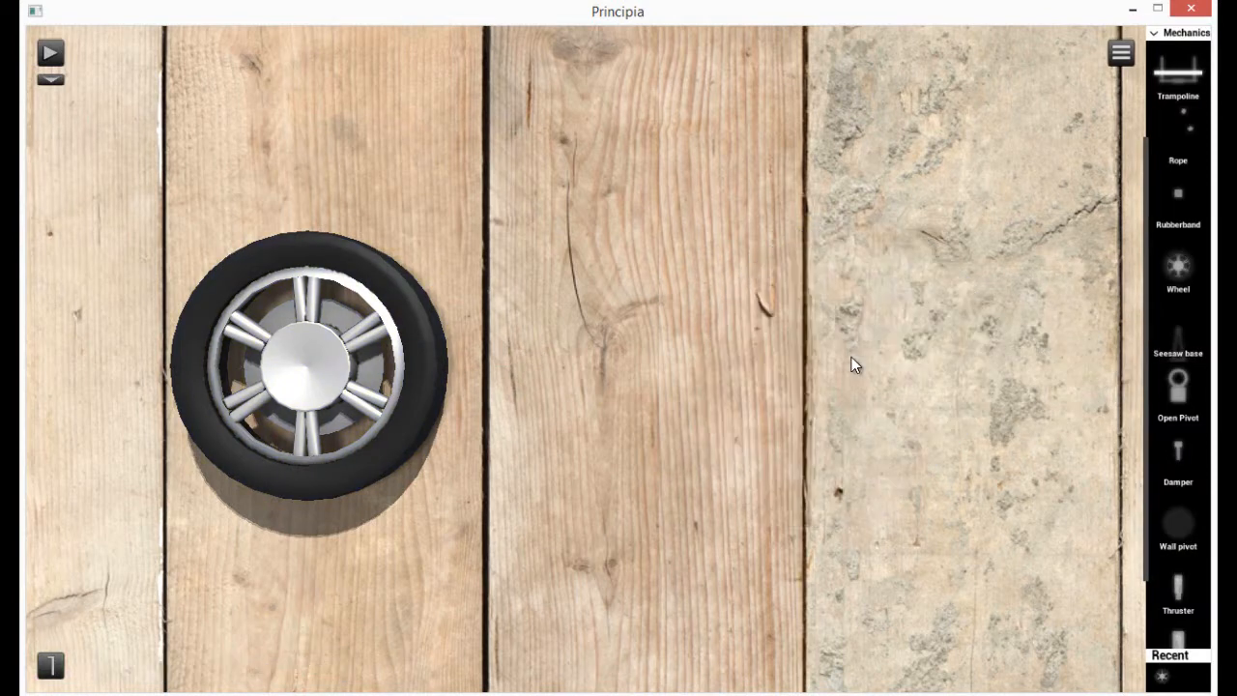
left_click(305, 372)
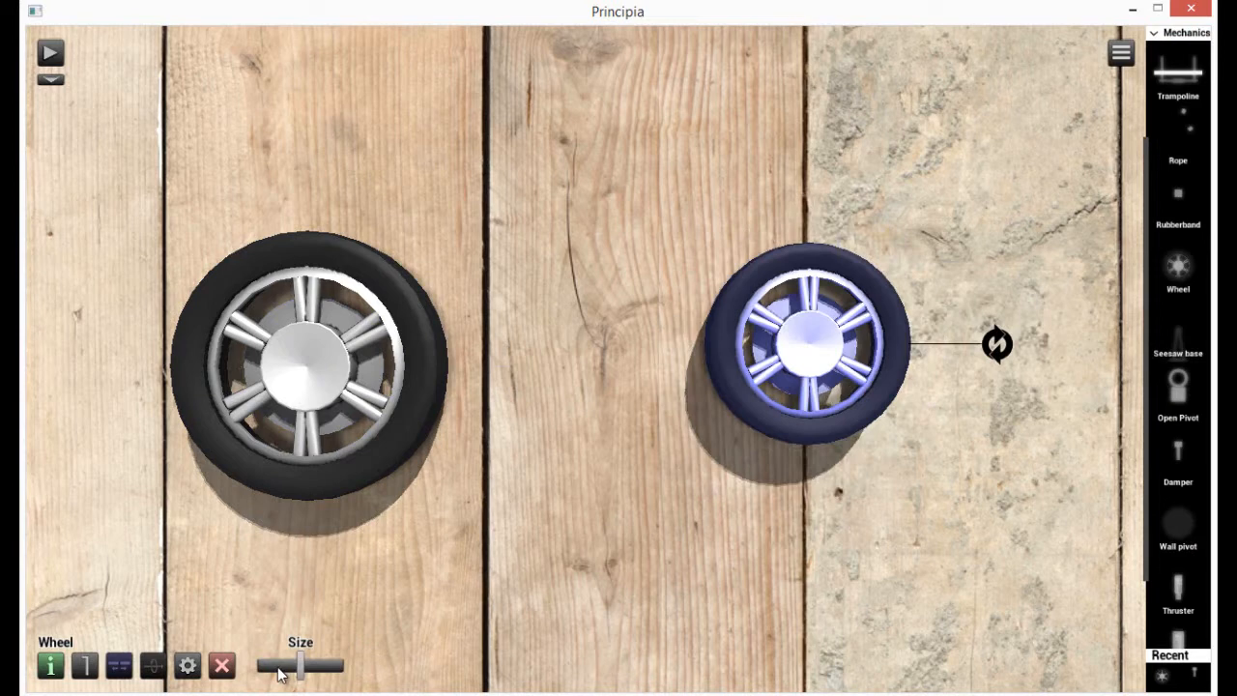
left_click_drag(319, 665, 290, 665)
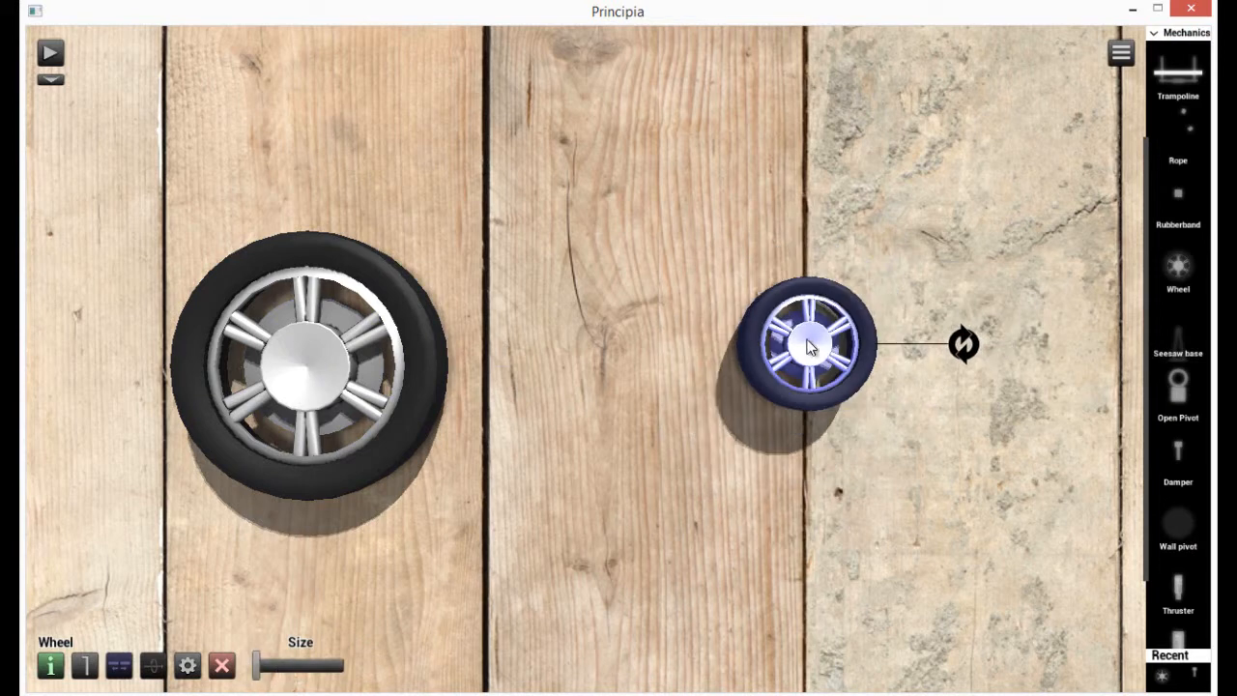
Position the small wheel on the floor to the right of the large wheel.
left_click_drag(810, 345, 894, 422)
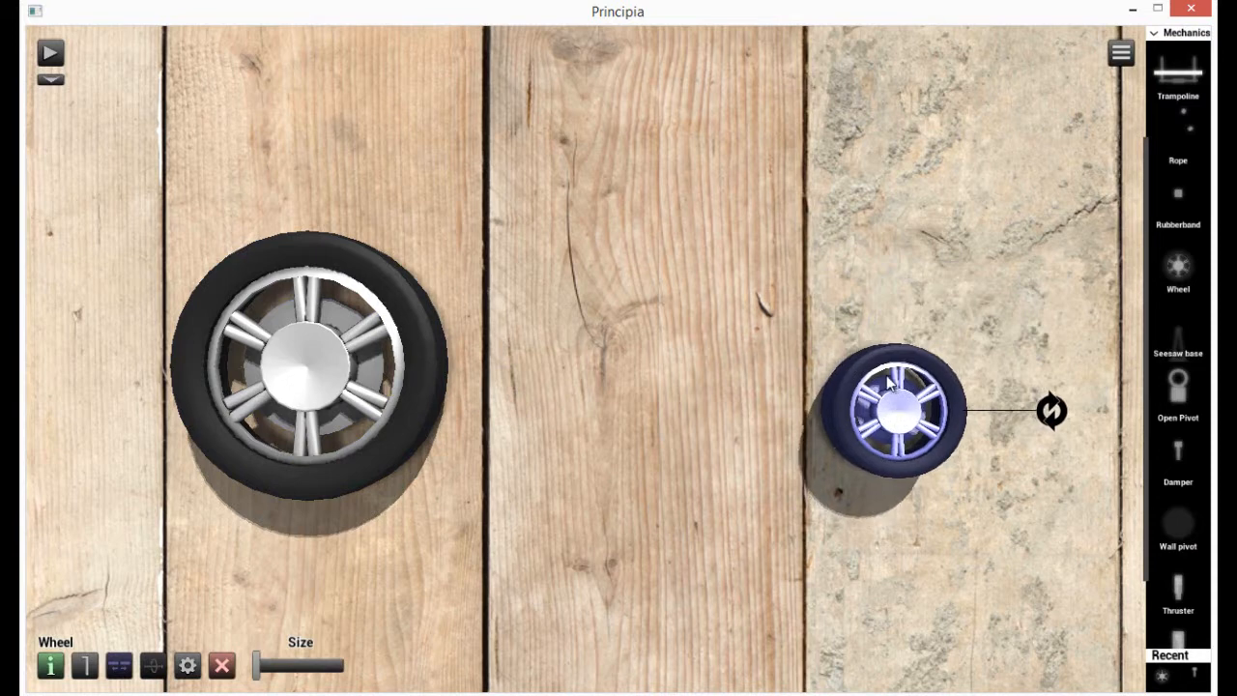
left_click_drag(889, 411, 879, 367)
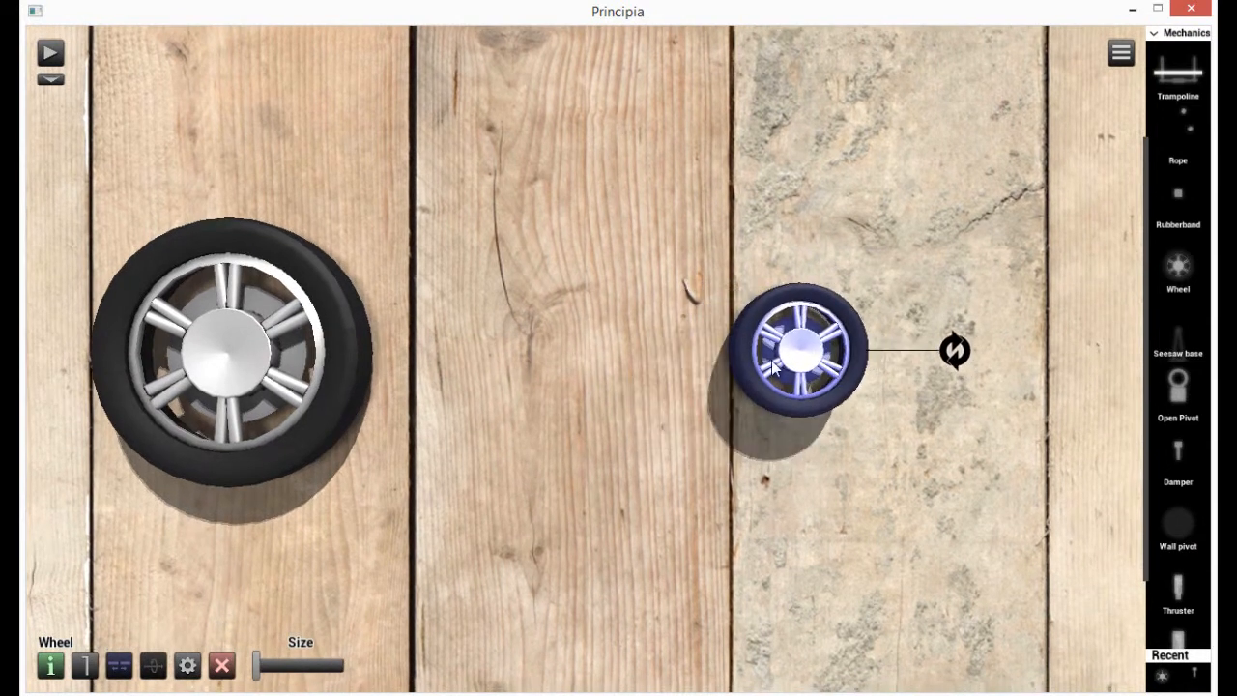
left_click_drag(802, 353, 850, 363)
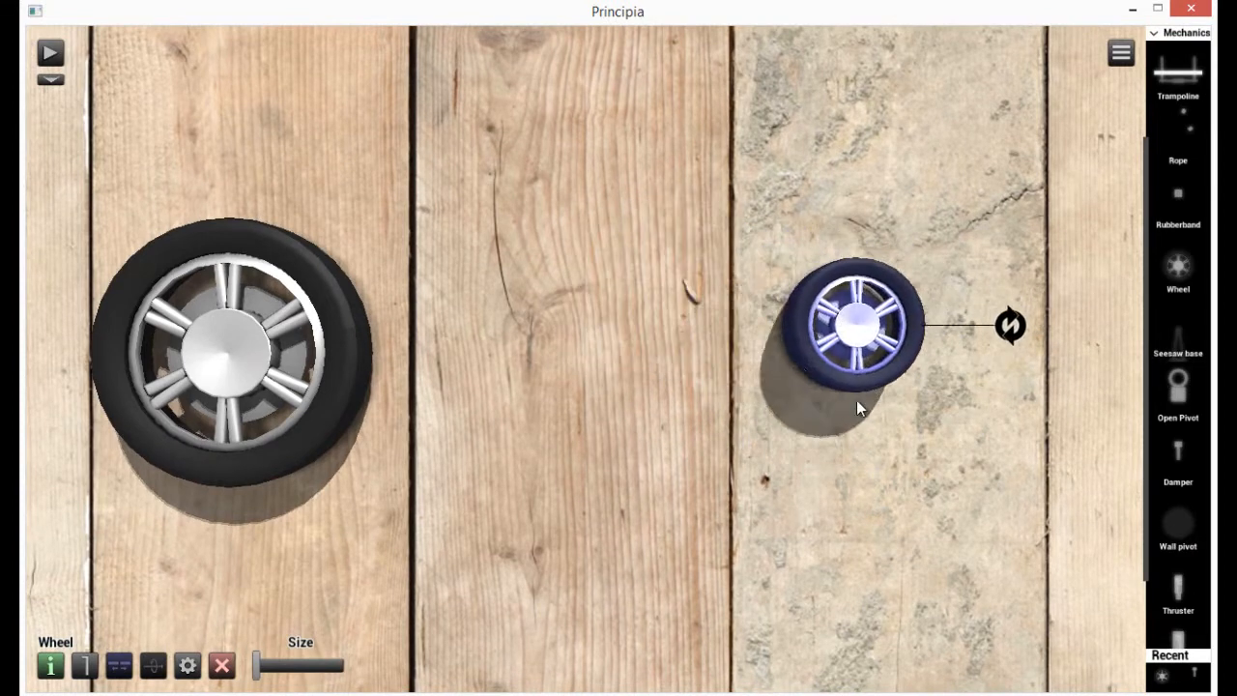
left_click_drag(855, 329, 686, 338)
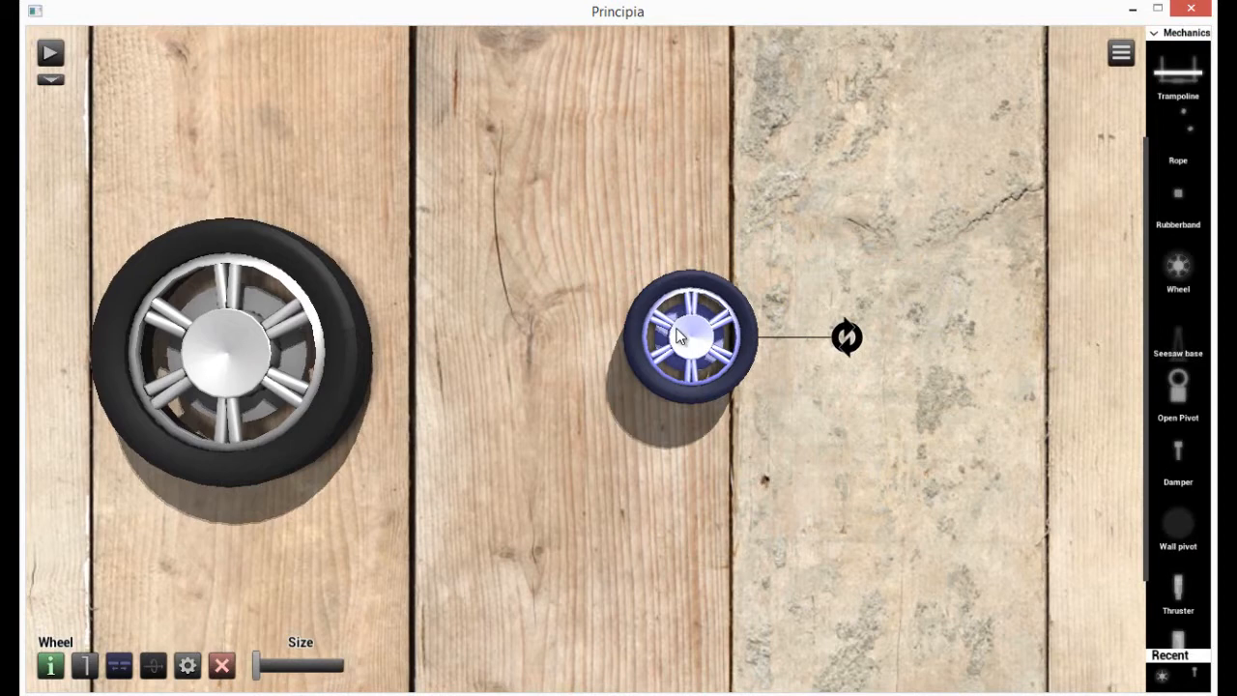
left_click_drag(686, 338, 783, 421)
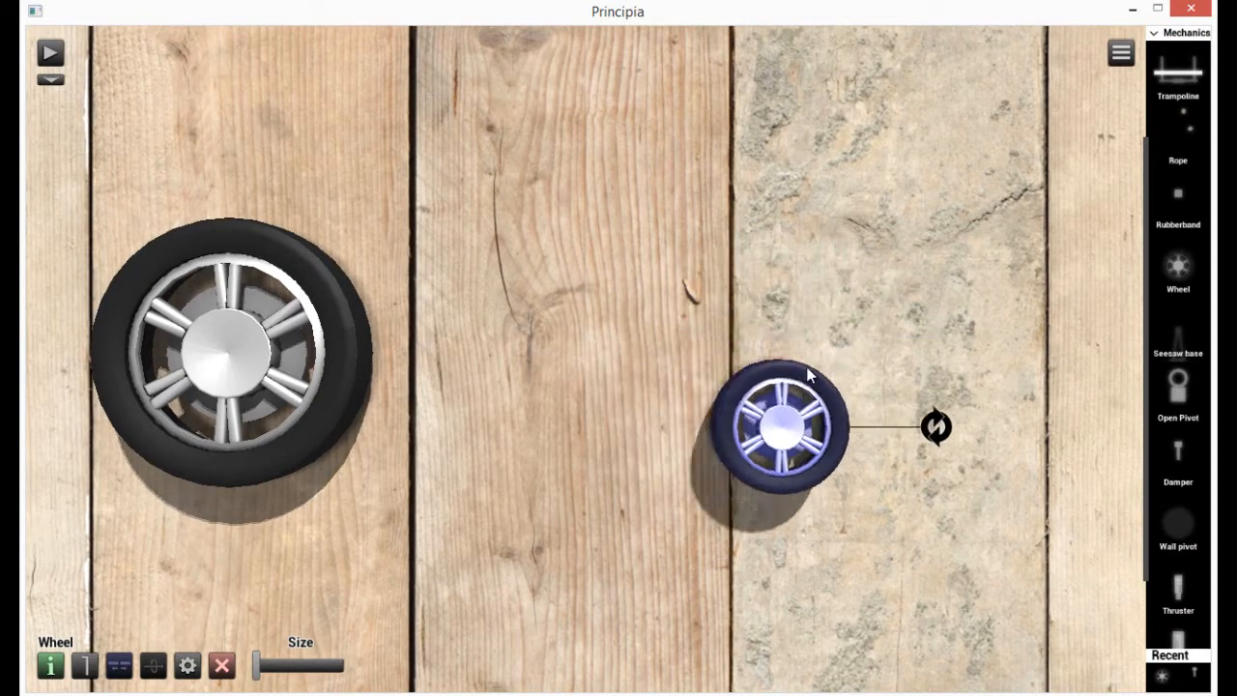
left_click_drag(783, 430, 739, 425)
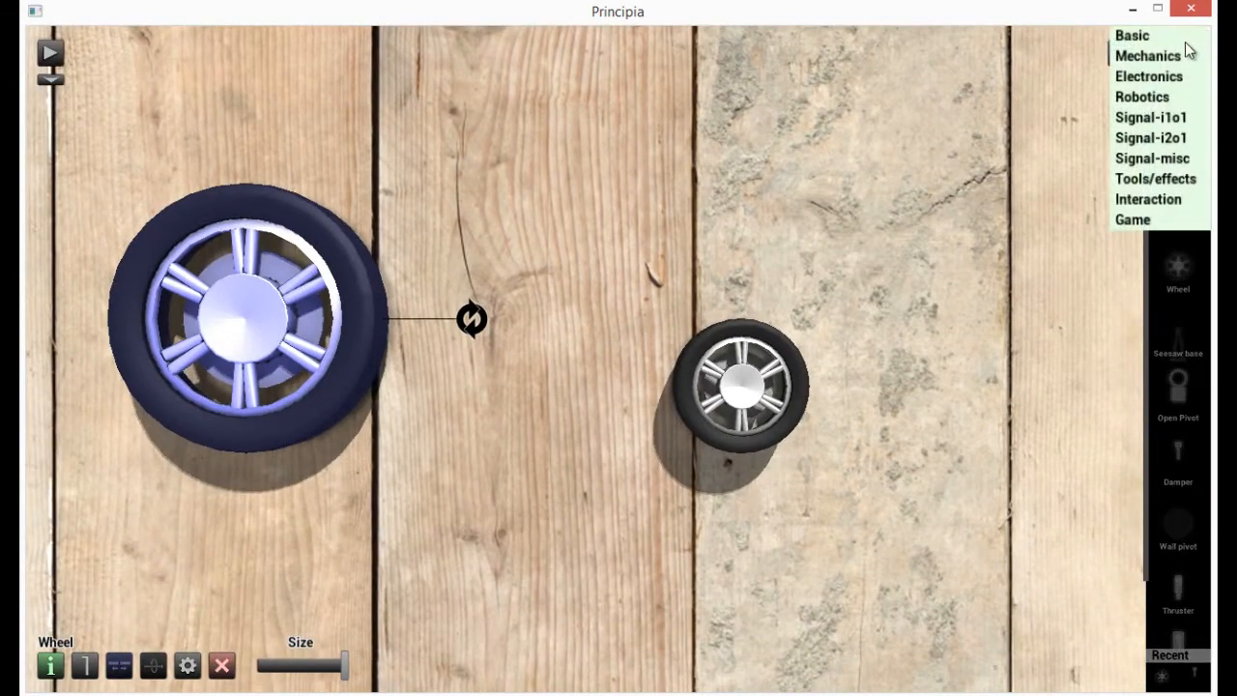
Add a Simple Motor from Electronics and attach it to the large wheel's hub.
left_click(1148, 76)
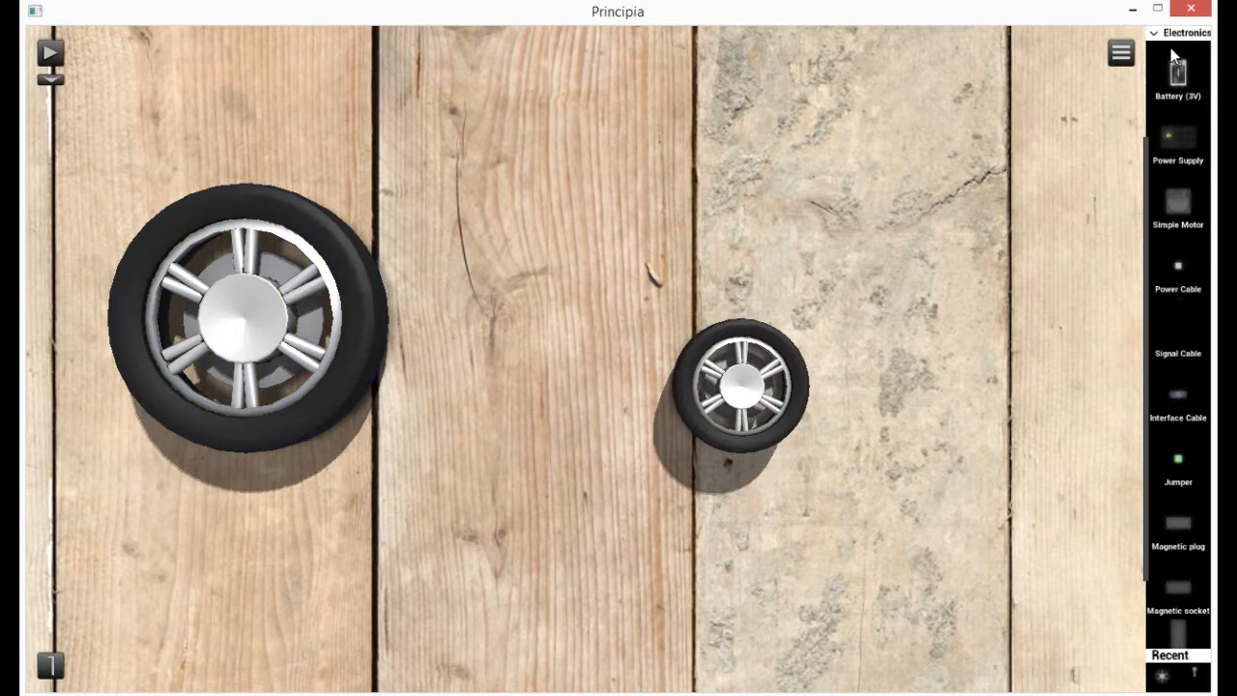
left_click_drag(1177, 190, 792, 160)
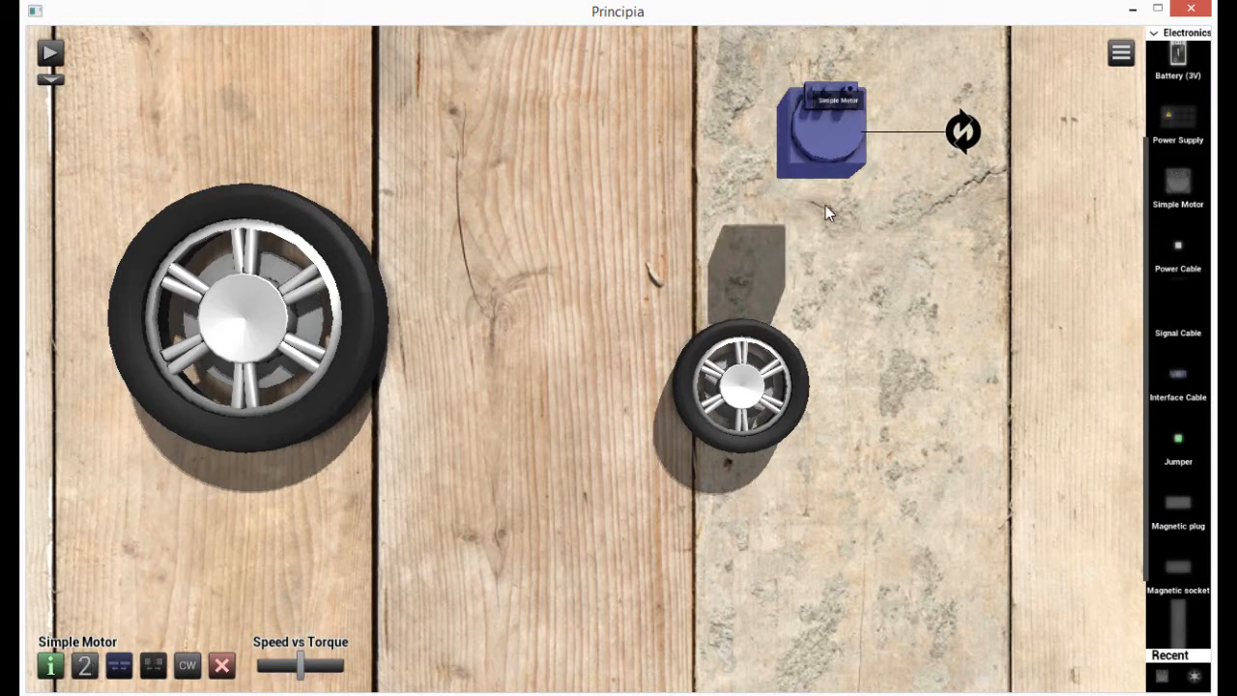
left_click_drag(822, 130, 276, 348)
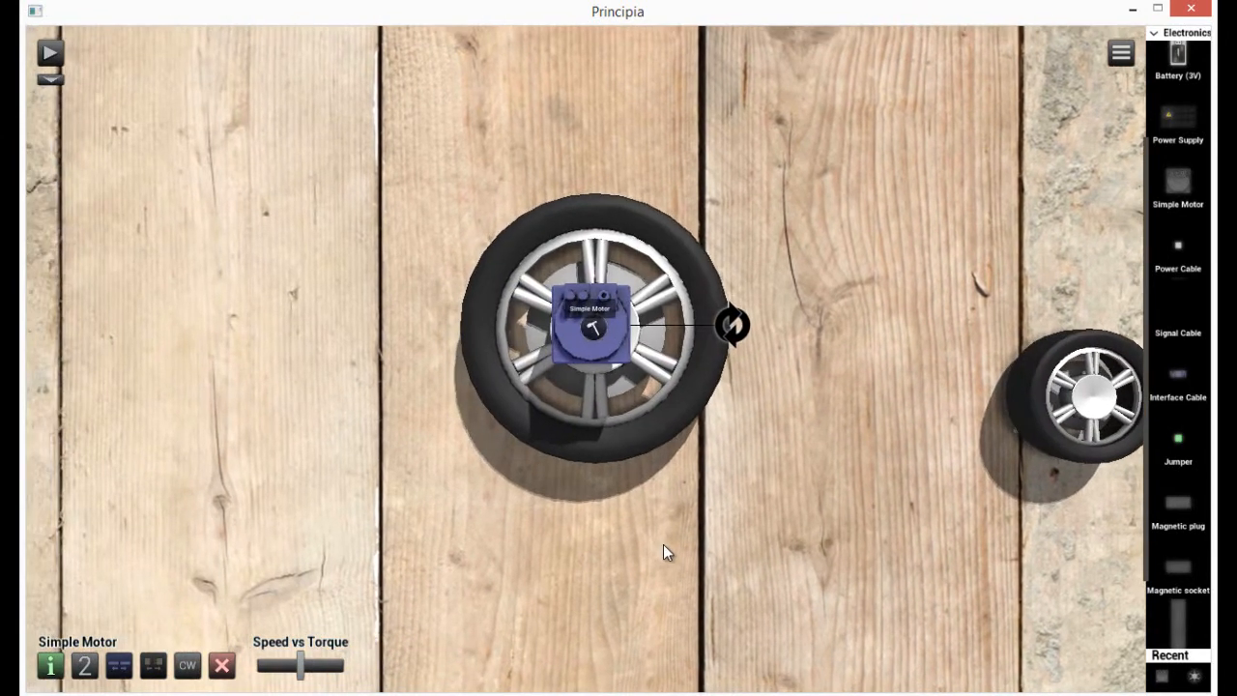
mouse_move(594, 333)
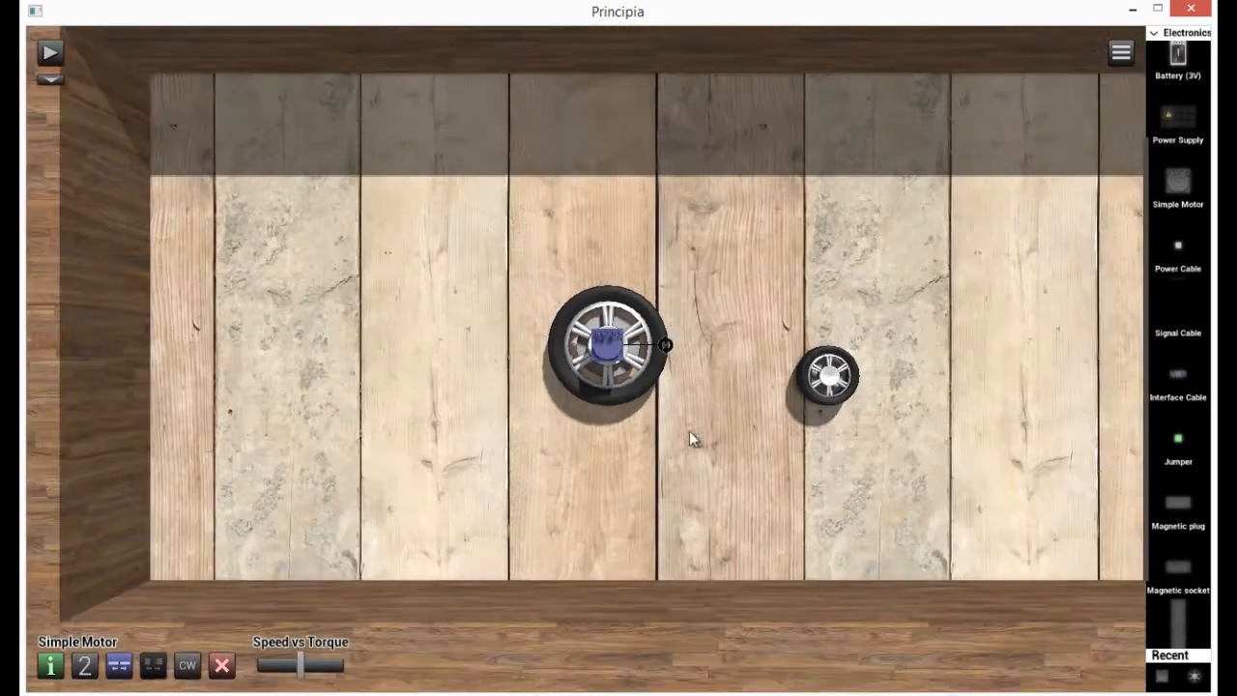
left_click(50, 52)
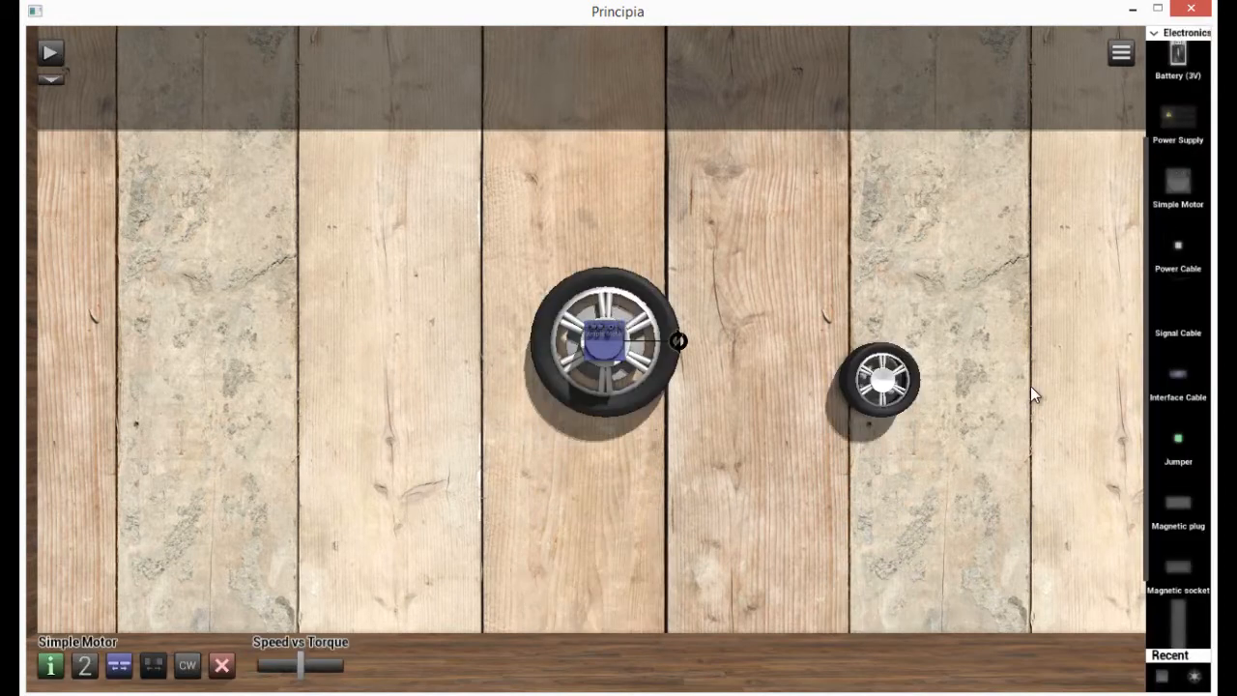
Give the small wheel rubber restitution 0.4 with friction 1.0, and save.
left_click(878, 379)
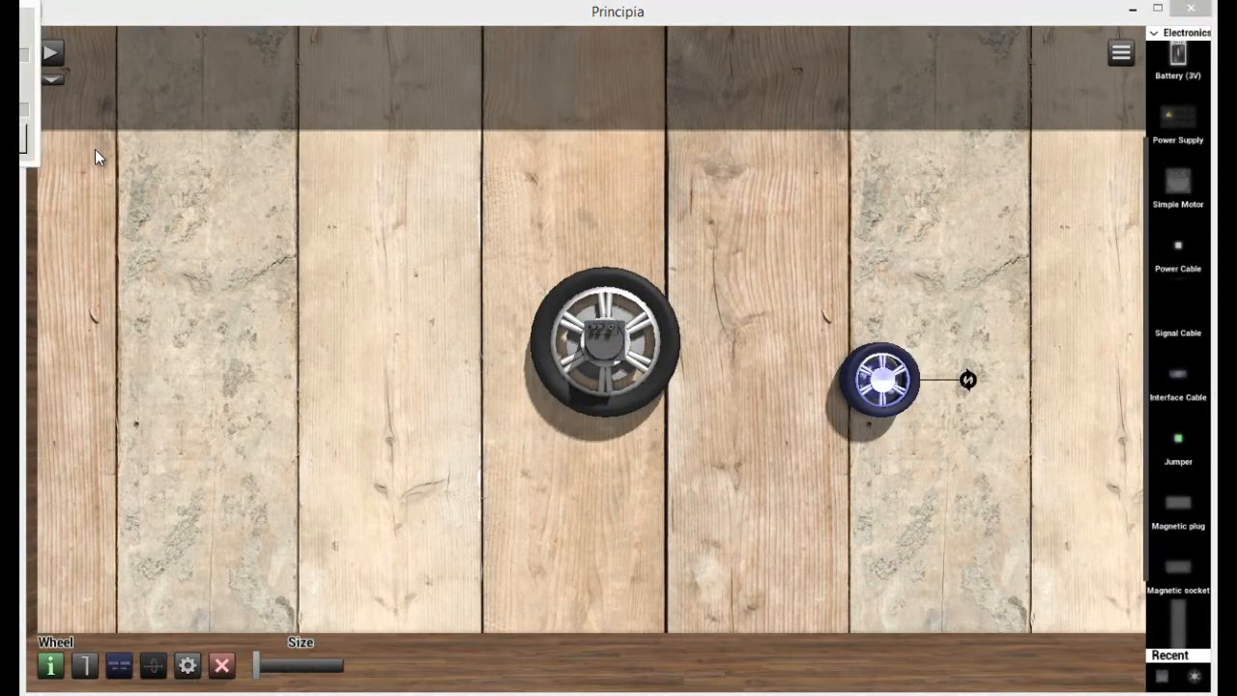
left_click(186, 665)
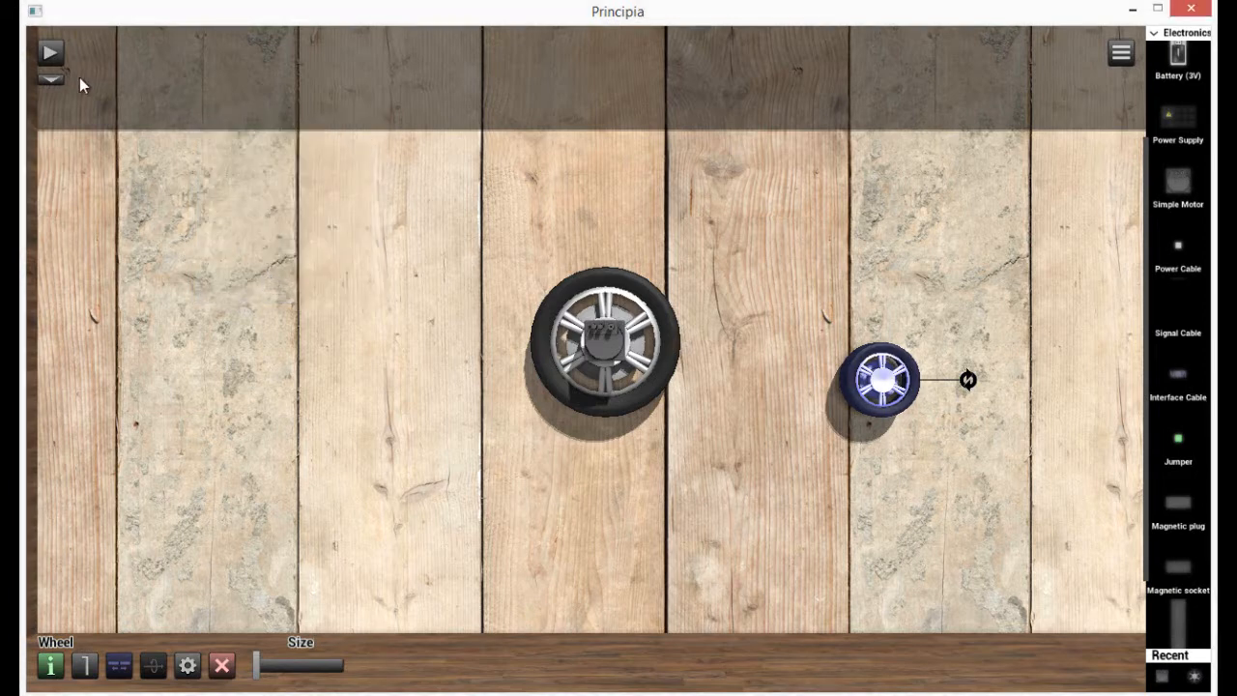
left_click(50, 53)
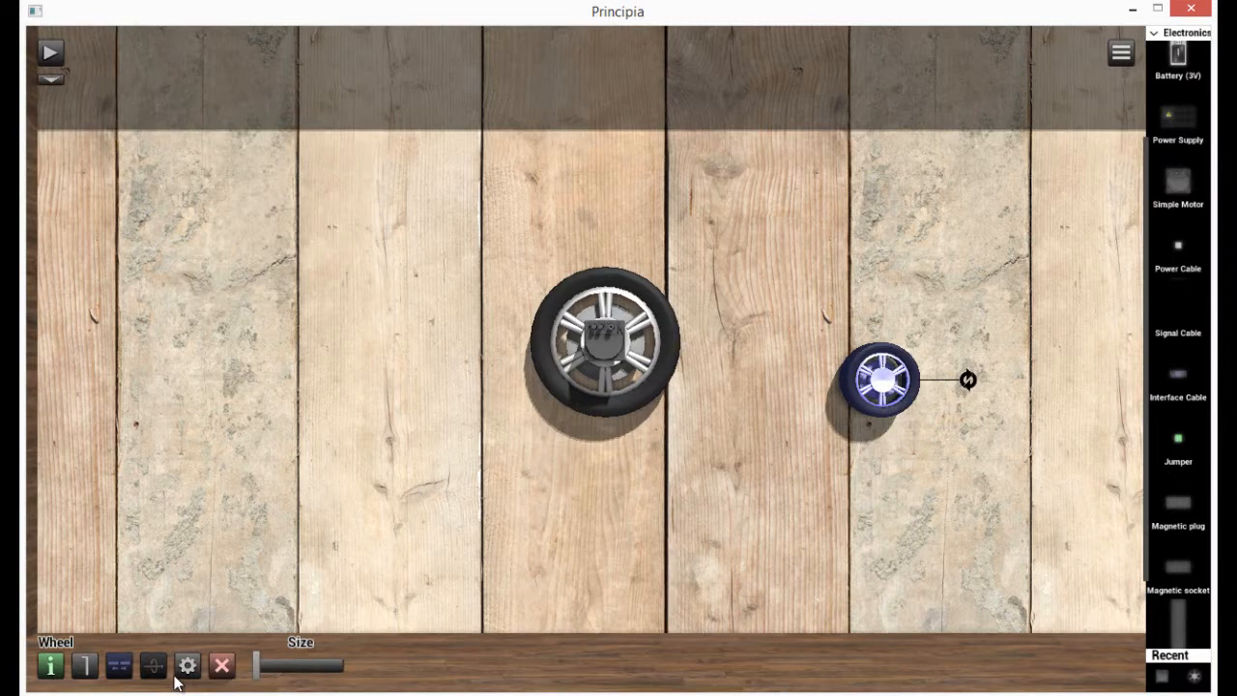
left_click(186, 665)
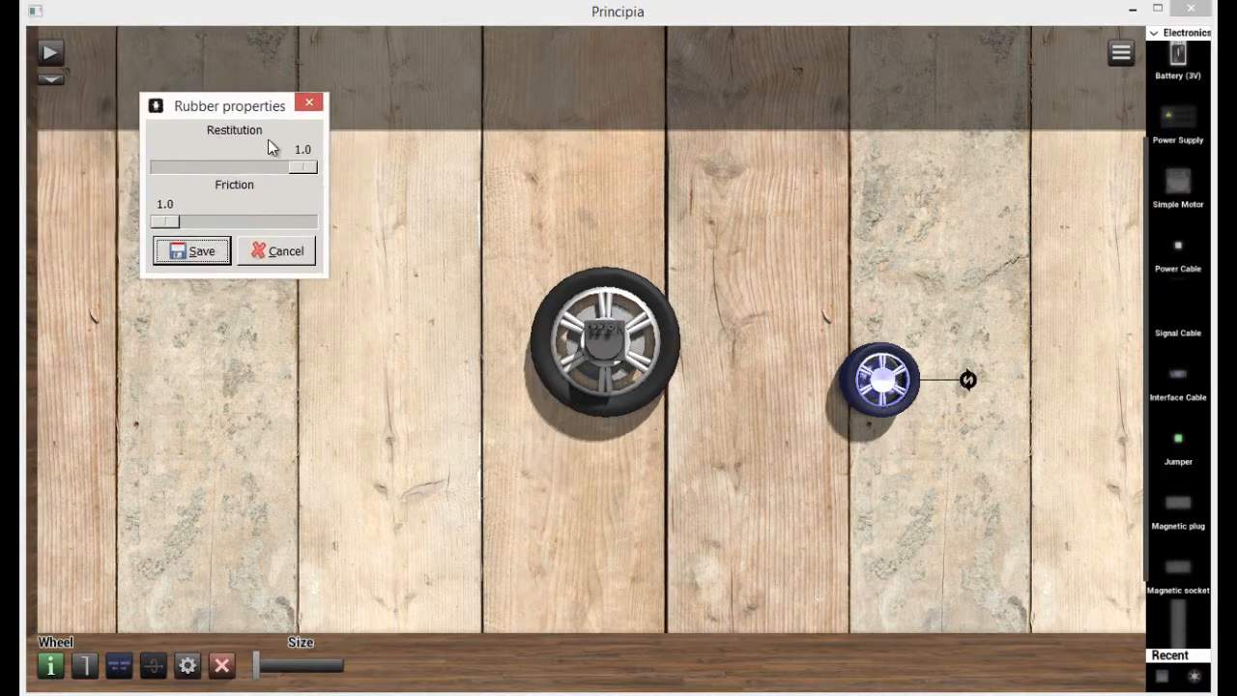
left_click_drag(303, 166, 205, 166)
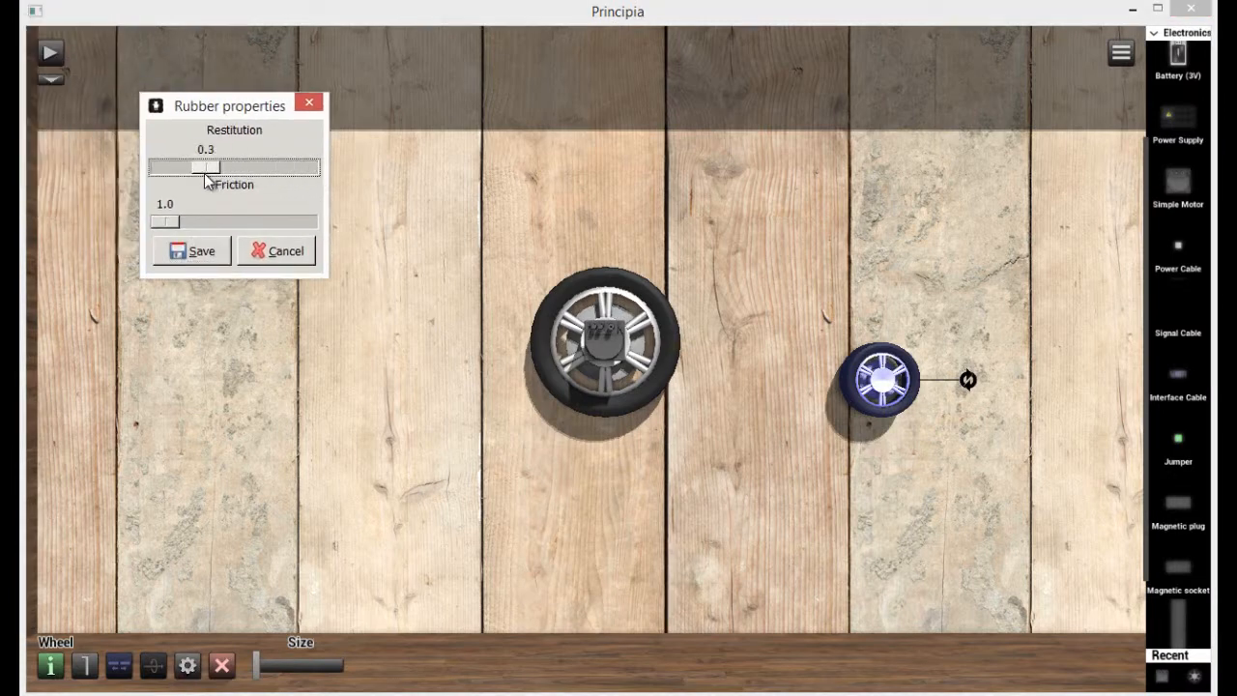
left_click_drag(208, 166, 221, 166)
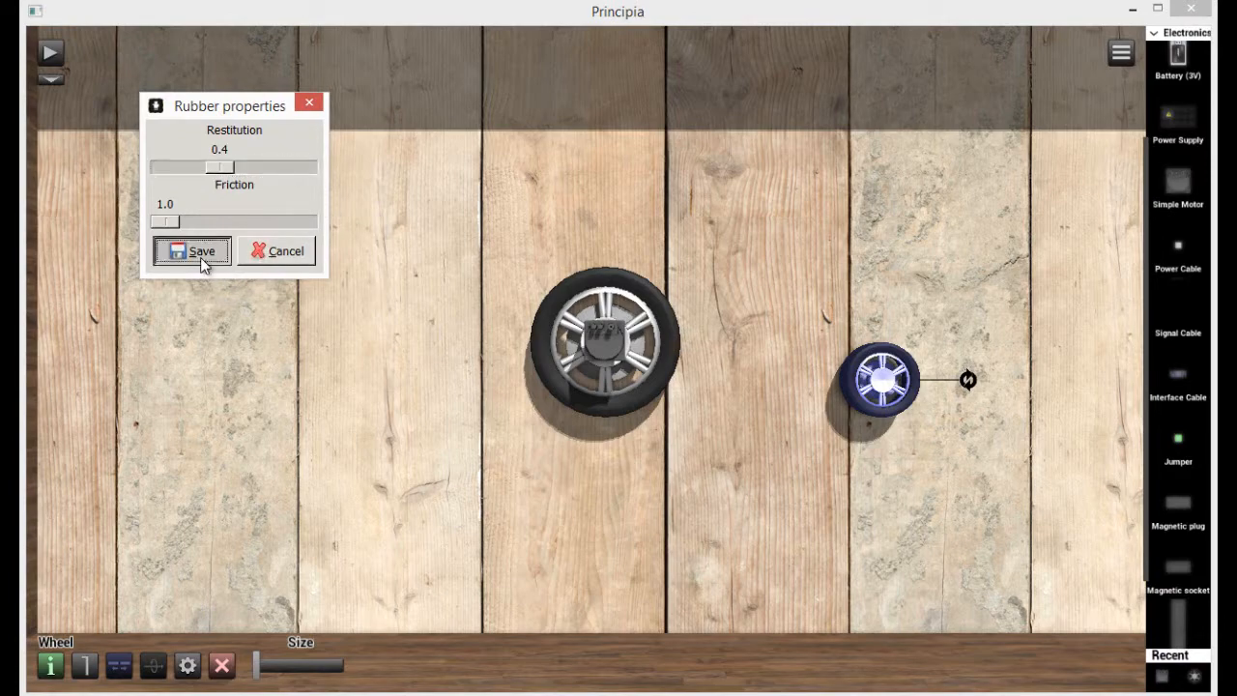
left_click(191, 250)
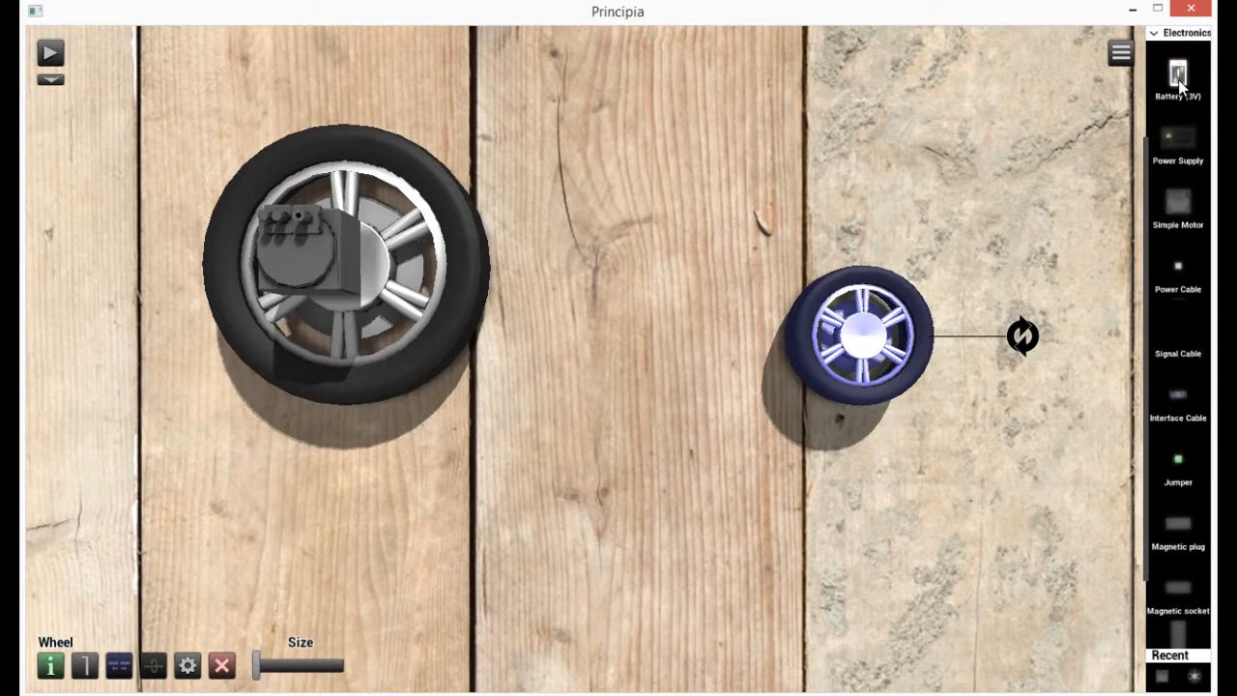
Place a 3V battery beneath the power supply and delete the stray signal cable.
left_click(1178, 77)
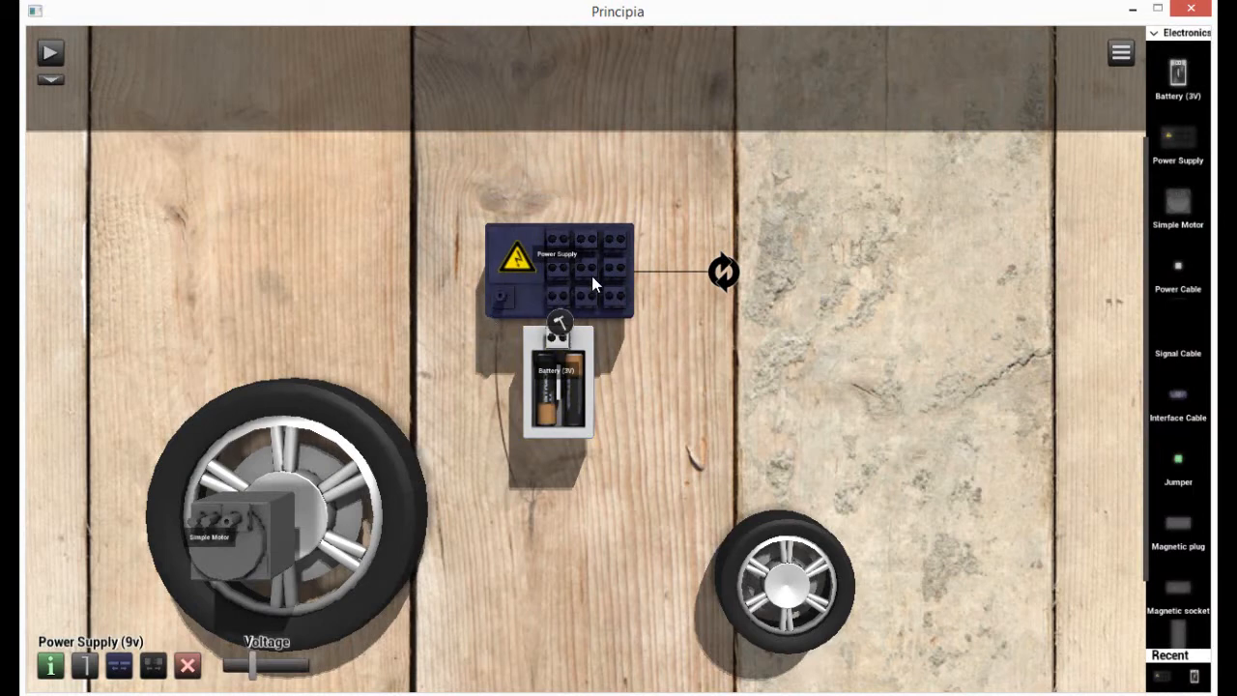
mouse_move(261, 548)
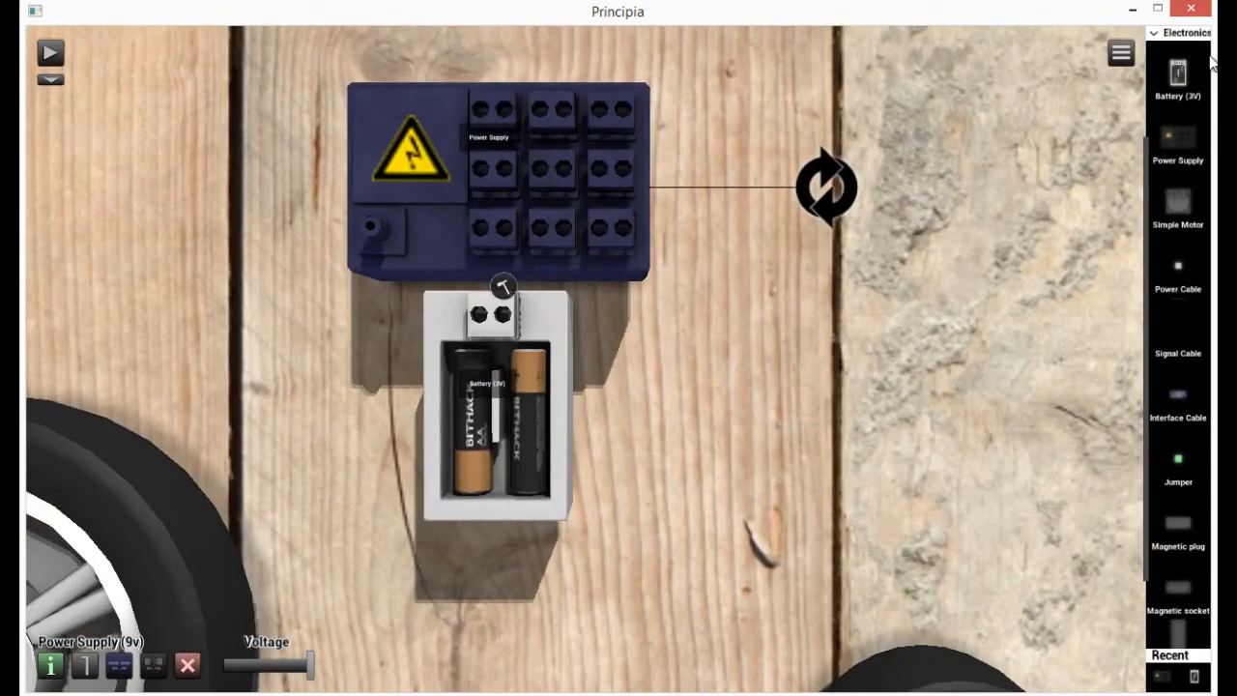
left_click(1183, 32)
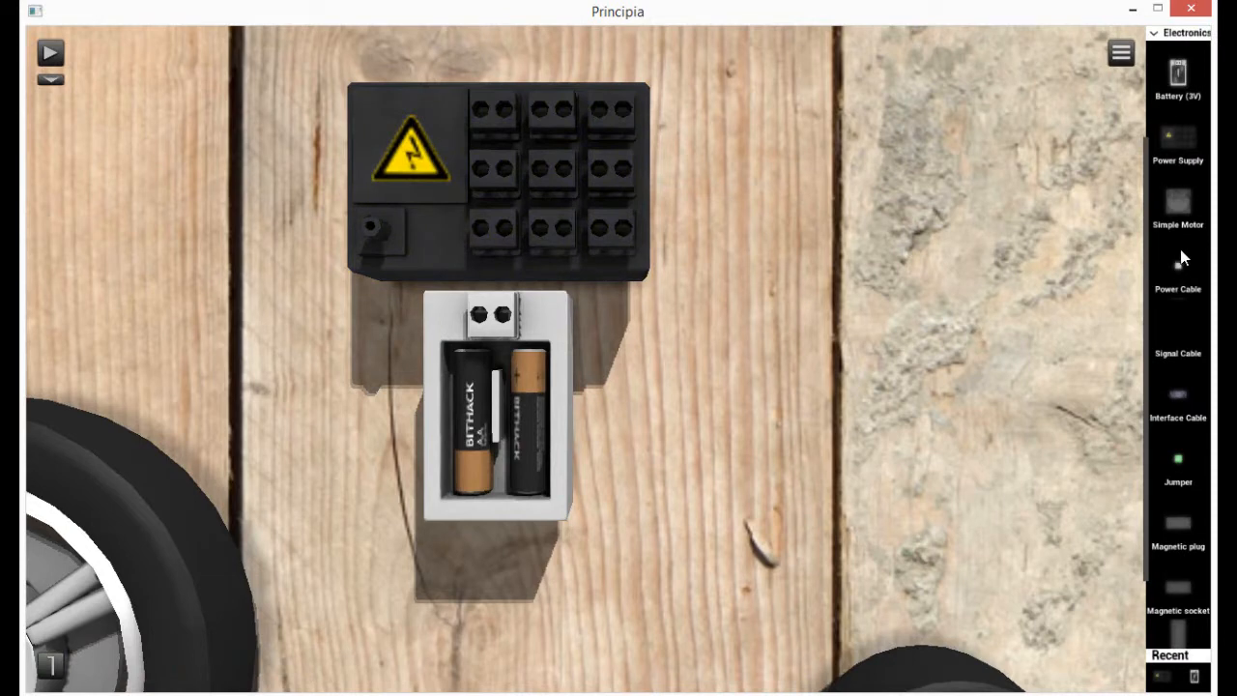
mouse_move(1188, 299)
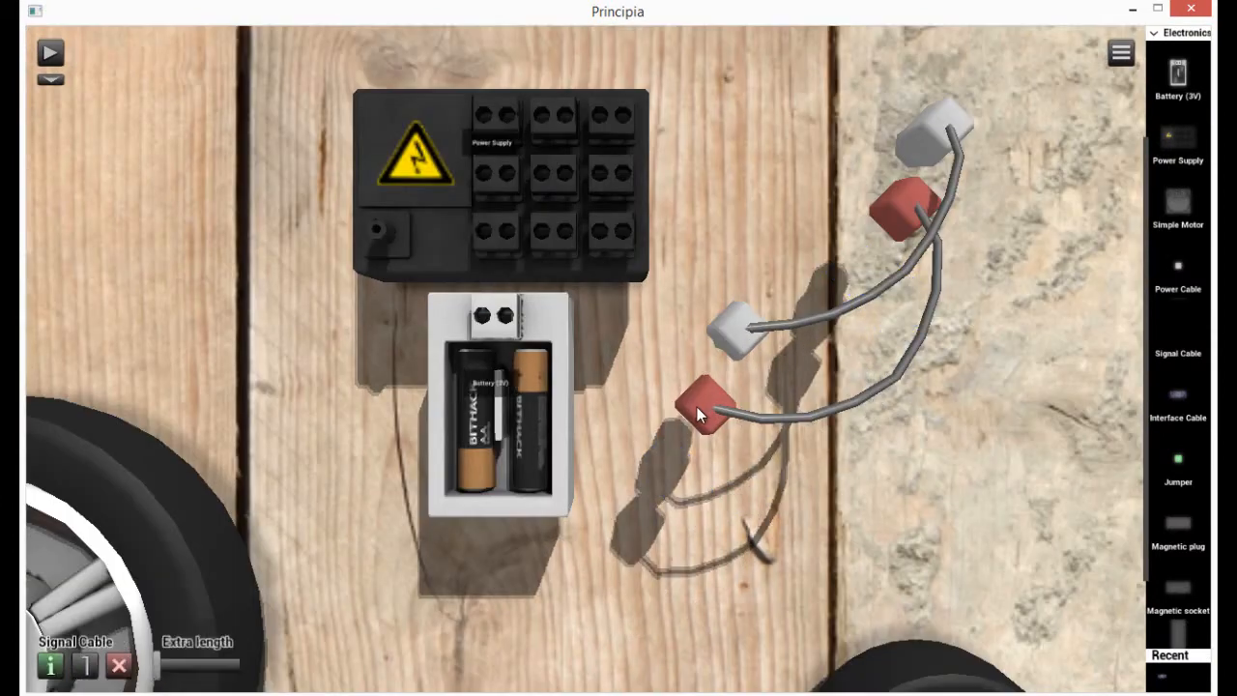
left_click(119, 665)
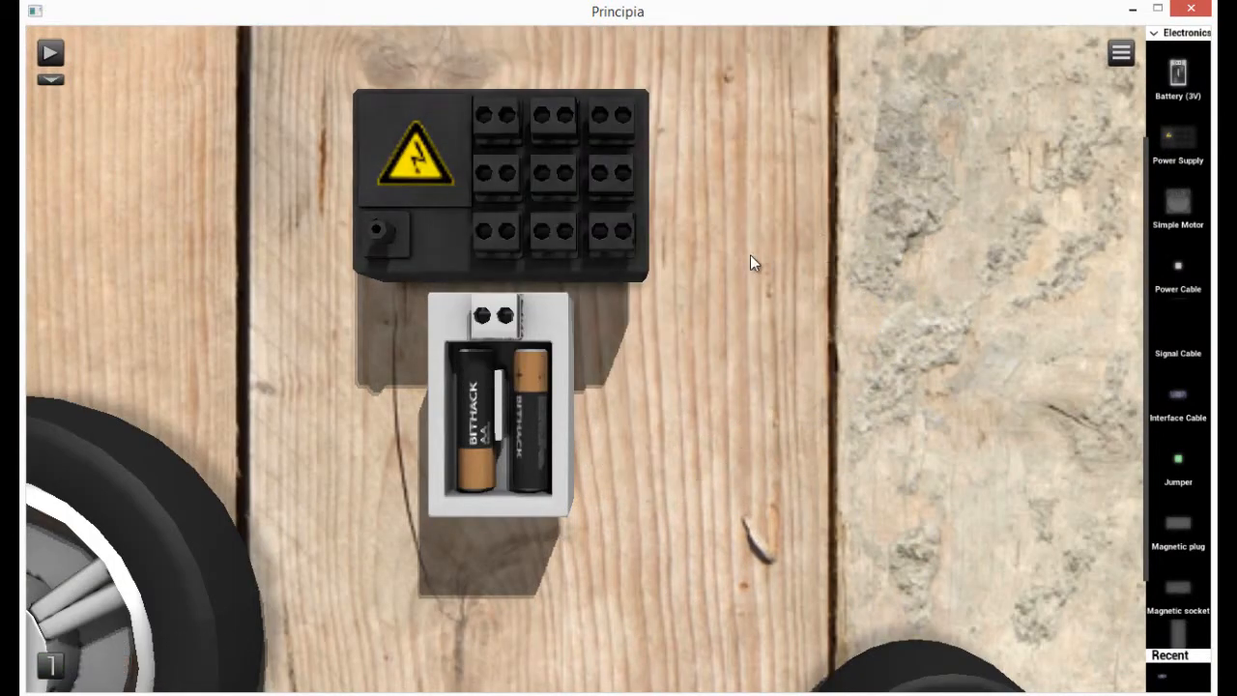
mouse_move(979, 317)
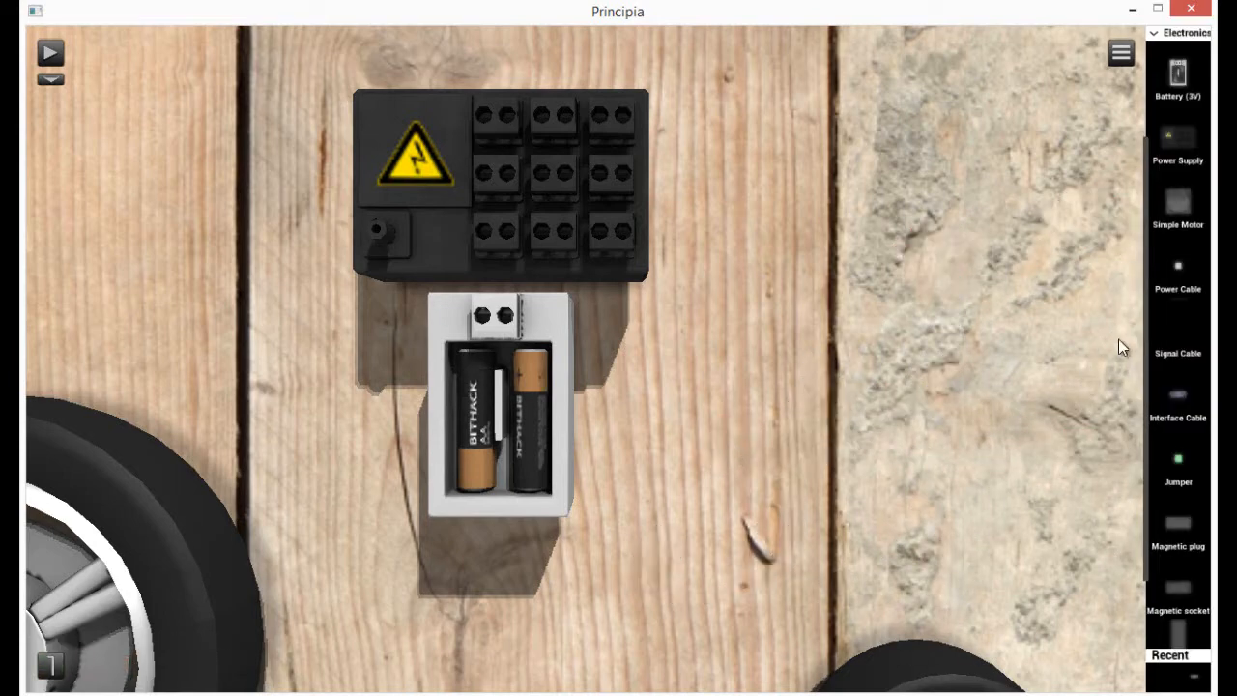
mouse_move(1187, 278)
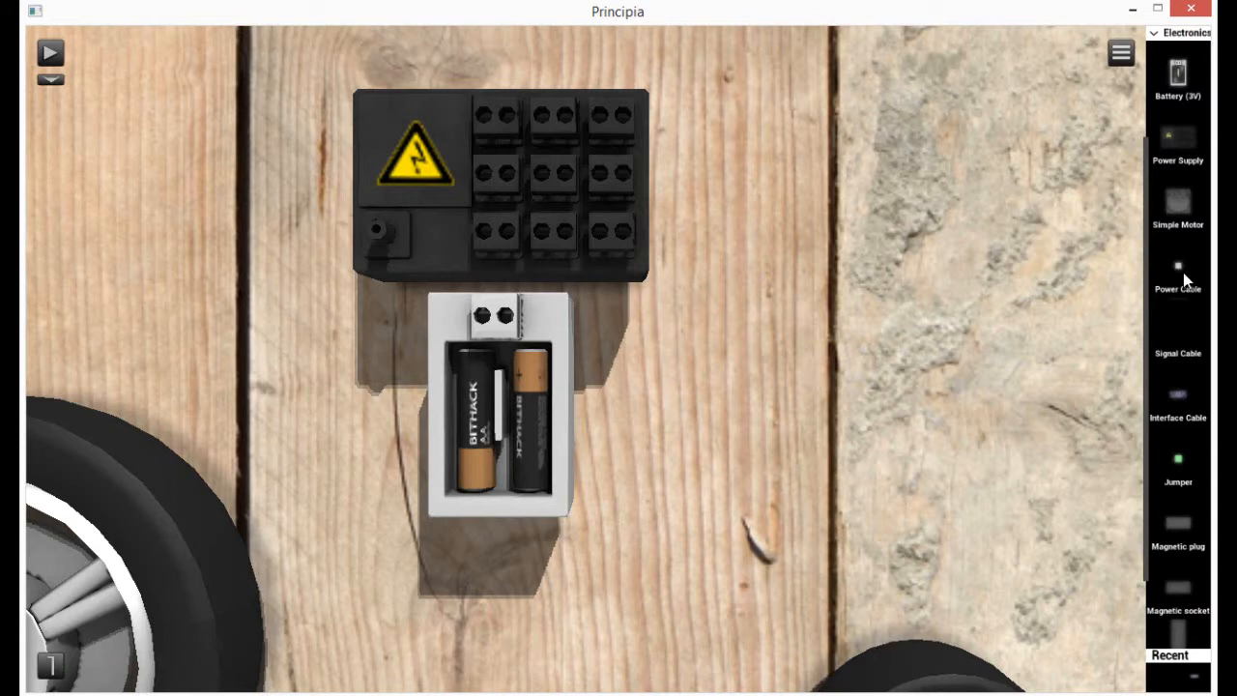
mouse_move(729, 189)
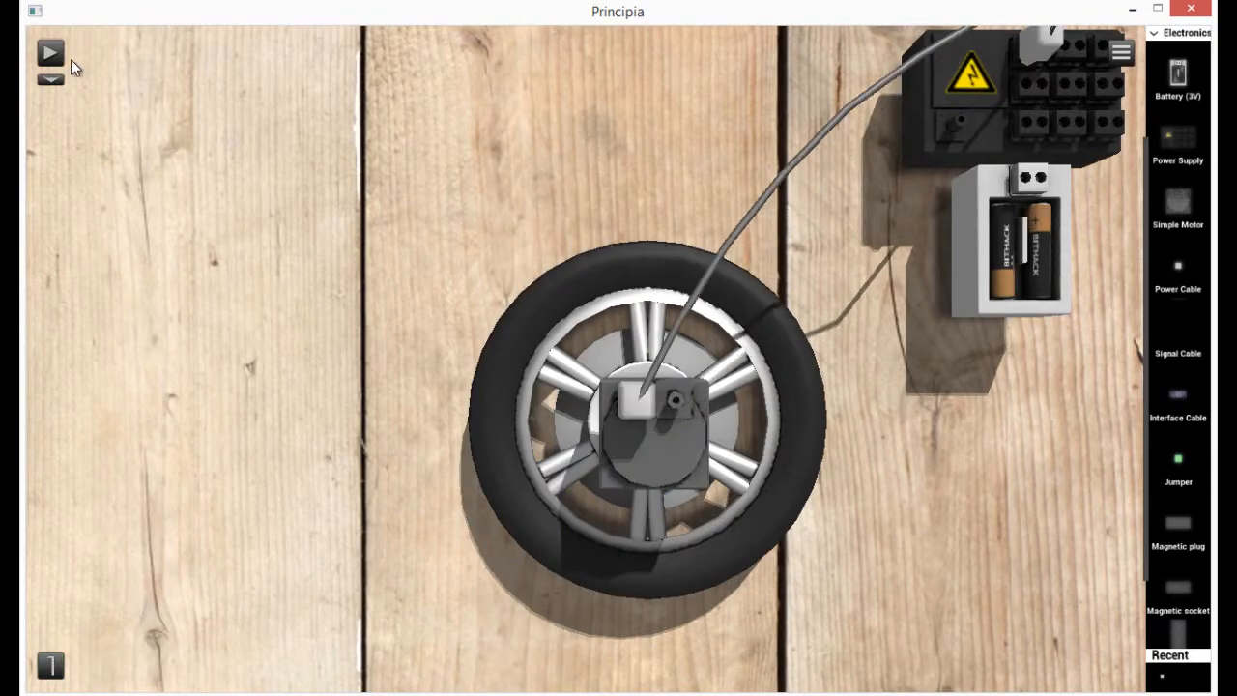
Run a power cable from the 24V power supply to the large wheel's simple motor.
left_click(50, 53)
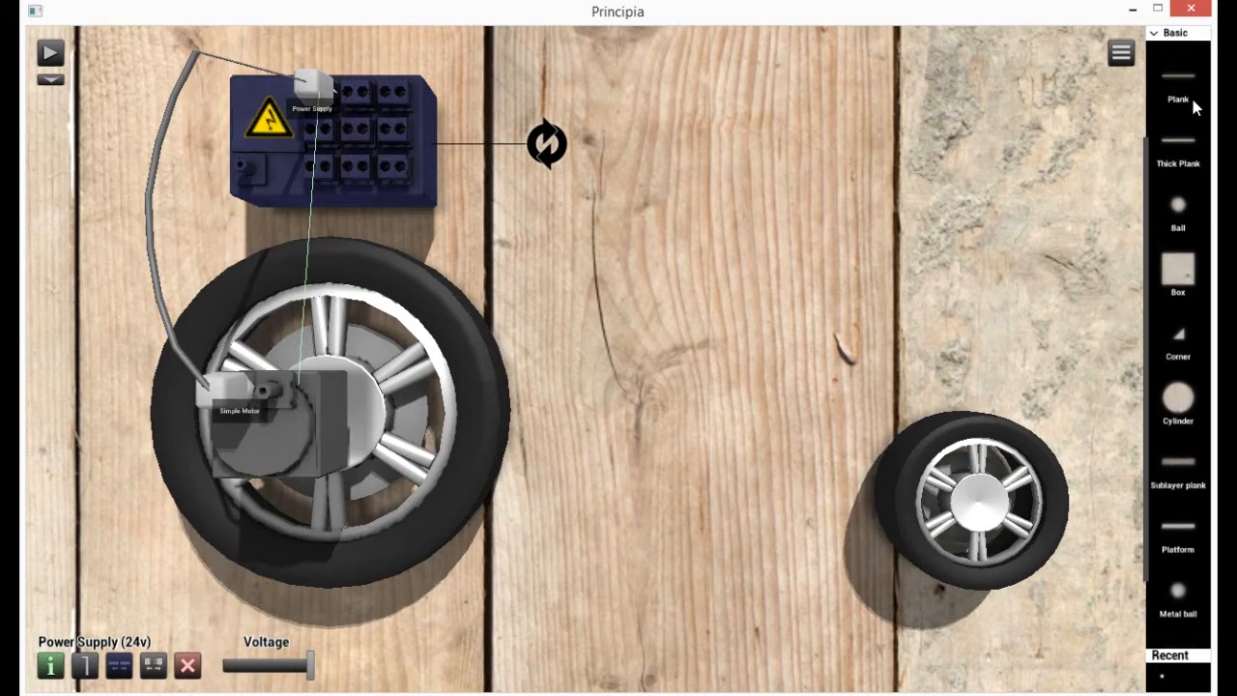
Add a plank, move the short plank onto the small front wheel, and pin it at the hub.
left_click(1177, 82)
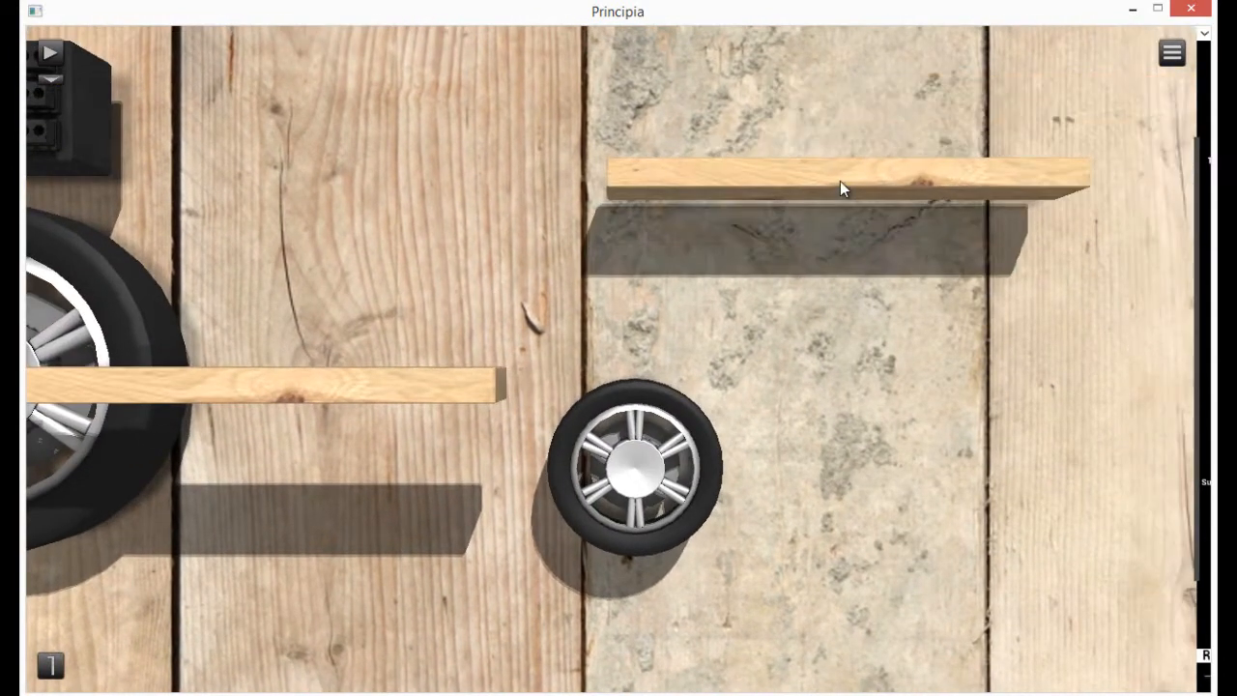
left_click(841, 183)
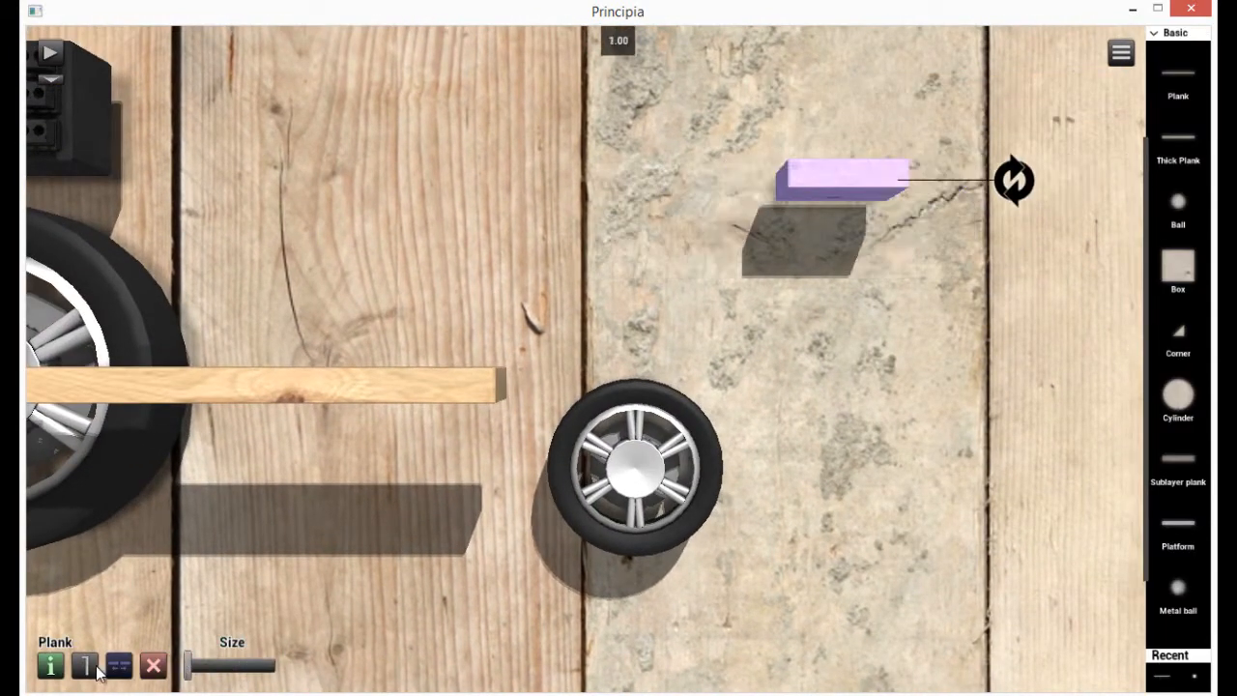
left_click_drag(841, 179, 623, 426)
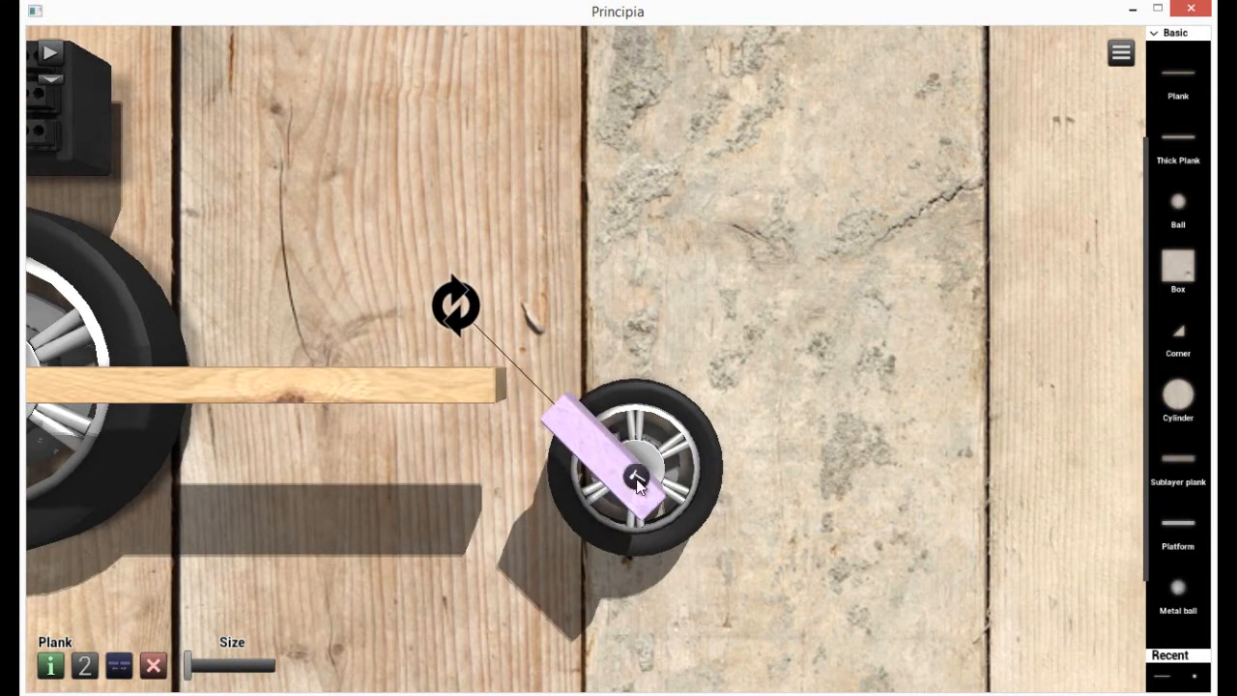
left_click(636, 478)
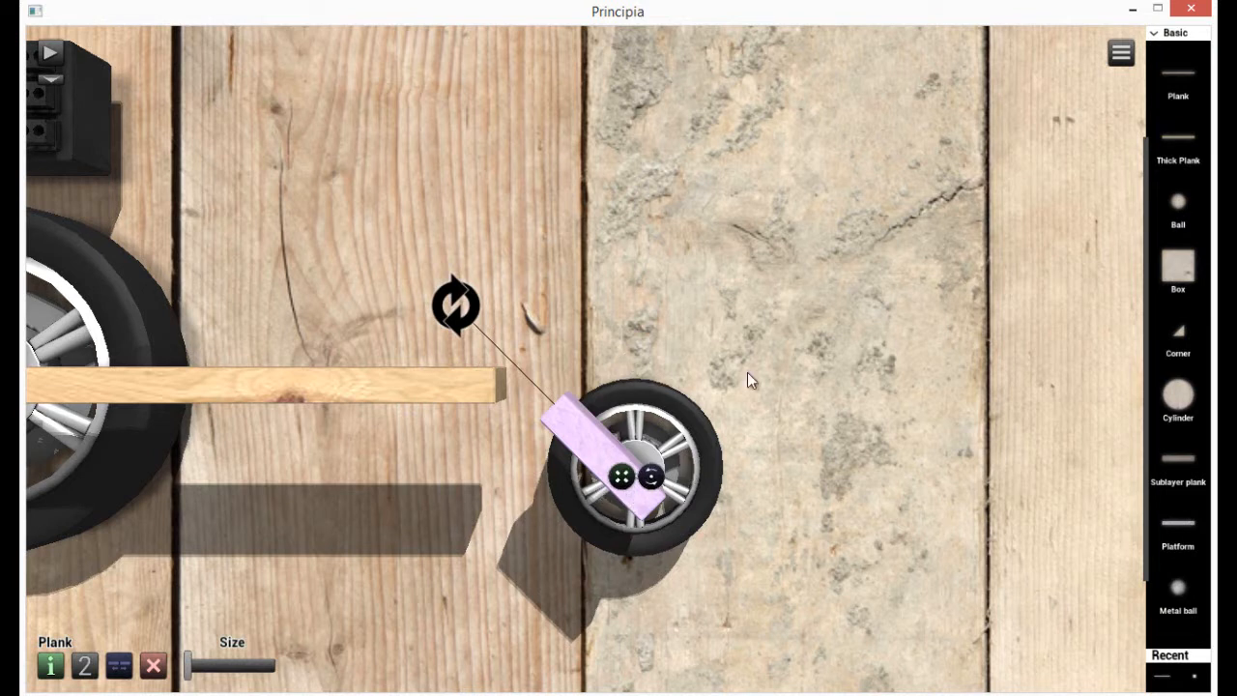
mouse_move(652, 483)
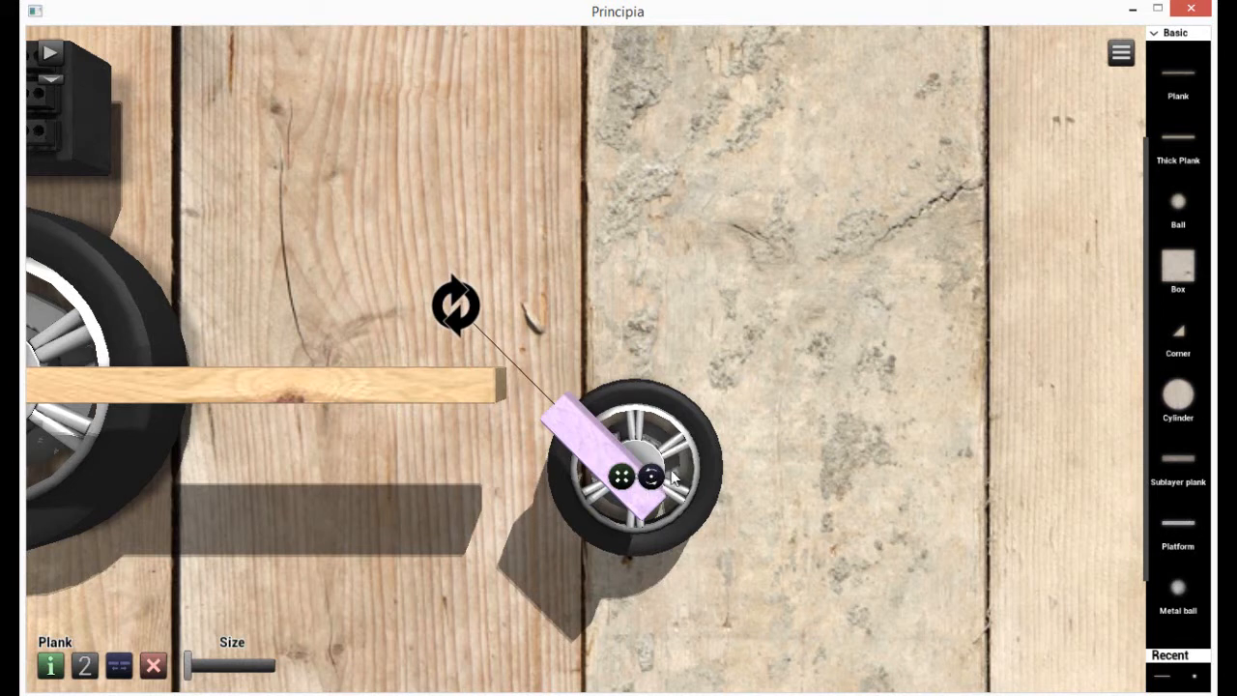
mouse_move(649, 495)
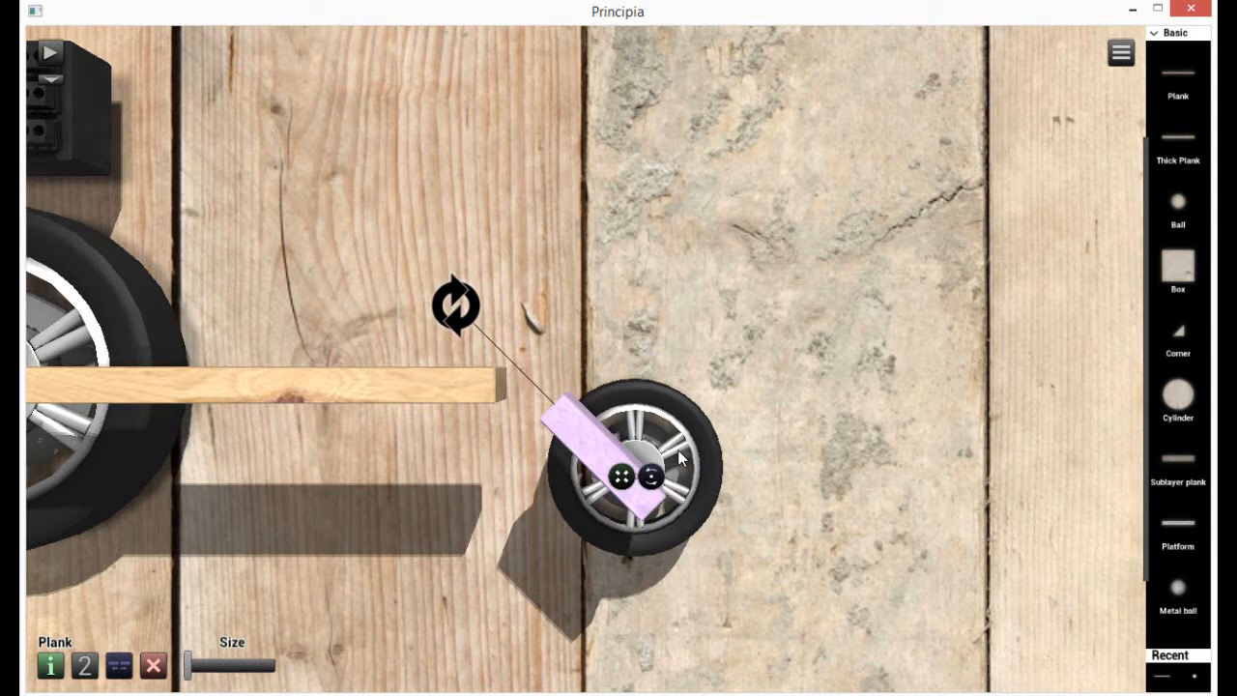
mouse_move(626, 488)
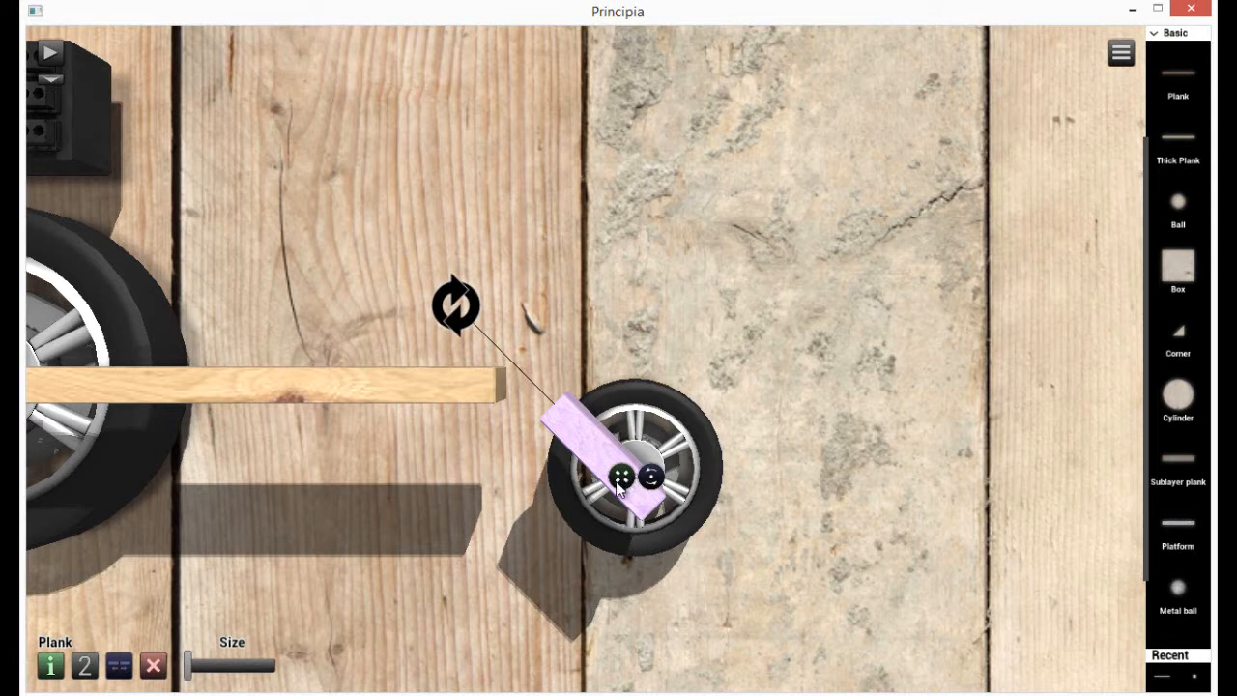
mouse_move(644, 515)
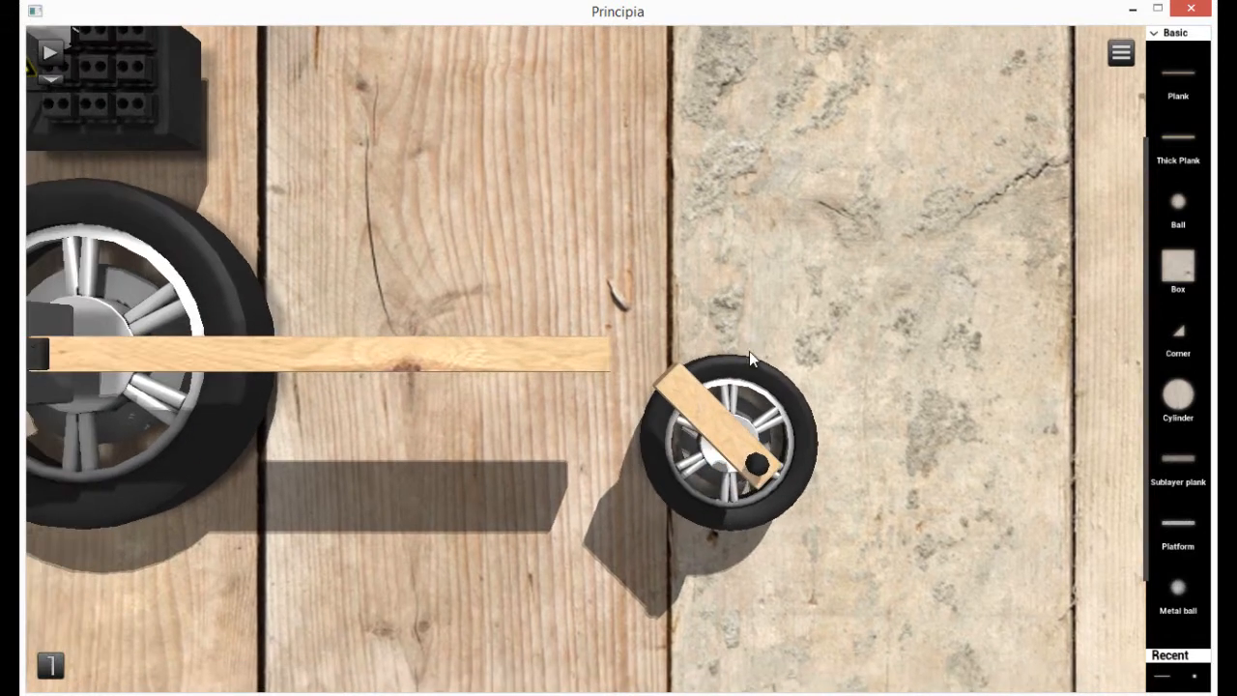
mouse_move(1177, 396)
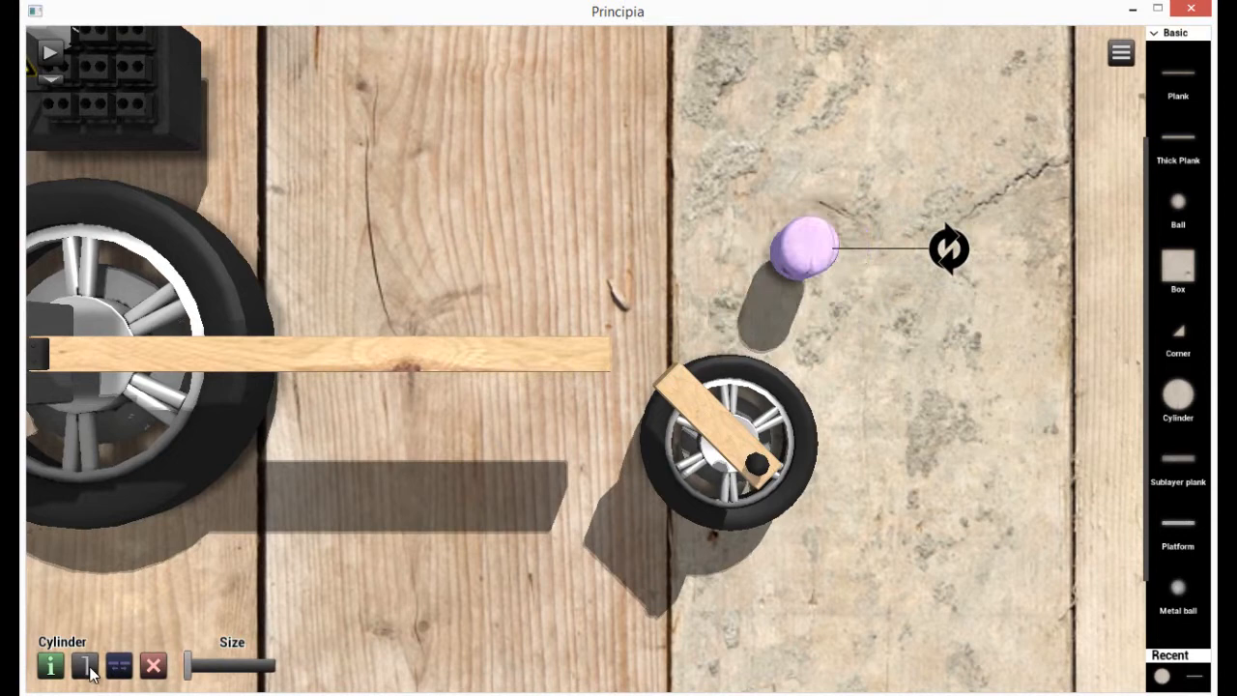
Cap the steering plank with a cylinder and lower the power supply to 4 volts.
left_click_drag(812, 247, 648, 338)
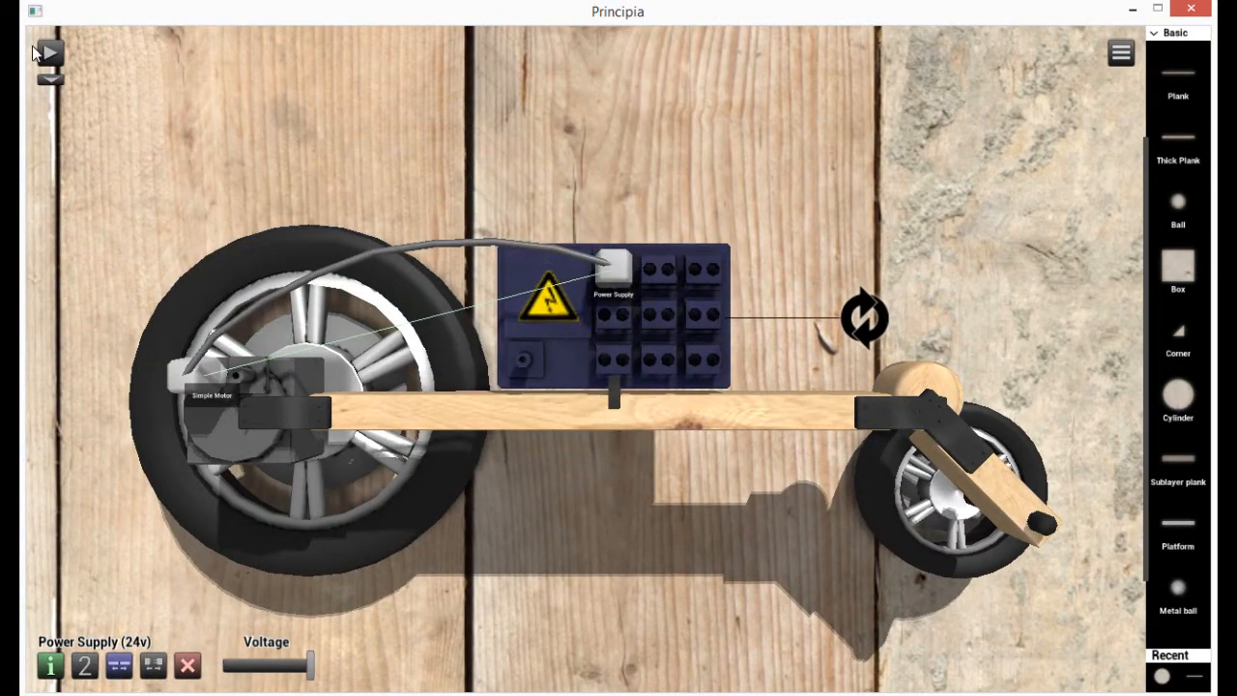
left_click(50, 52)
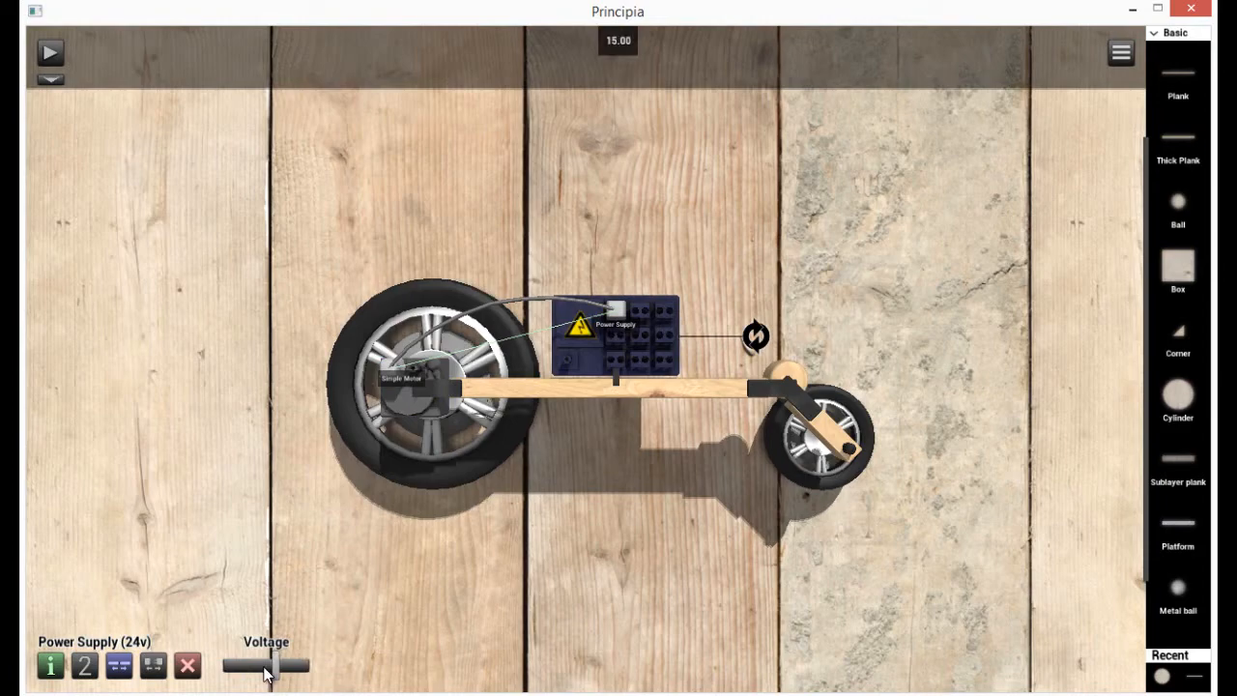
left_click(50, 52)
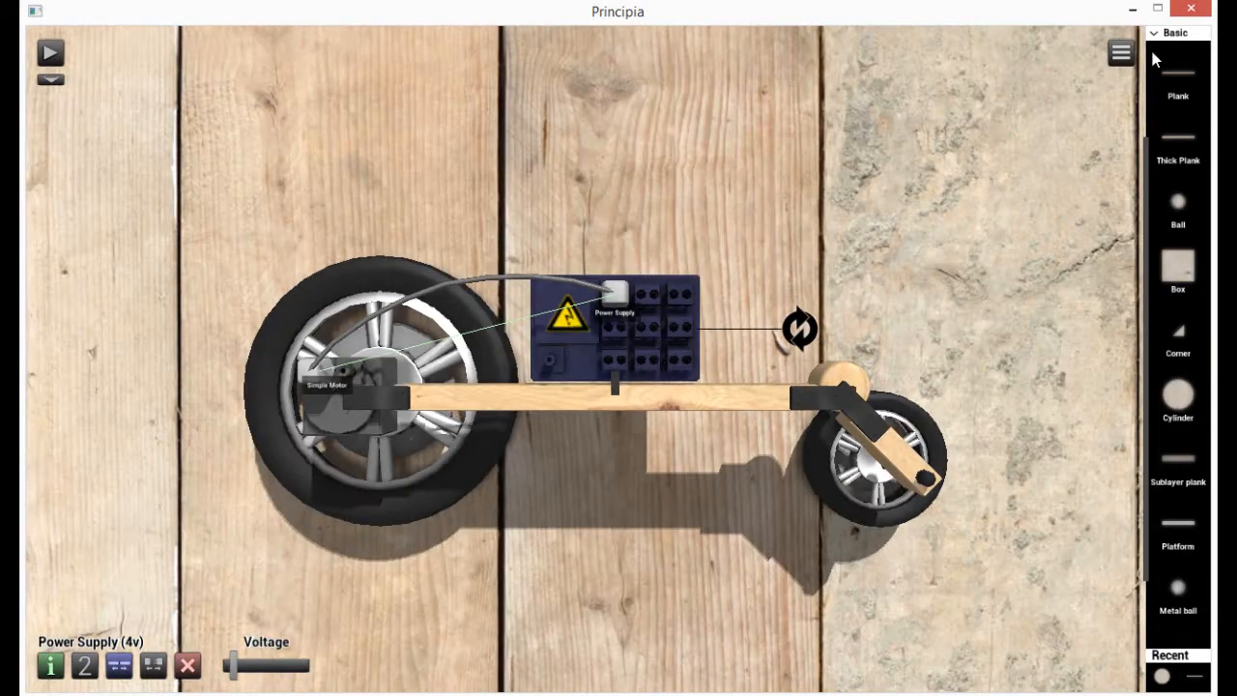
left_click(1174, 32)
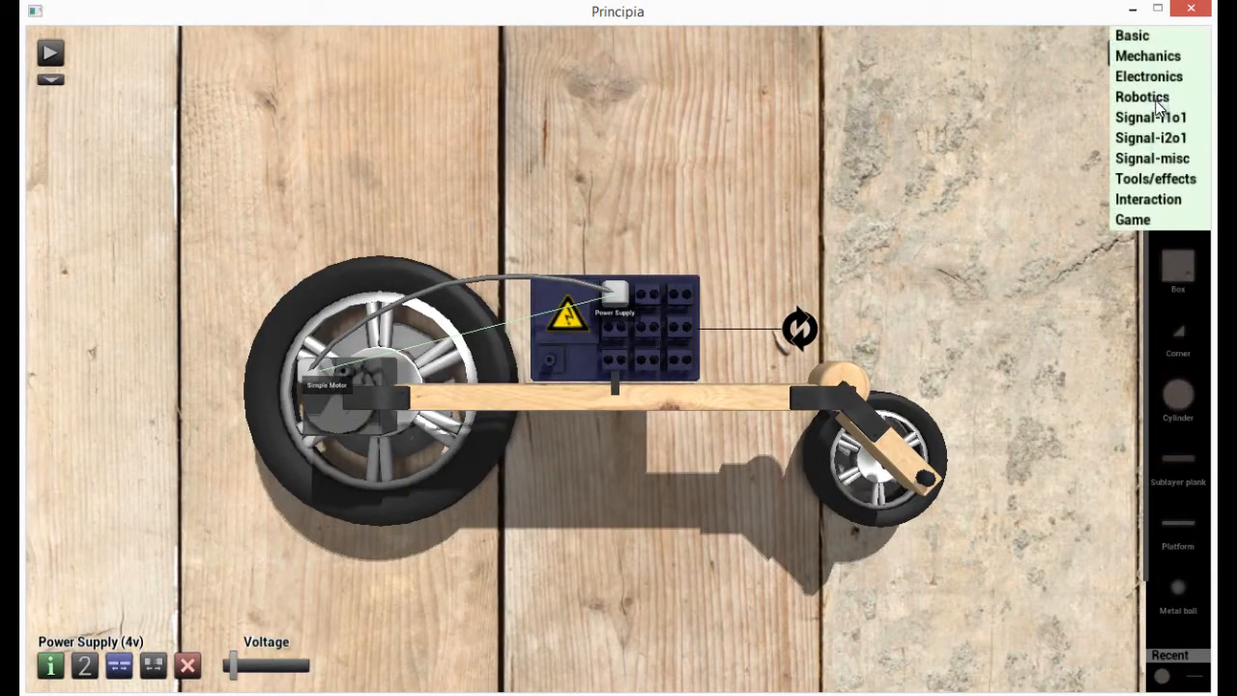
Check the RC Micro's info in Robotics and place it on the car's long plank.
left_click(1142, 97)
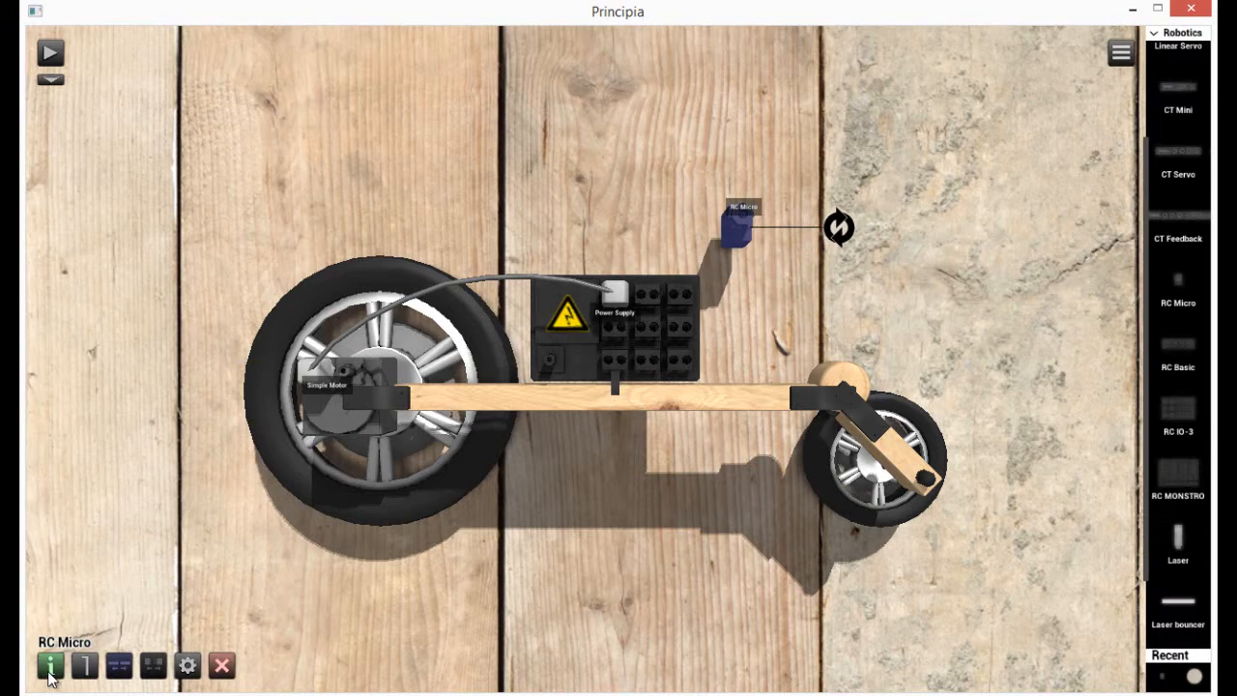
left_click(50, 665)
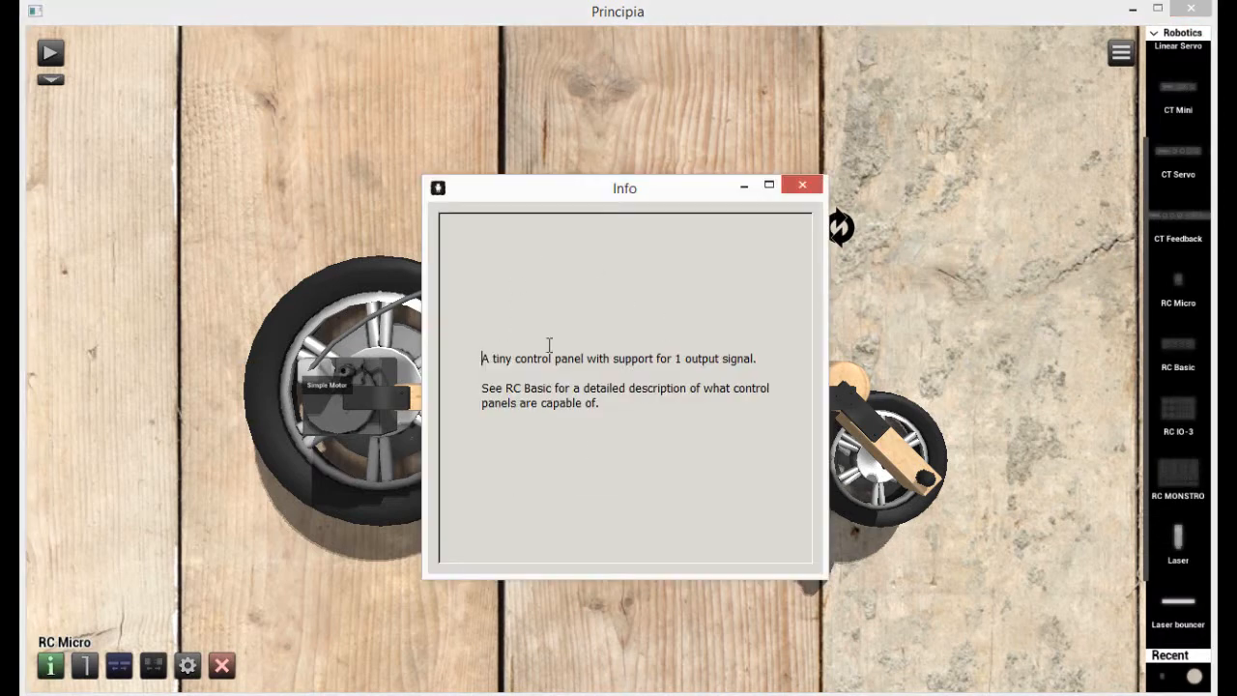
left_click(801, 184)
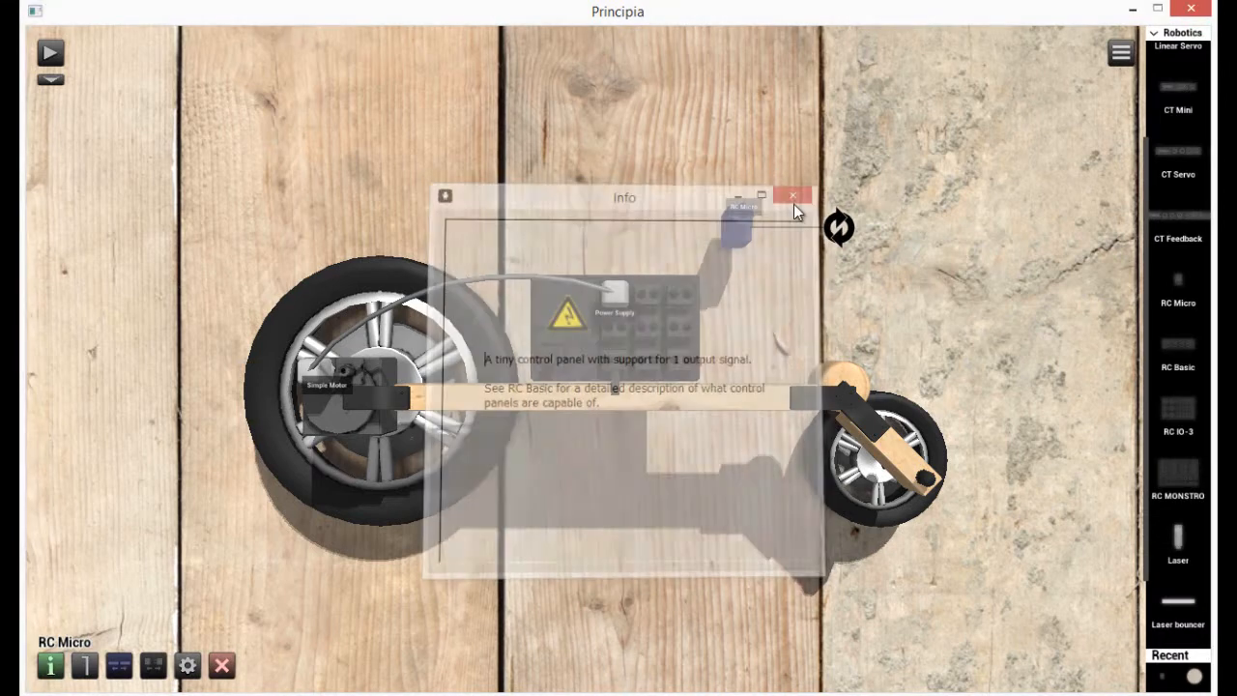
left_click(792, 195)
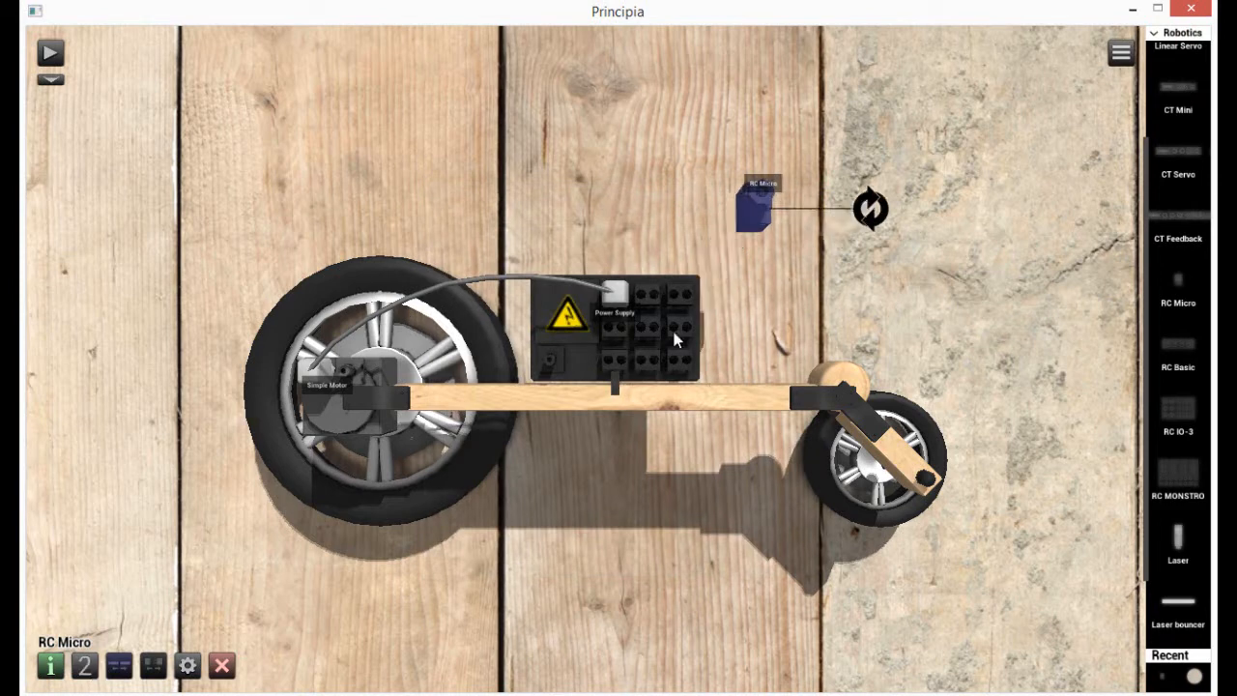
left_click_drag(757, 208, 719, 365)
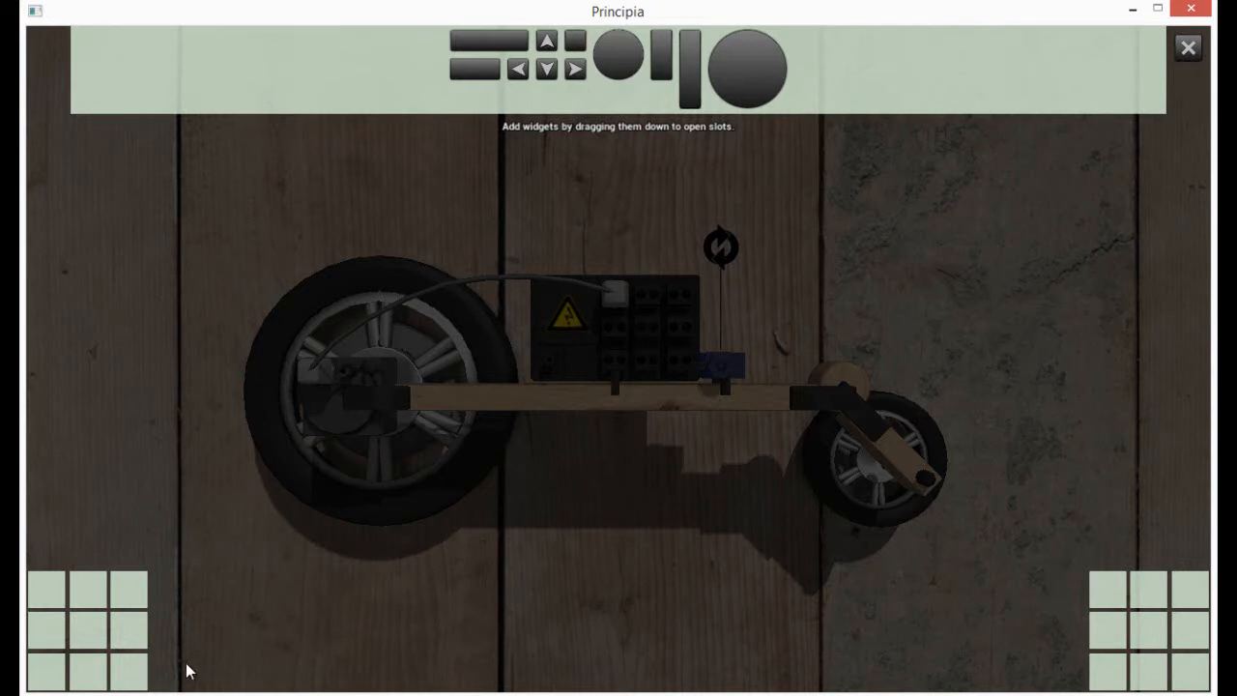
mouse_move(804, 109)
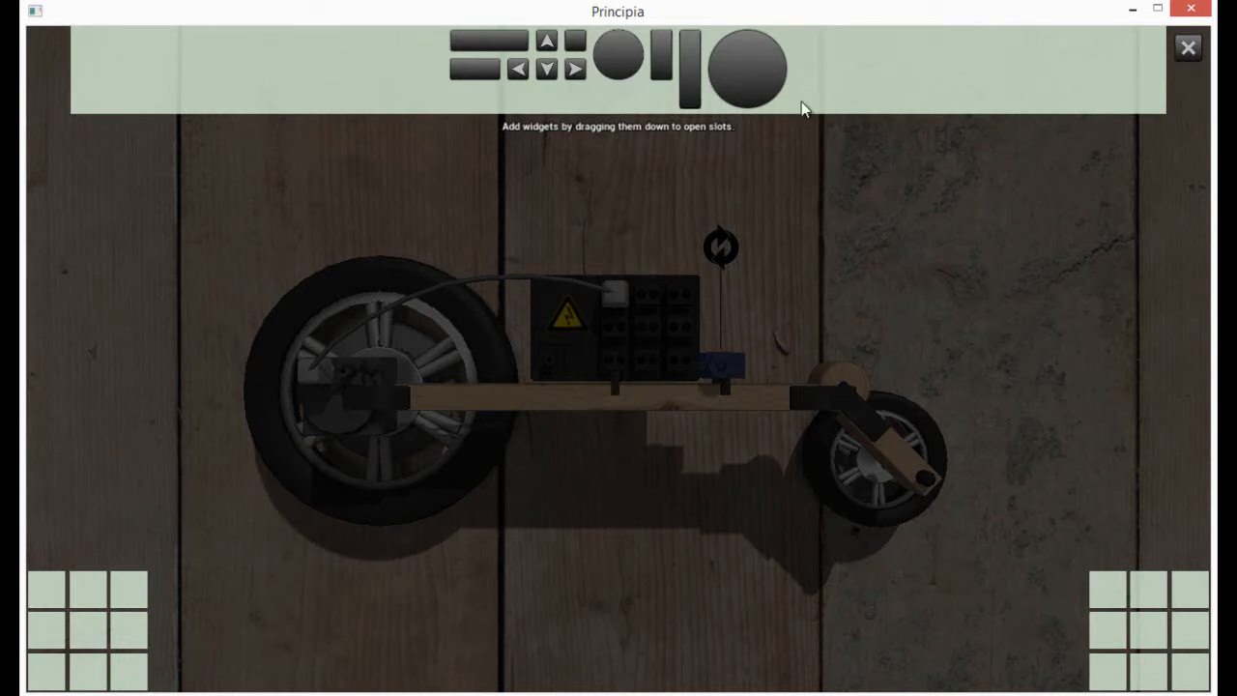
mouse_move(852, 231)
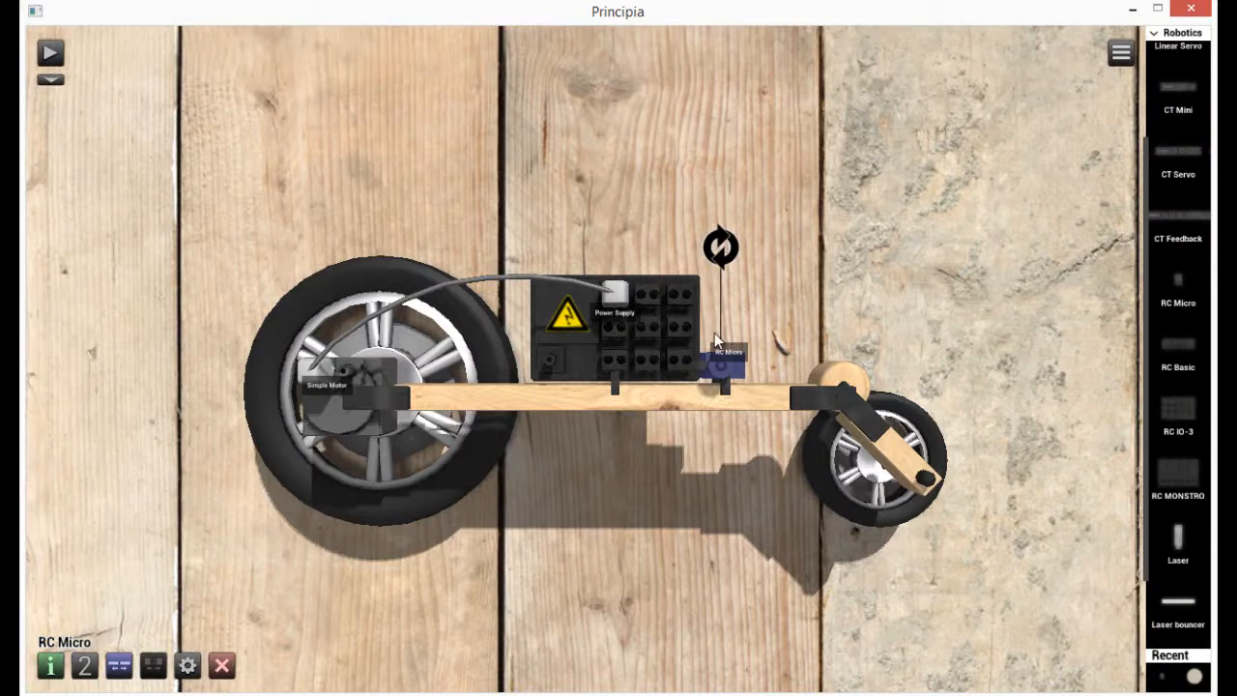
mouse_move(723, 369)
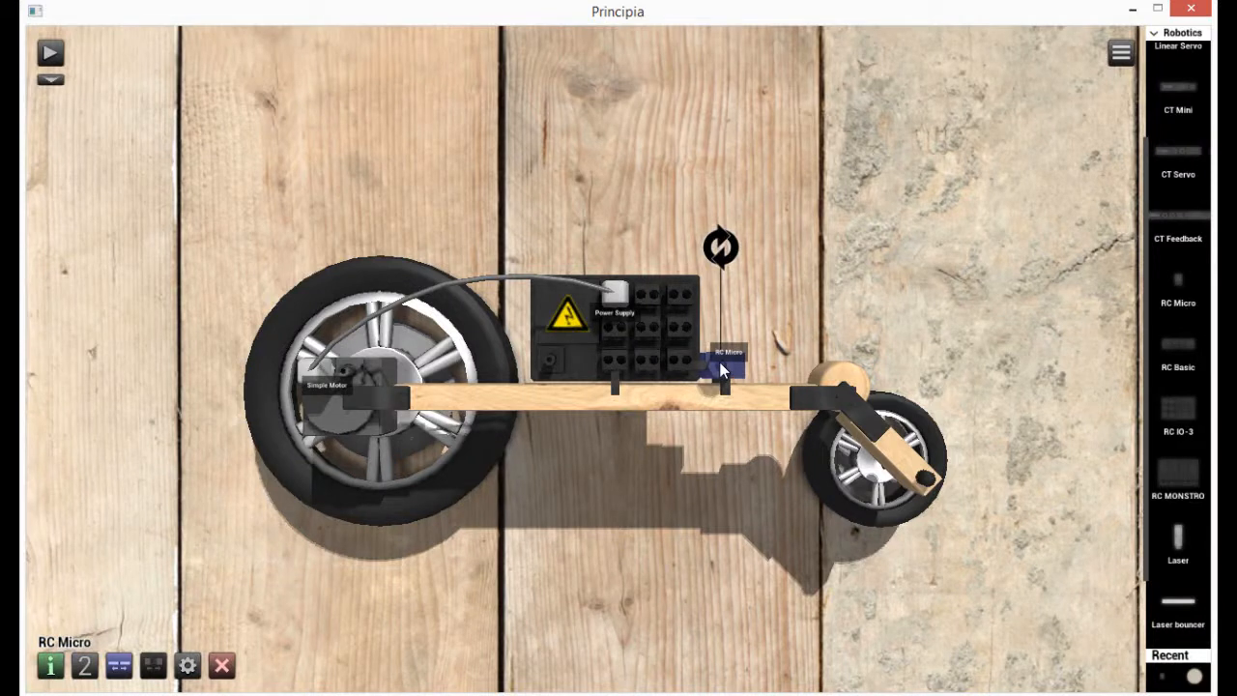
mouse_move(723, 377)
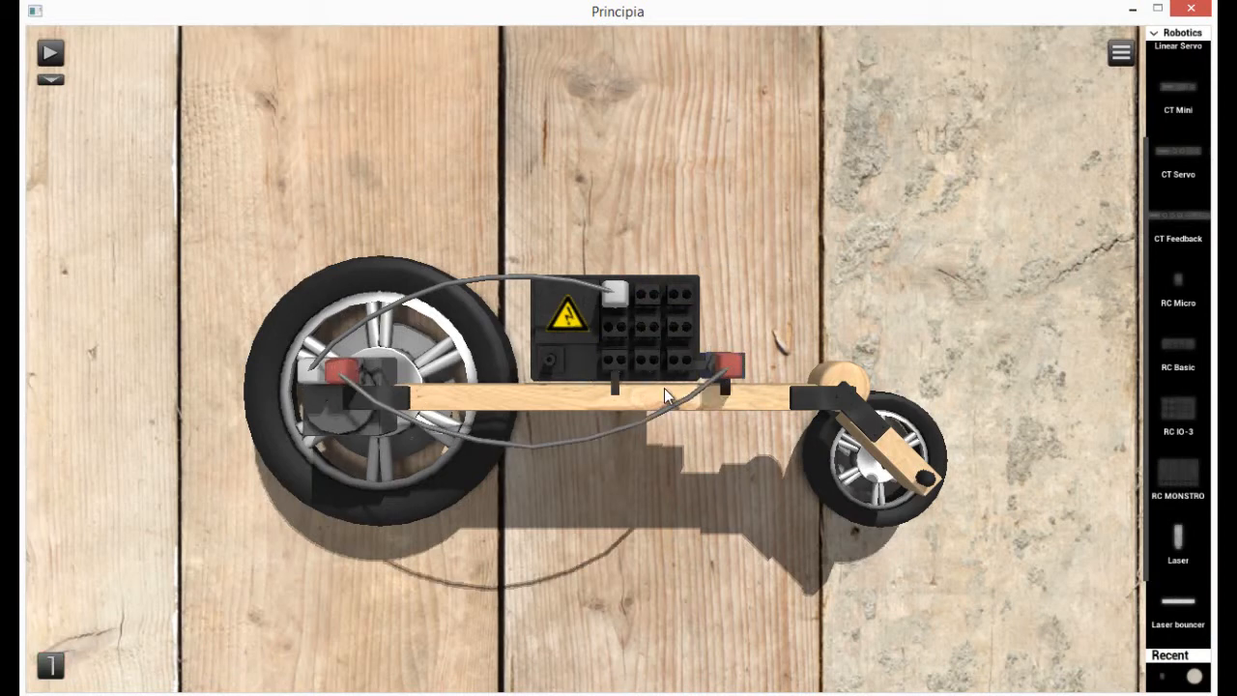
mouse_move(473, 387)
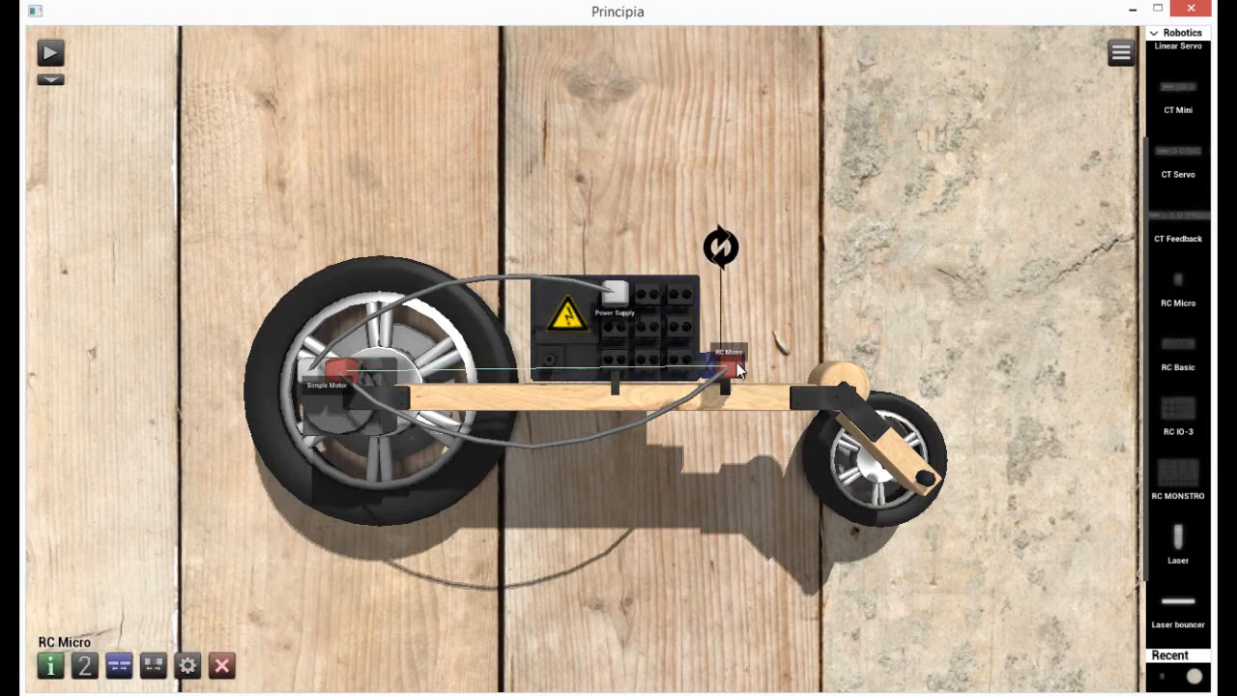
mouse_move(493, 297)
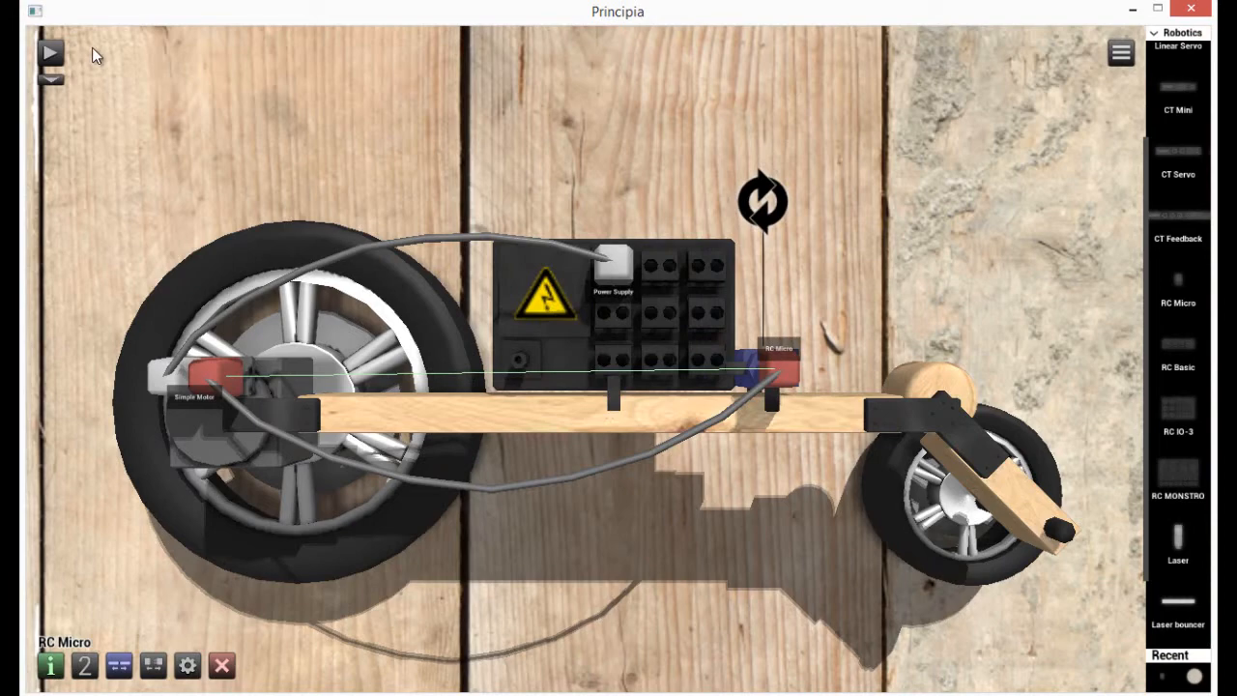
left_click(50, 52)
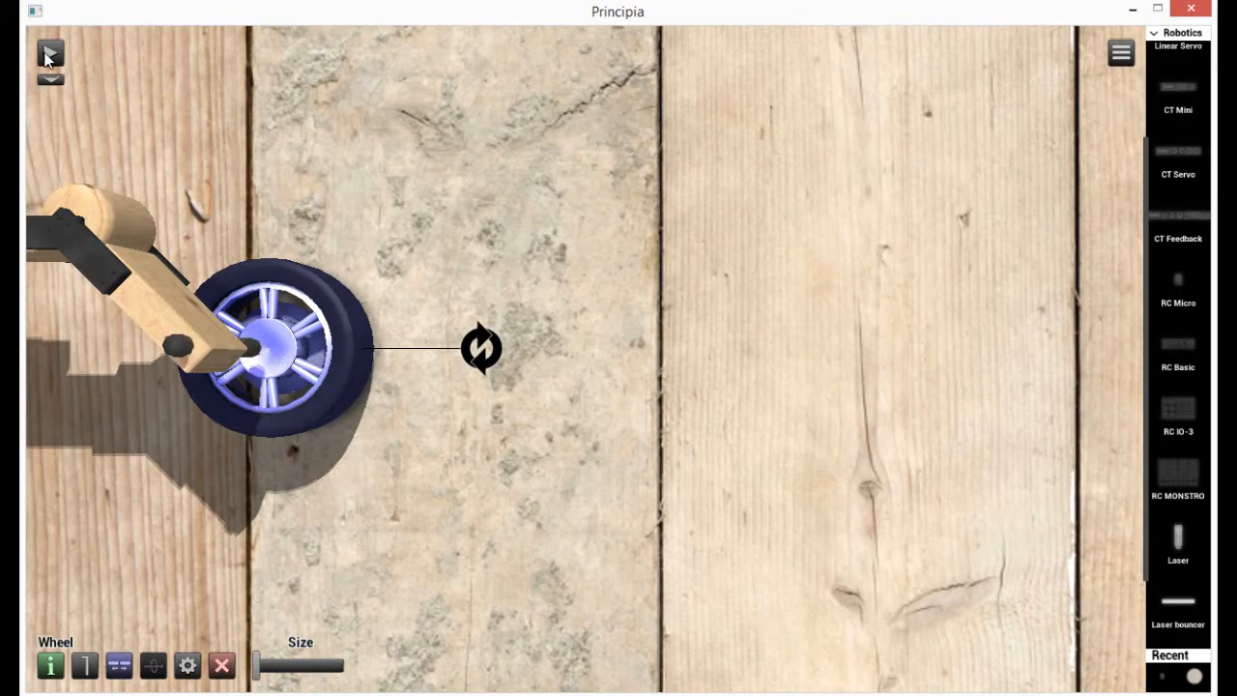
left_click(50, 53)
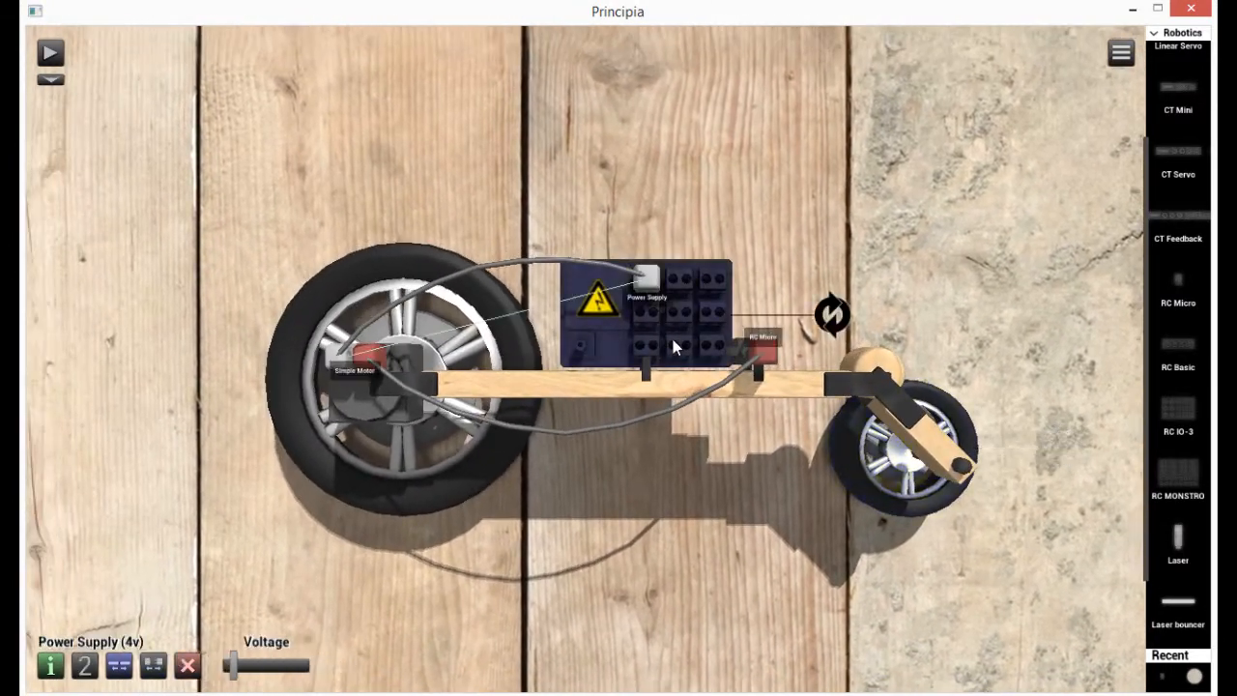
Drag a horizontal slider widget into the RC Micro's first left-side output slot.
left_click(50, 52)
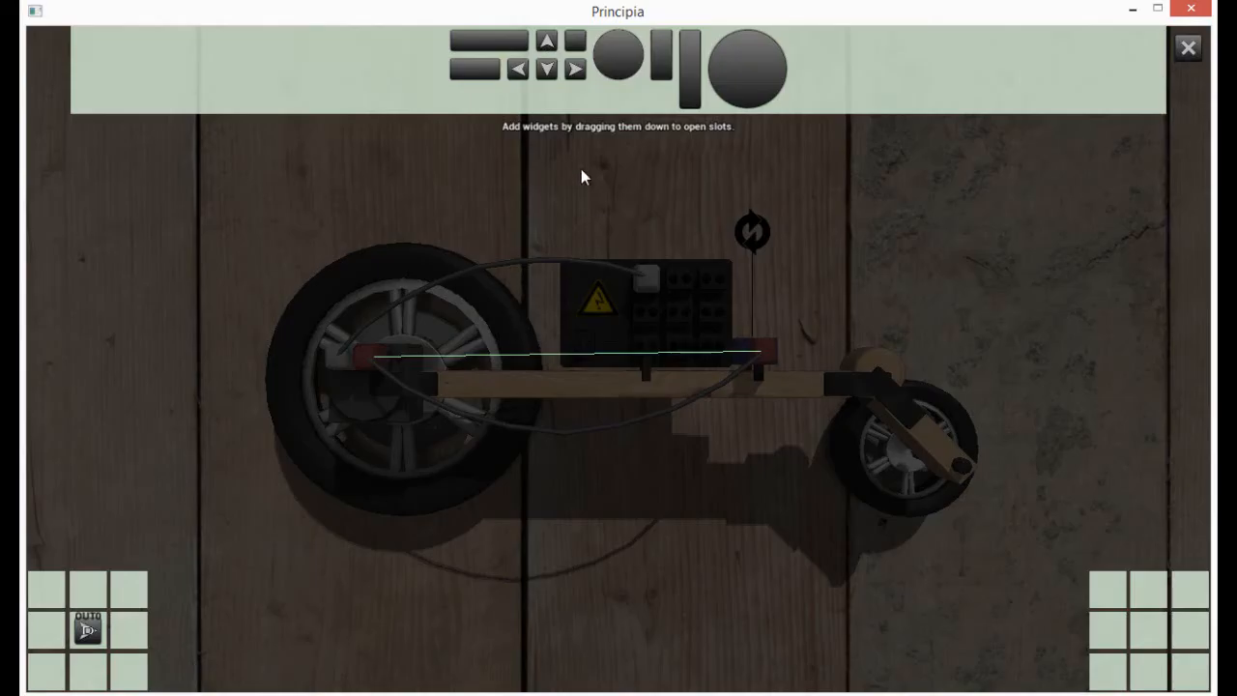
mouse_move(464, 79)
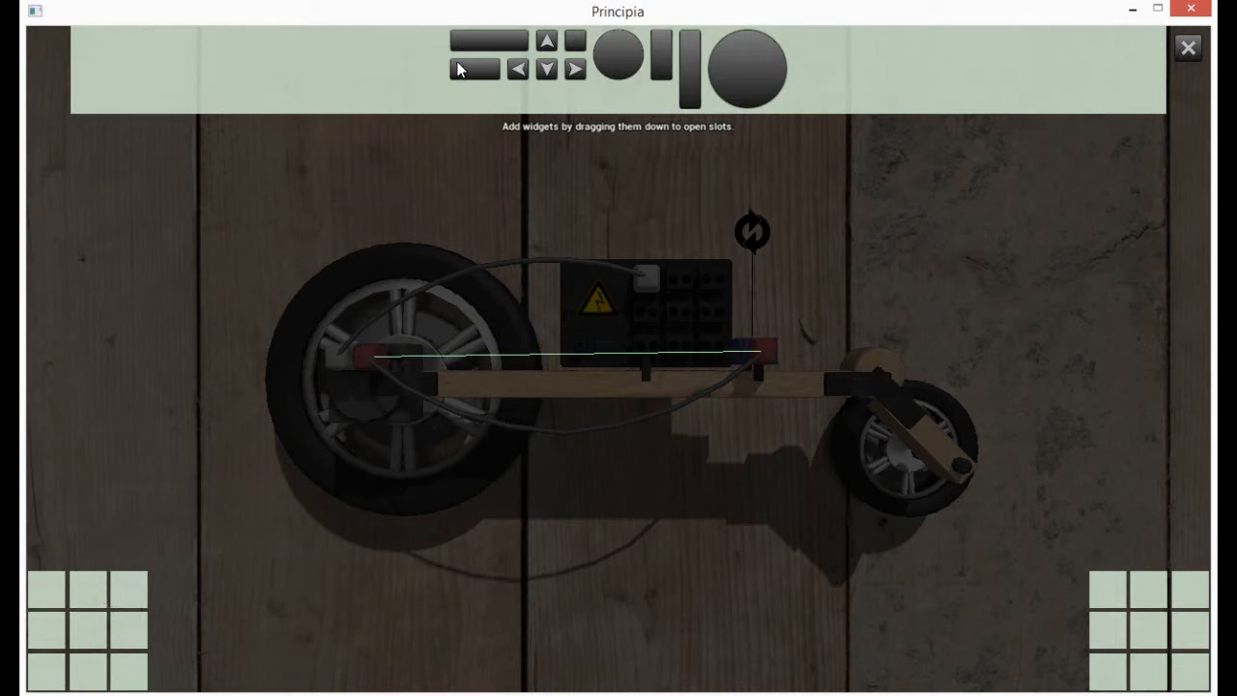
left_click_drag(474, 54, 290, 172)
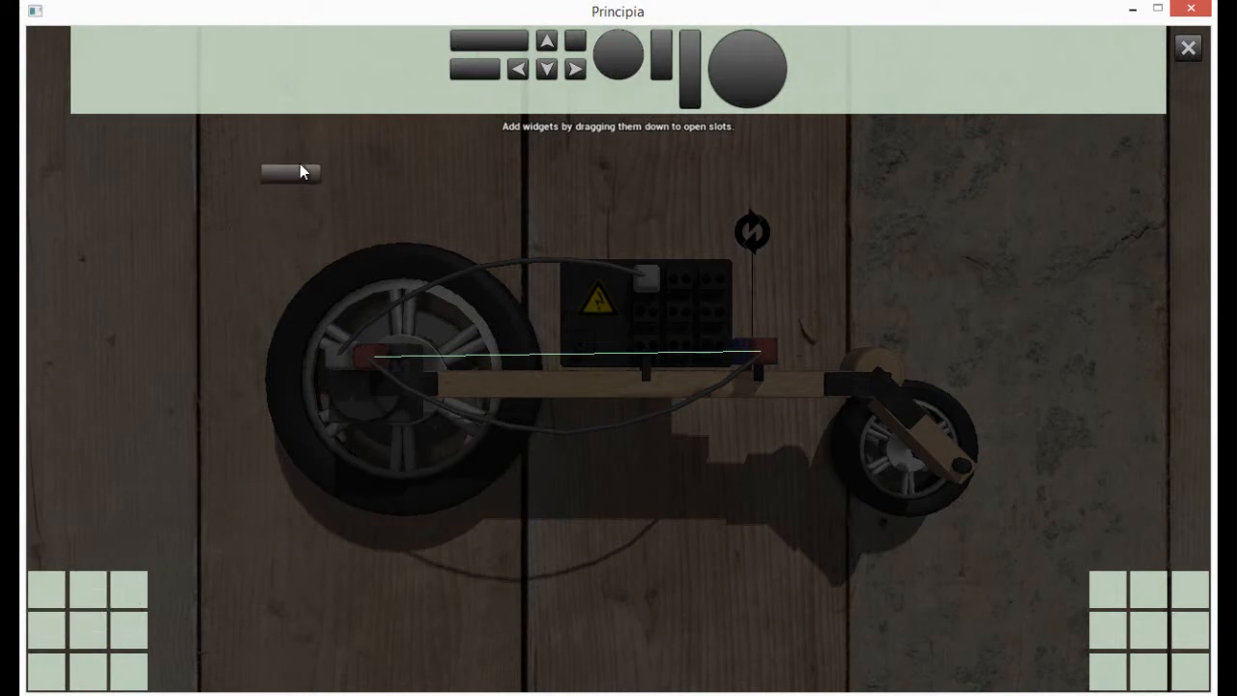
left_click_drag(290, 172, 172, 510)
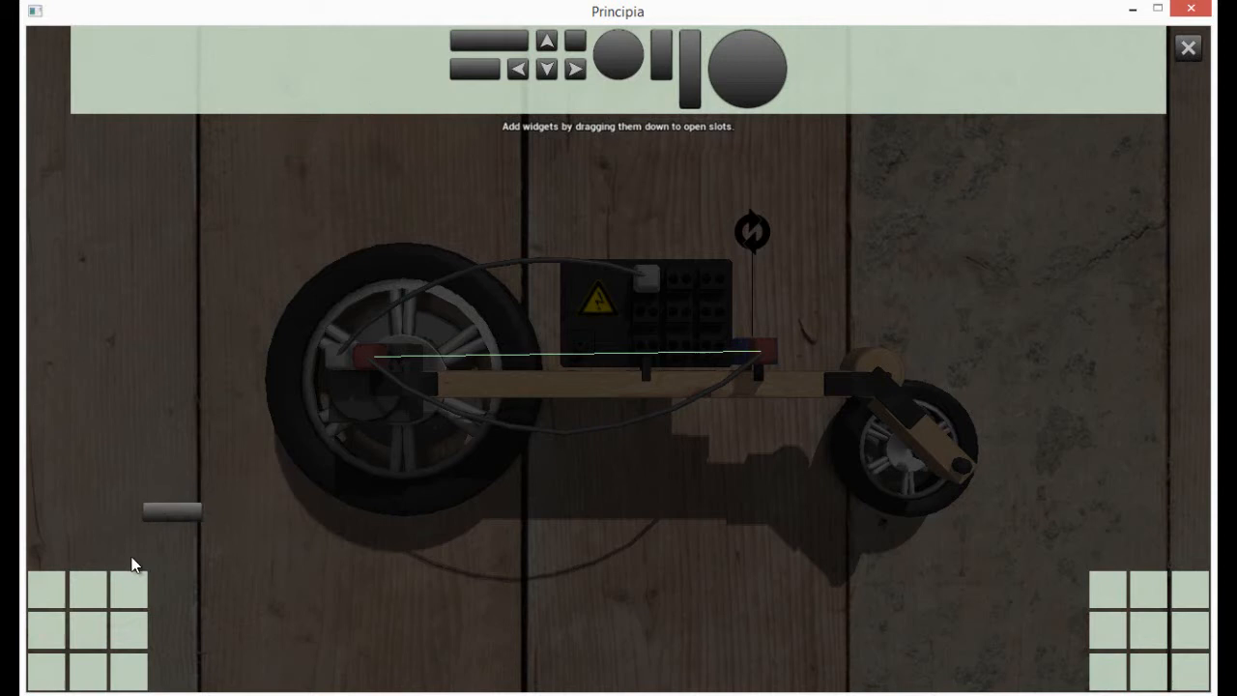
left_click_drag(172, 512, 87, 630)
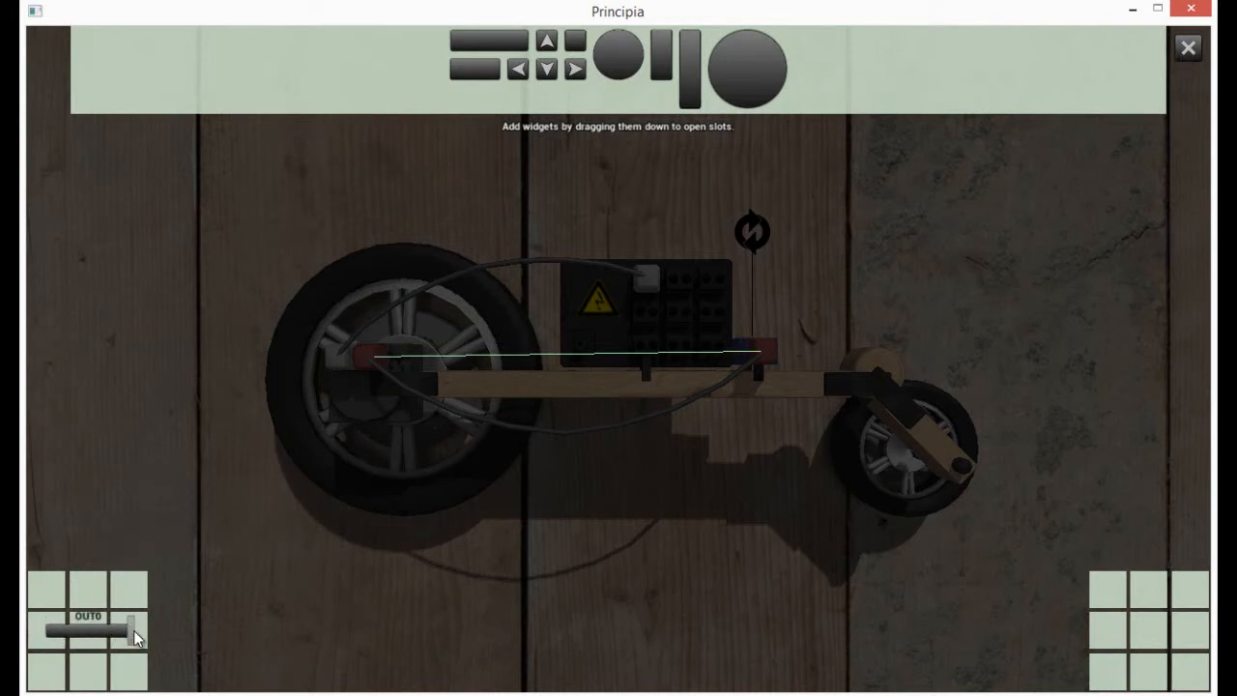
left_click_drag(131, 633, 75, 590)
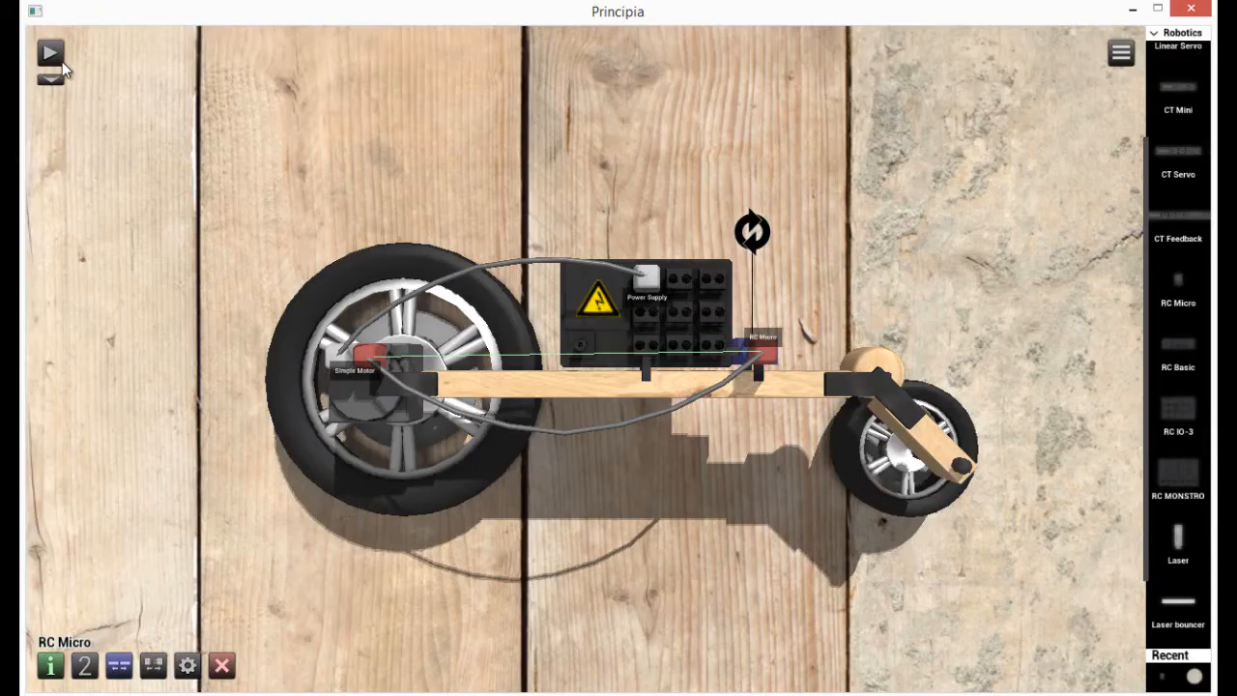
Change the object menu's parts category to Mechanics.
left_click(50, 53)
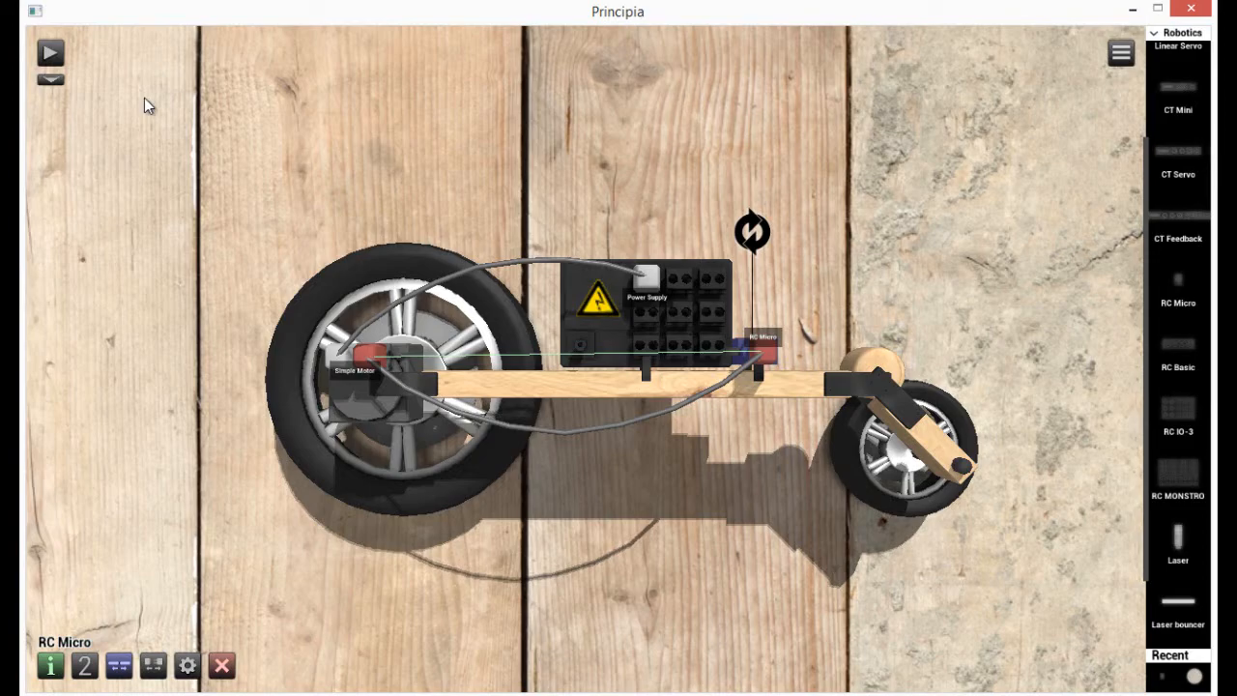
left_click(51, 52)
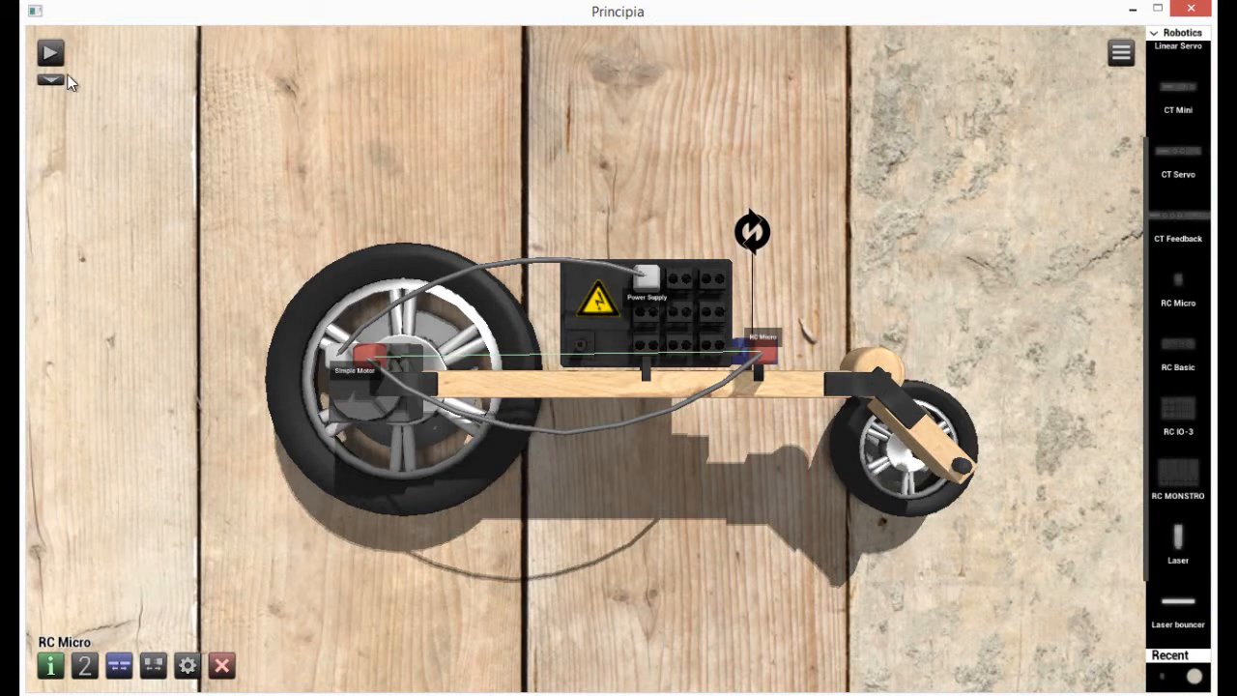
mouse_move(950, 486)
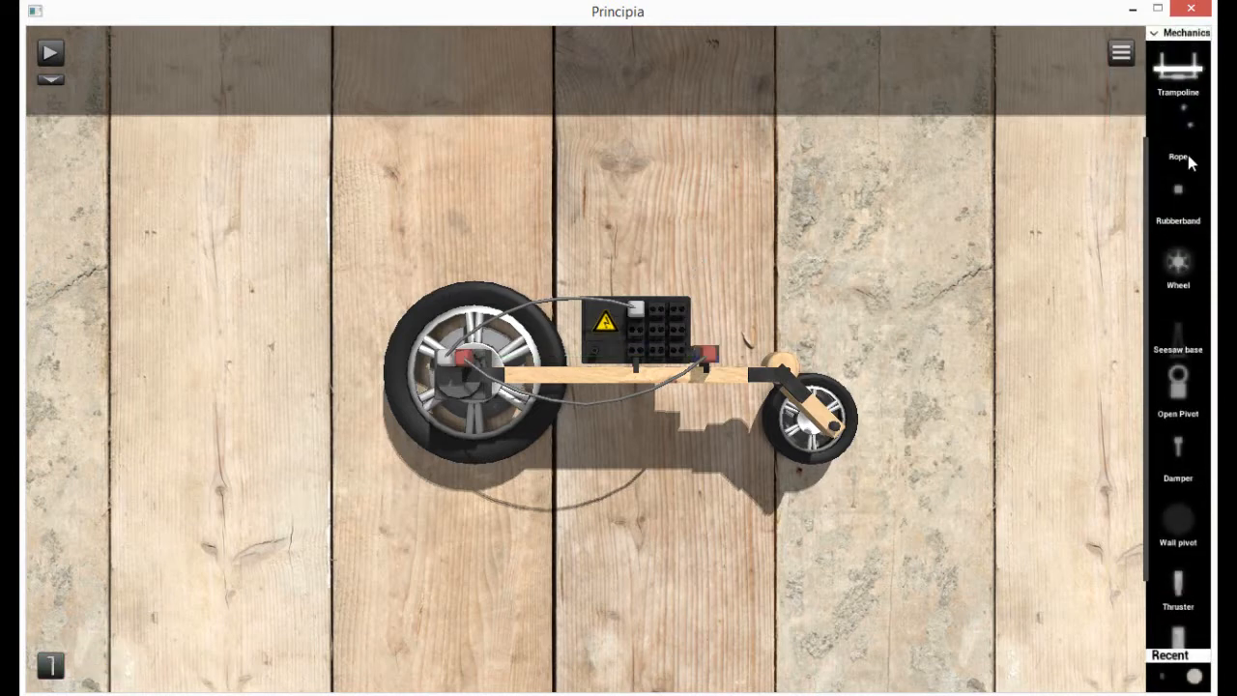
Delete the RC Micro from the car, leaving the motor's signal cable loose.
scroll("down", 3)
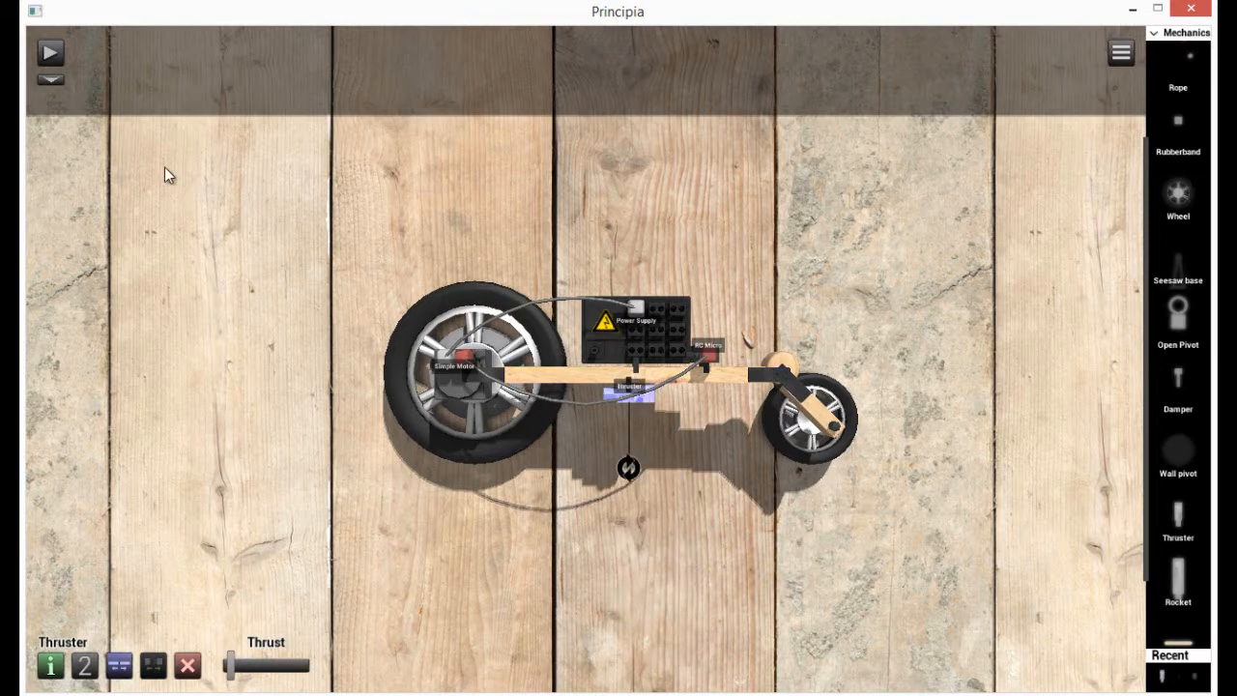
left_click(49, 52)
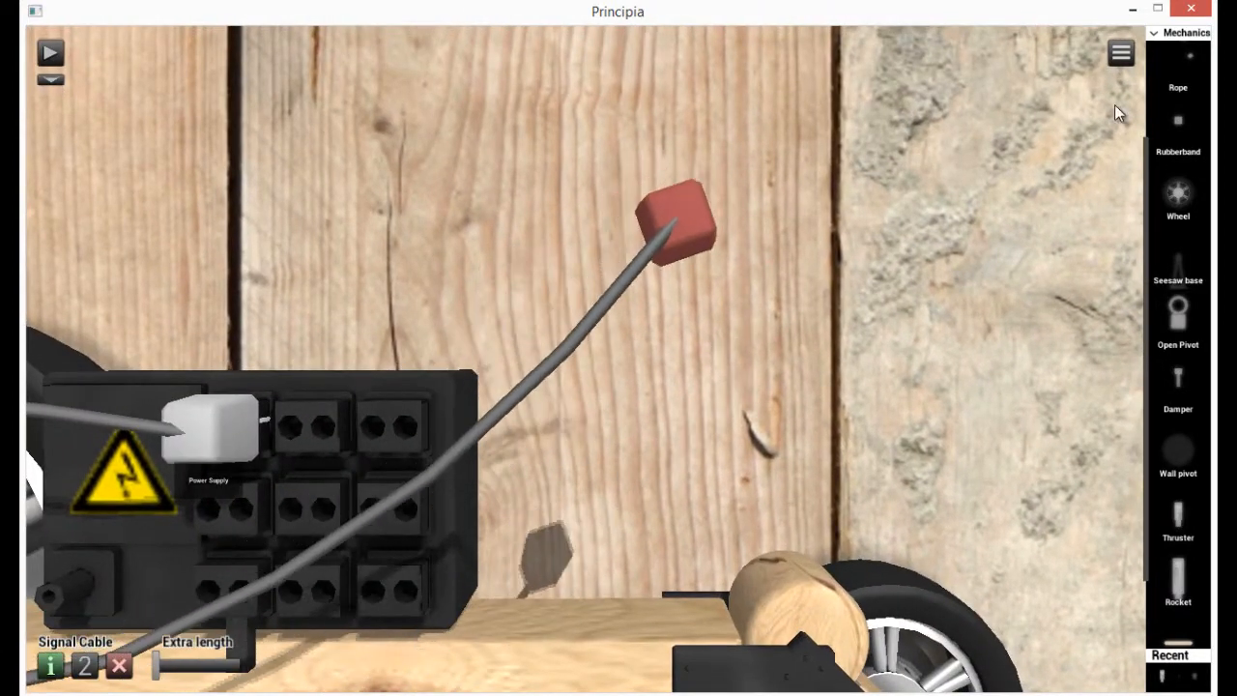
Switch to Robotics parts and read the RC Basic's description.
left_click(1178, 33)
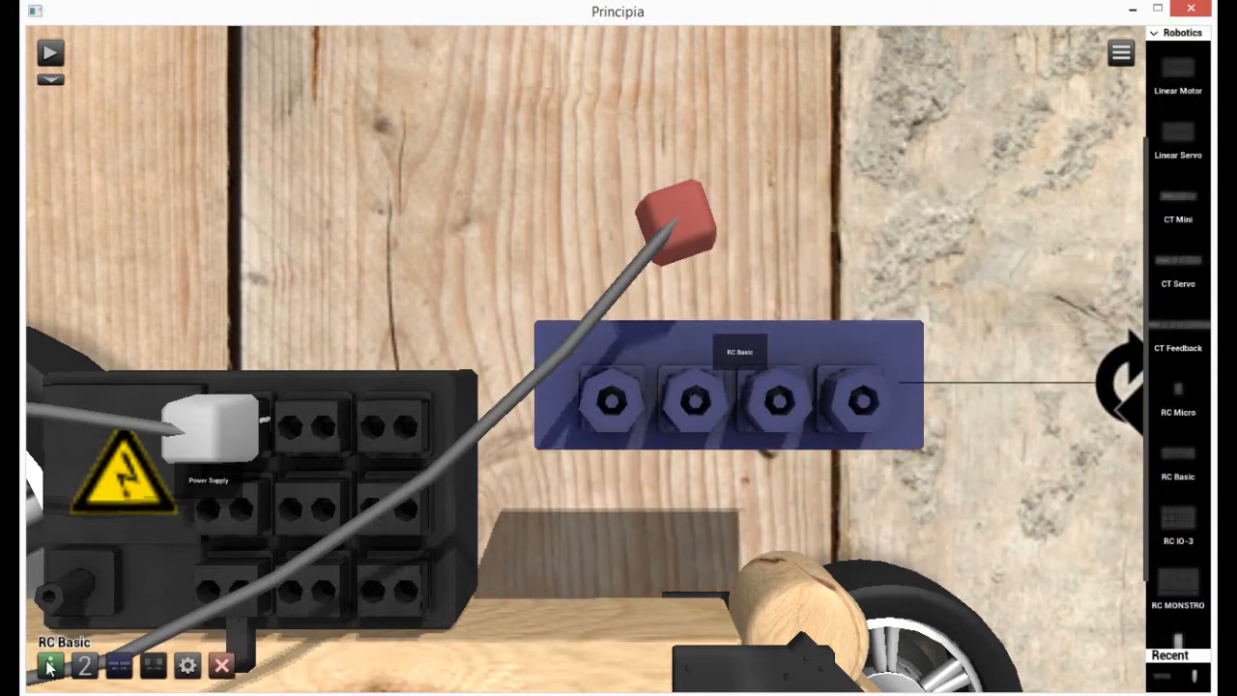
left_click(51, 665)
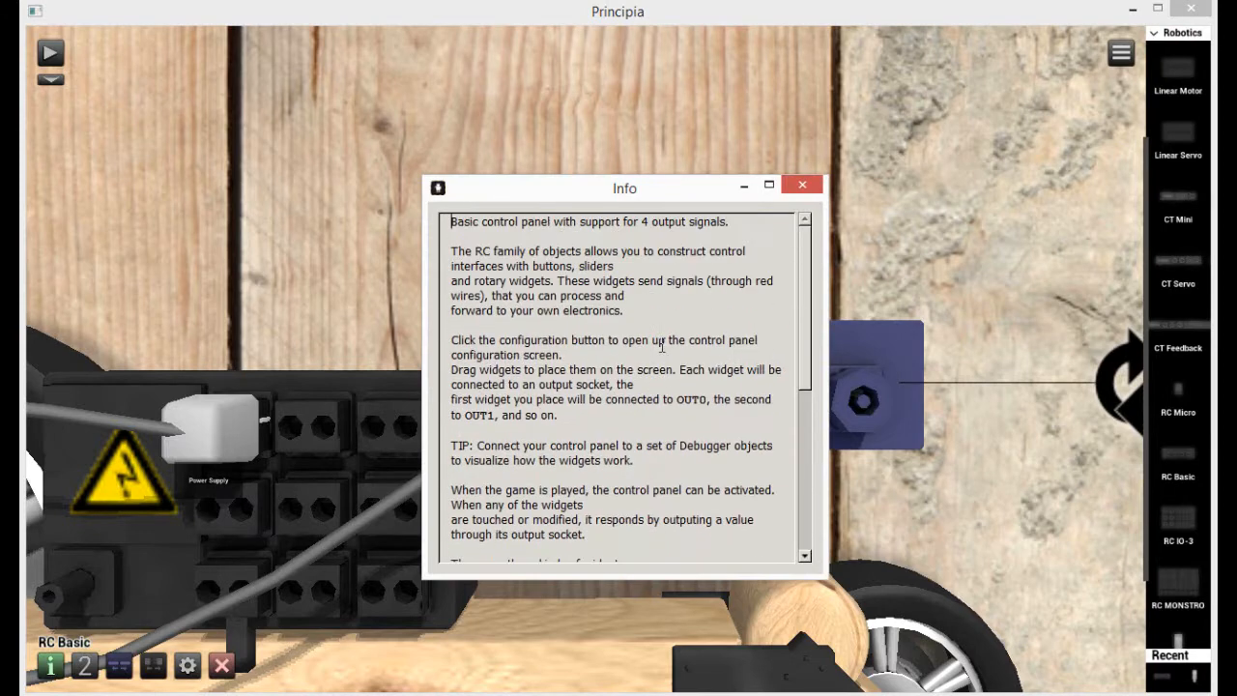
left_click(801, 185)
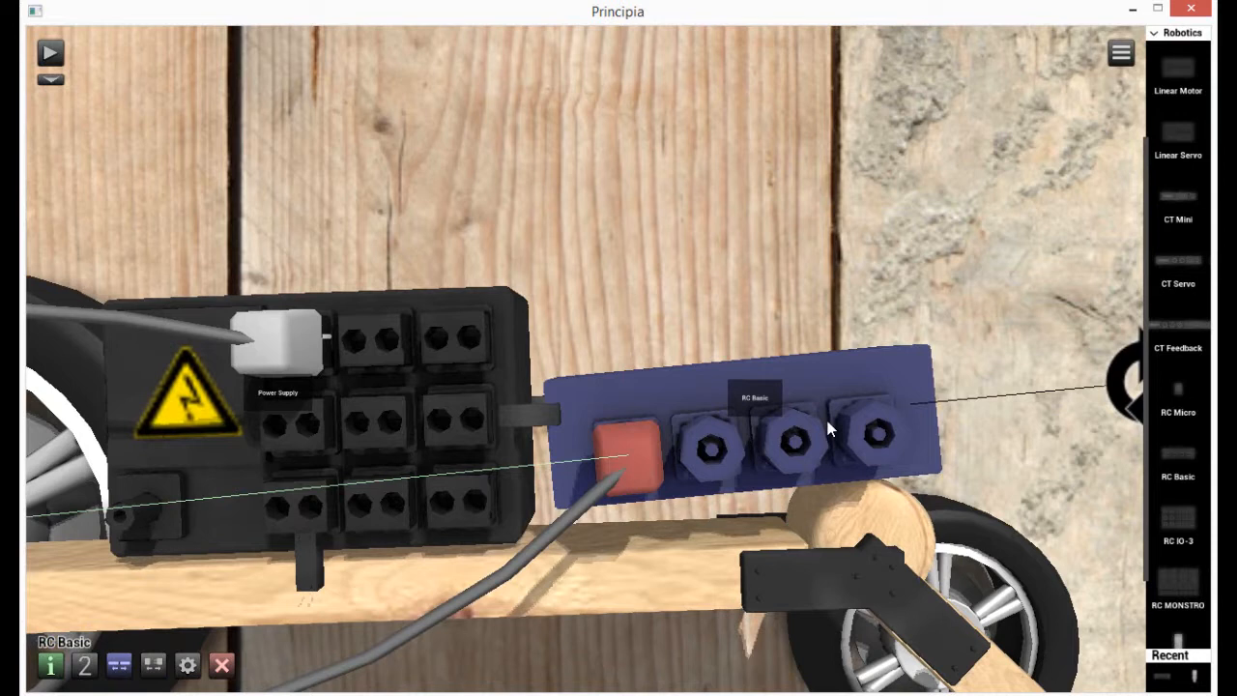
mouse_move(725, 397)
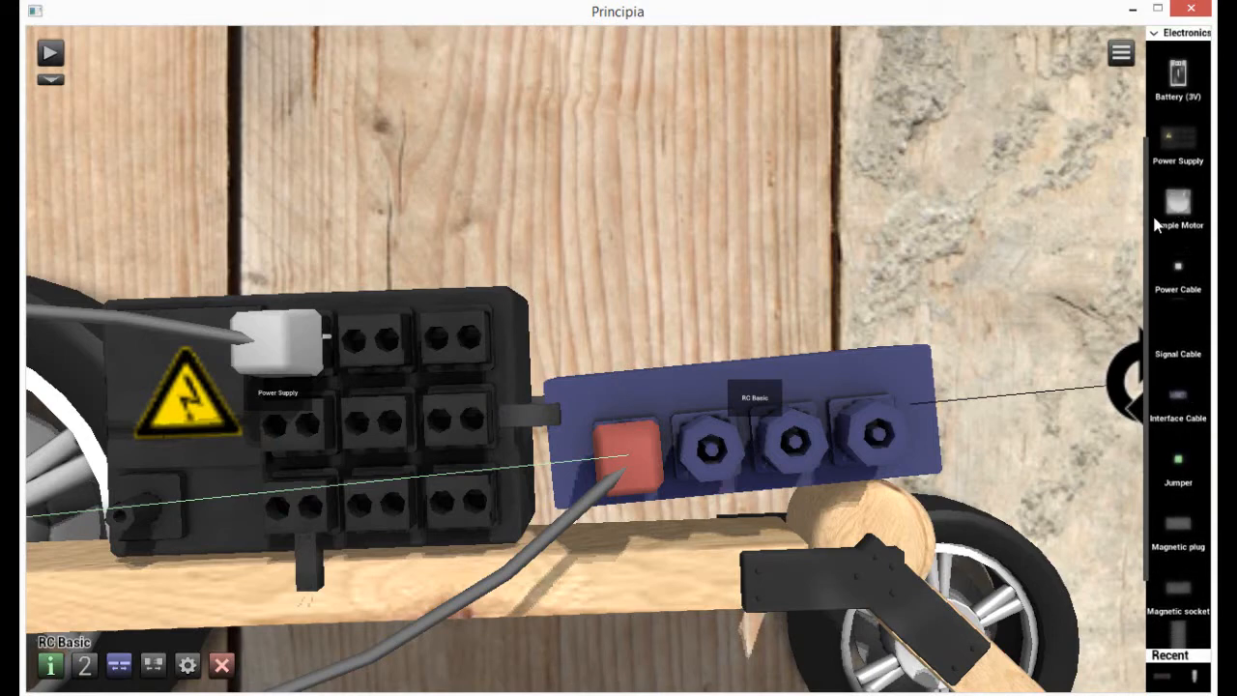
Add a Simple Motor and switch the parts list to Mechanics.
left_click(1177, 203)
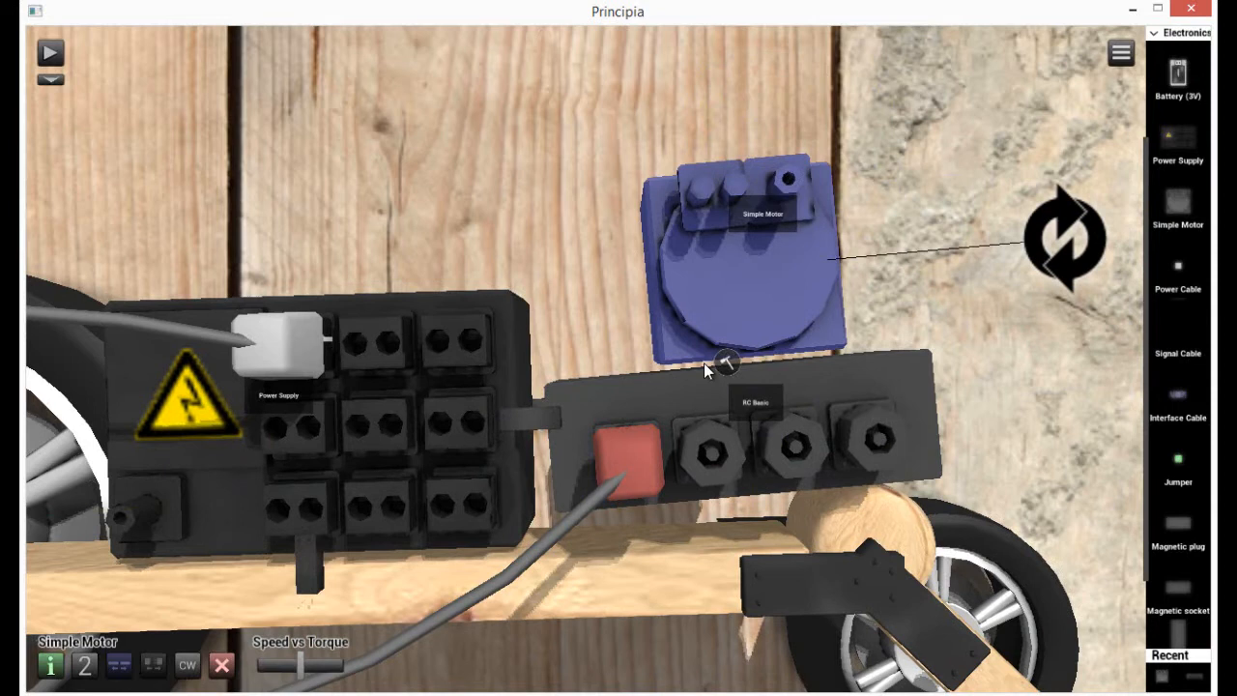
left_click(1179, 33)
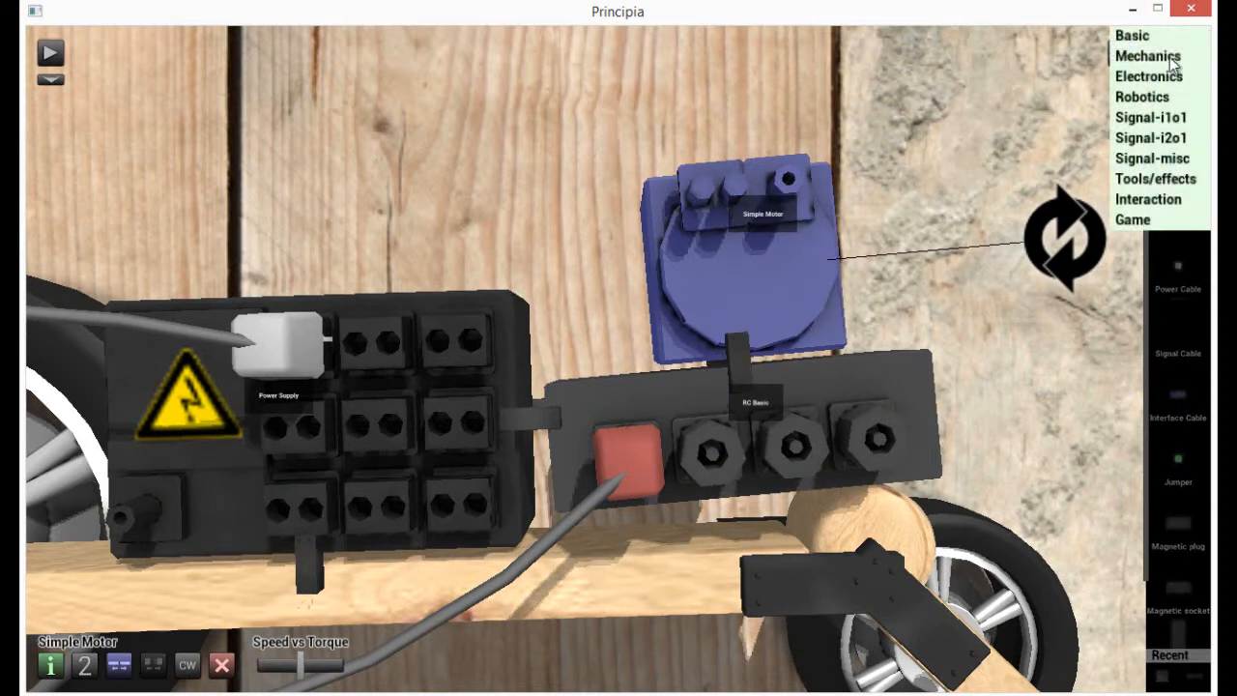
left_click(1148, 55)
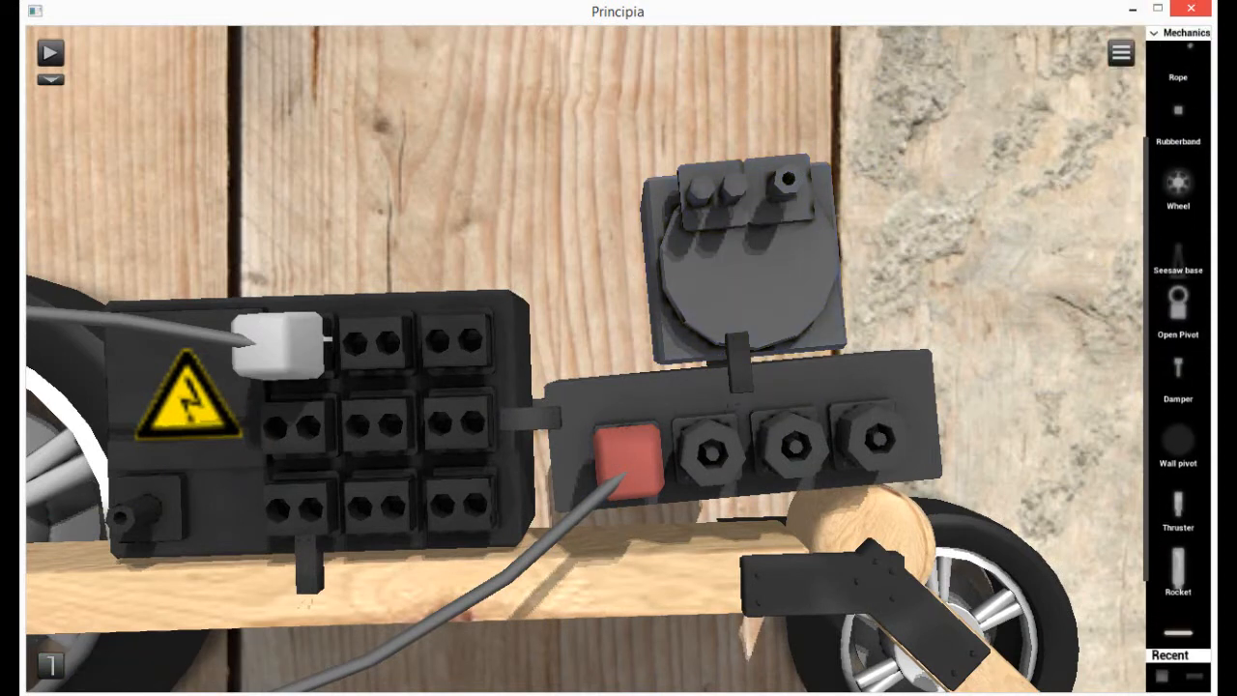
scroll("down", 3)
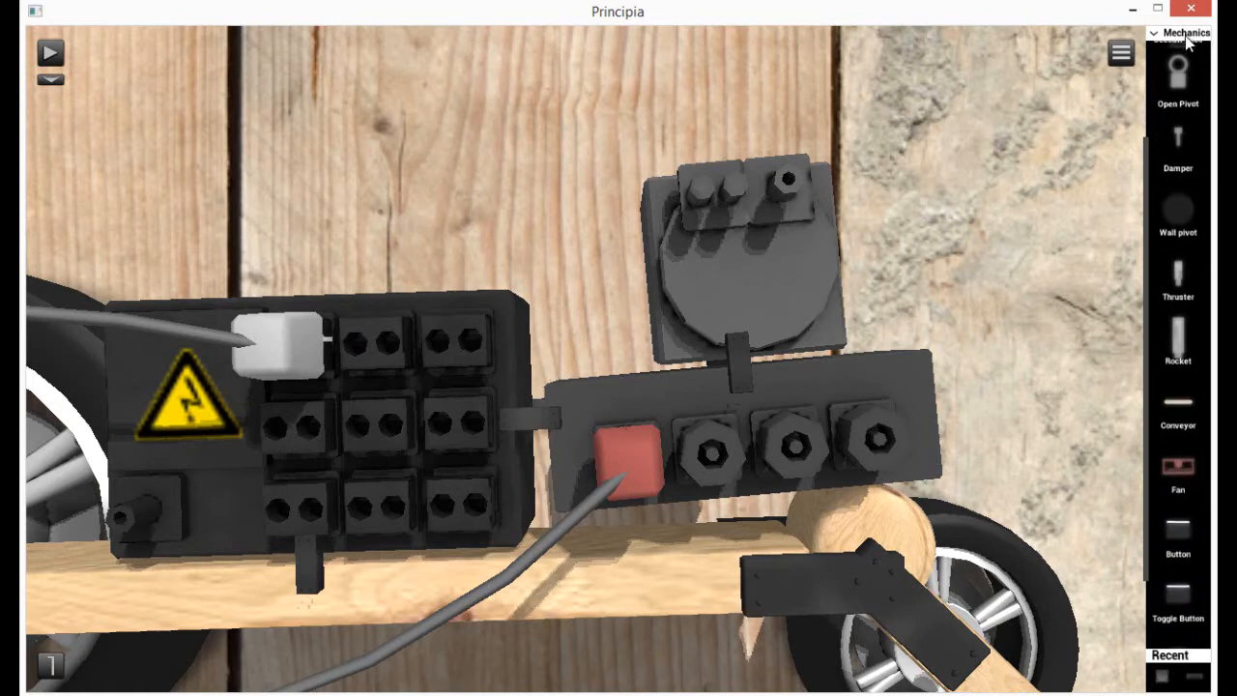
Set the rubber beam's friction to 1.8 and place it on the car.
left_click(1175, 32)
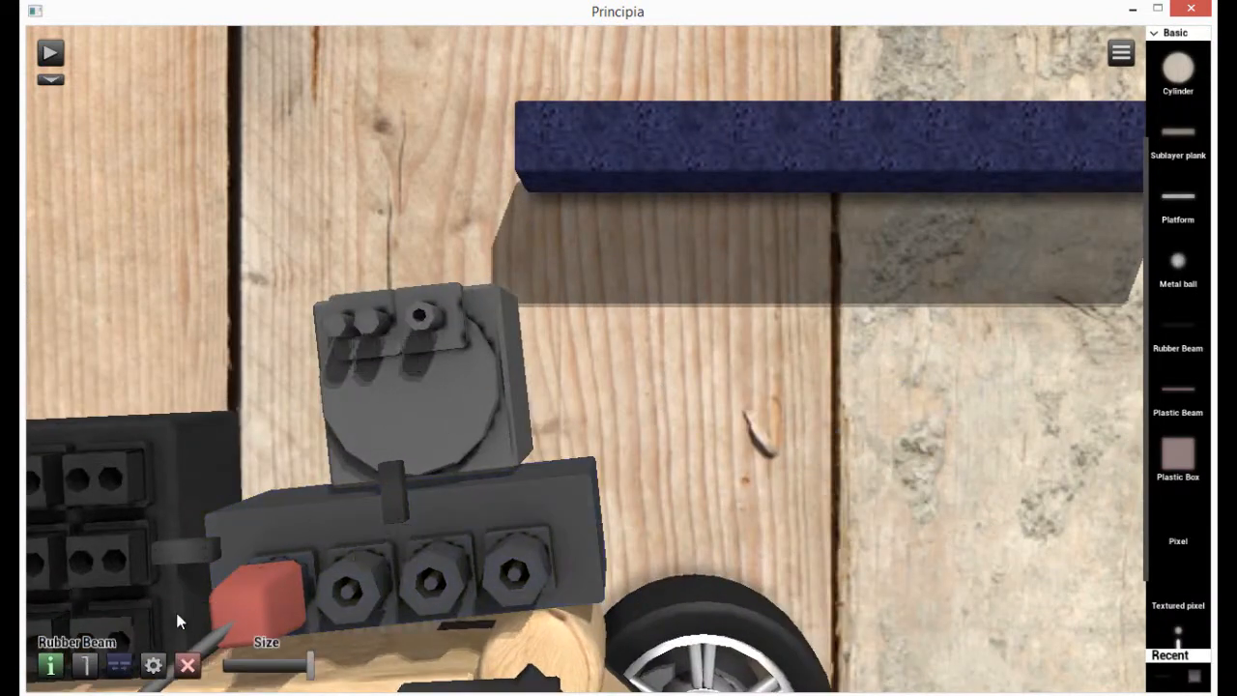
left_click(153, 664)
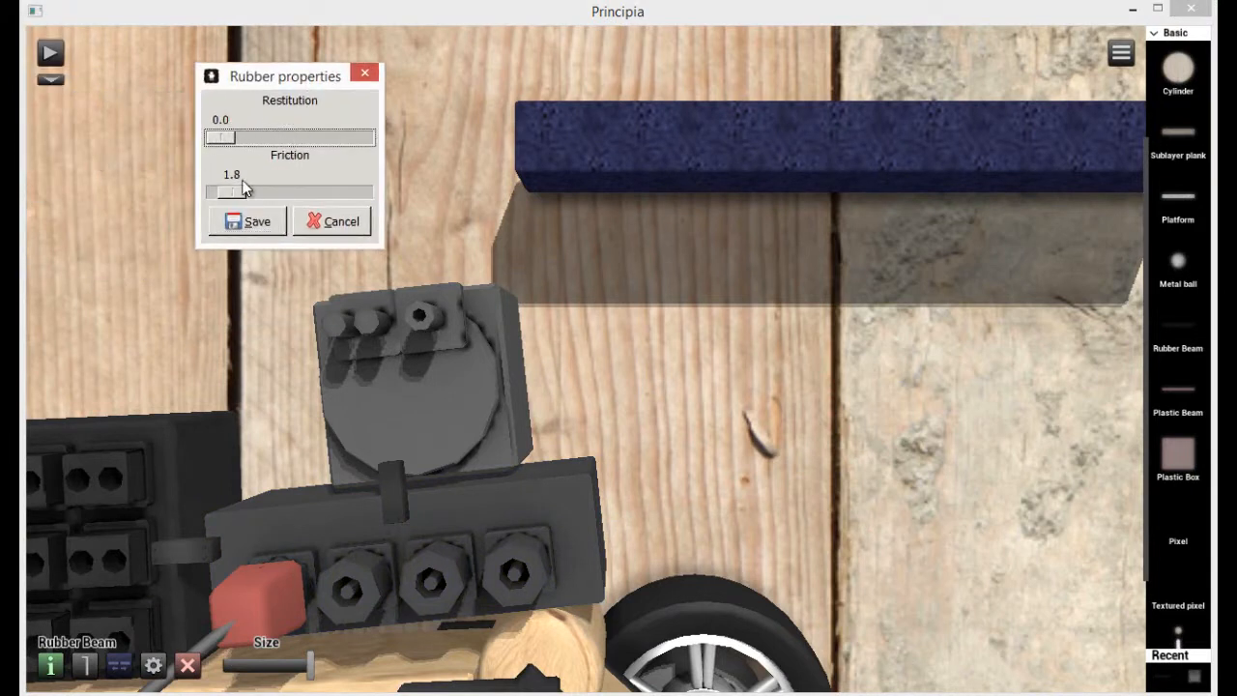
left_click_drag(227, 191, 372, 191)
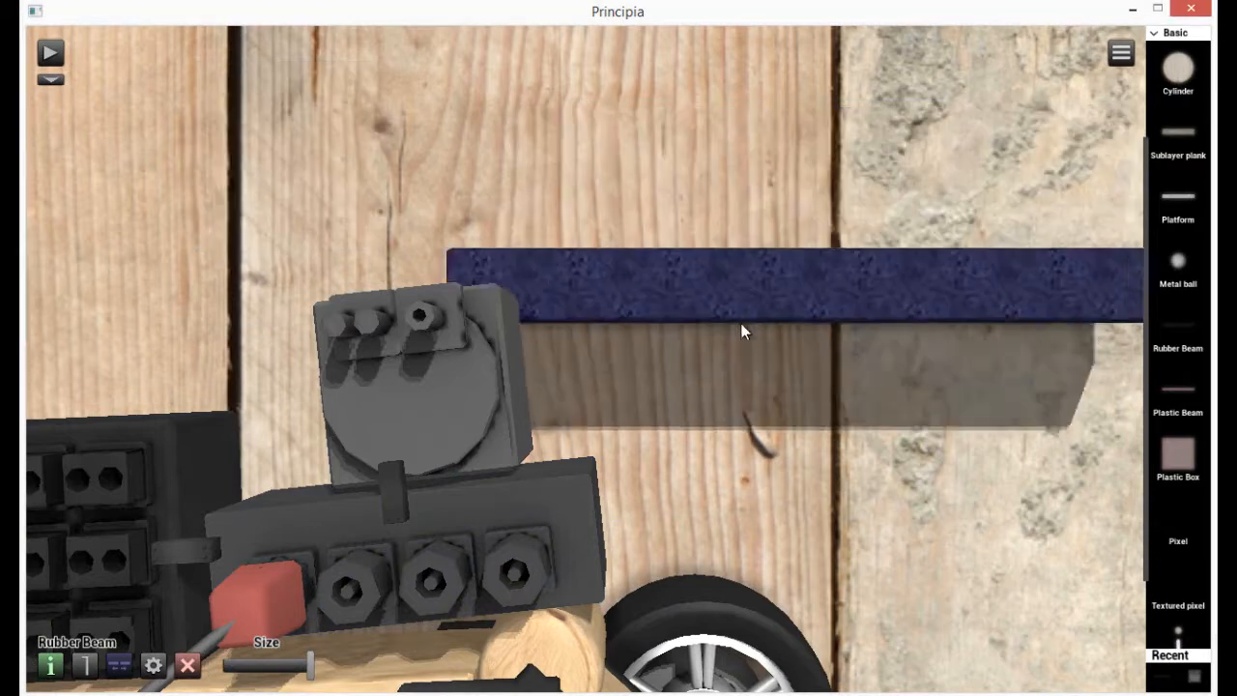
left_click_drag(299, 665, 266, 664)
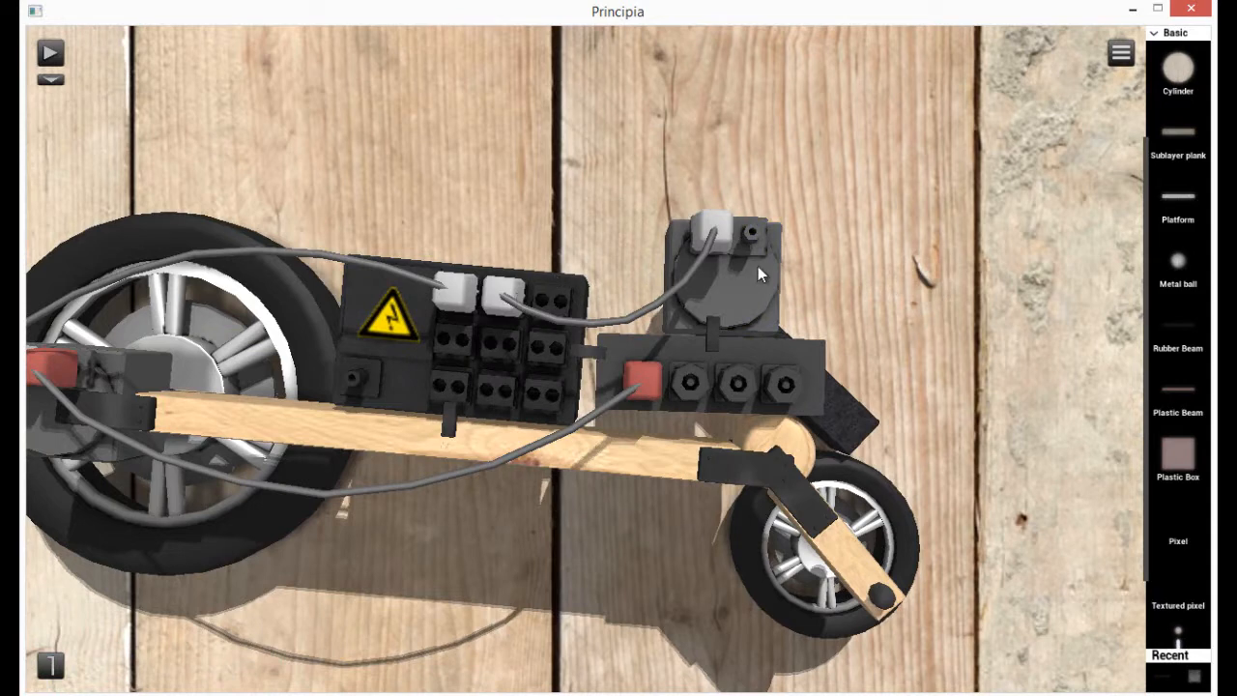
Reverse the small motor's rotation to CW, then run and stop a test drive.
left_click(720, 270)
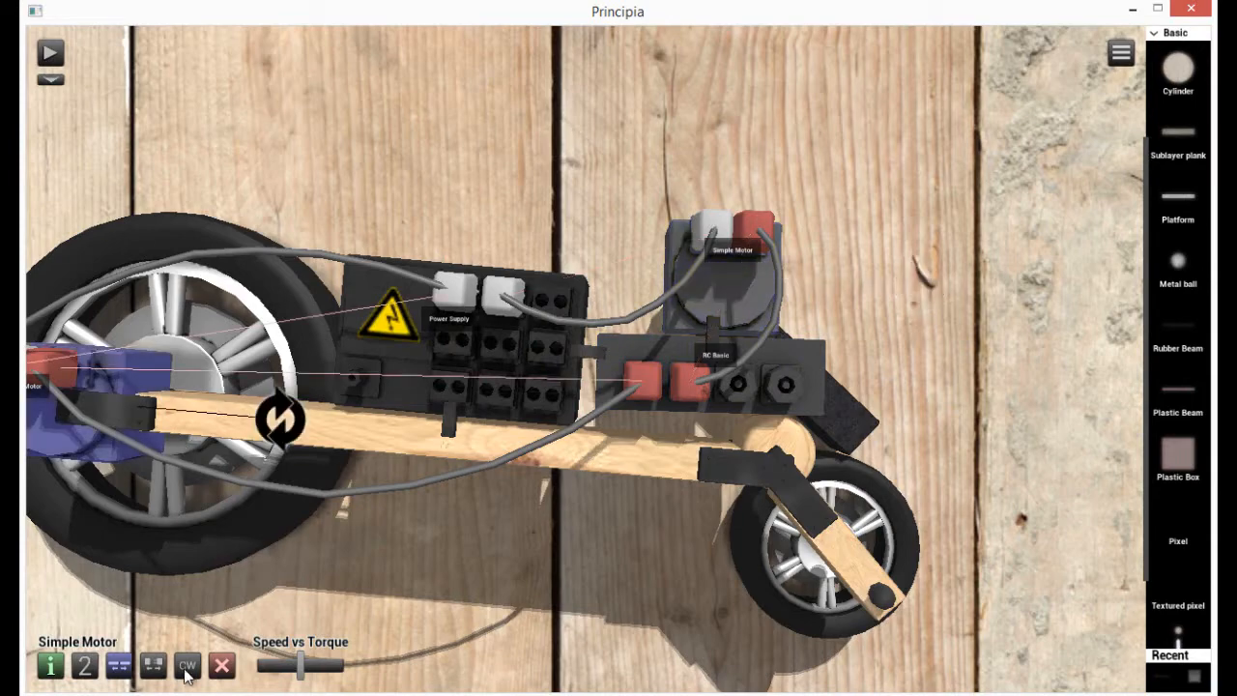
left_click(49, 53)
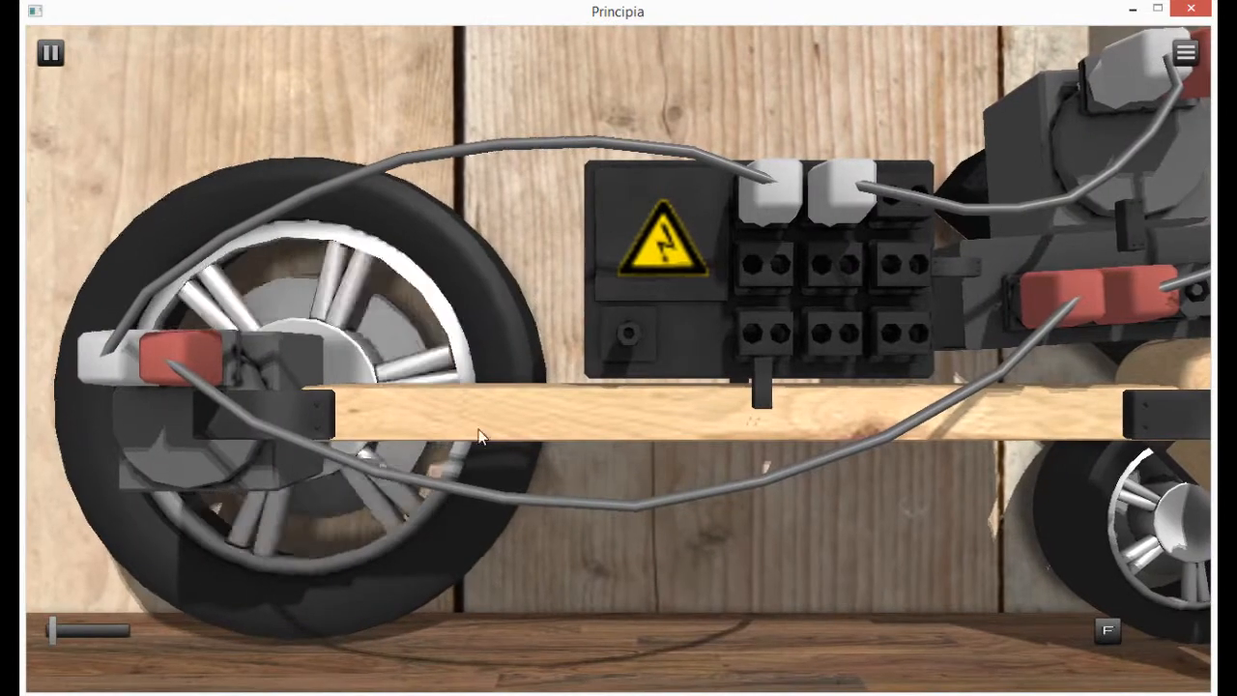
left_click(49, 53)
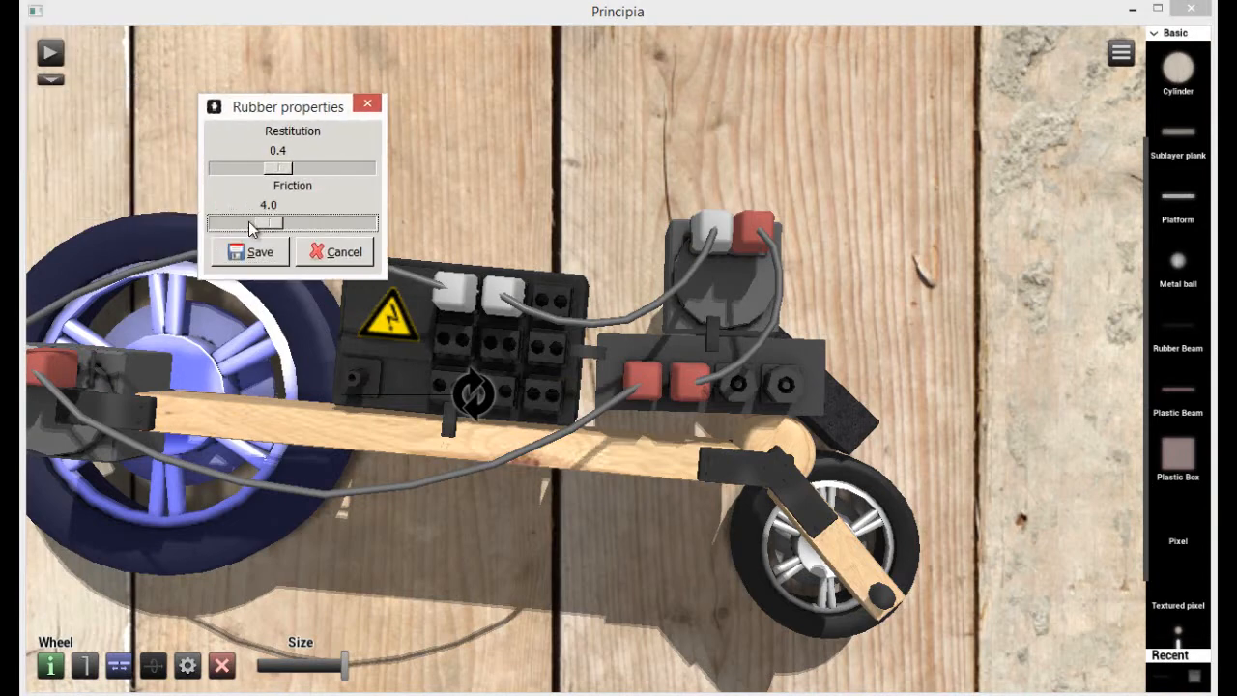
Set the large wheel's tyre friction to 5.0, save, and run another test.
left_click_drag(249, 222, 296, 222)
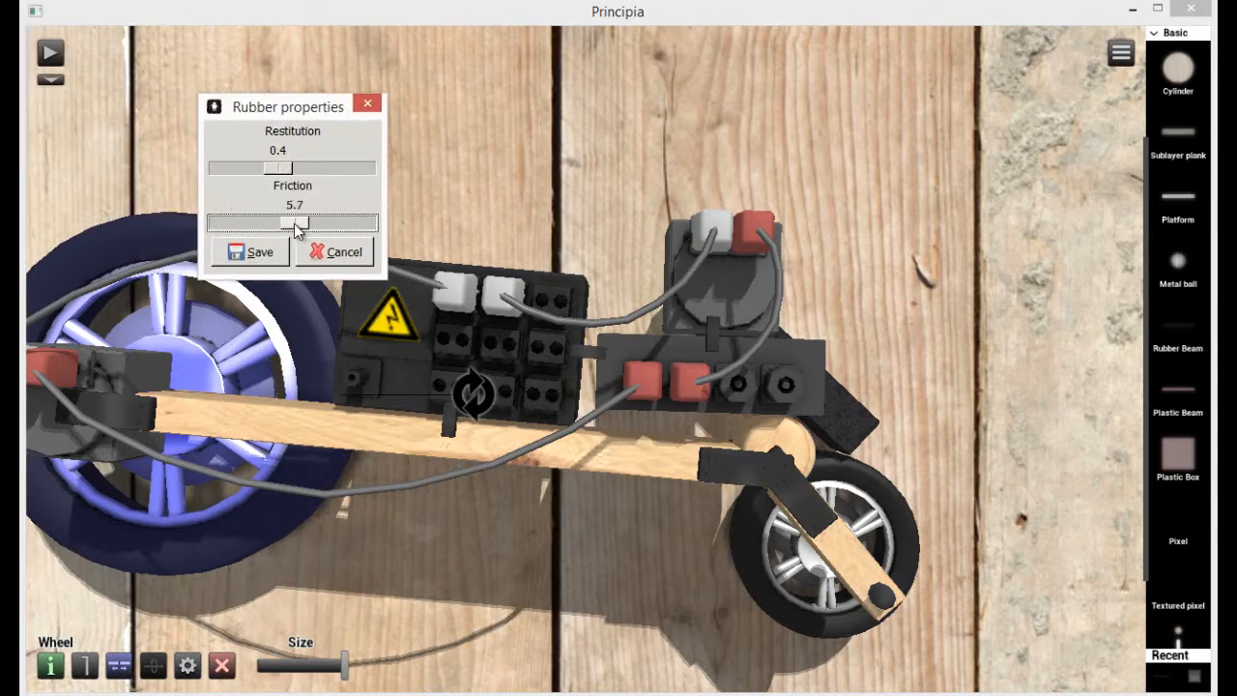
left_click_drag(299, 222, 283, 222)
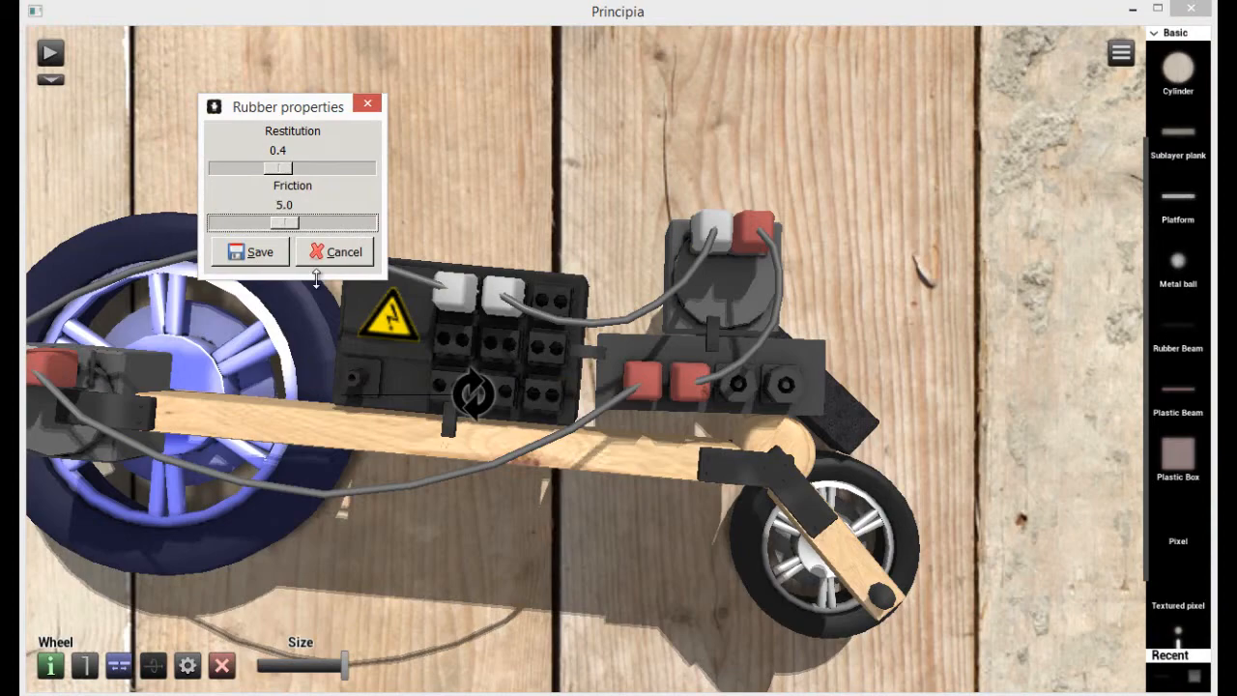
left_click(50, 52)
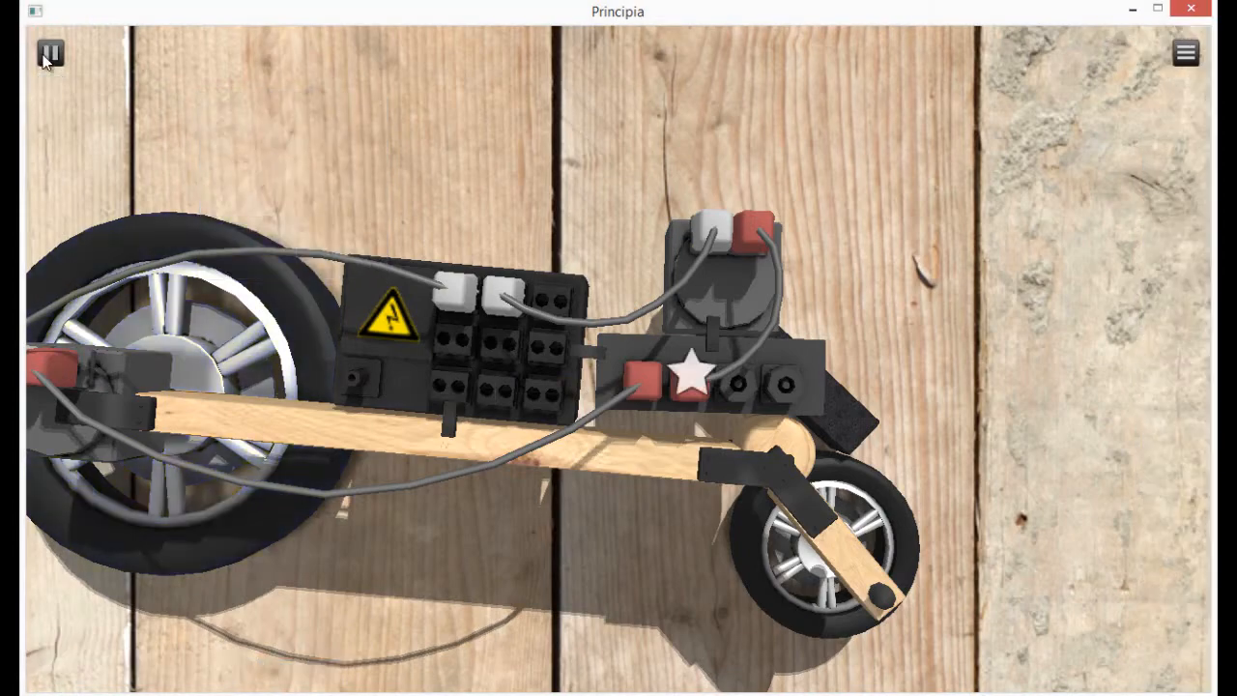
left_click(49, 53)
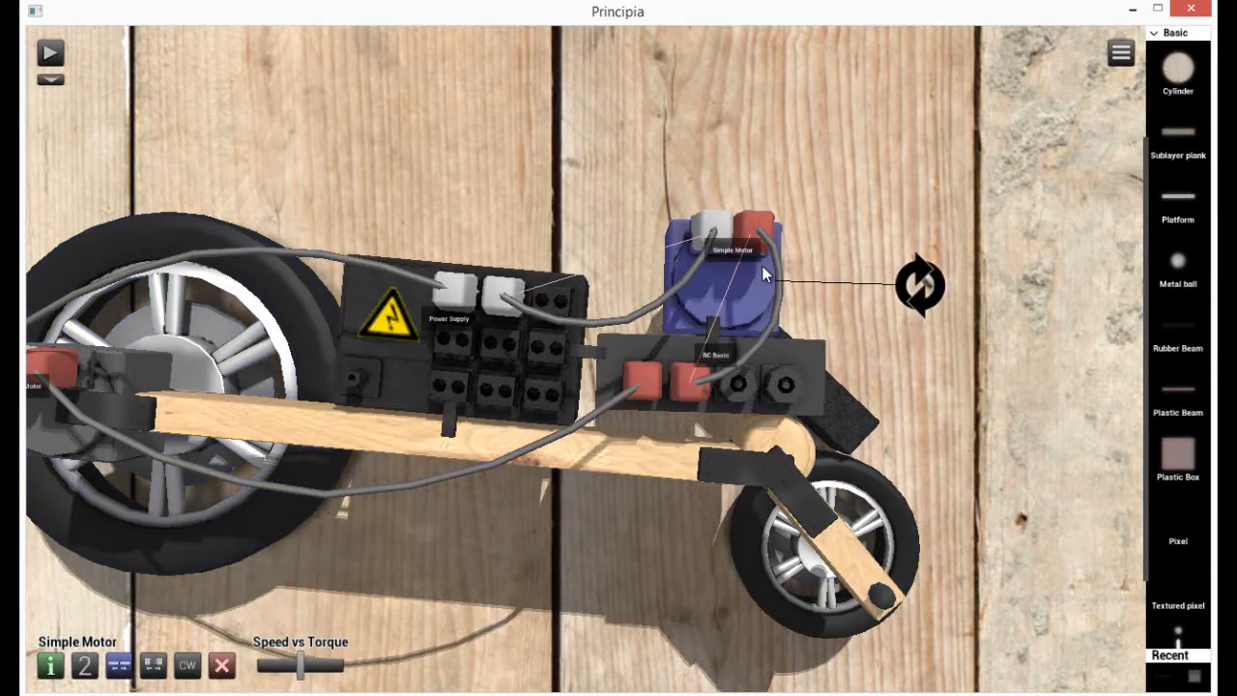
left_click_drag(307, 664, 263, 664)
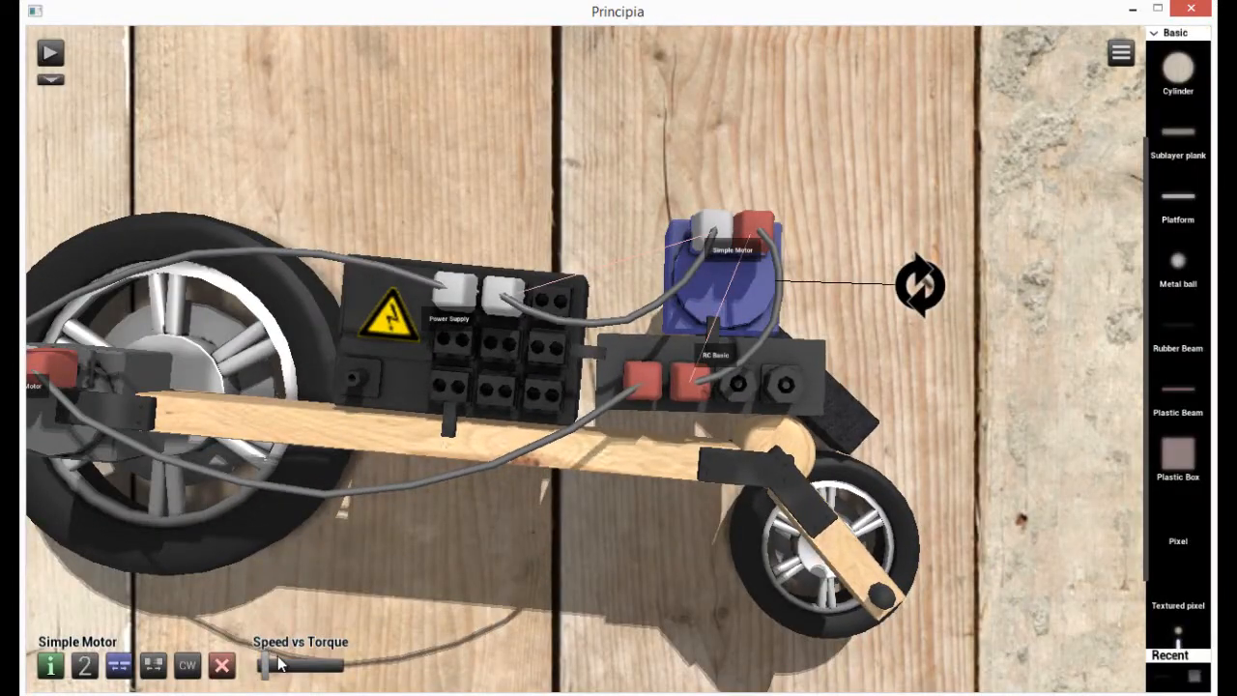
Adjust the upper Simple Motor's Speed vs Torque slider.
left_click_drag(266, 665, 334, 665)
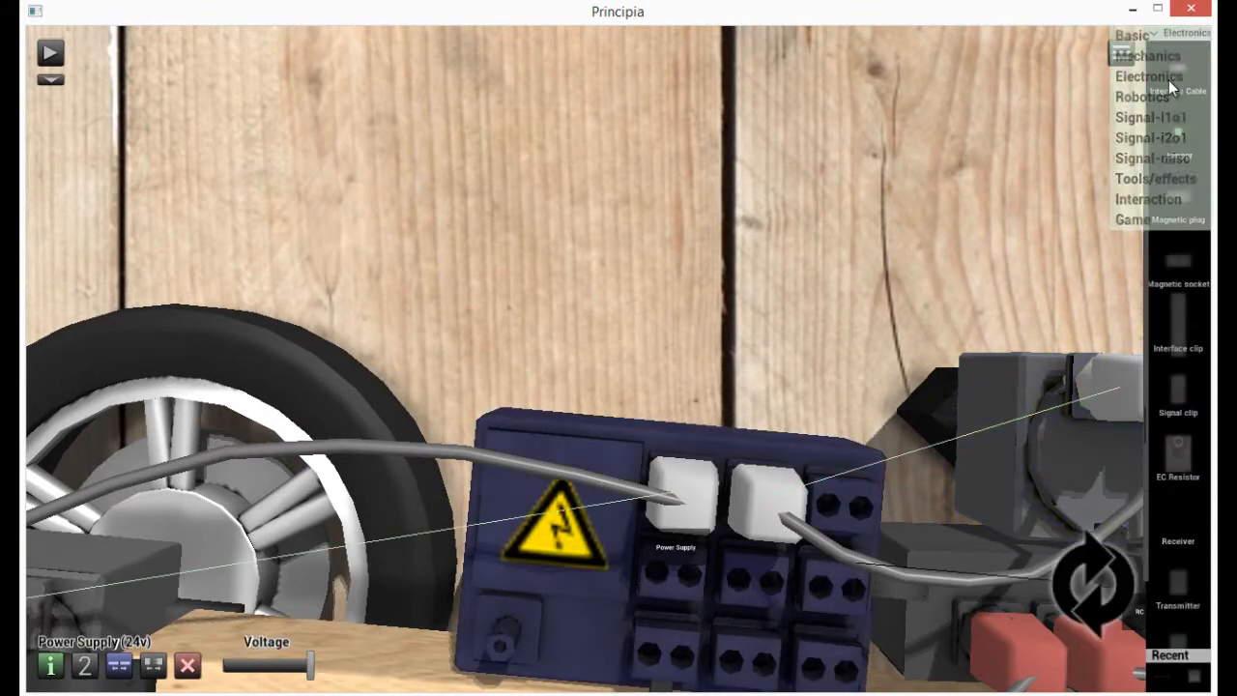
Add a rubber beam from the Basic parts and move it to layer 1.
left_click(1146, 55)
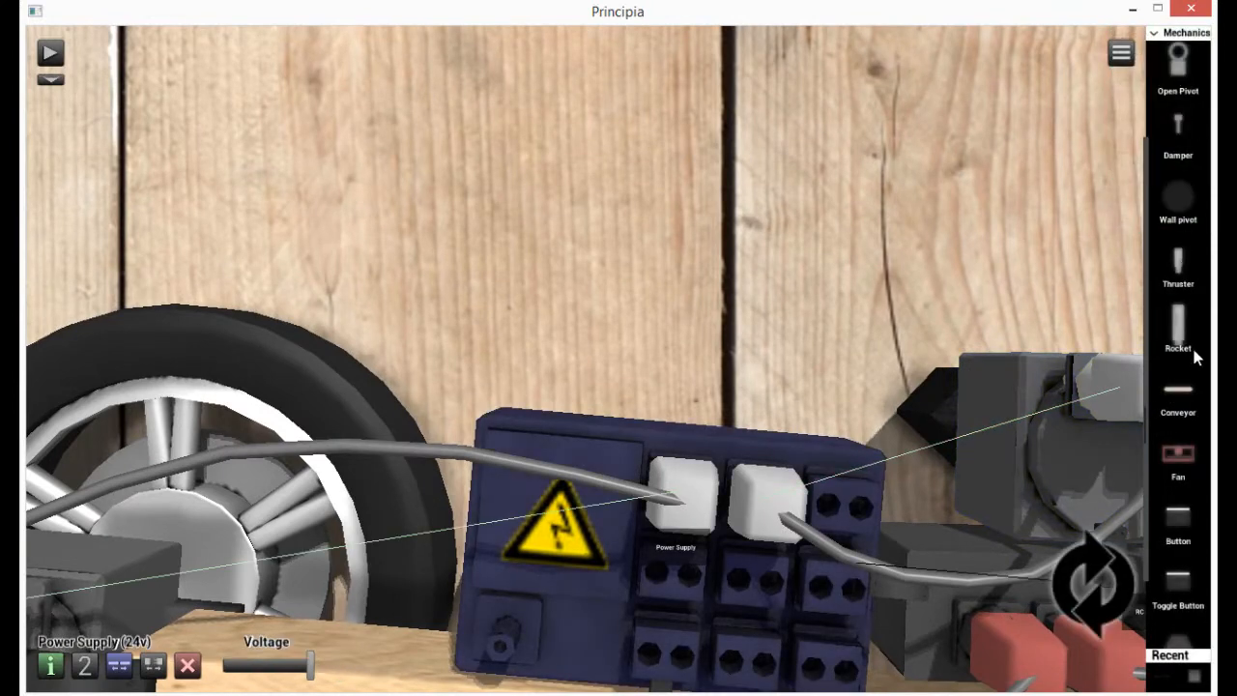
scroll("down", 3)
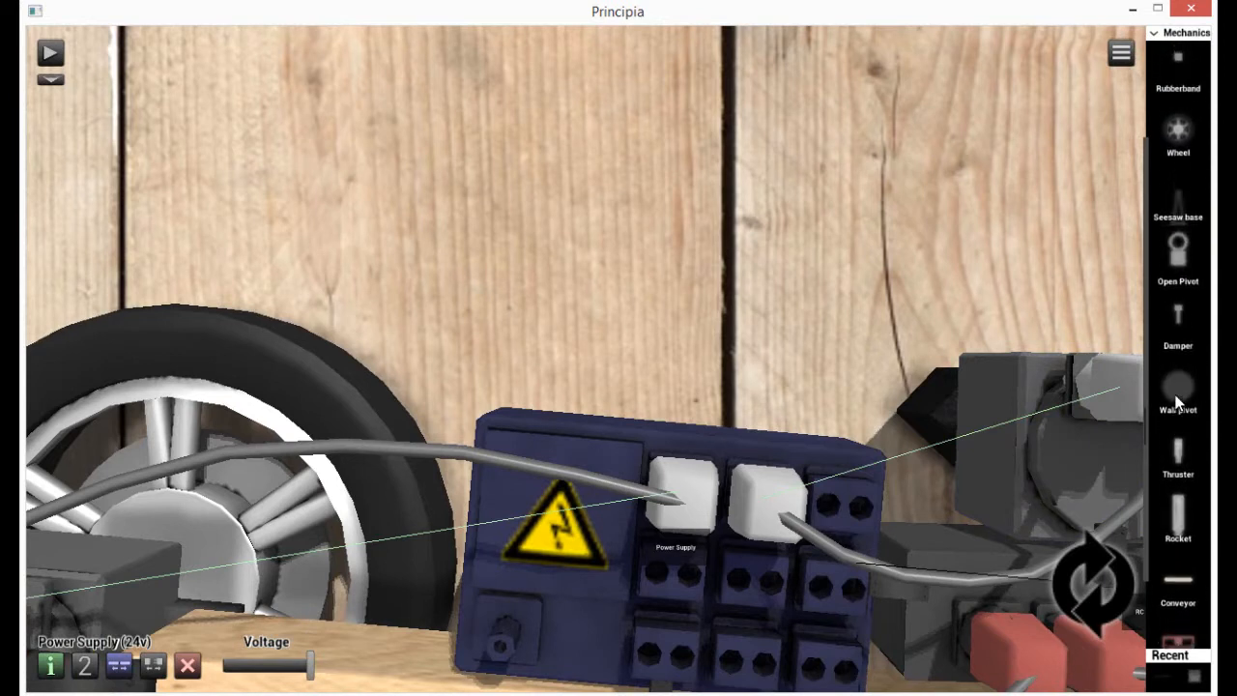
left_click(1185, 32)
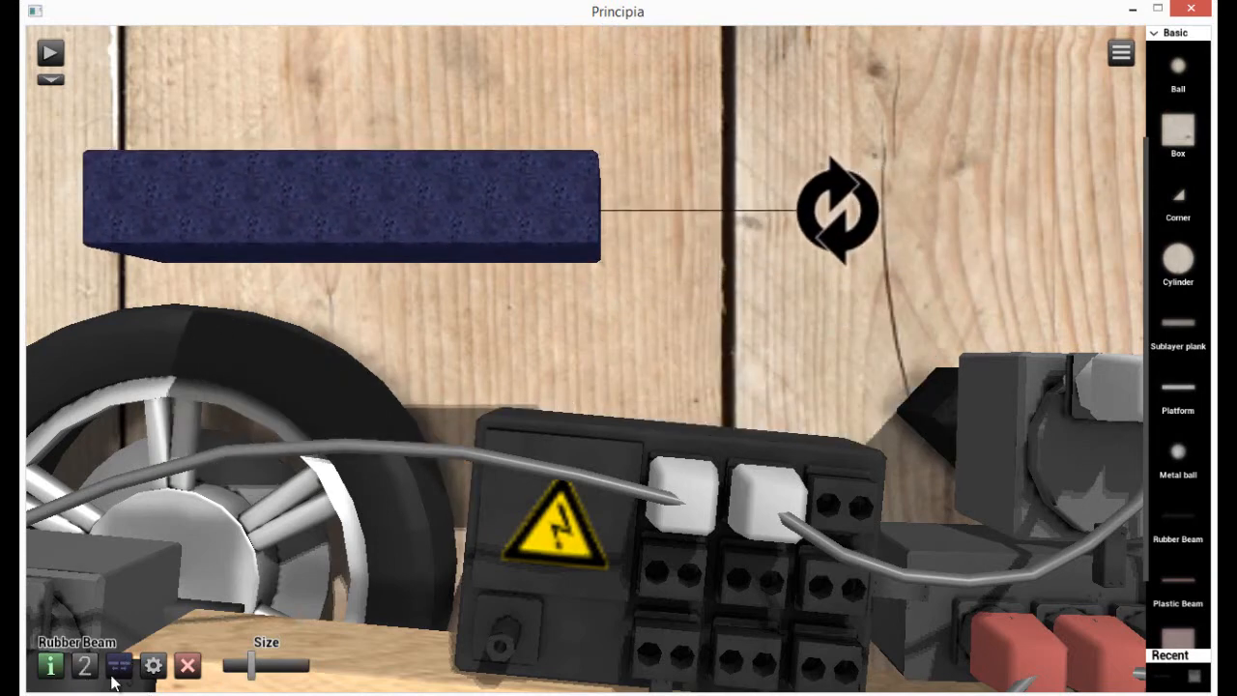
left_click(1175, 32)
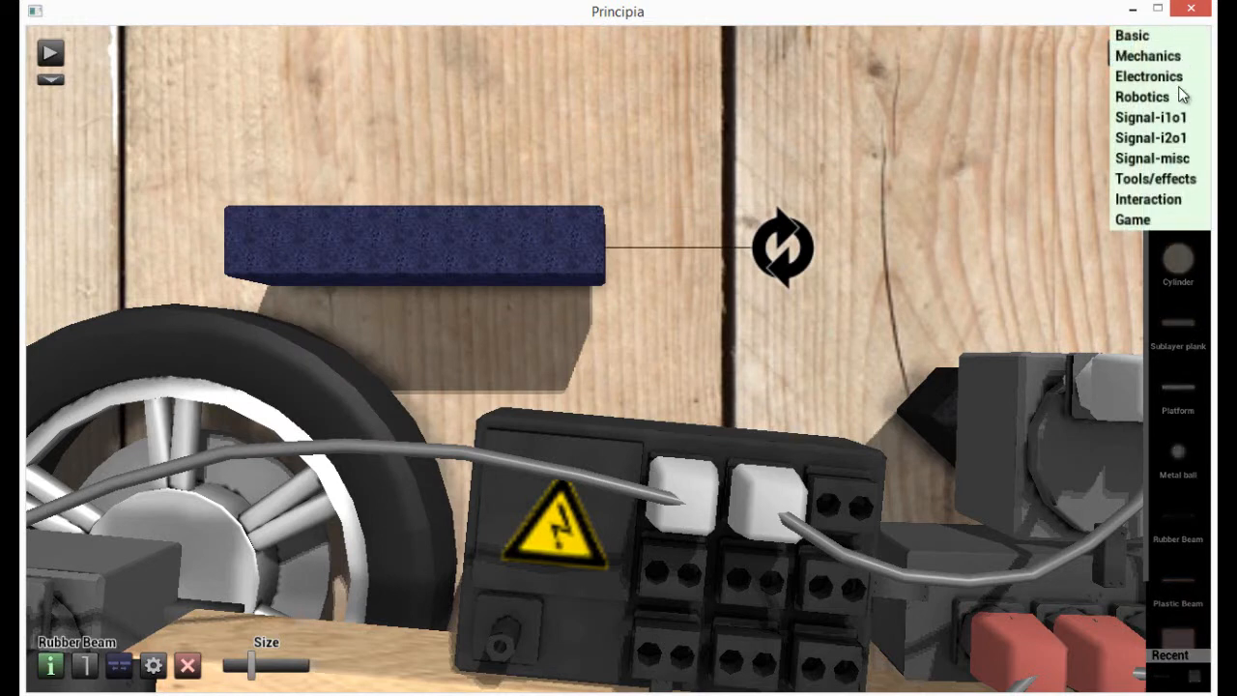
mouse_move(1186, 136)
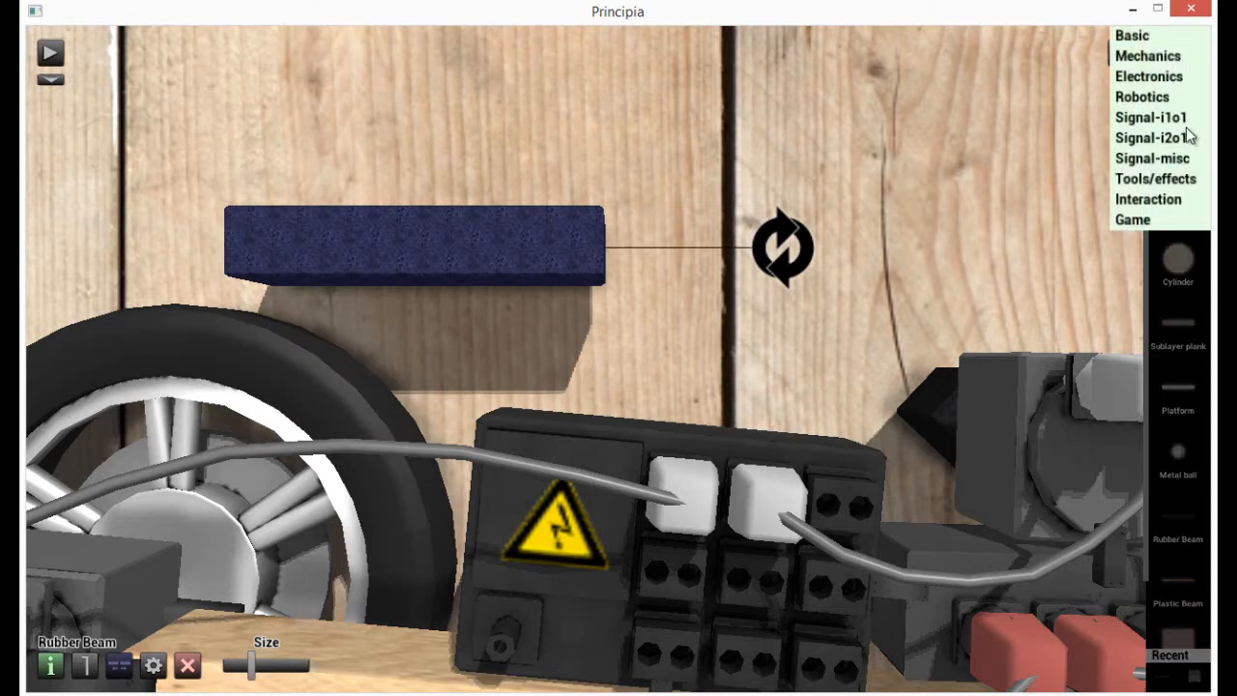
Add a Simple Motor from Electronics and a Y-splitter from Signal-misc.
left_click(1148, 76)
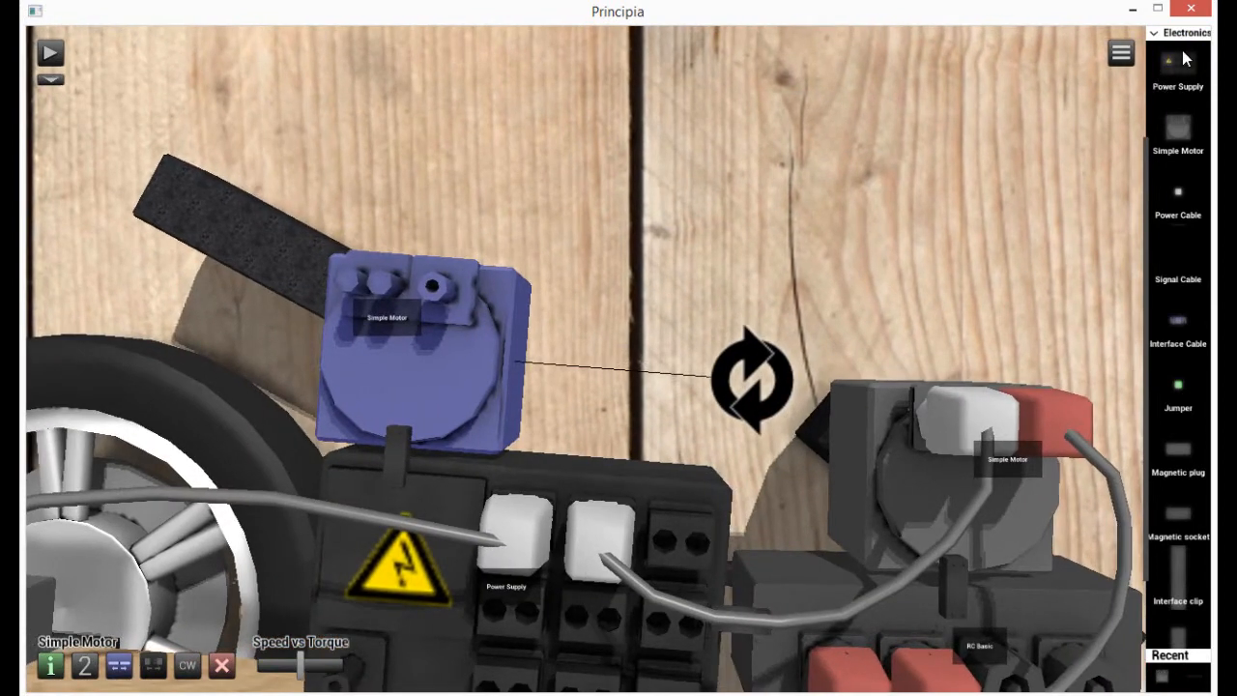
left_click(1180, 32)
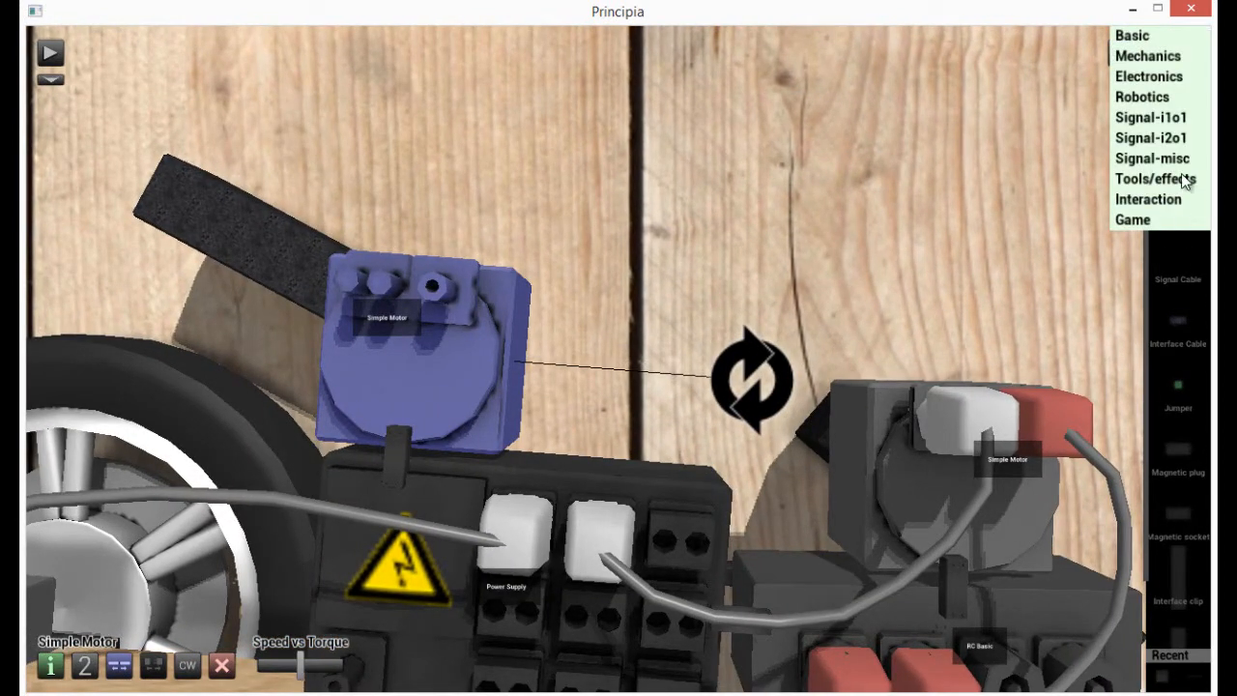
left_click(1155, 178)
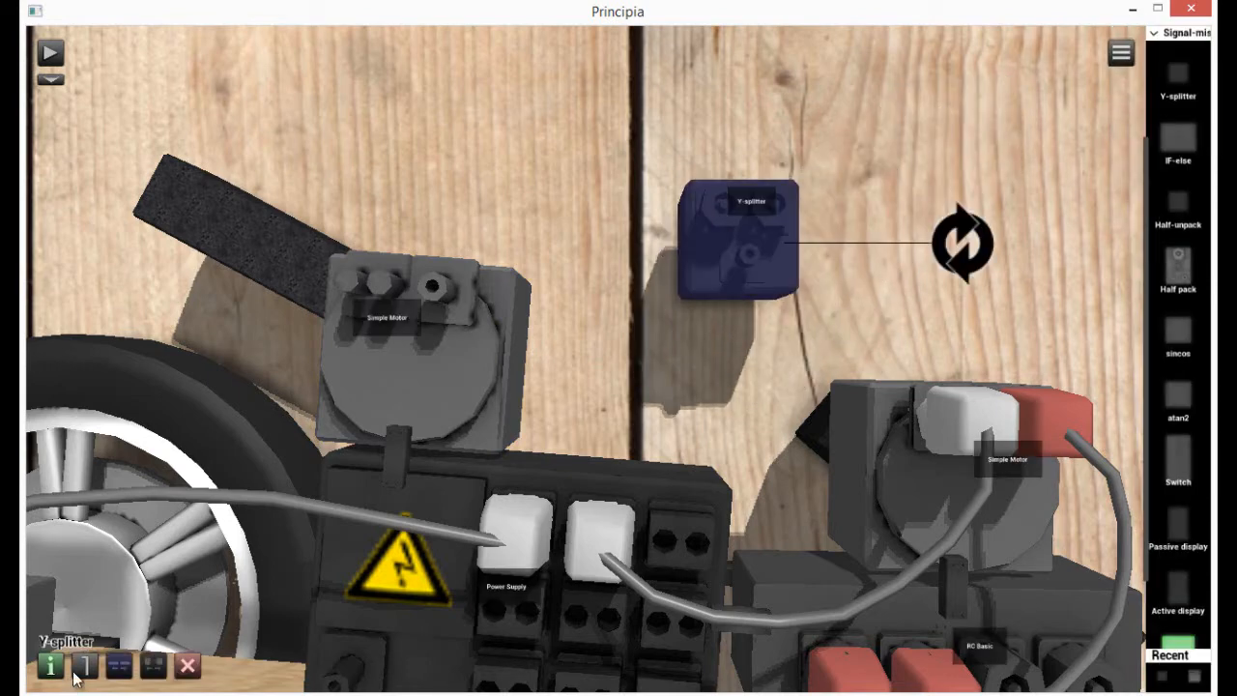
Place the Y-splitter beside the upper motor and cable it to the power supply and both motors.
left_click_drag(739, 241, 578, 391)
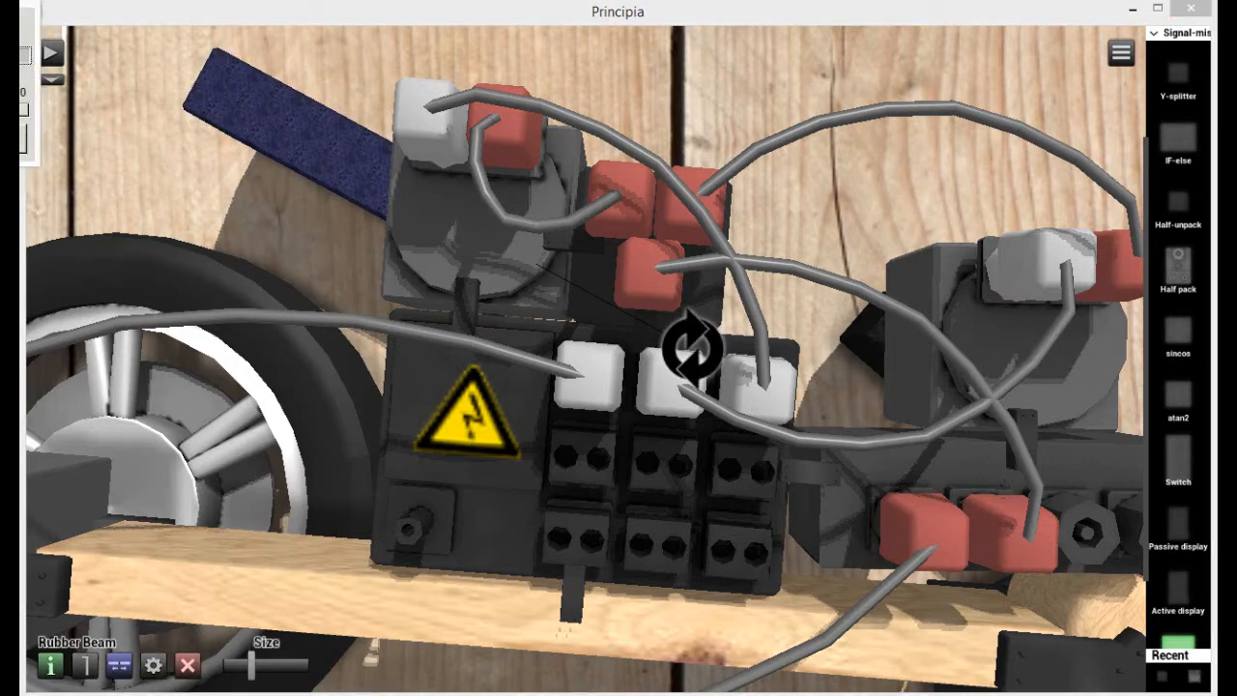
left_click(50, 52)
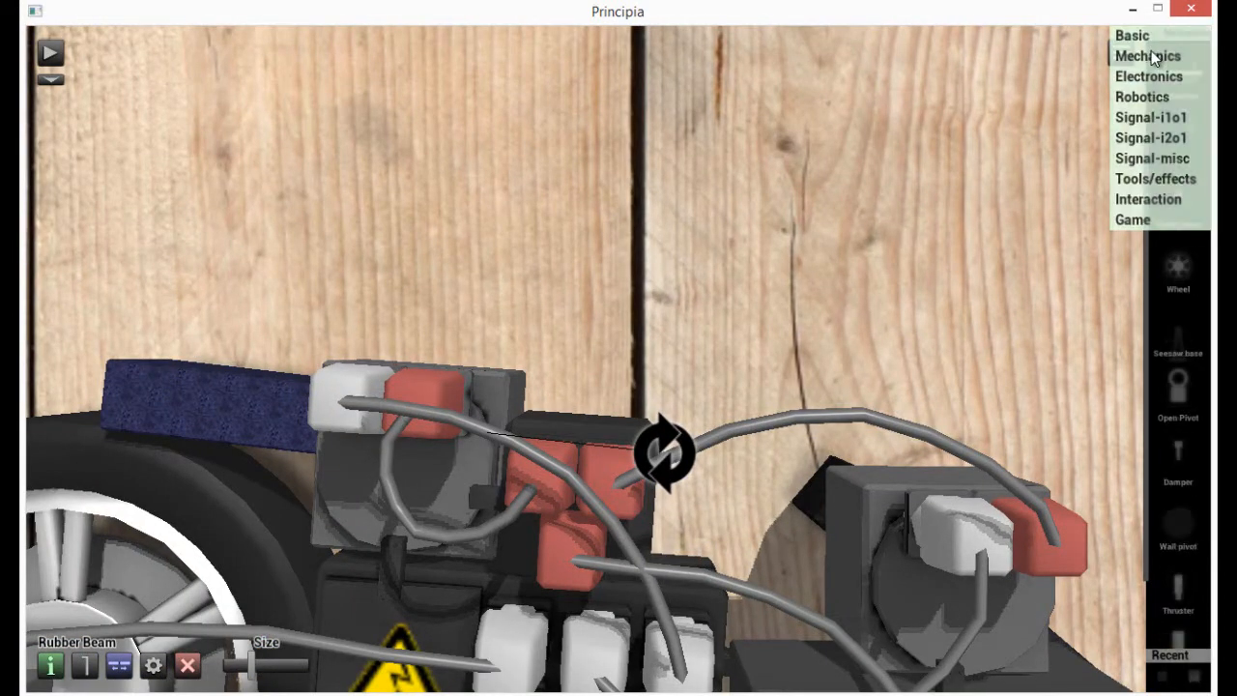
Drag a Plank from the Basic parts onto the car as an upright.
left_click(1132, 35)
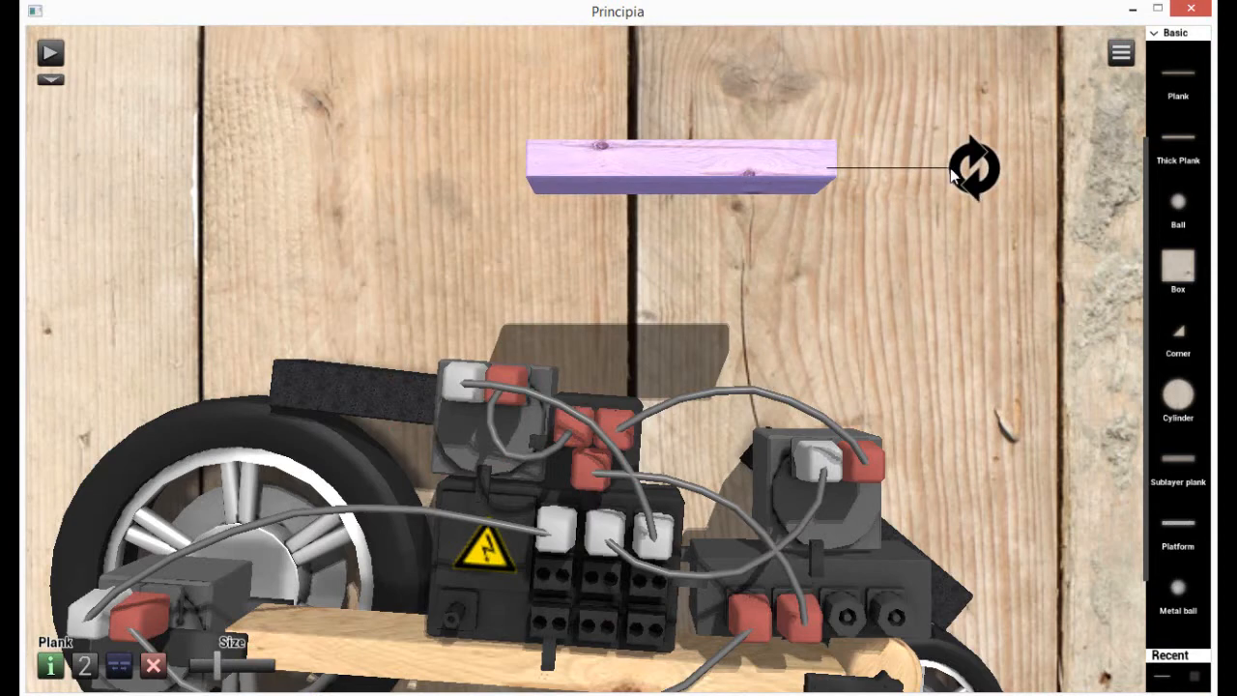
left_click_drag(974, 167, 690, 462)
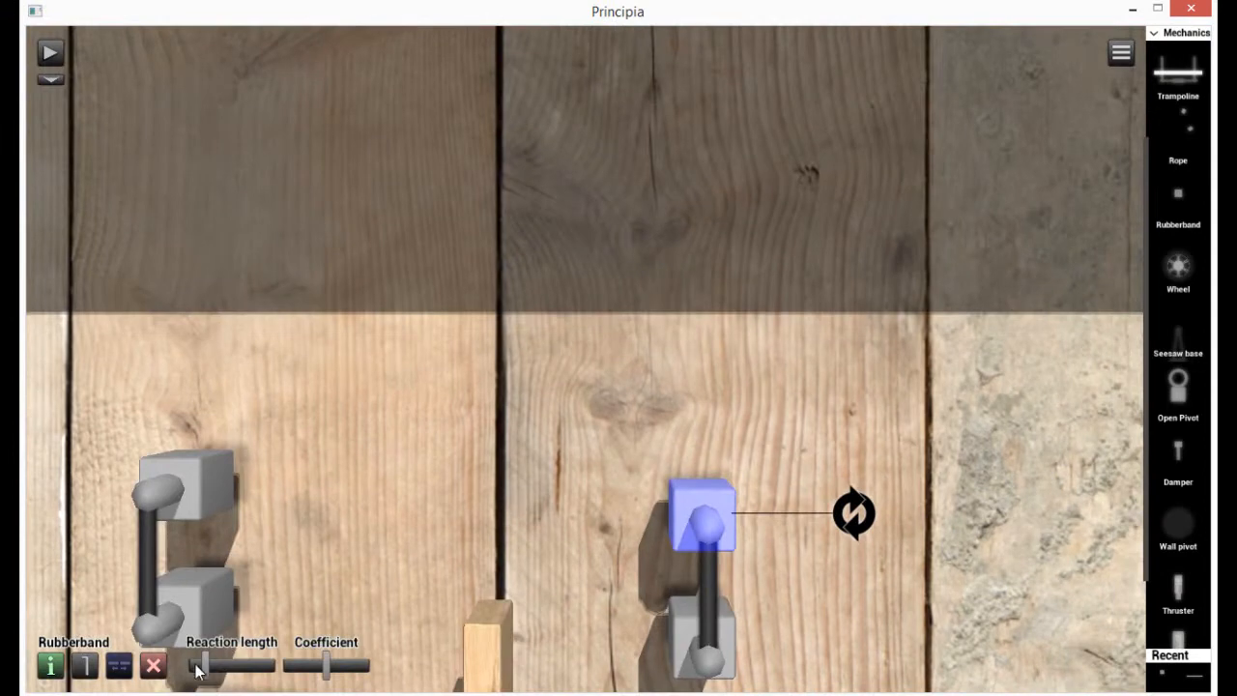
Tie a rubberband from the upright plank's top to the car's front, adjust its coefficient, and test-run.
left_click_drag(208, 667, 201, 667)
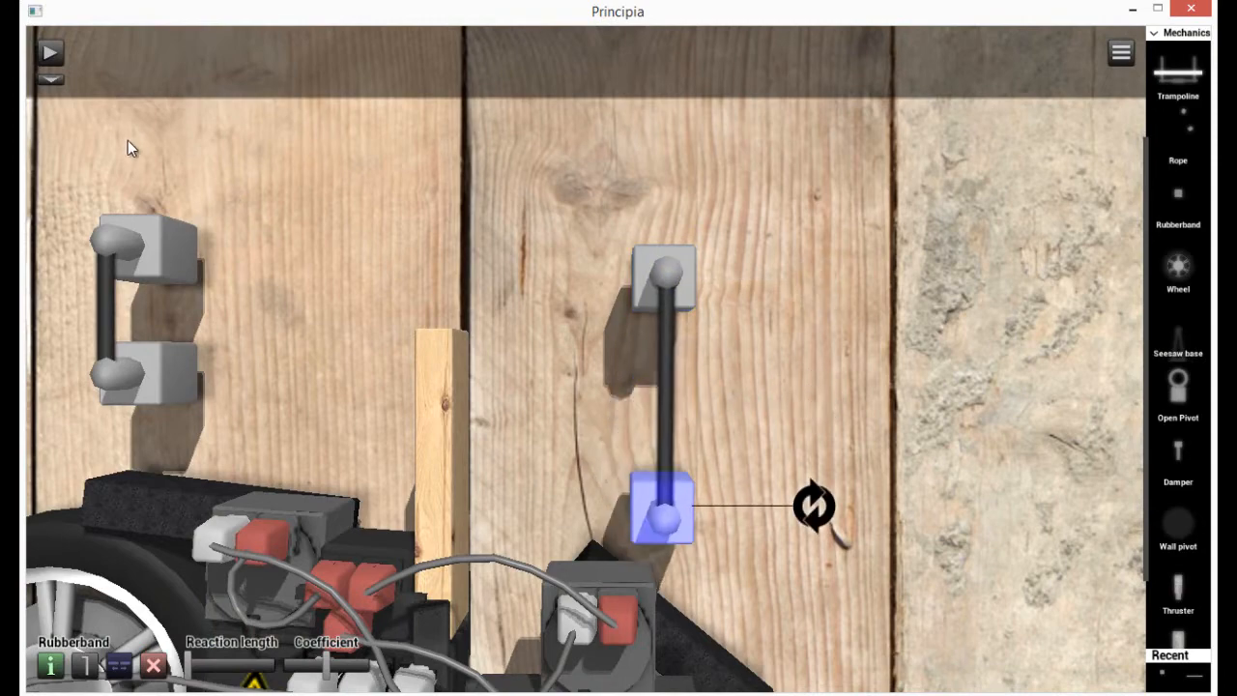
left_click(50, 52)
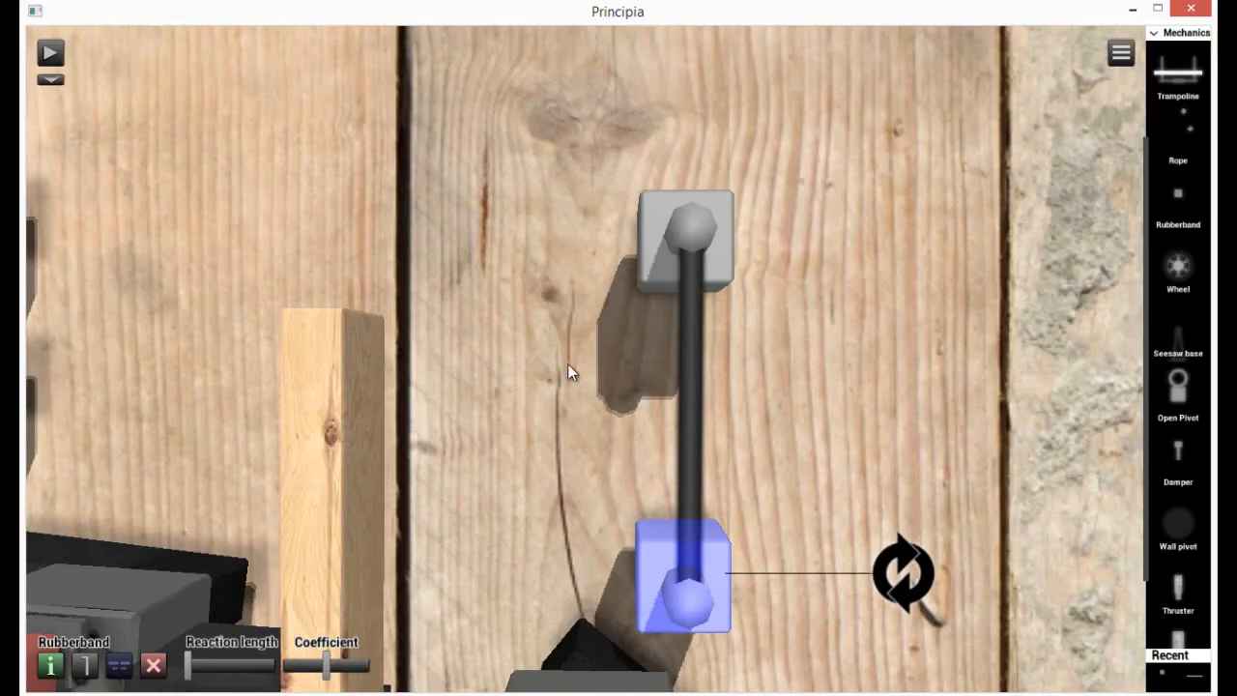
left_click_drag(338, 665, 314, 665)
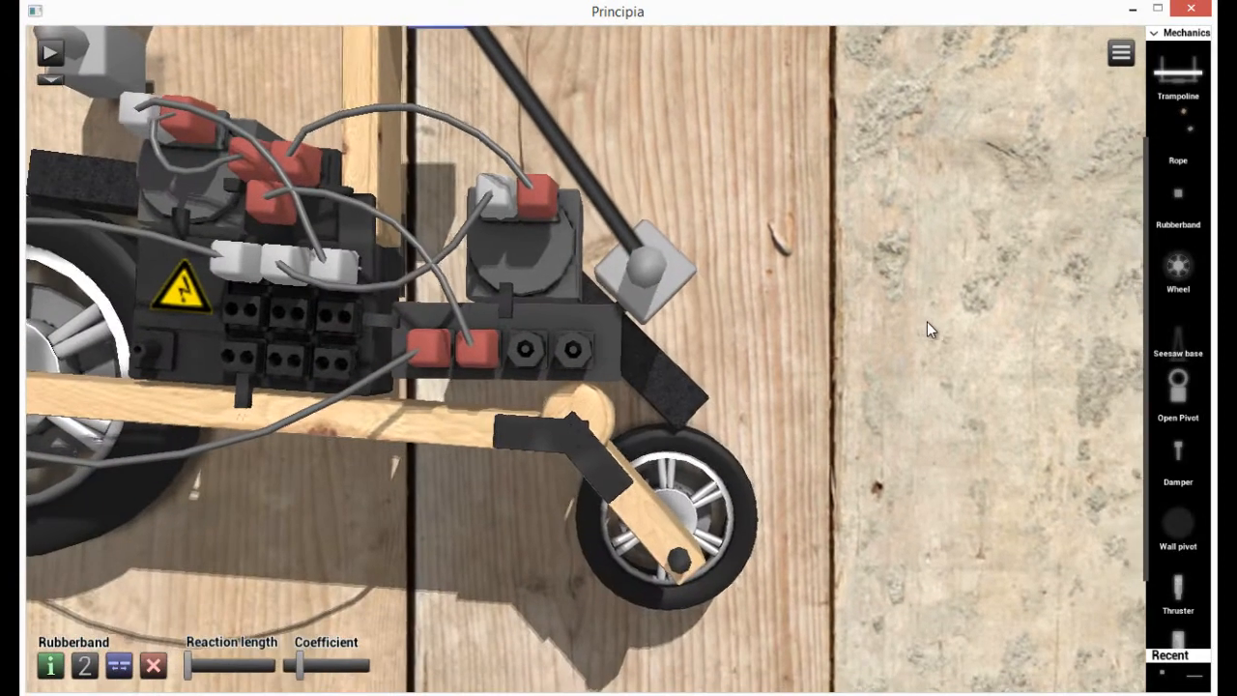
left_click(51, 54)
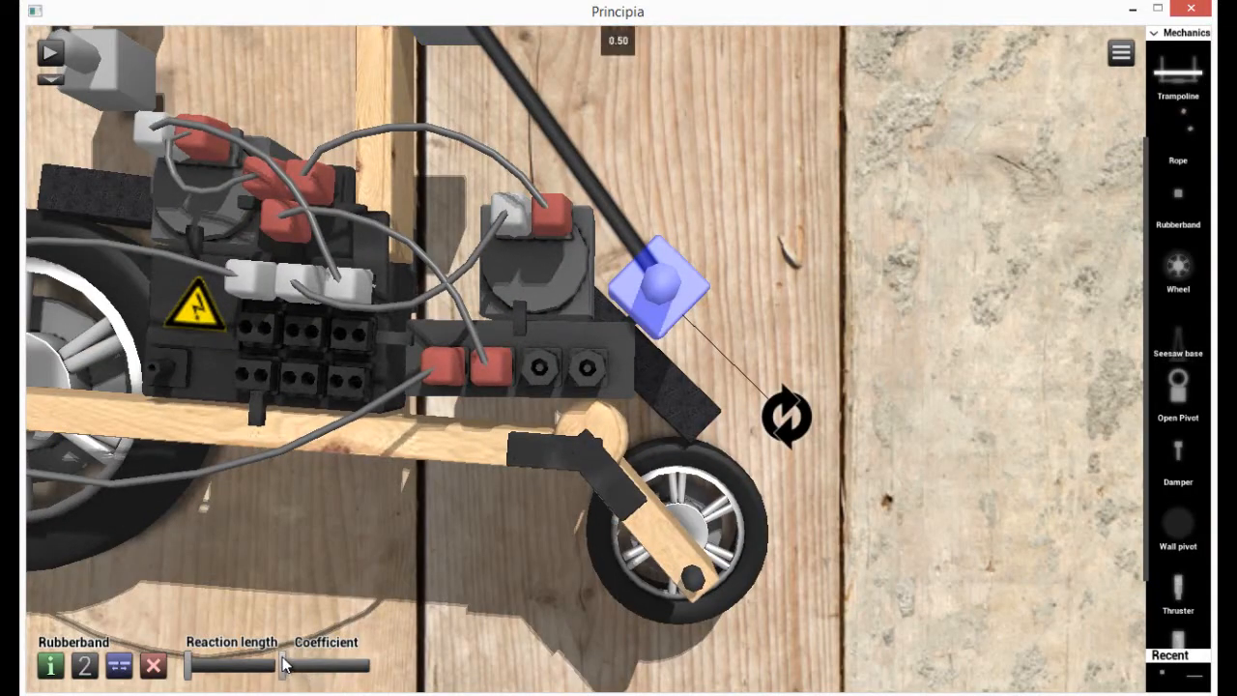
left_click(50, 53)
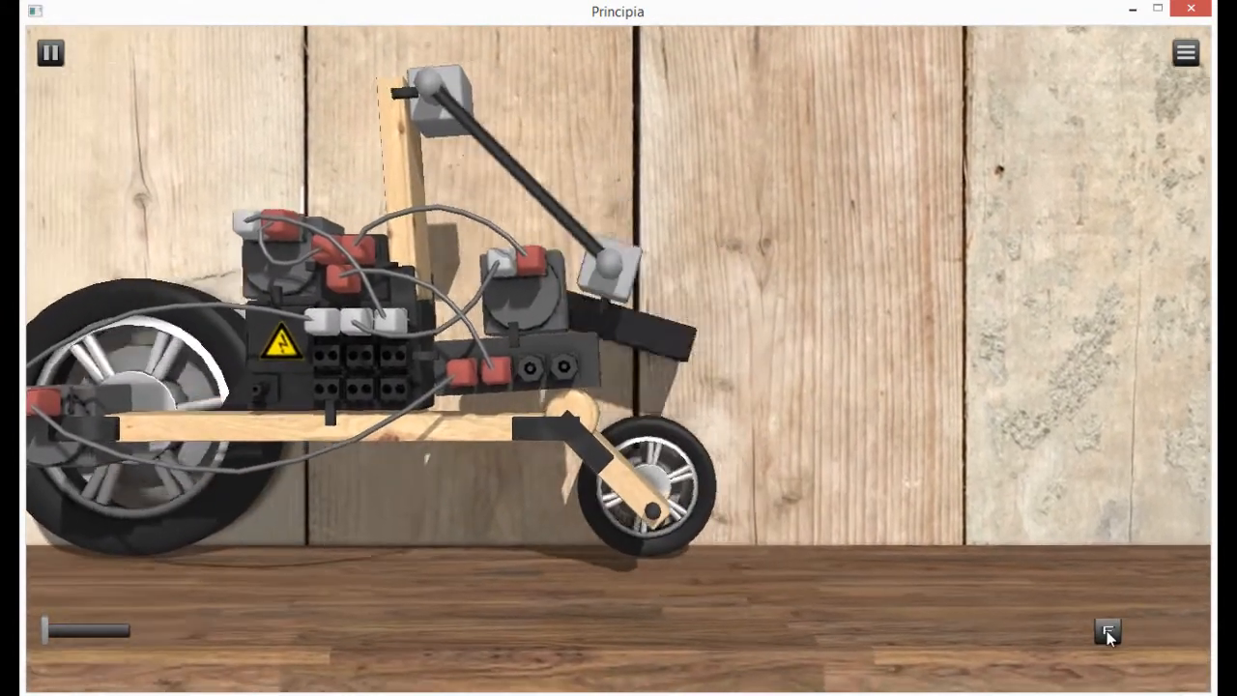
Stop the test run and return to editing the motorcycle.
left_click(50, 52)
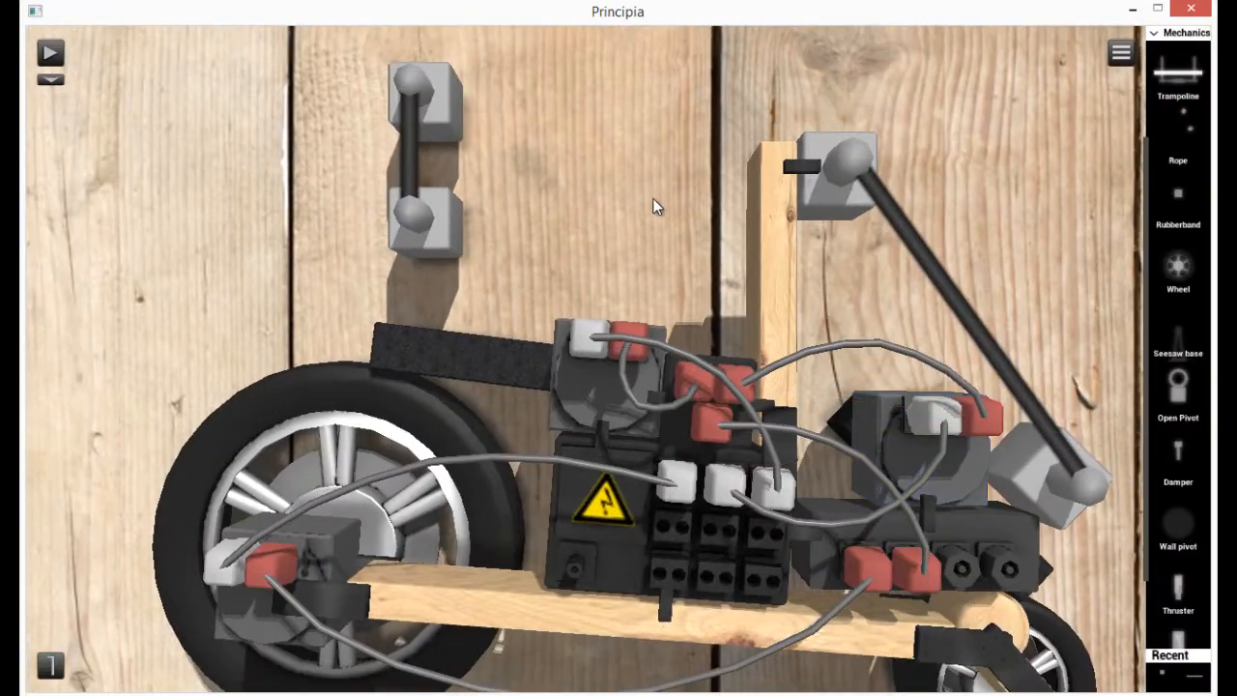
Select the rubber band on the lever block and raise its Coefficient slider.
left_click(421, 333)
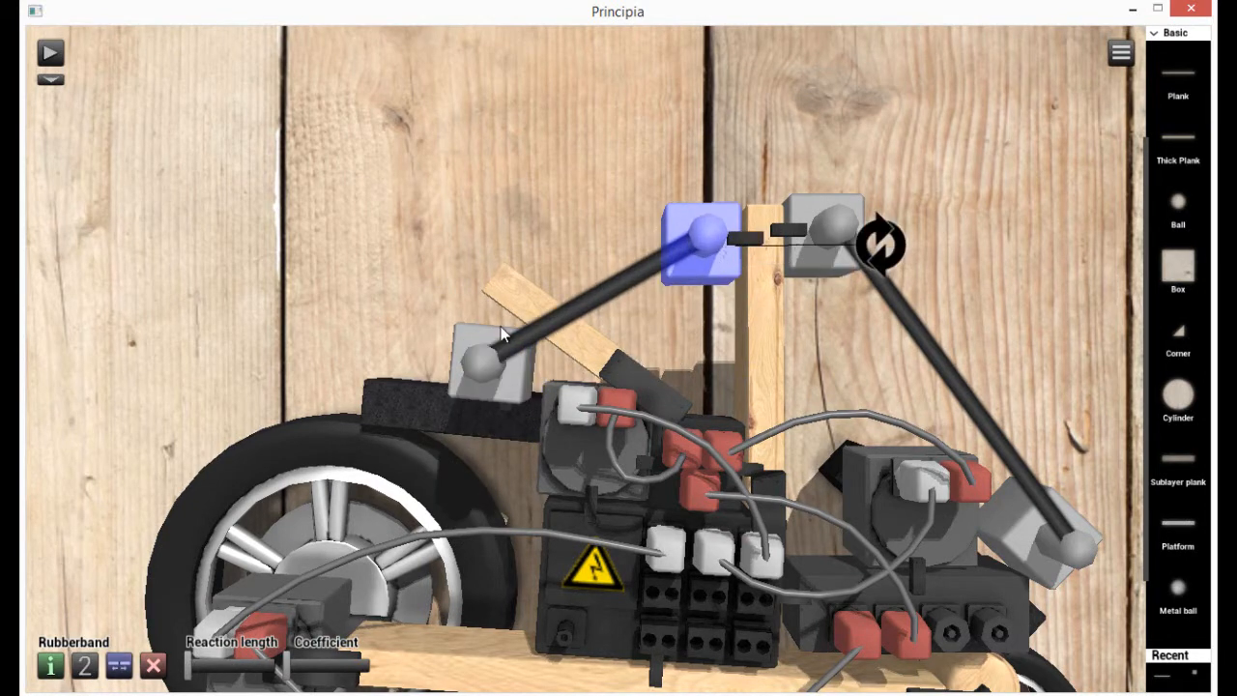
left_click(50, 53)
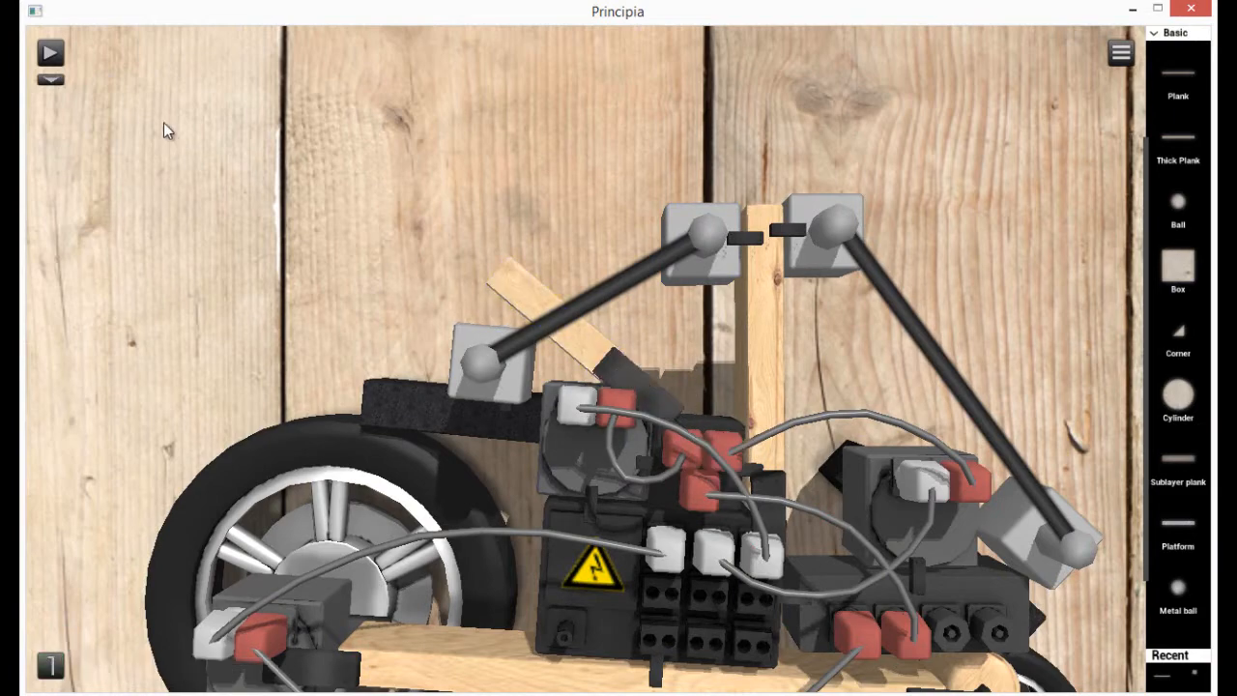
left_click(50, 52)
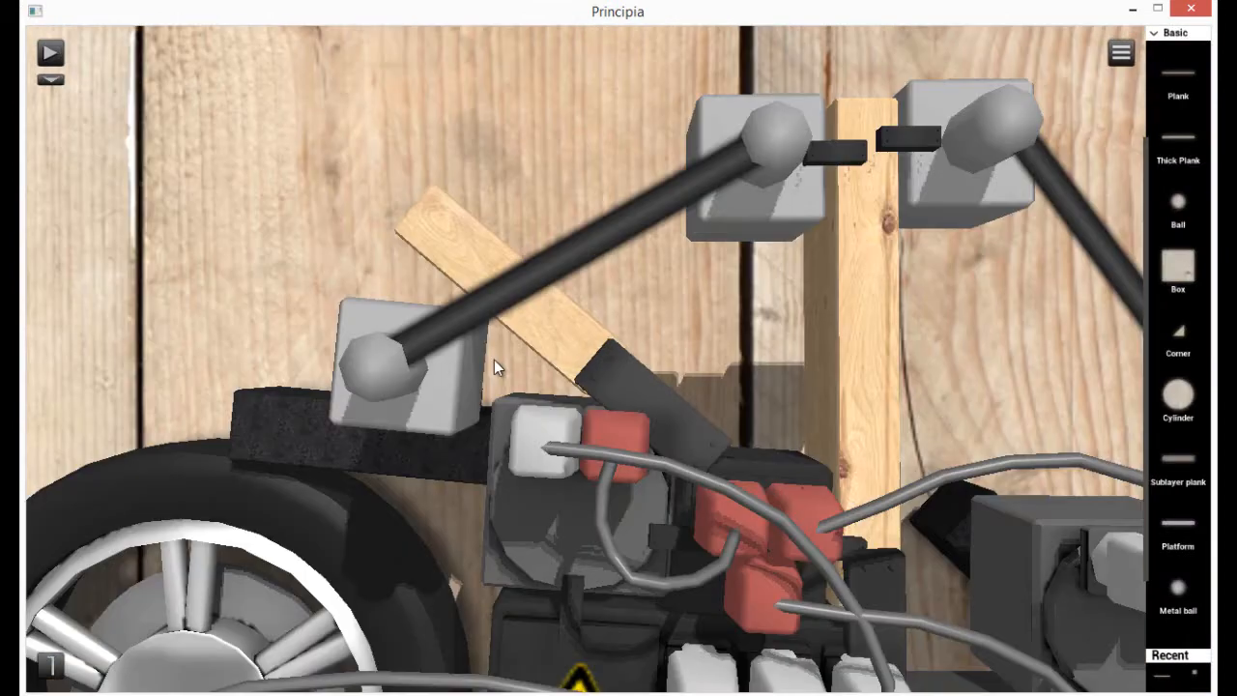
left_click(401, 367)
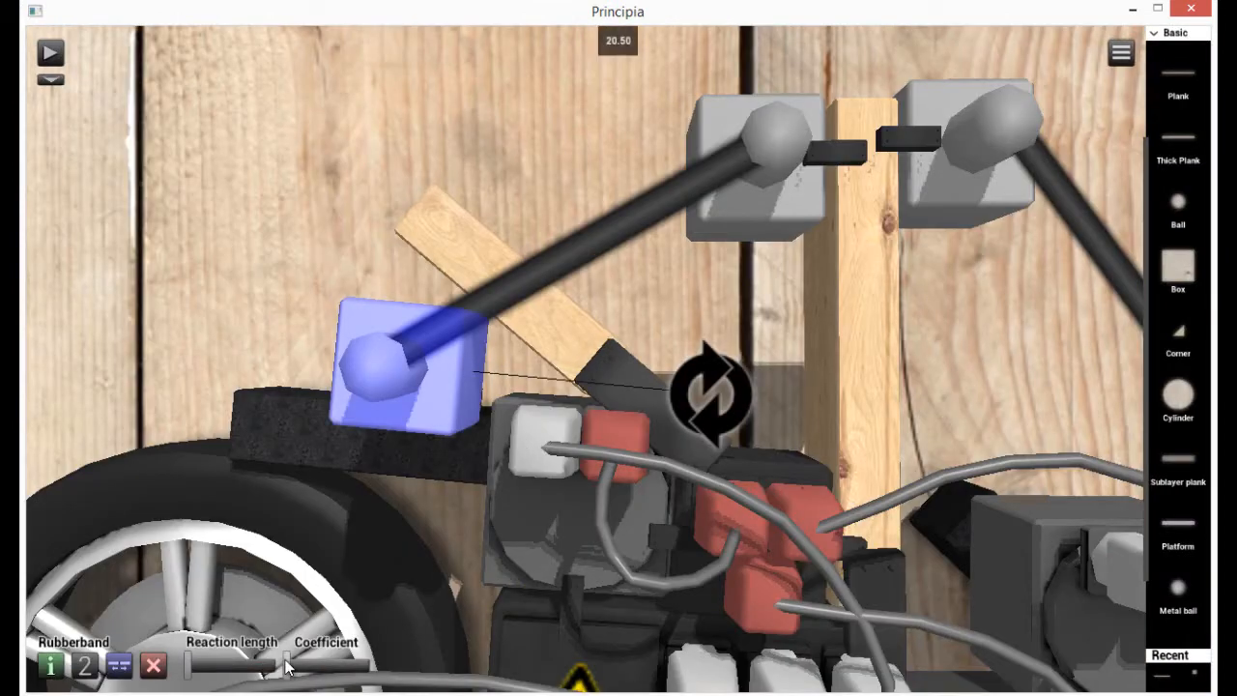
mouse_move(157, 140)
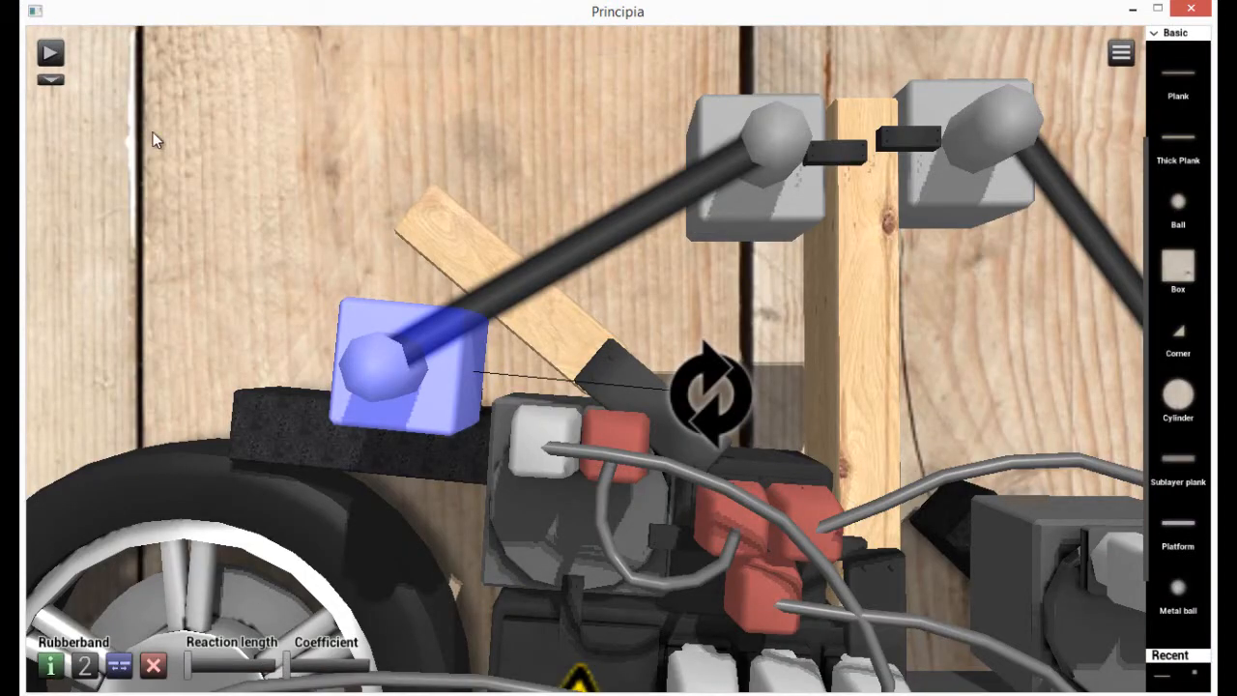
left_click(50, 52)
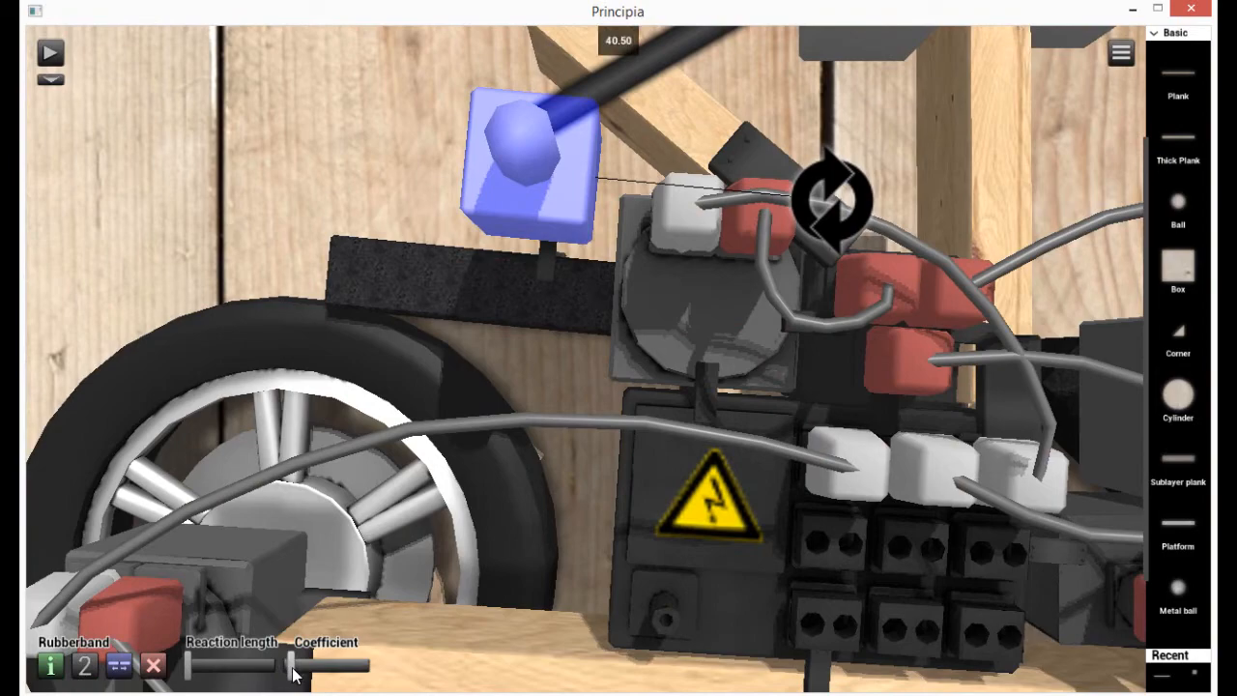
left_click(50, 52)
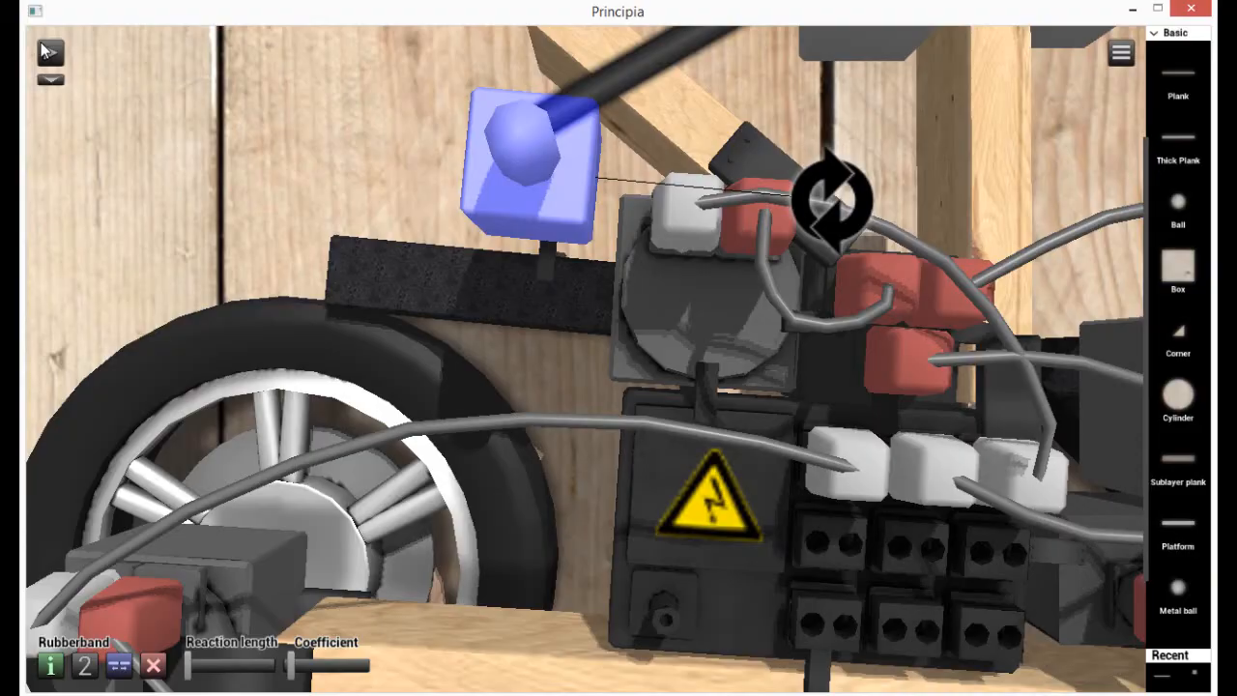
left_click(50, 53)
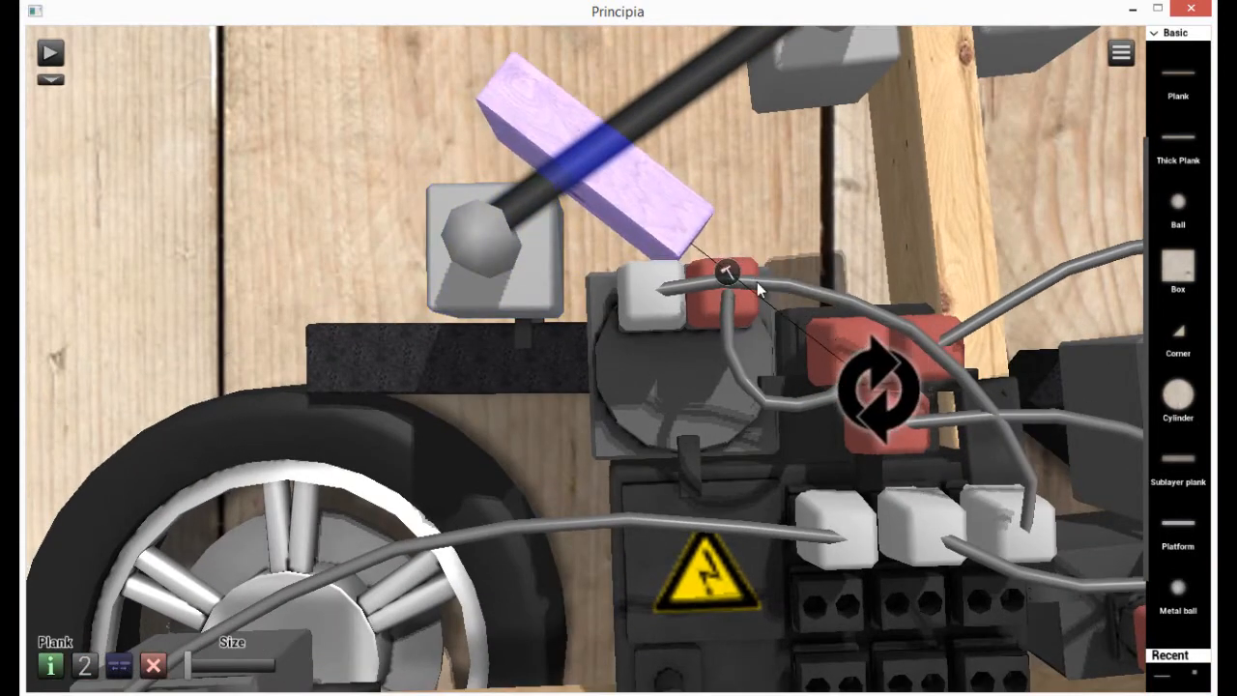
left_click(50, 52)
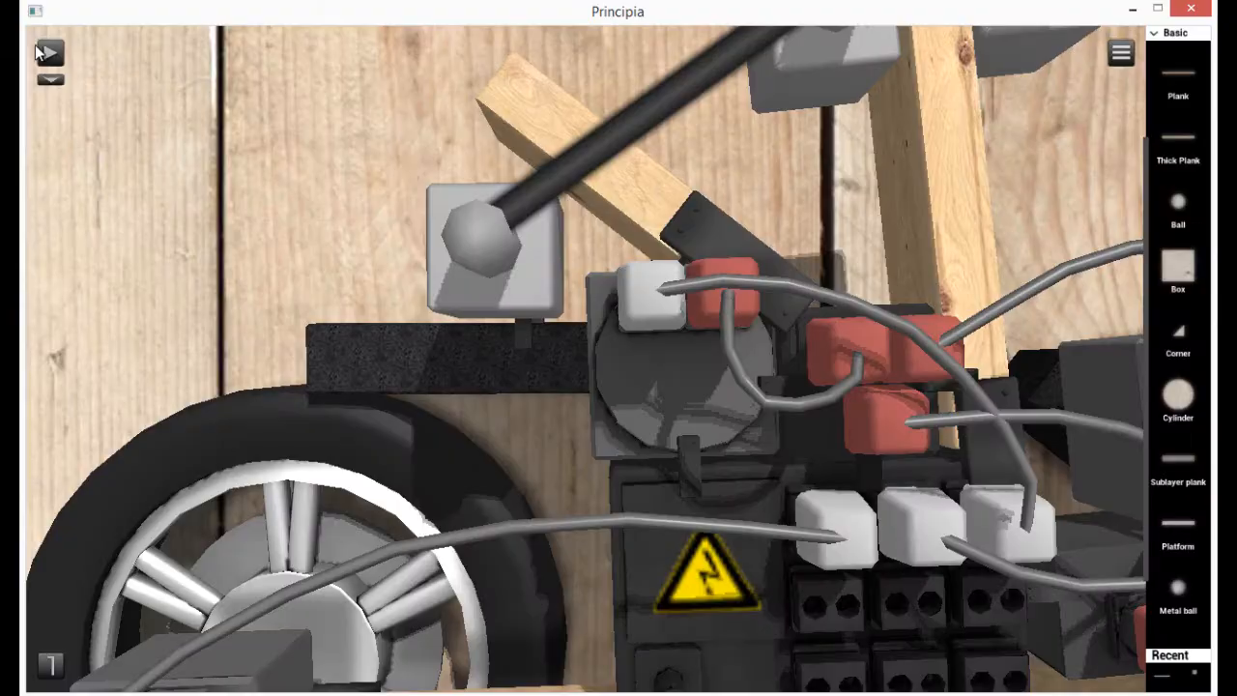
Switch the upper simple motor on the brake from CW to CCW.
left_click(493, 247)
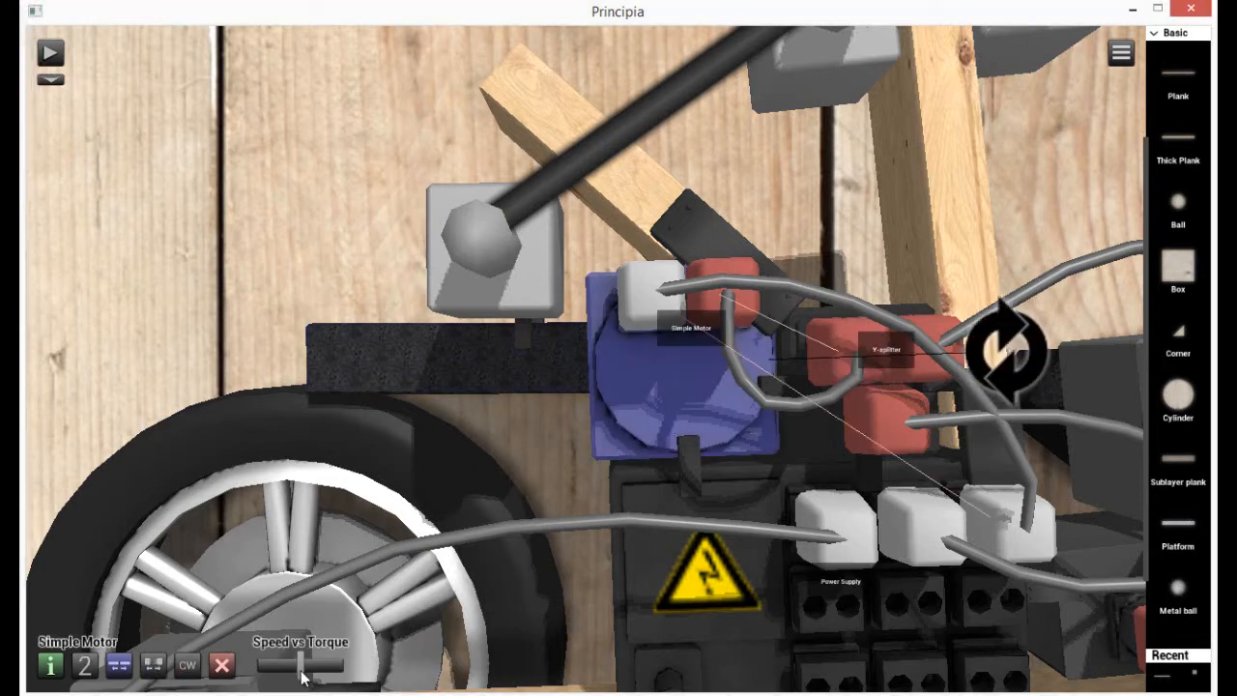
mouse_move(297, 684)
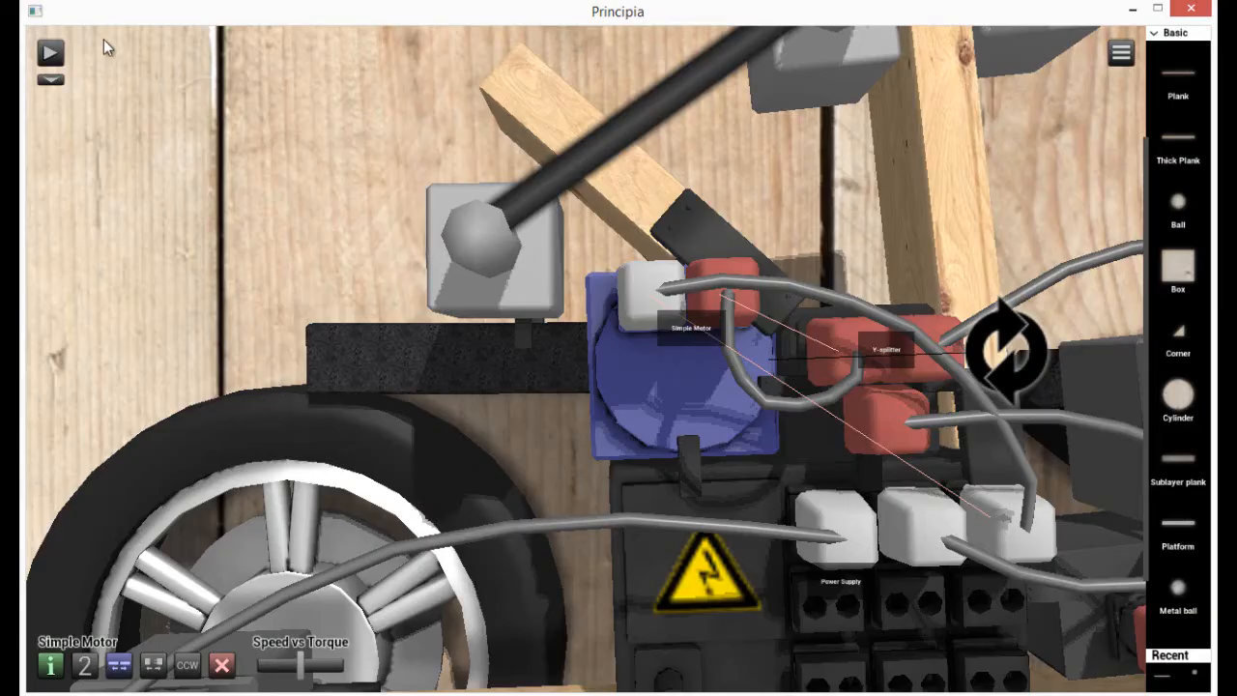
left_click(50, 52)
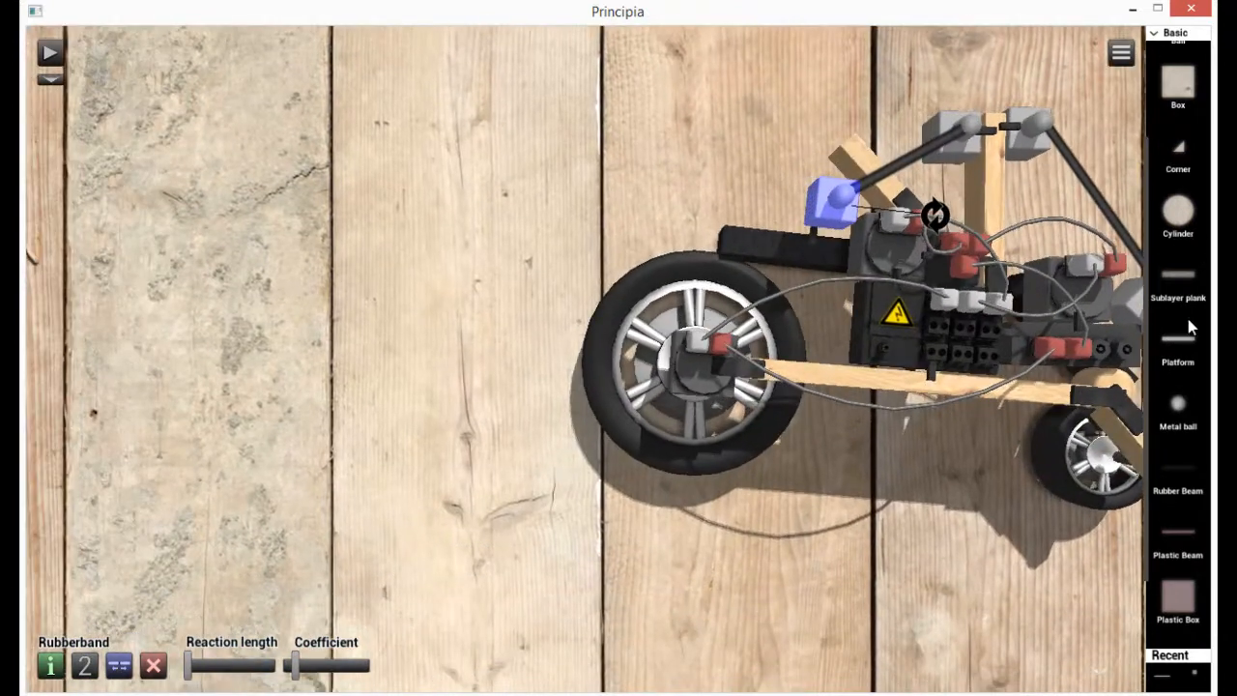
Add a plank, rotate it horizontal and lengthen it to reach the new cylinder.
scroll("down", 3)
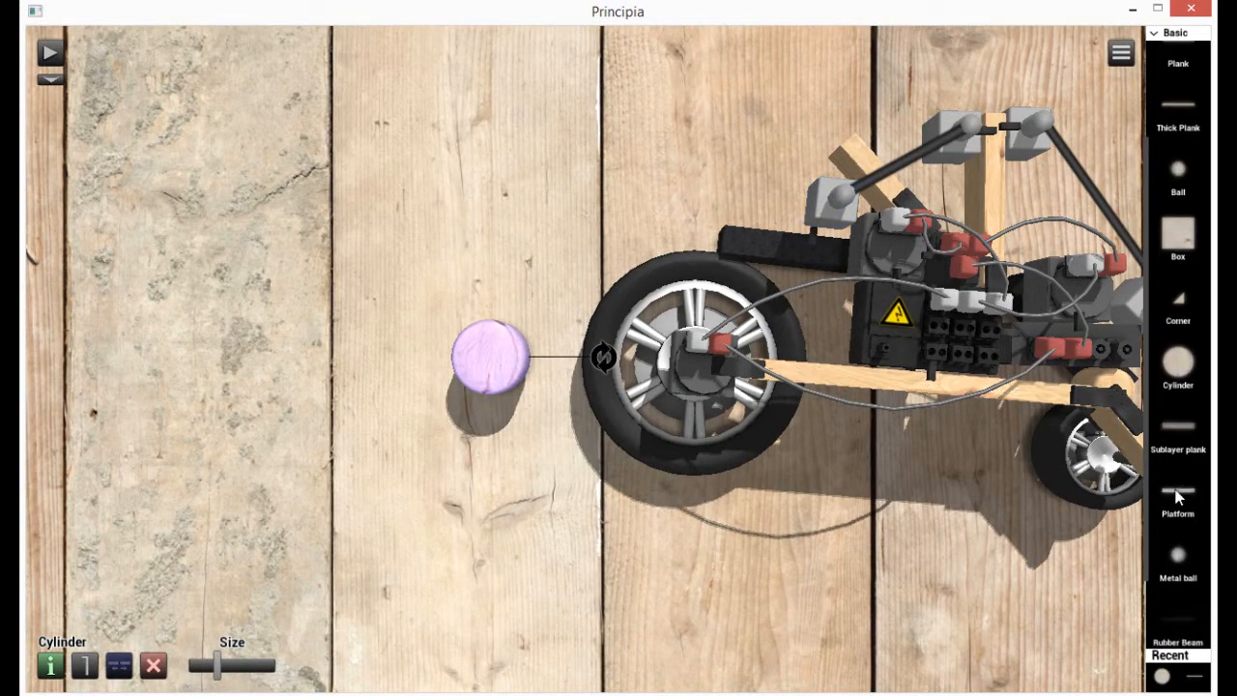
left_click(1177, 78)
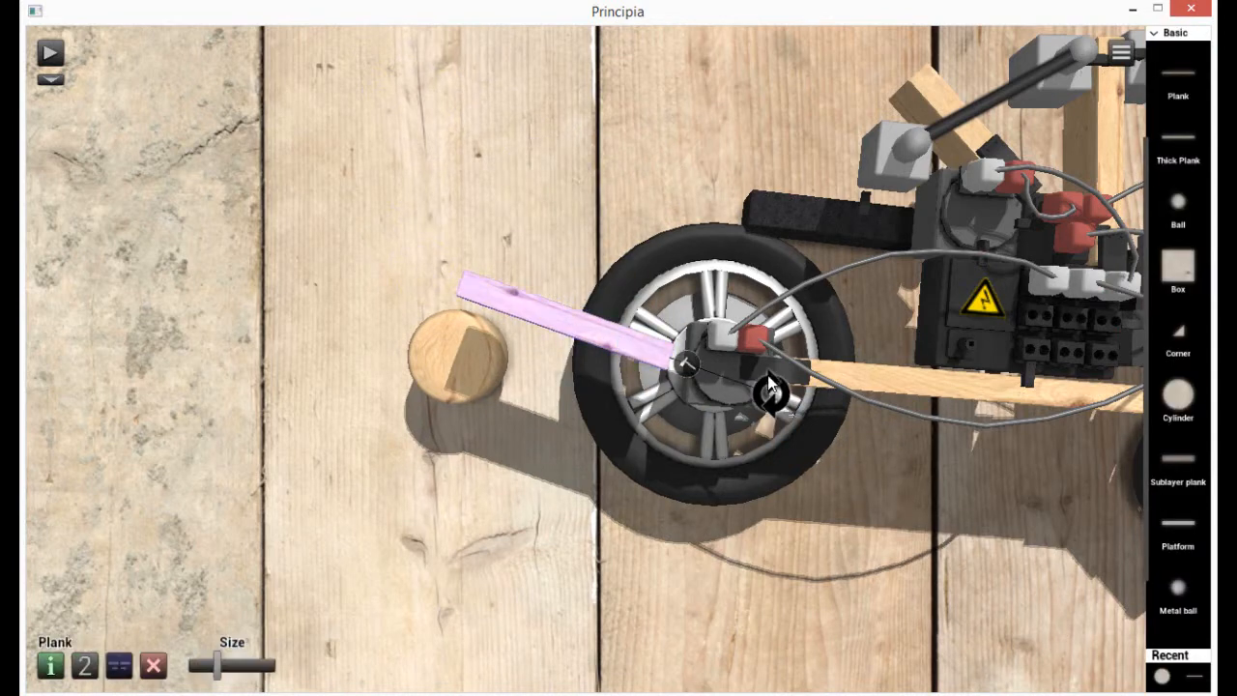
left_click_drag(214, 664, 232, 669)
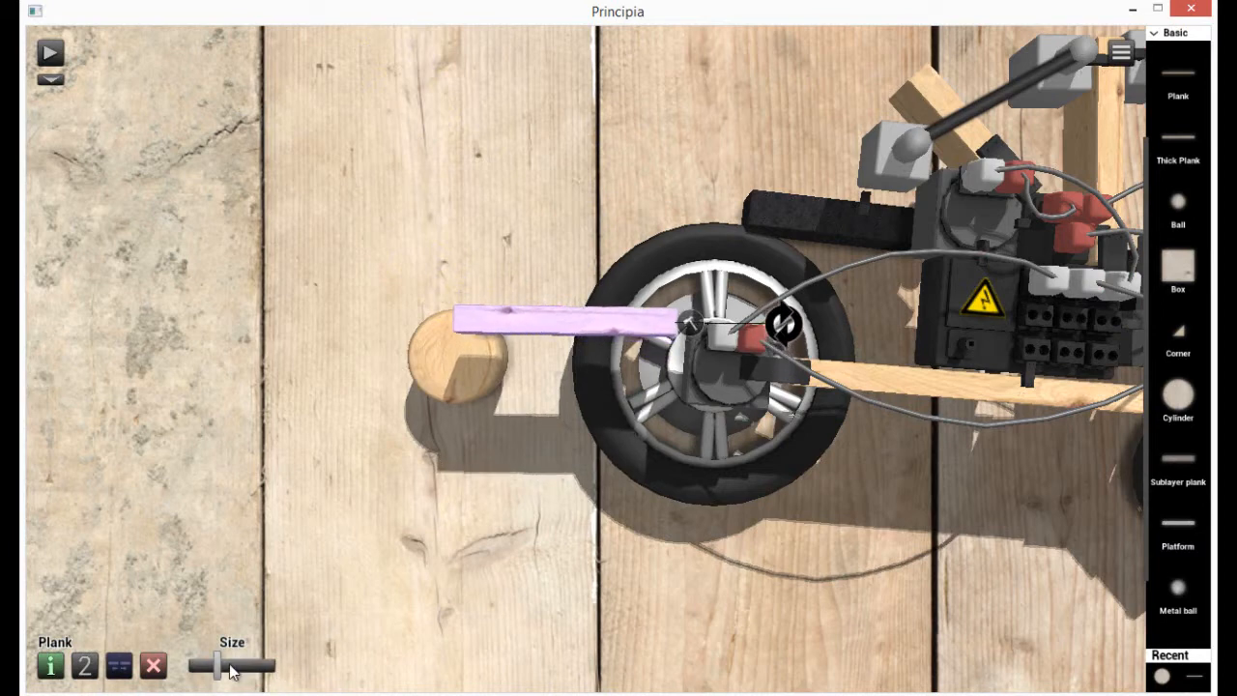
left_click_drag(212, 665, 242, 664)
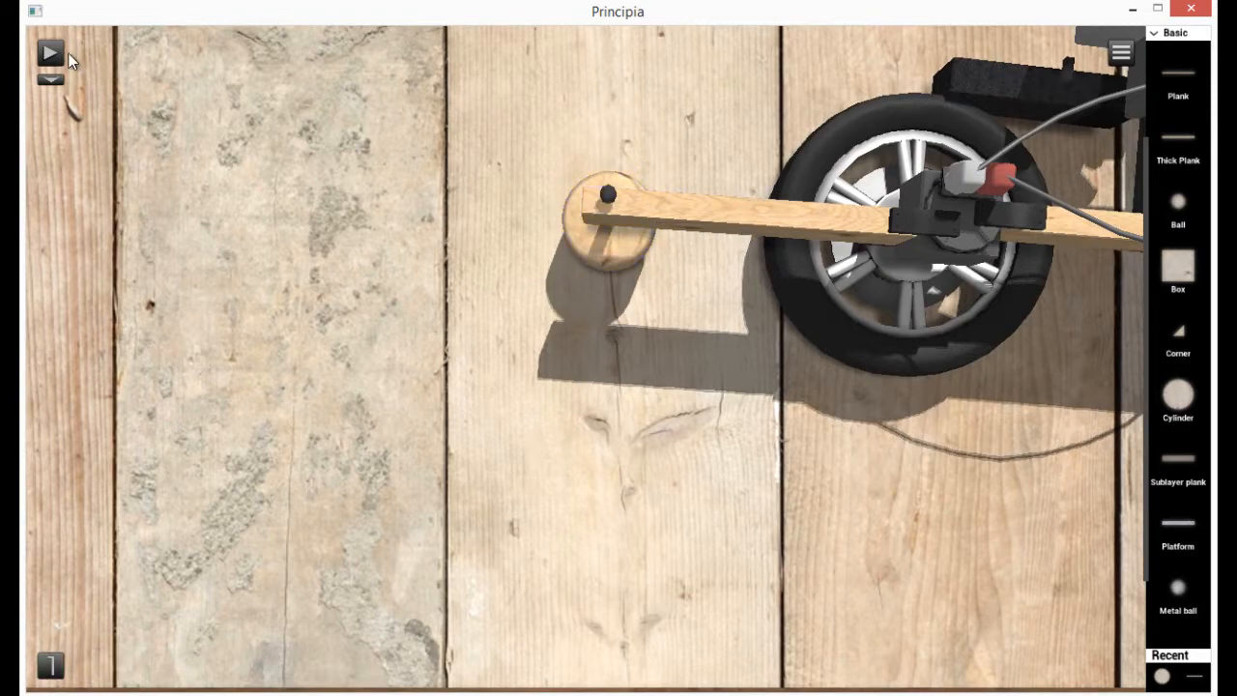
left_click(50, 52)
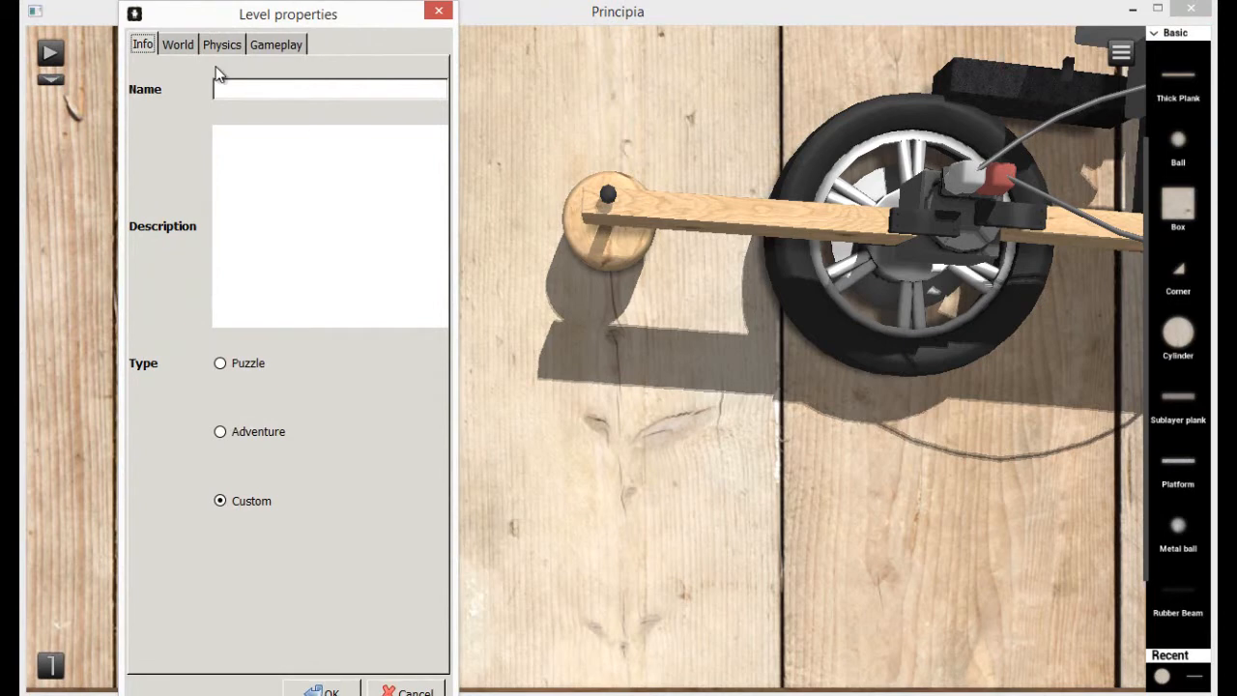
In World properties, set the background to Concrete and the right border to 4000.
left_click(275, 43)
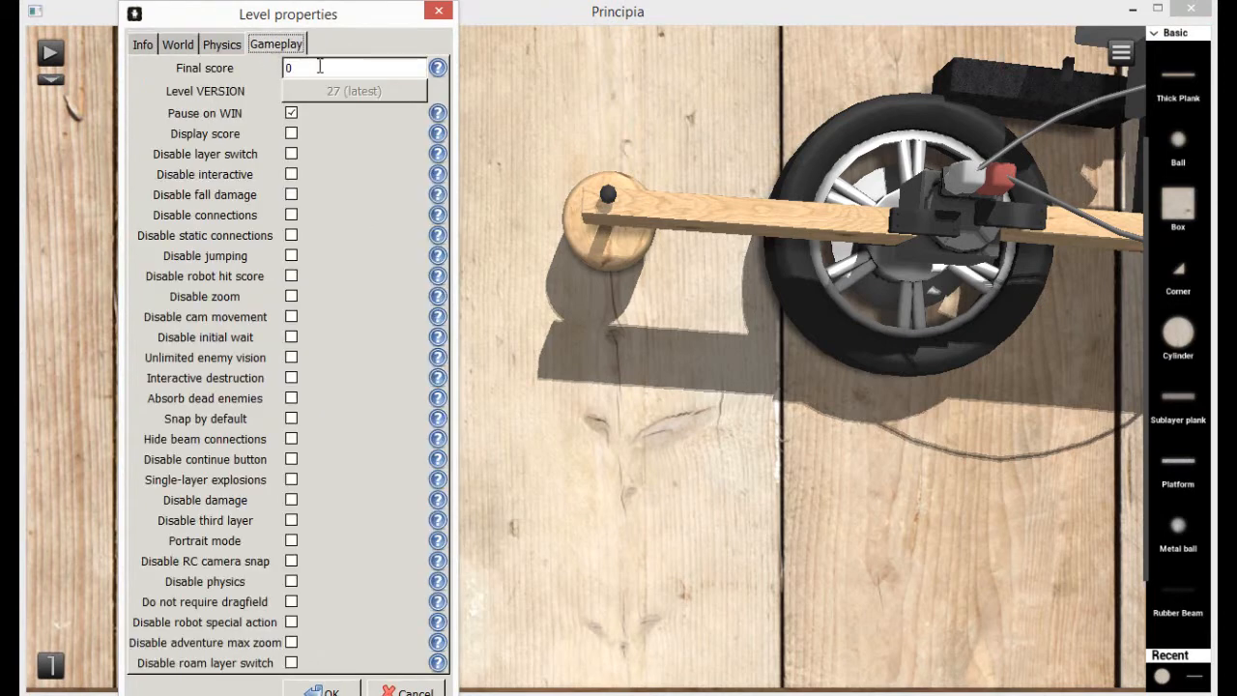
mouse_move(350, 263)
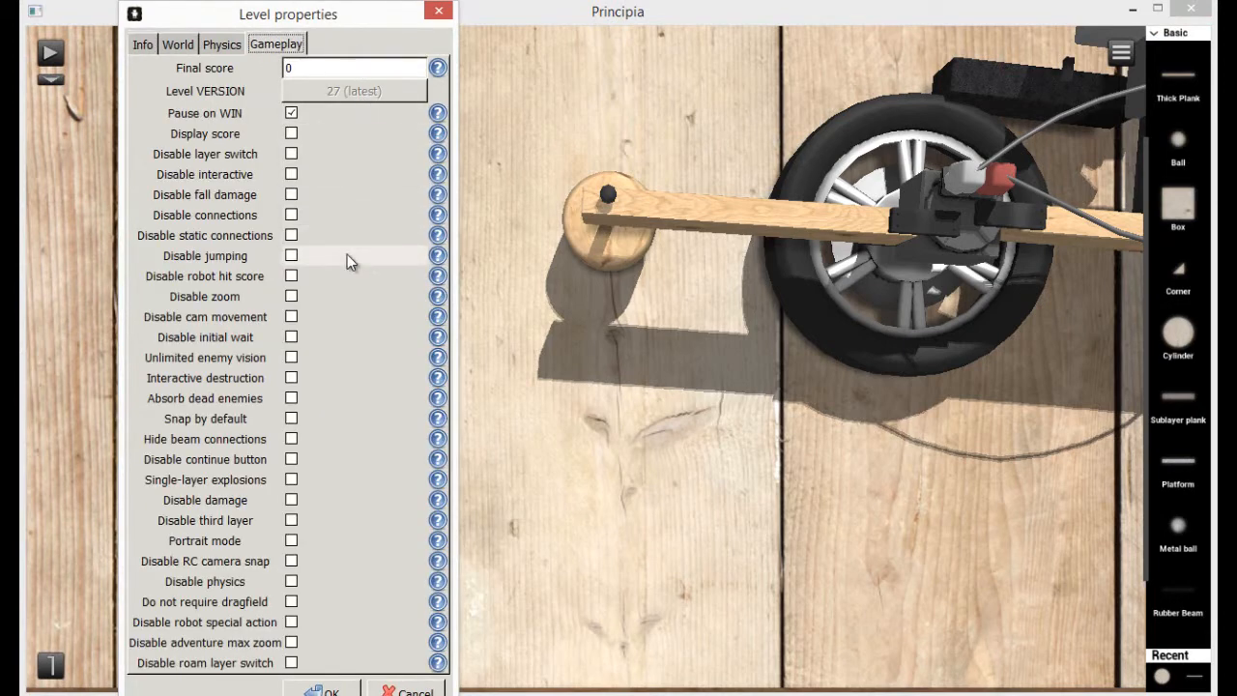
mouse_move(346, 319)
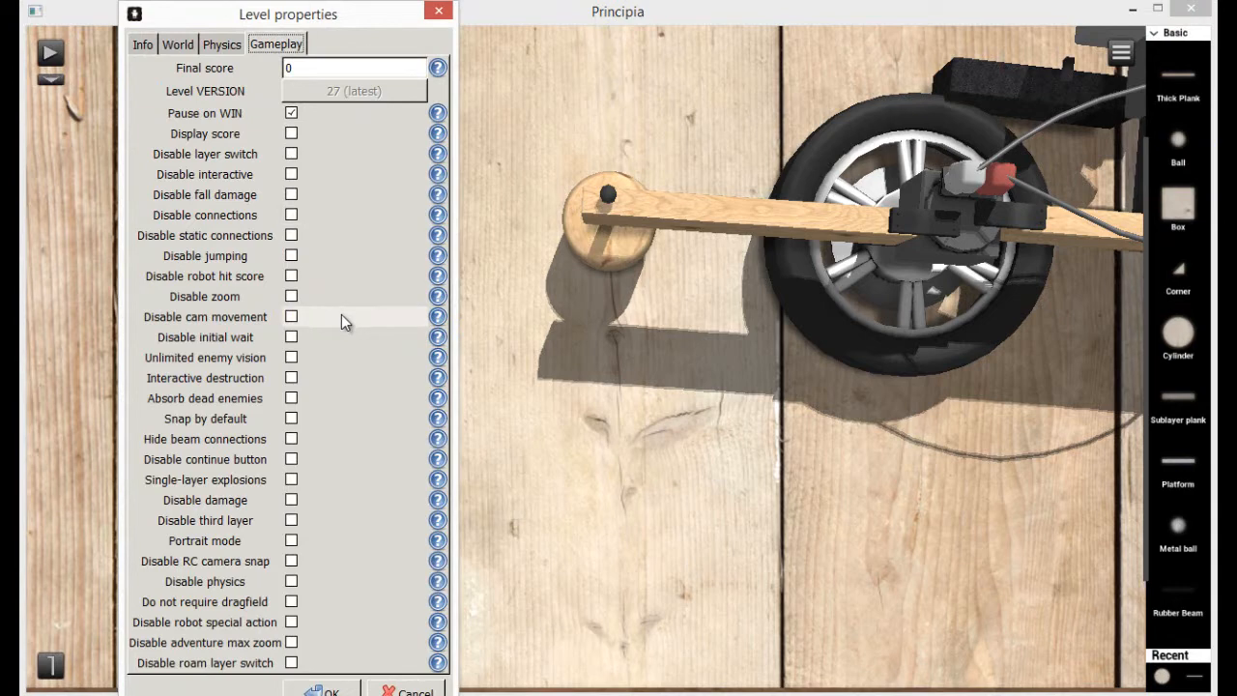
left_click(177, 44)
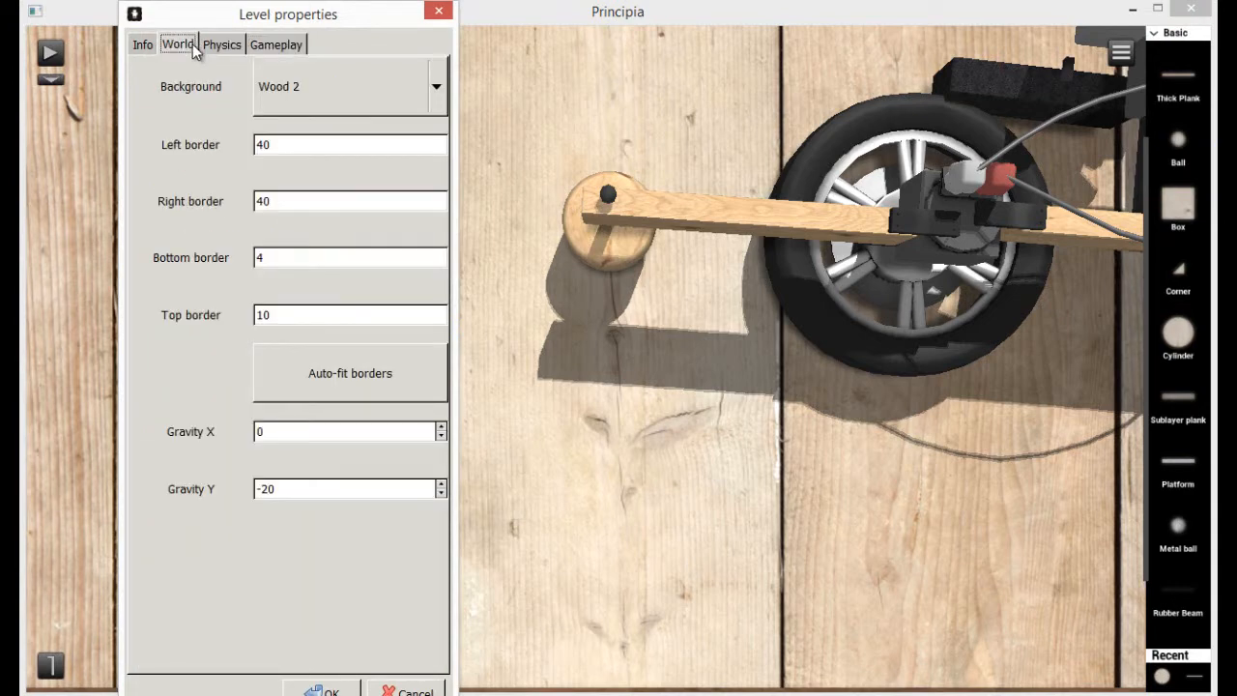
left_click(348, 86)
type("00")
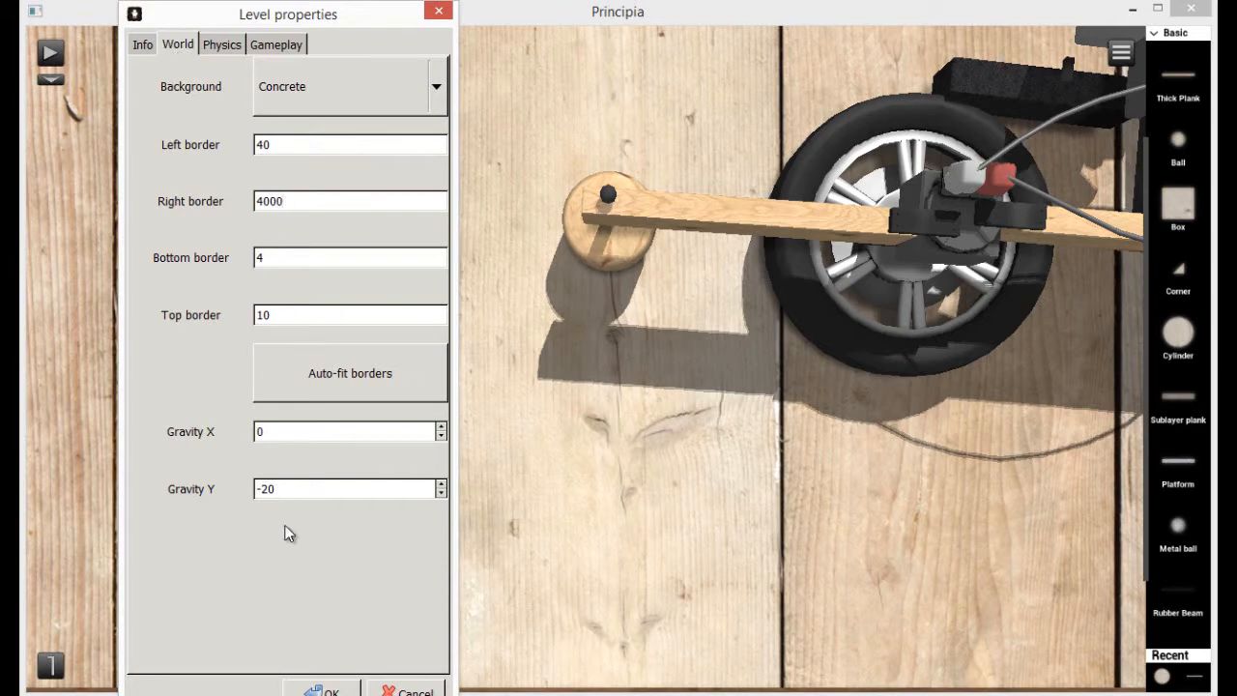
left_click(329, 691)
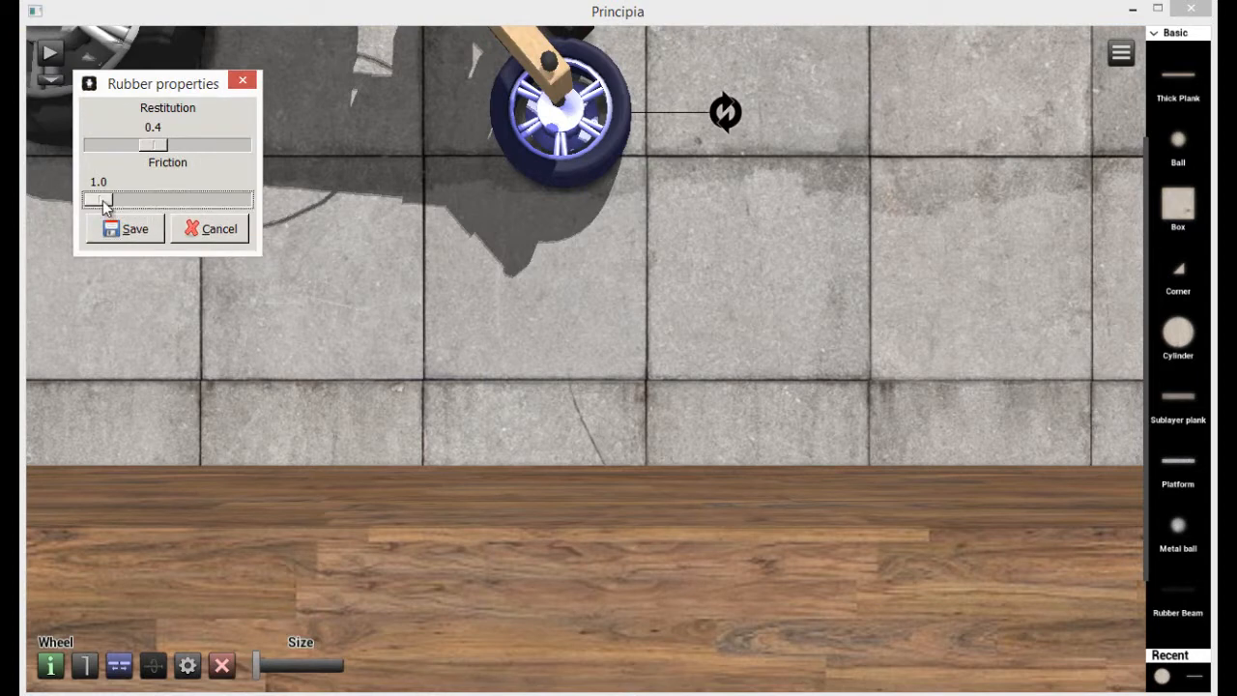
Raise the wheel's rubber friction from 1.0 to 6.0 and save the setting.
left_click_drag(102, 200, 247, 200)
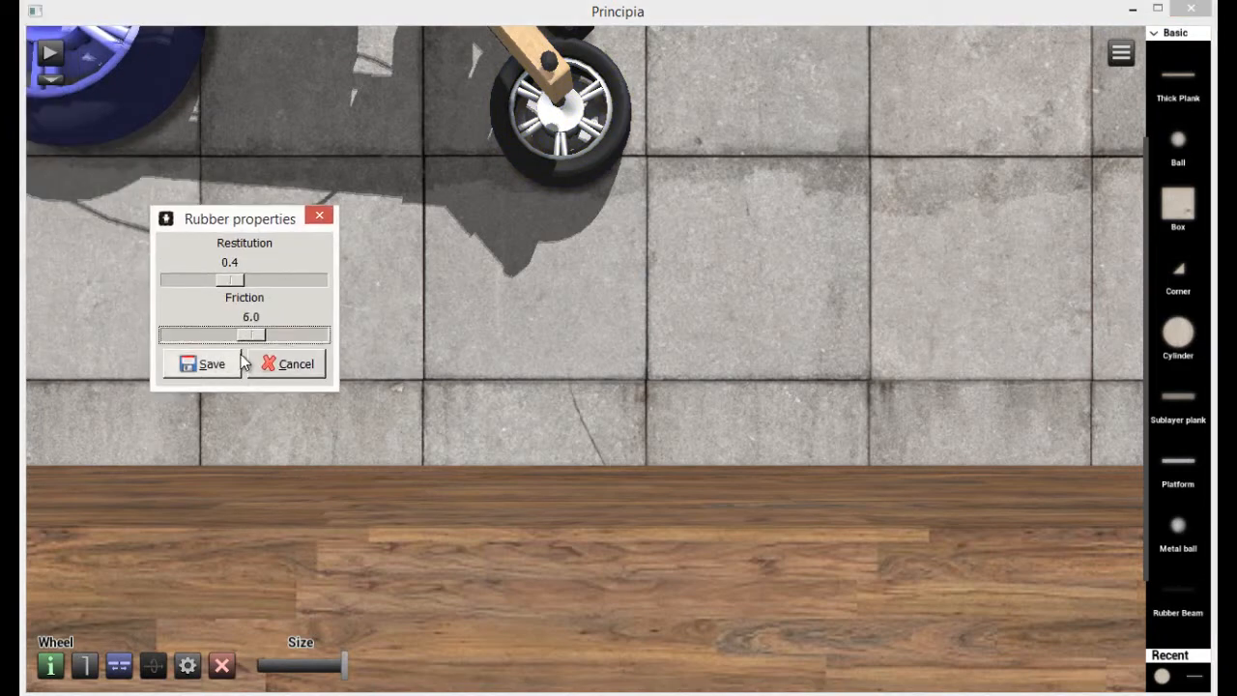
left_click(202, 364)
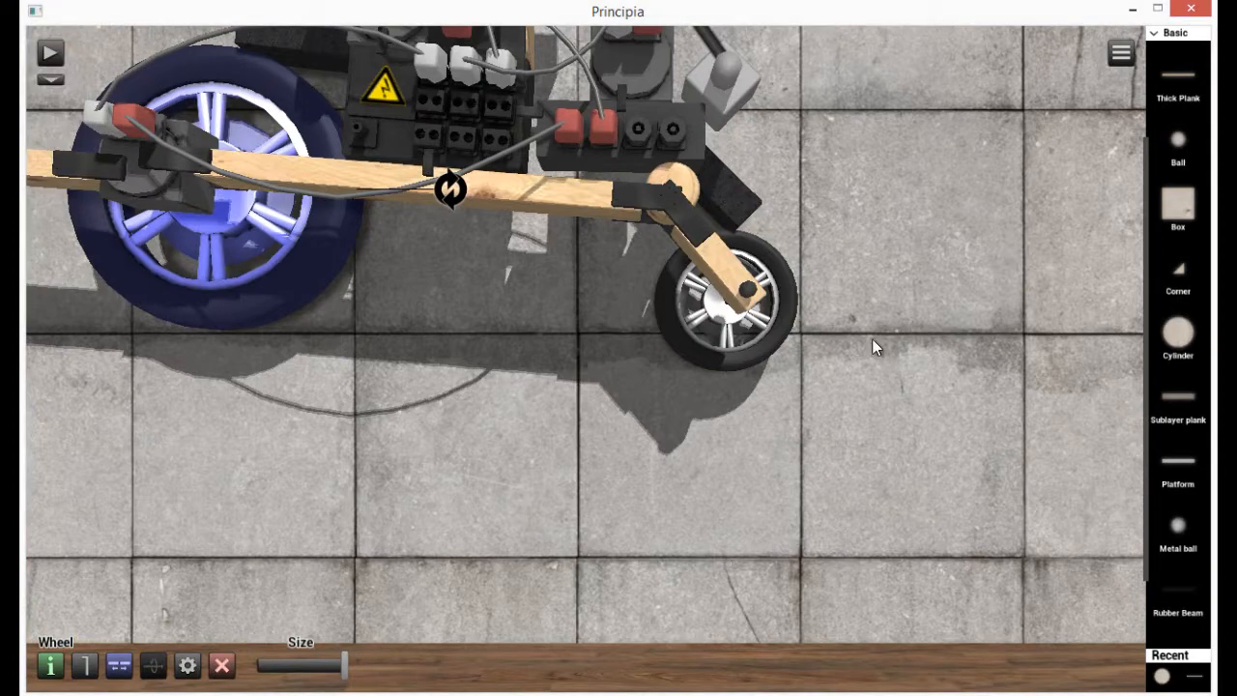
left_click(50, 53)
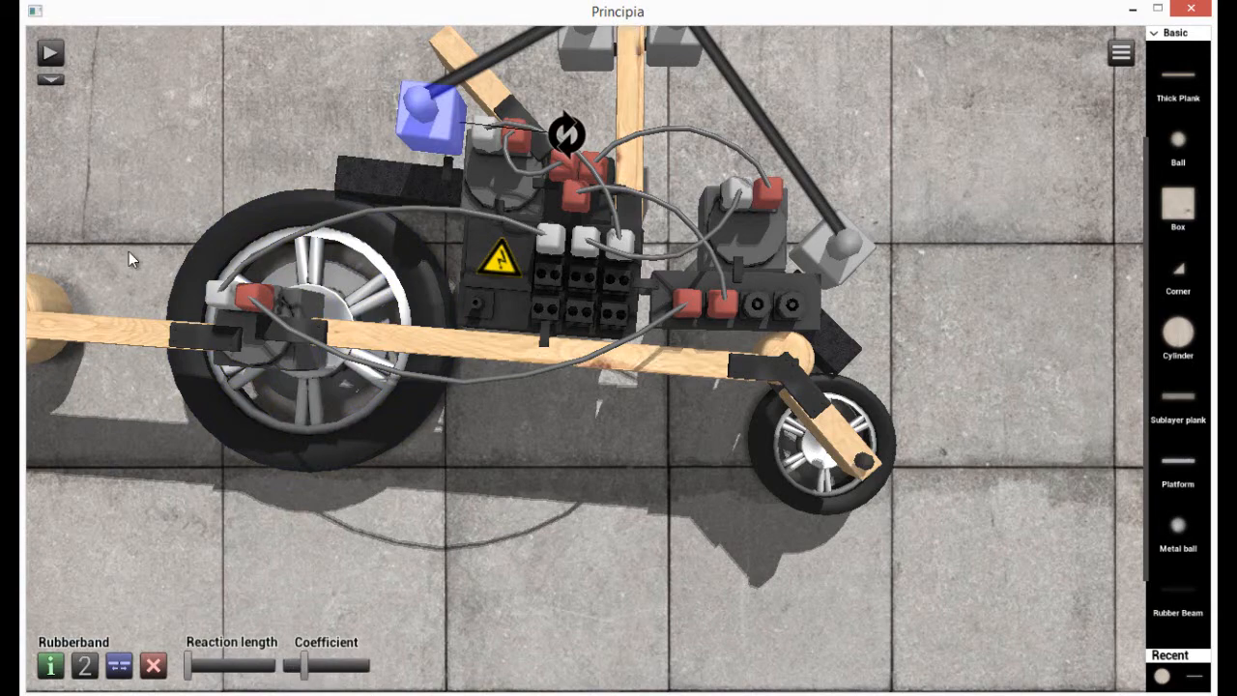
left_click(49, 53)
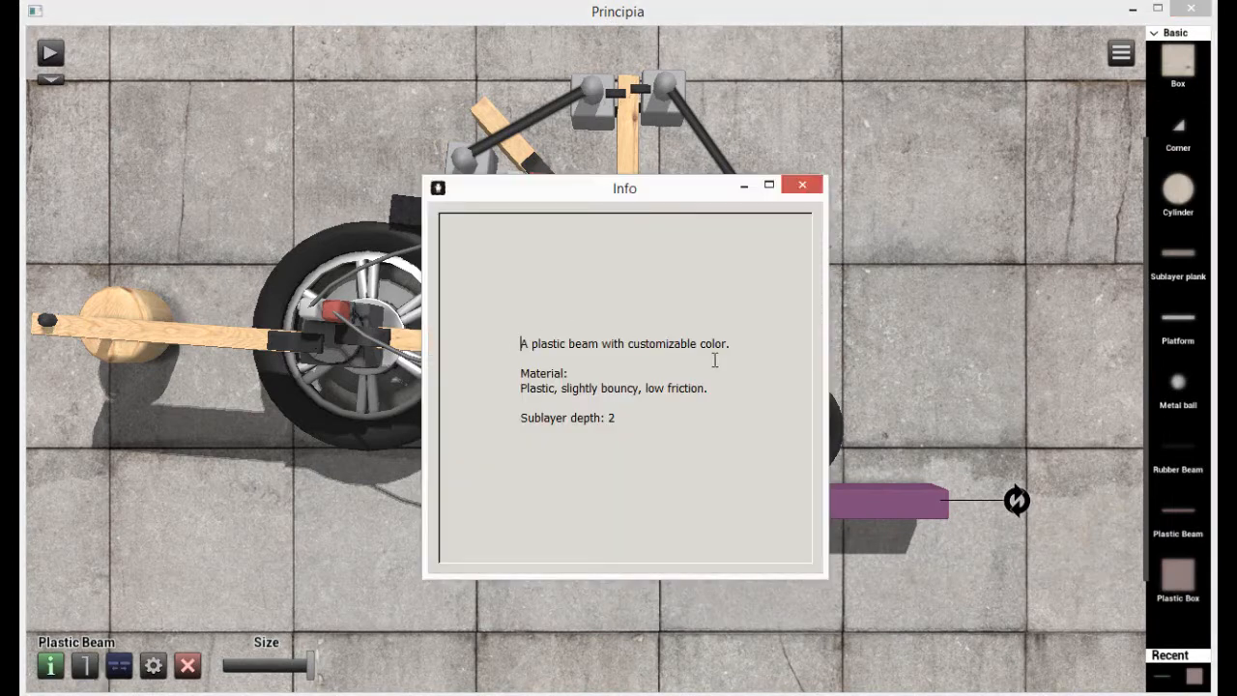
mouse_move(803, 184)
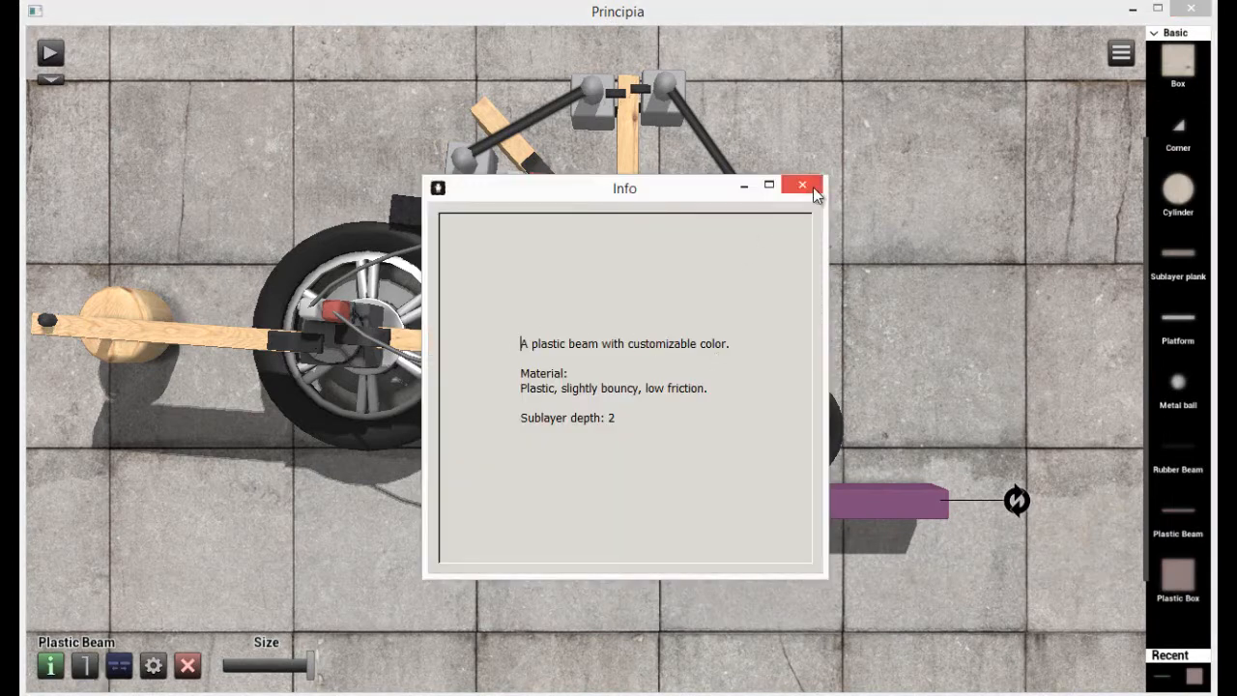
left_click(802, 185)
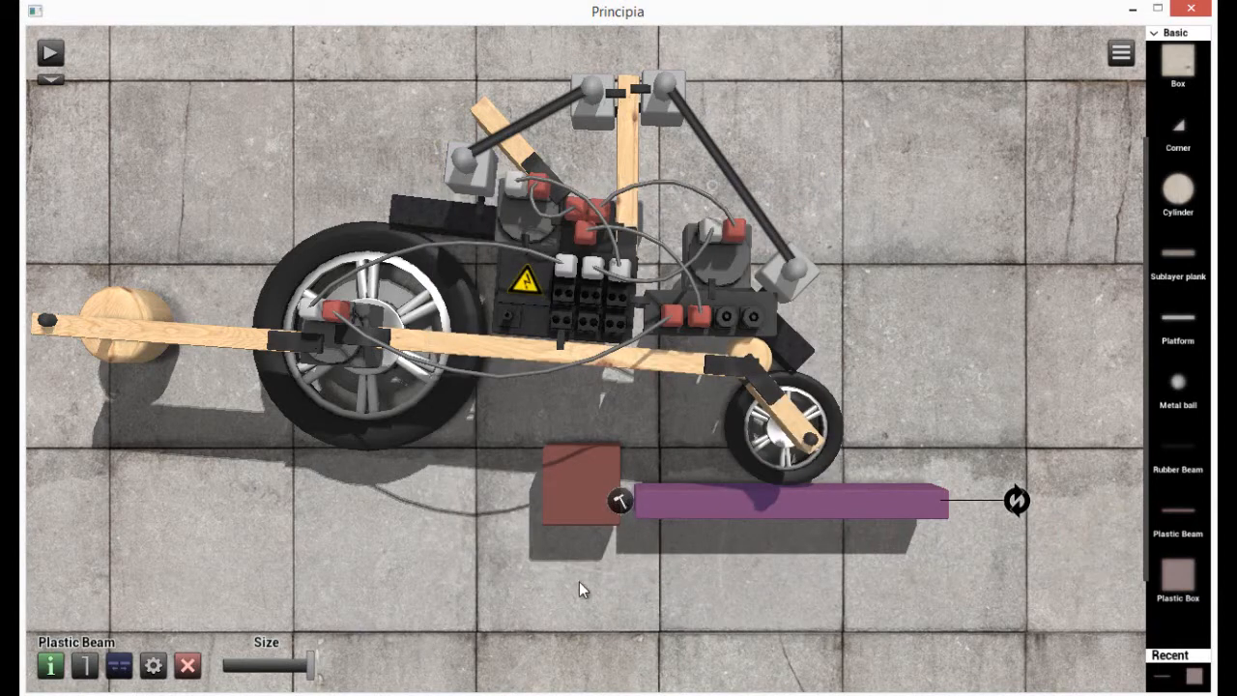
mouse_move(145, 674)
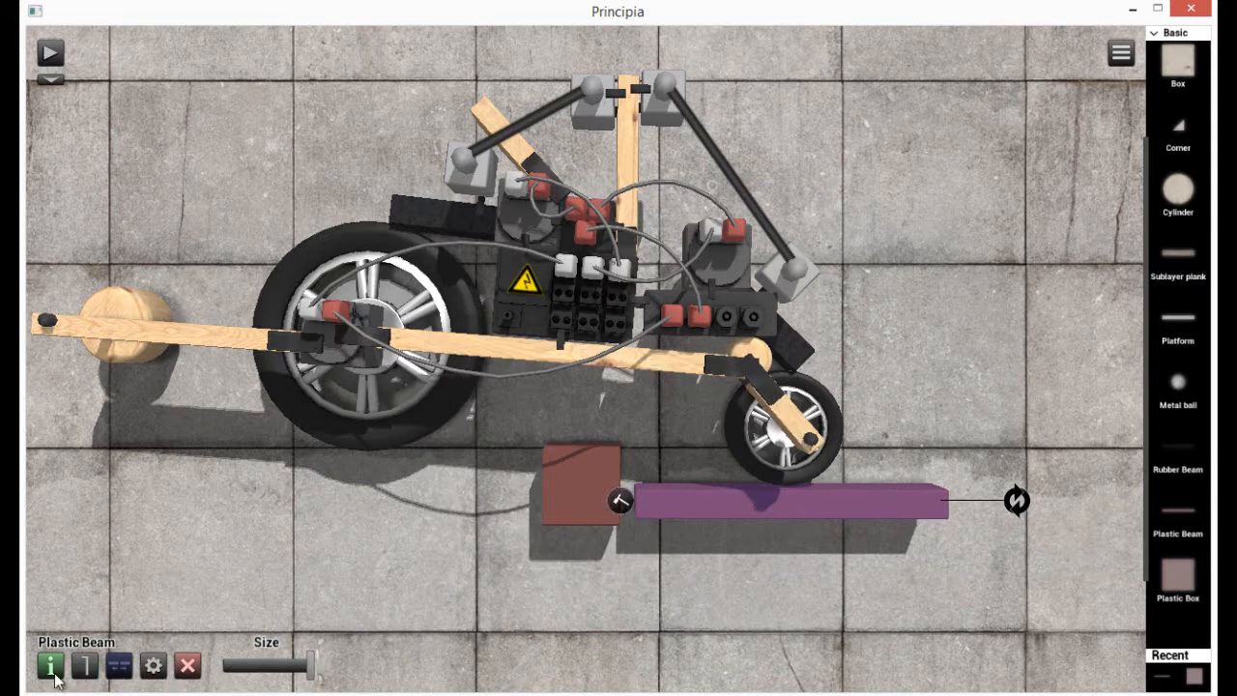
left_click(50, 665)
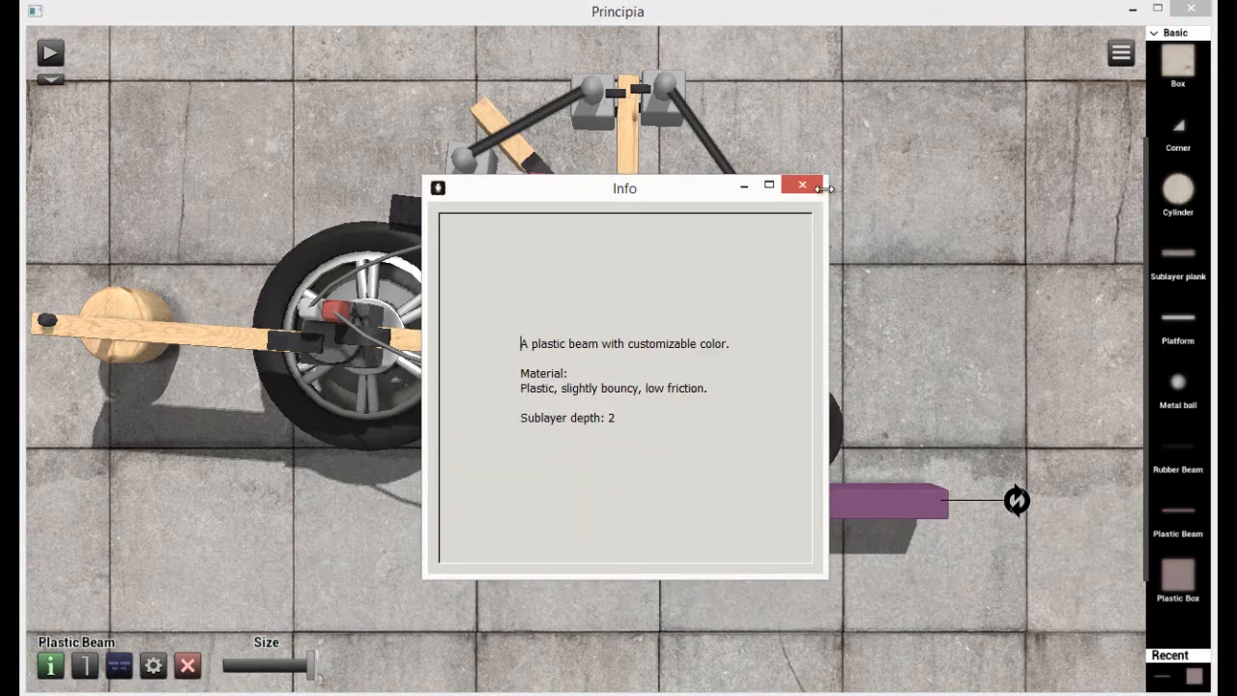
left_click(801, 185)
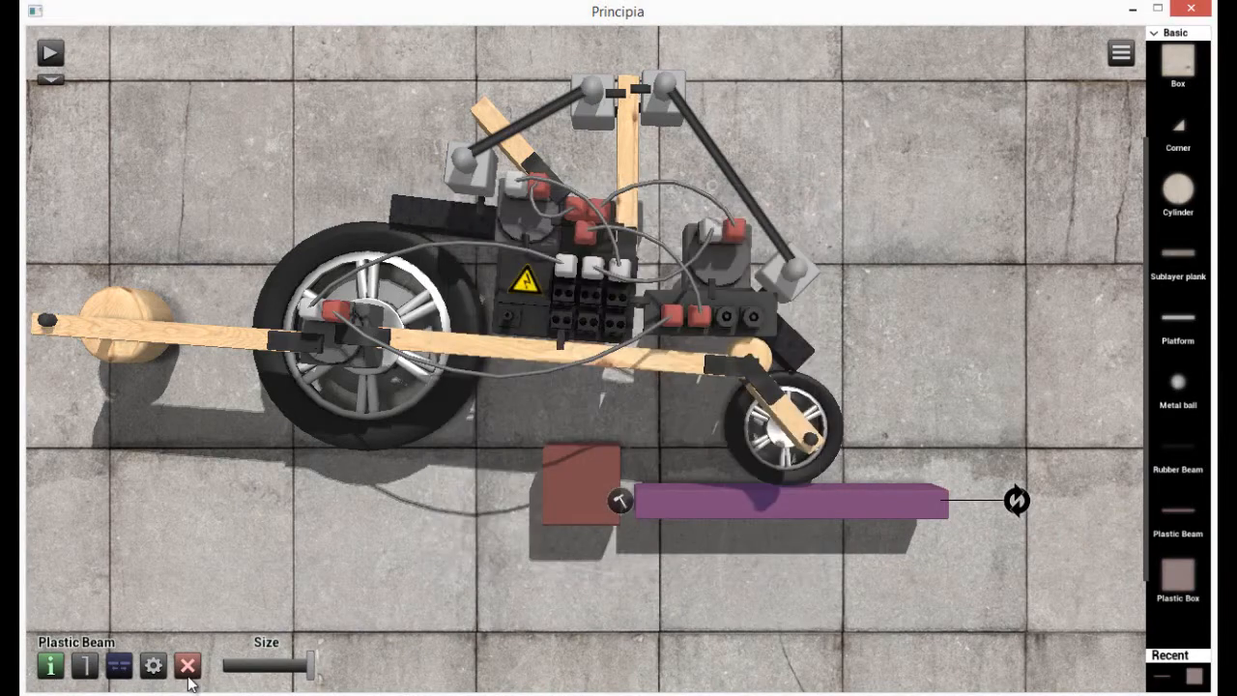
left_click(153, 666)
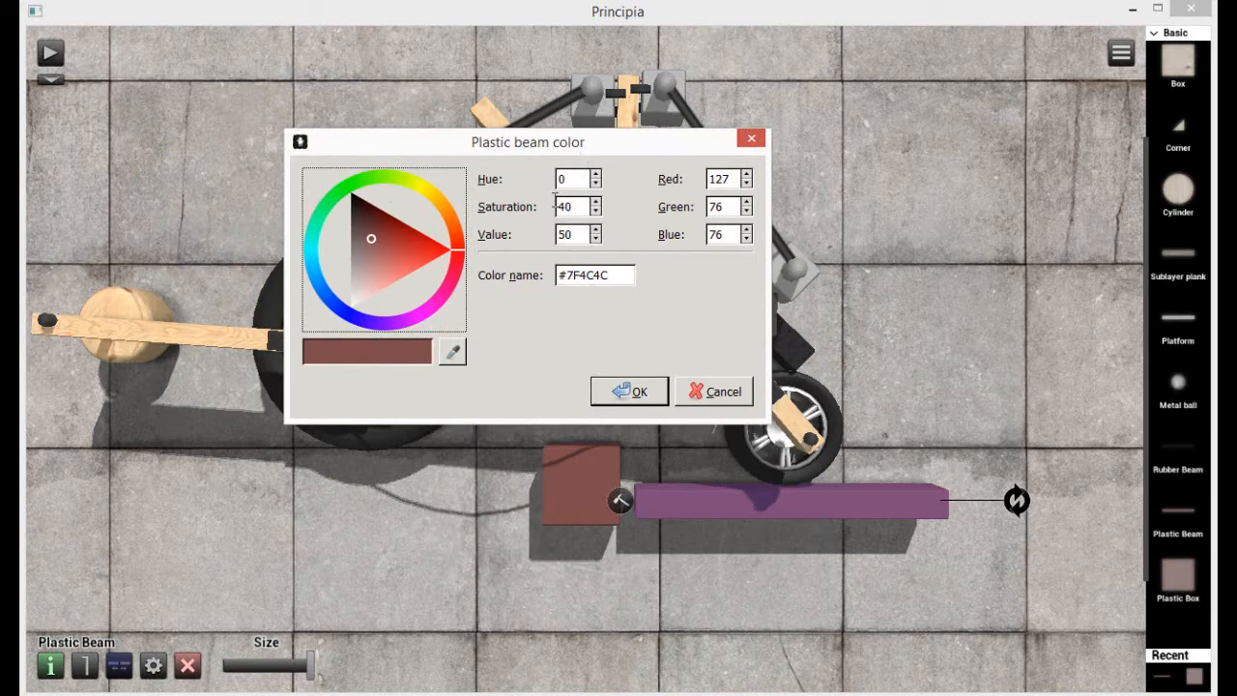
mouse_move(447, 240)
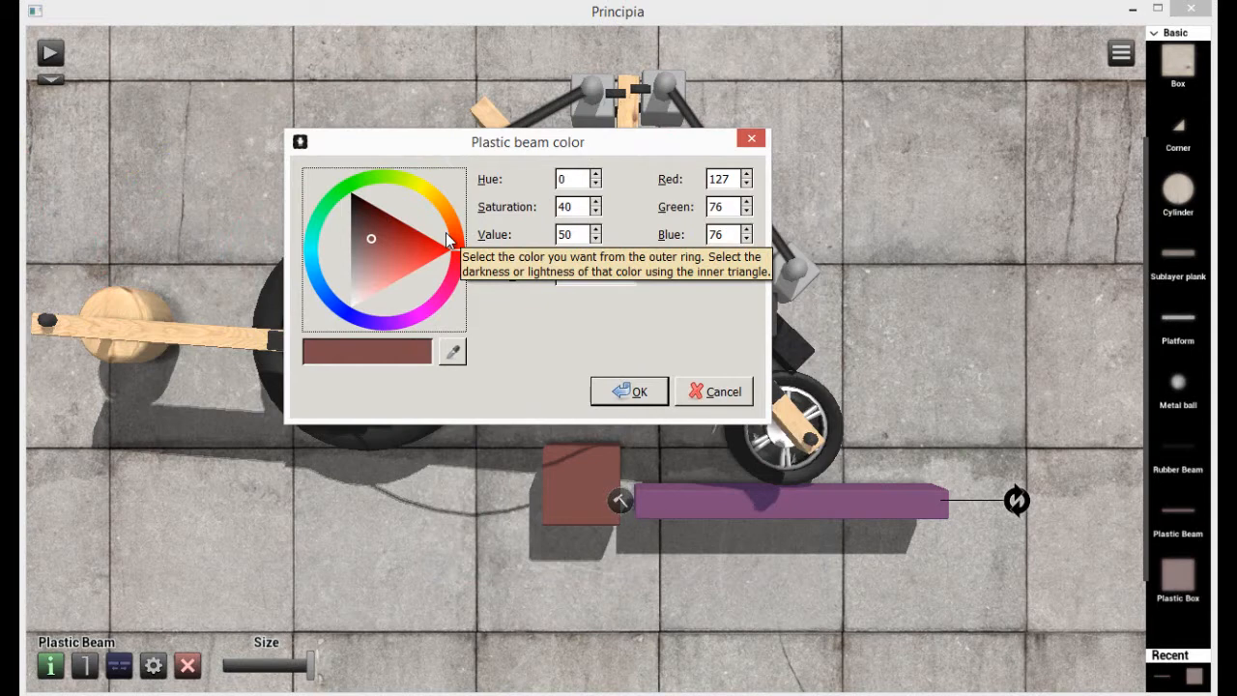
mouse_move(529, 256)
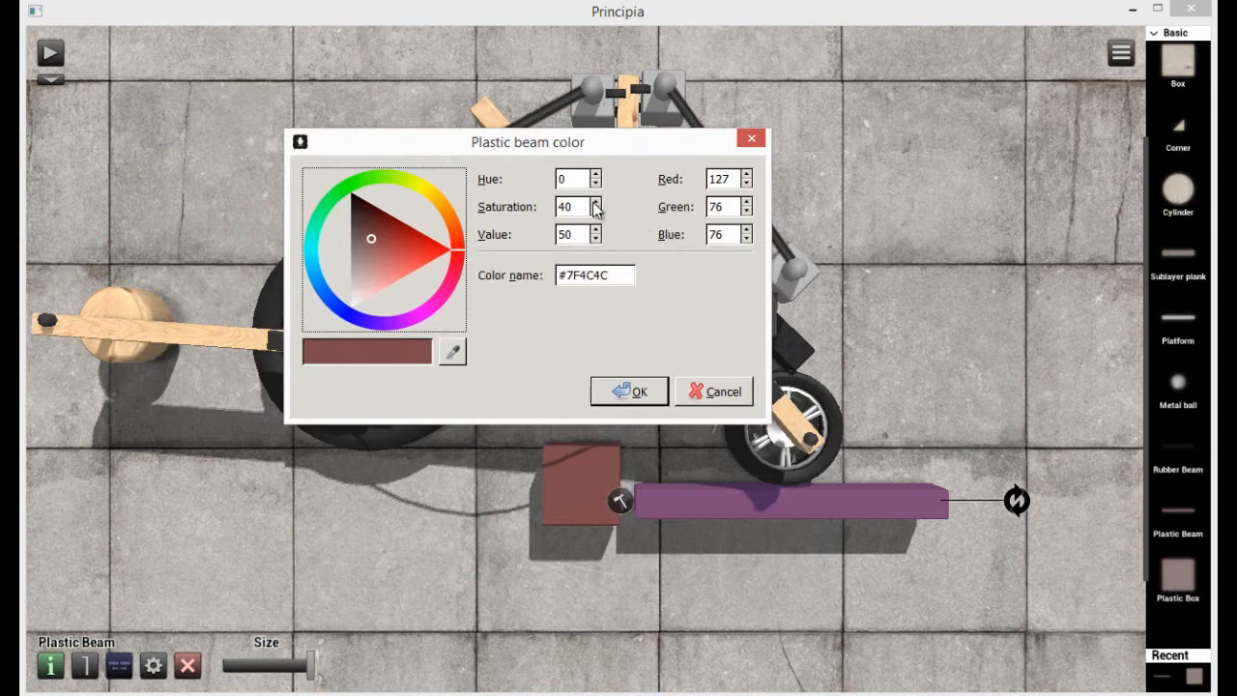
mouse_move(681, 198)
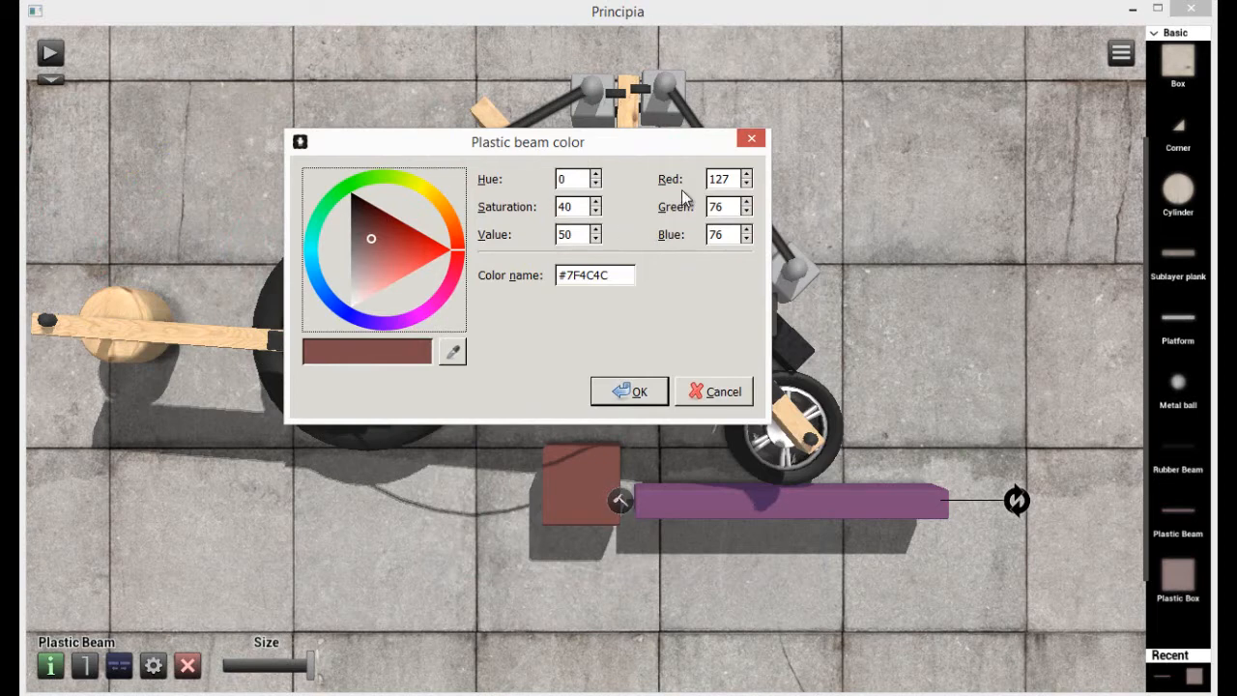
mouse_move(700, 251)
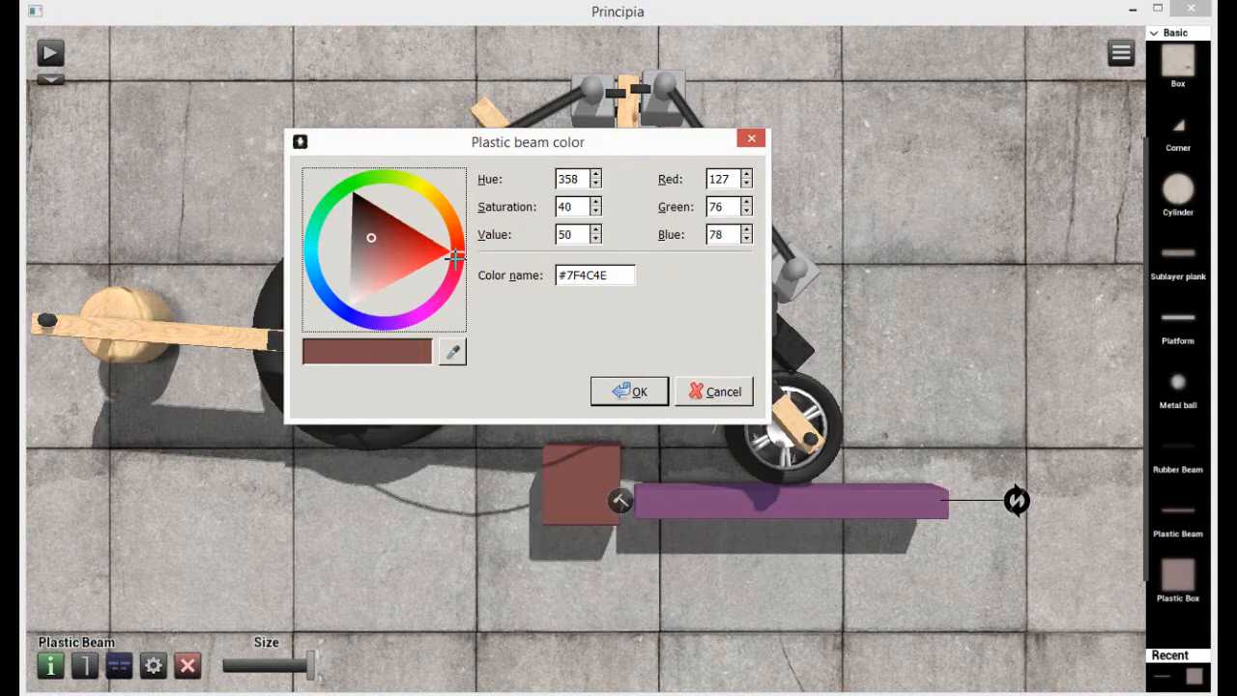
Recolour the plastic beam from purple to a vivid, bright blue and confirm.
left_click(377, 187)
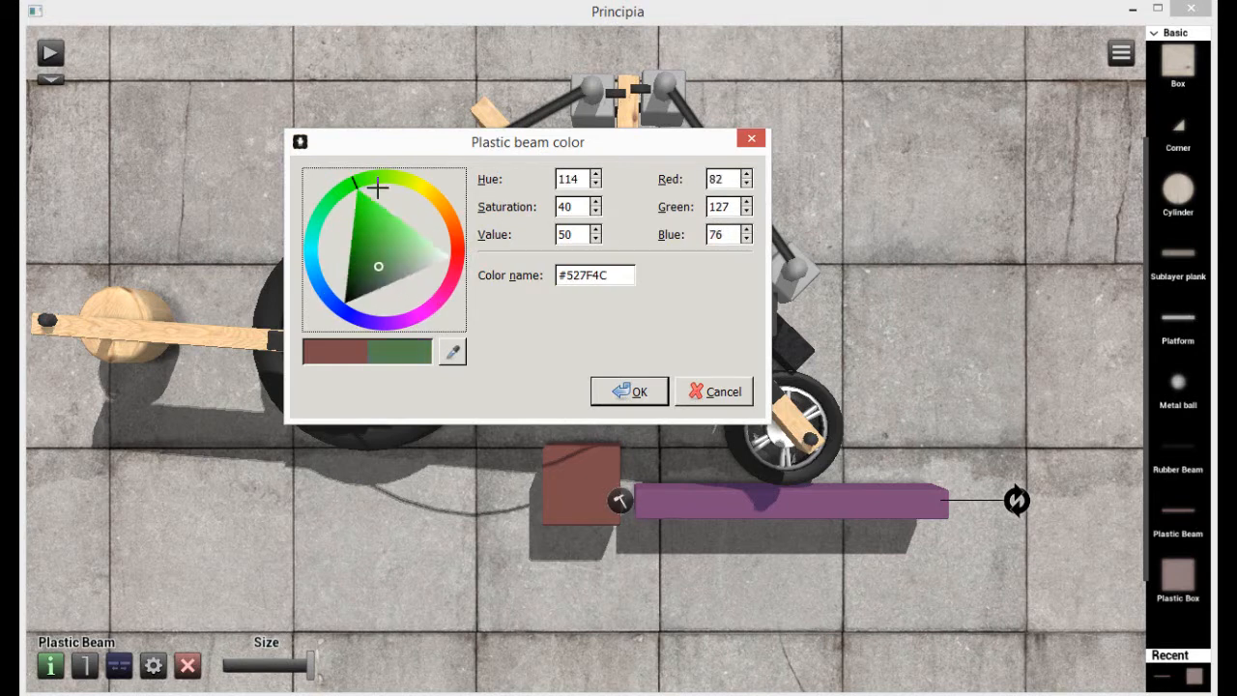
left_click(385, 324)
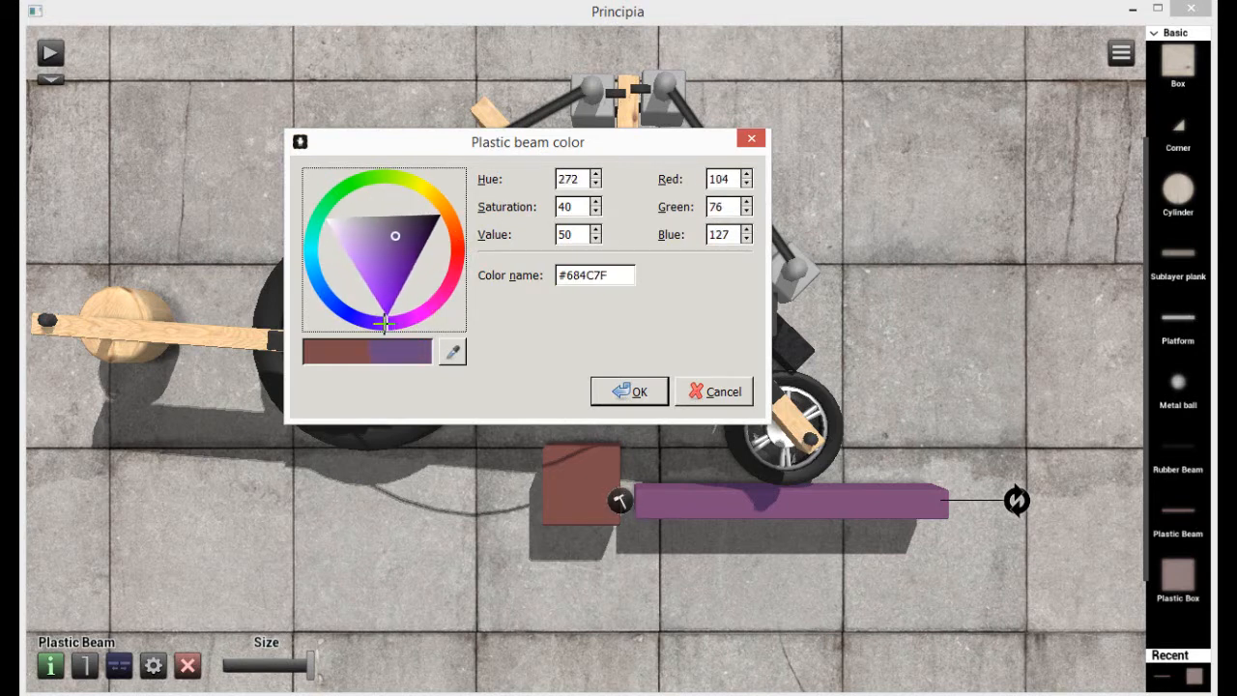
left_click(329, 307)
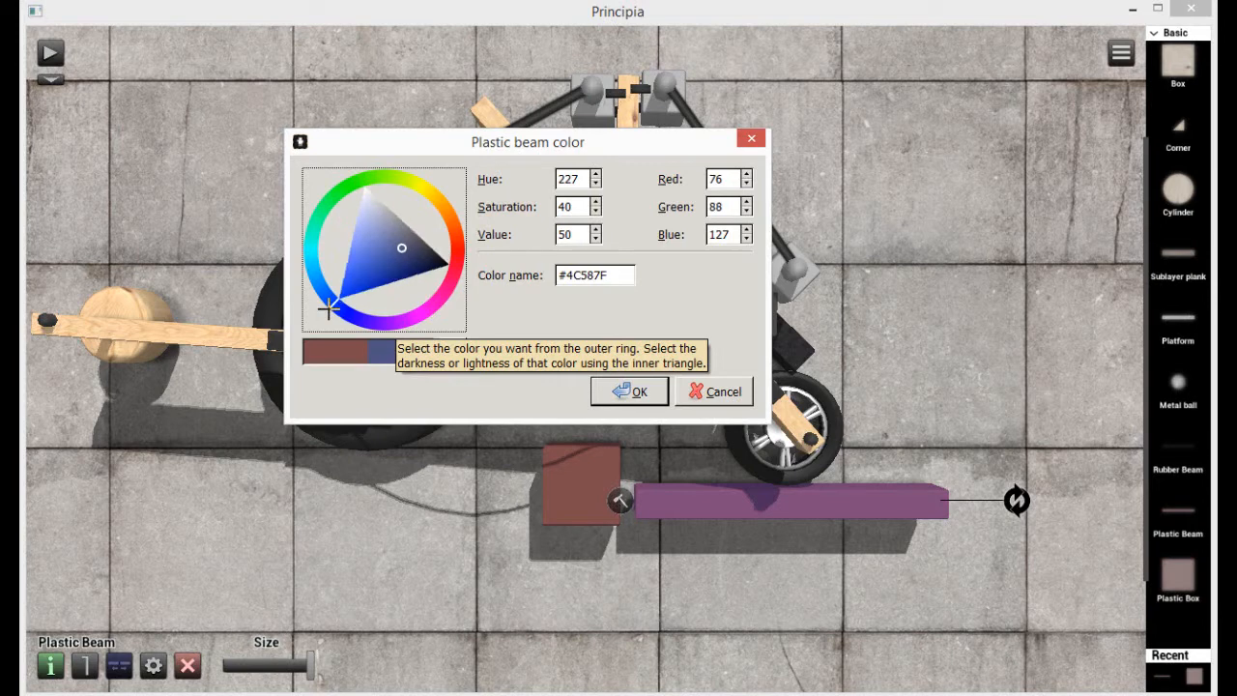
left_click(595, 174)
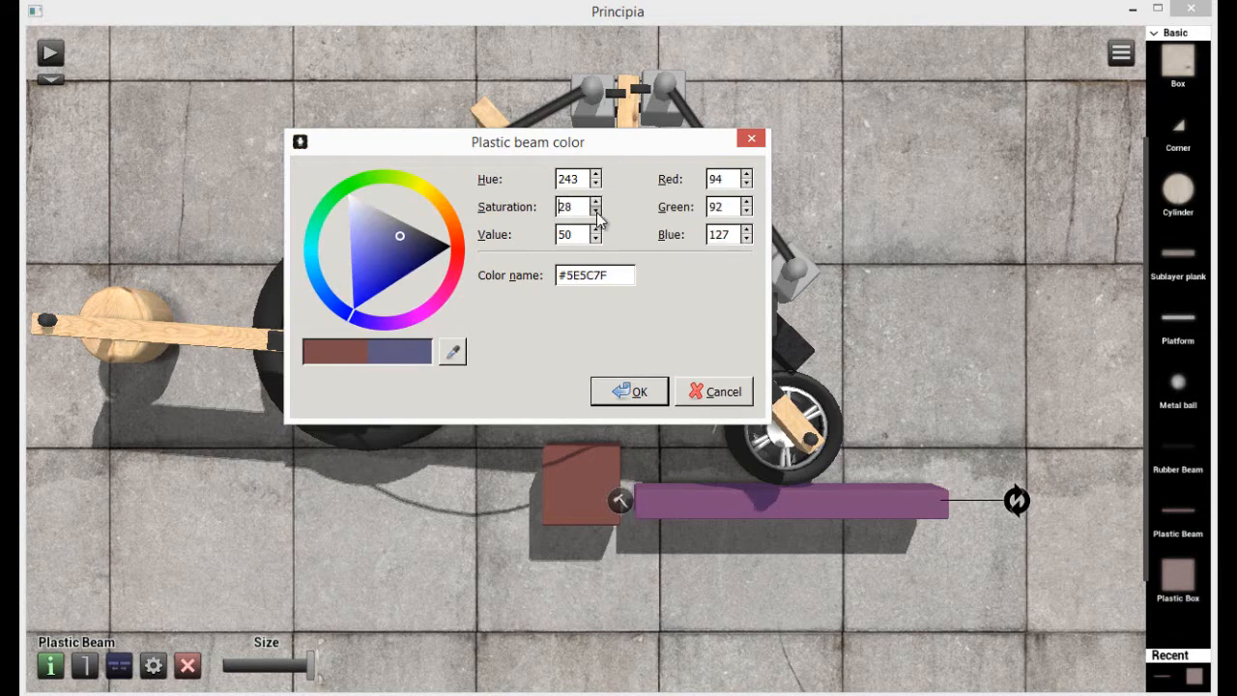
left_click(595, 202)
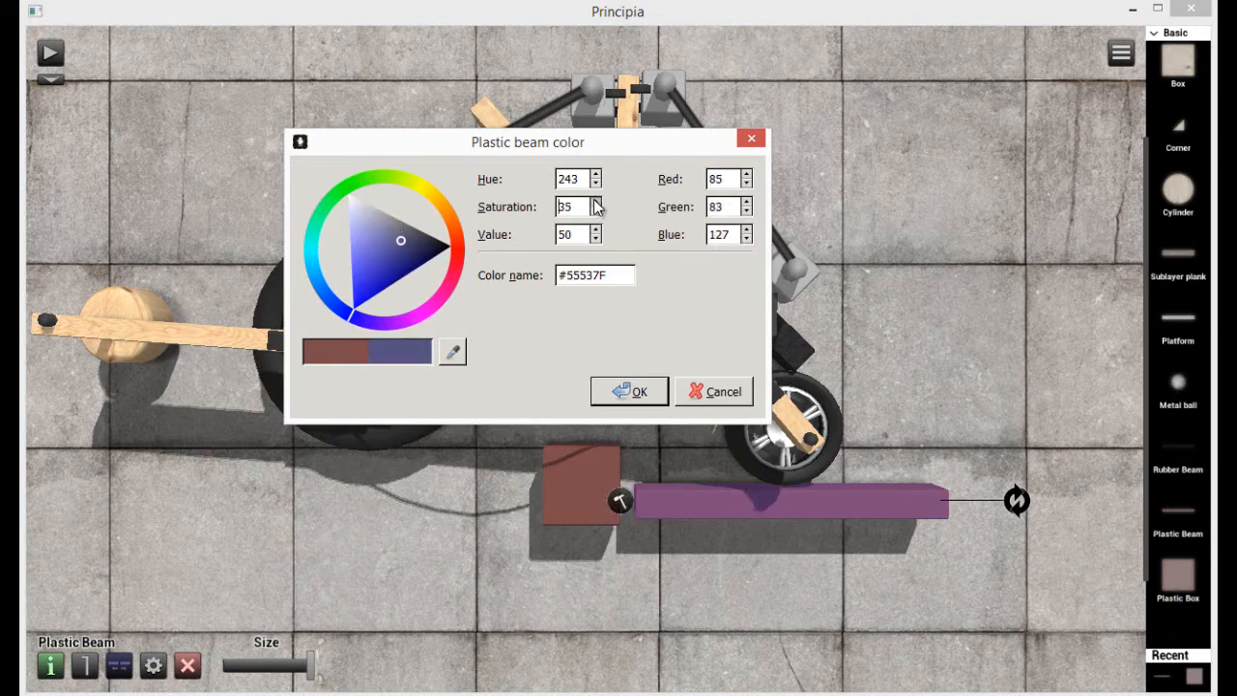
left_click(347, 316)
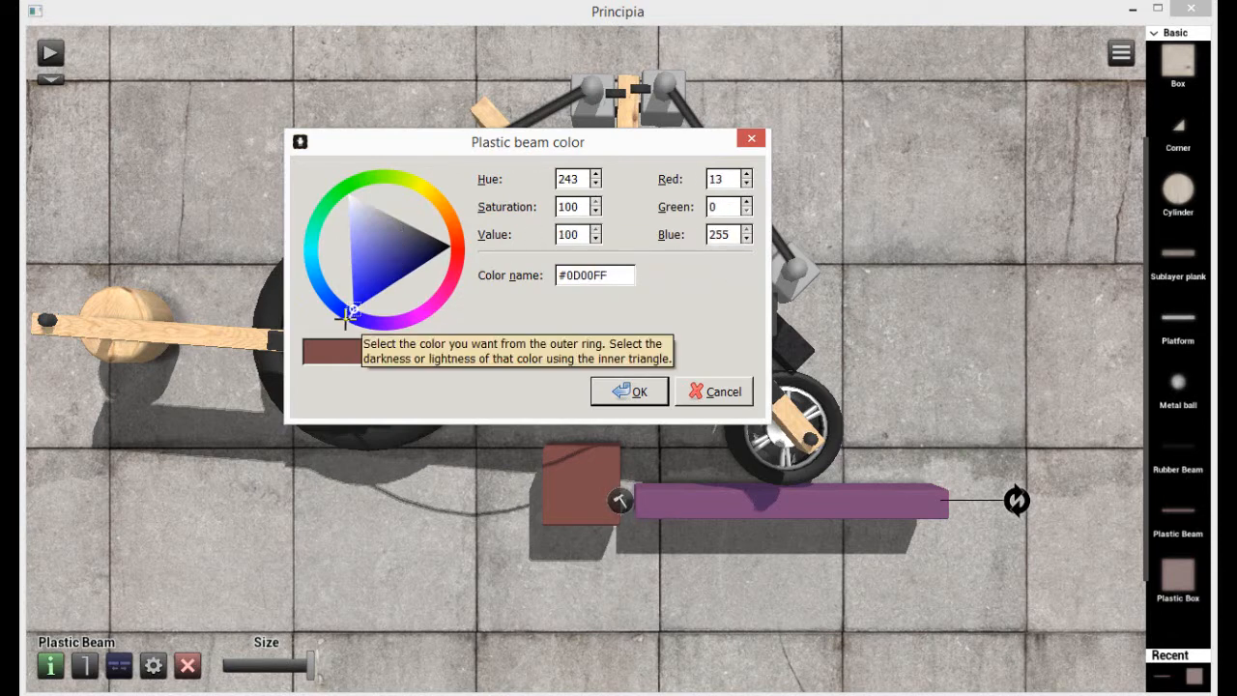
left_click(372, 300)
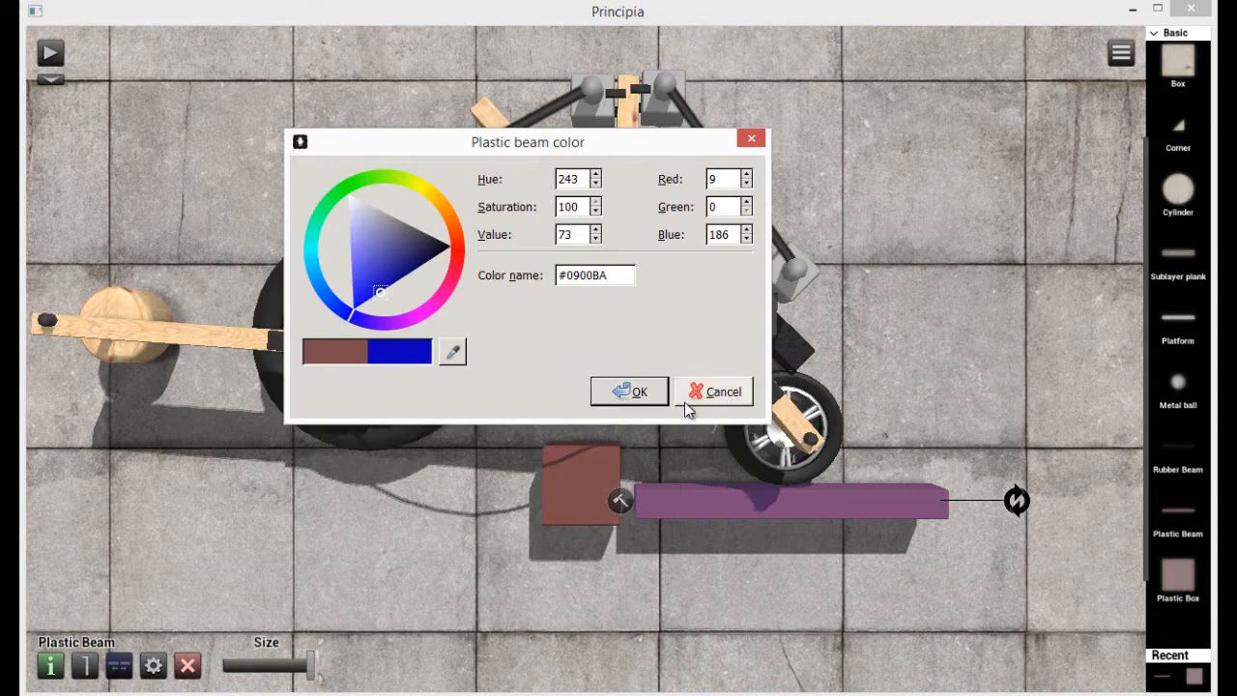
left_click(629, 391)
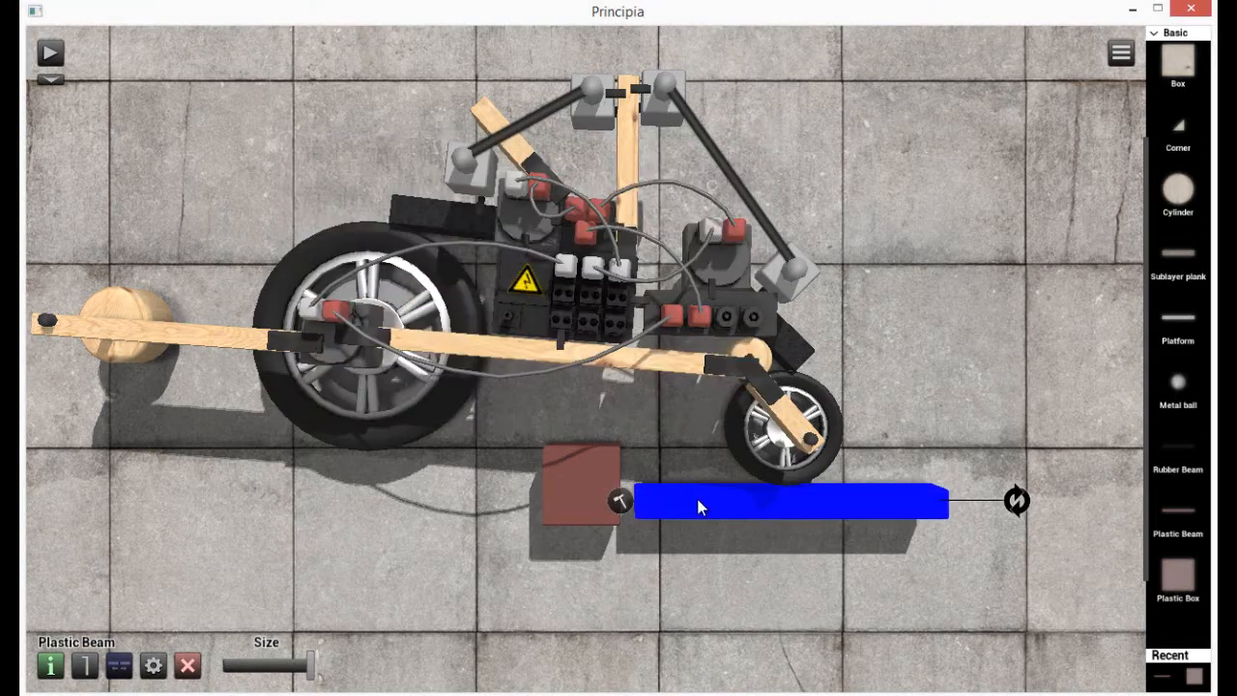
Swing the blue beam under the car, run a quick test, then delete the box and beam.
left_click_drag(791, 500, 335, 464)
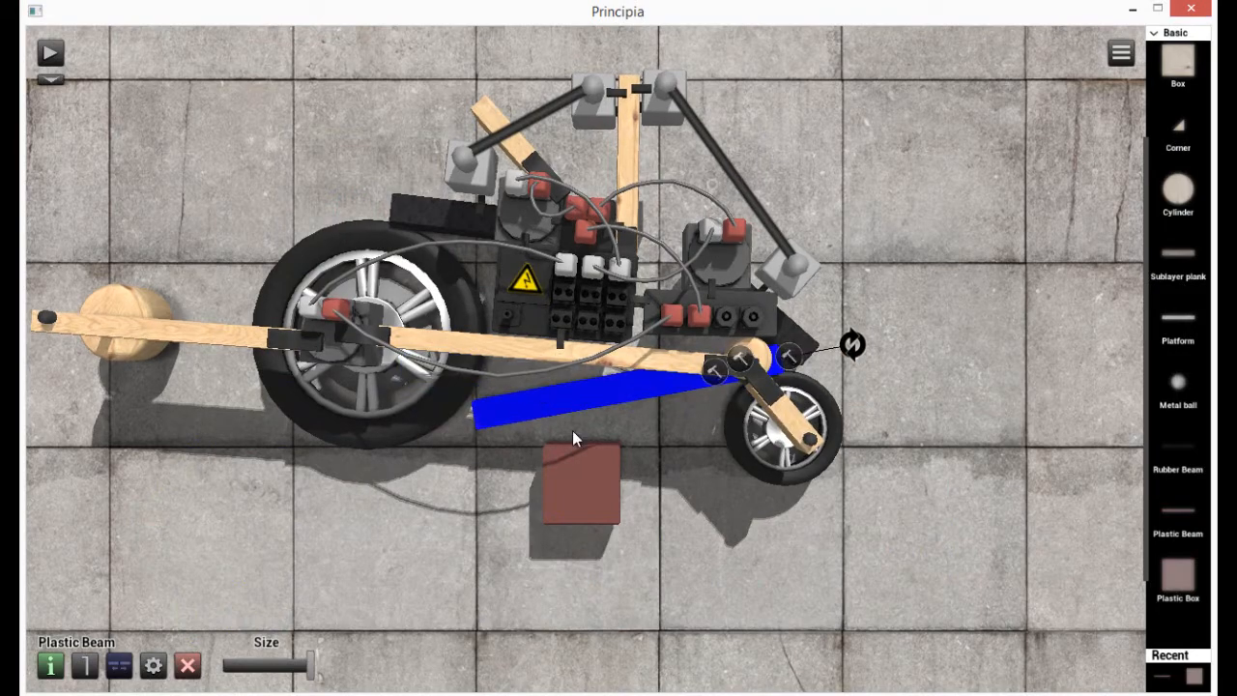
left_click(50, 52)
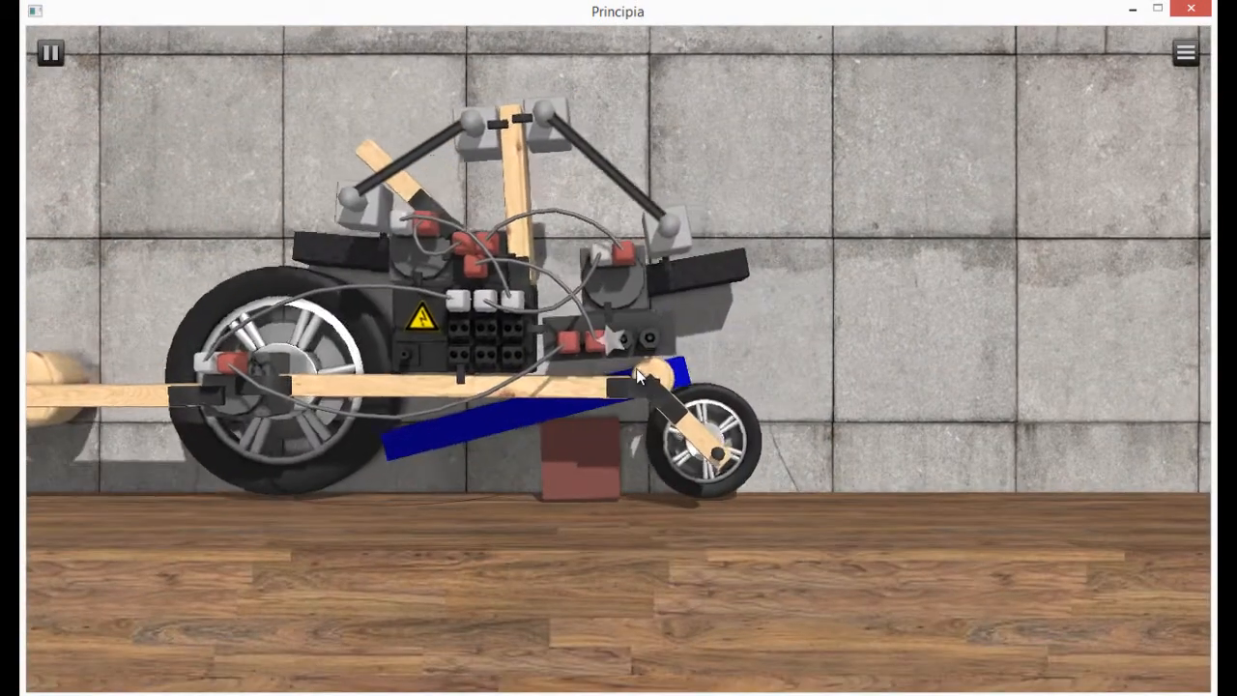
left_click(50, 52)
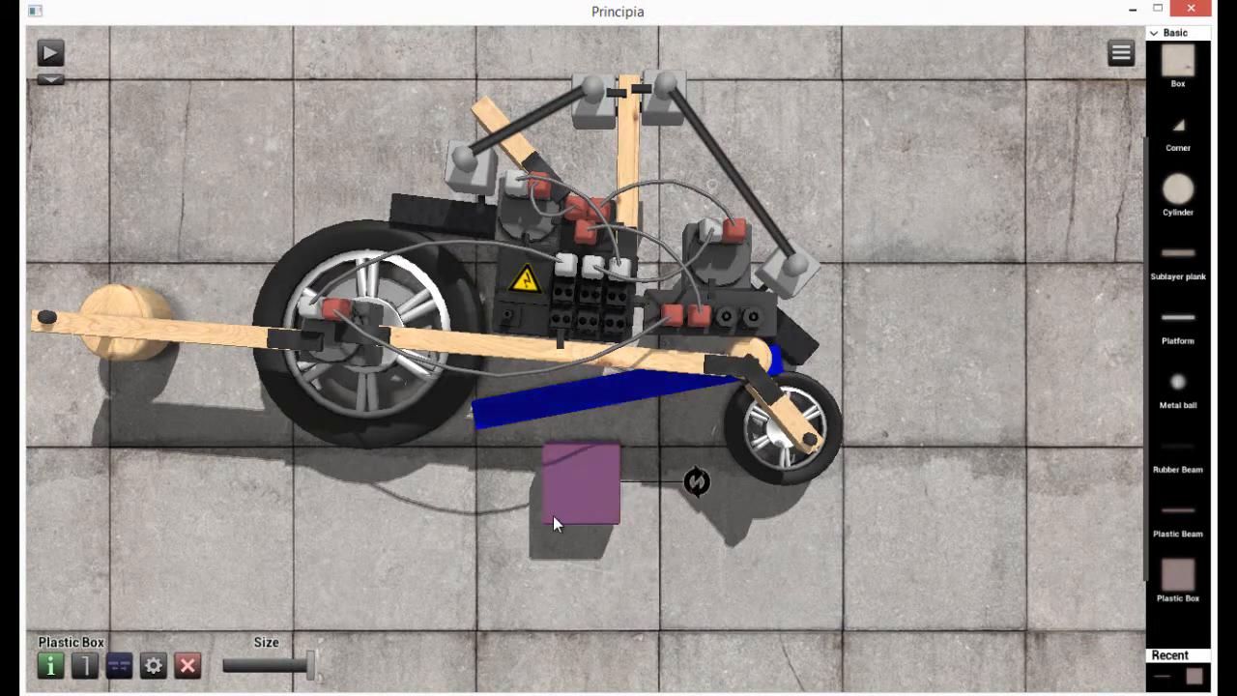
left_click(187, 664)
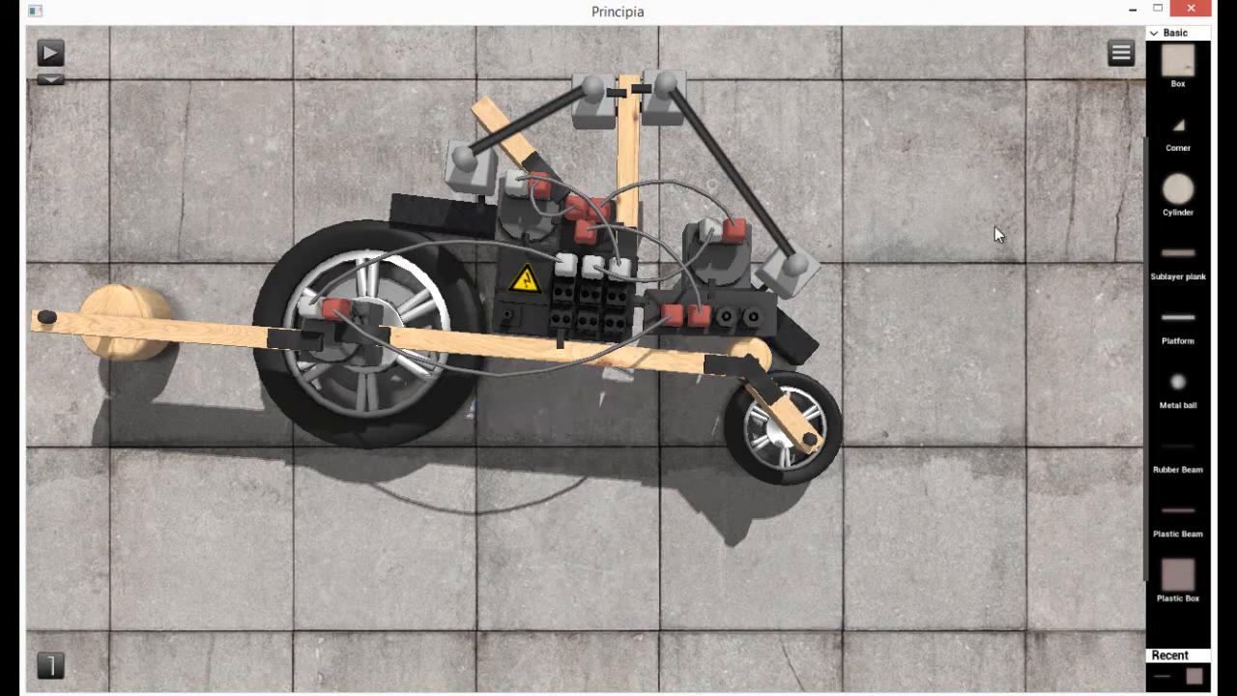
Place an RC Activator from the Interaction parts beside the rear wheel and start a test run.
left_click(1175, 32)
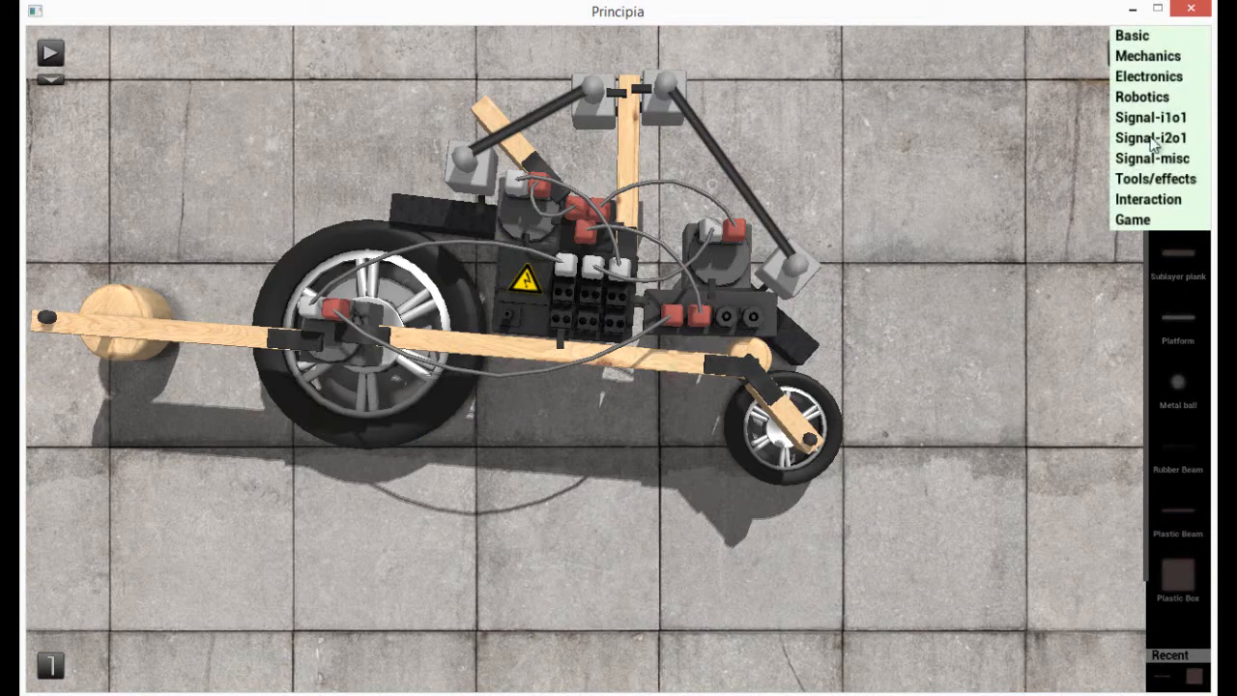
mouse_move(1174, 209)
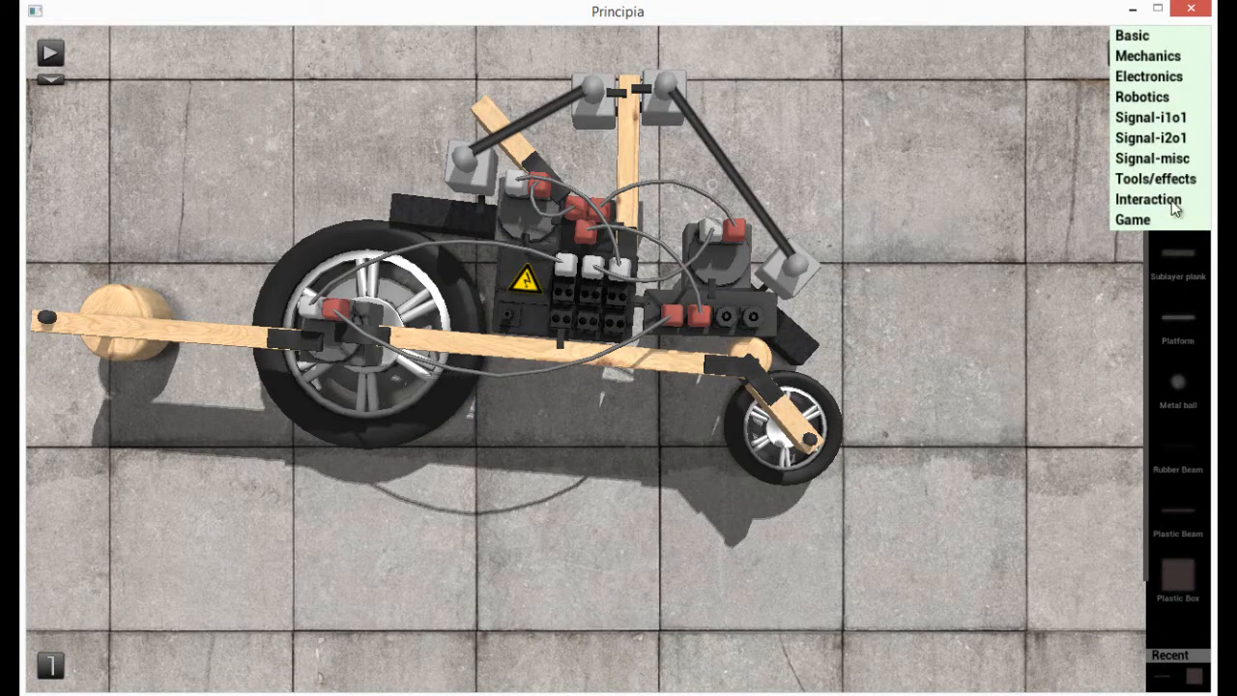
left_click(1149, 199)
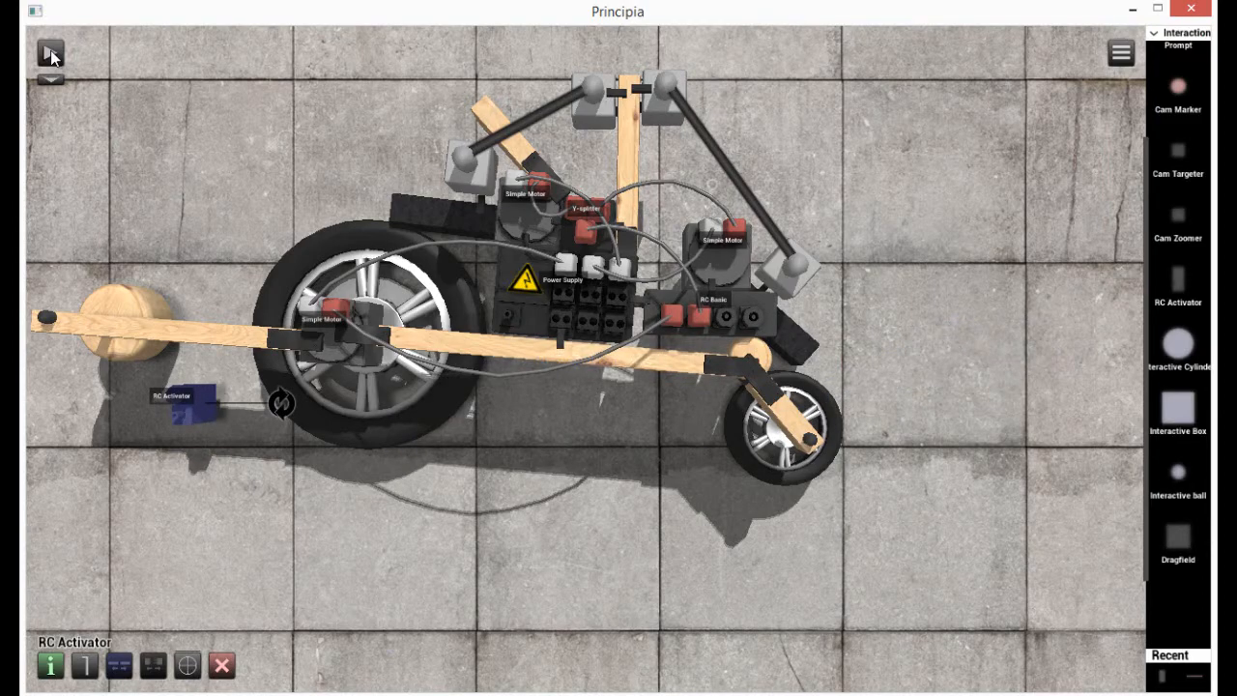
left_click(50, 52)
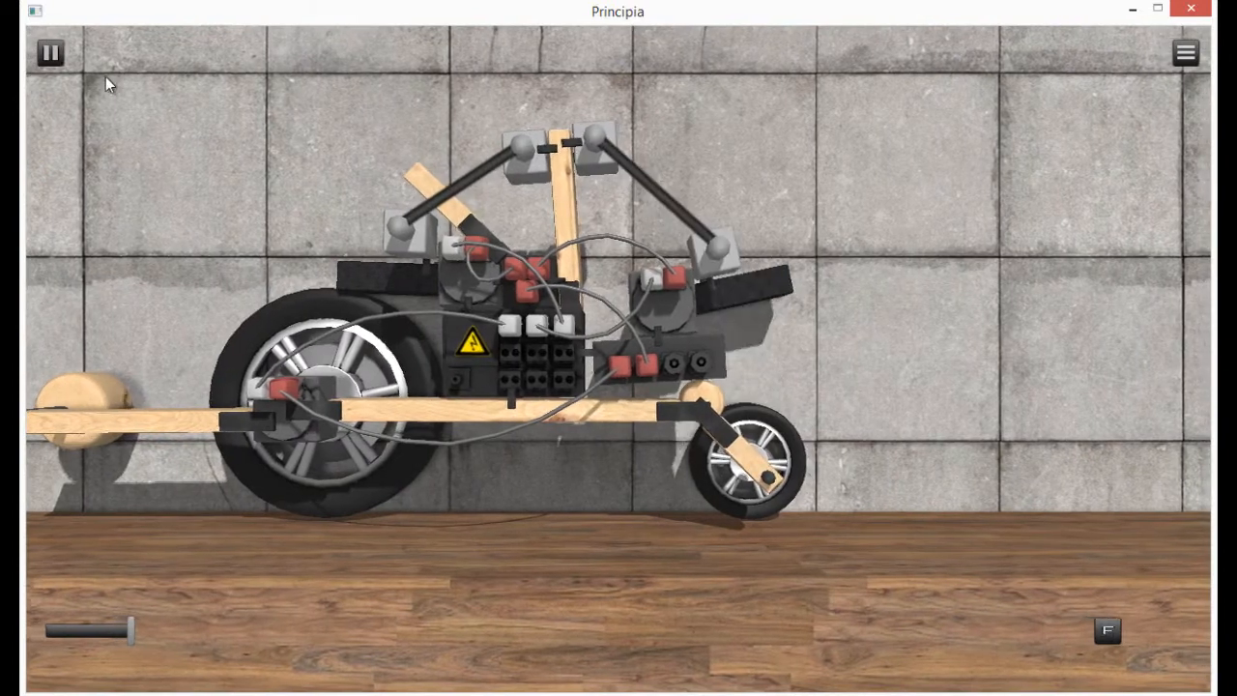
left_click(50, 52)
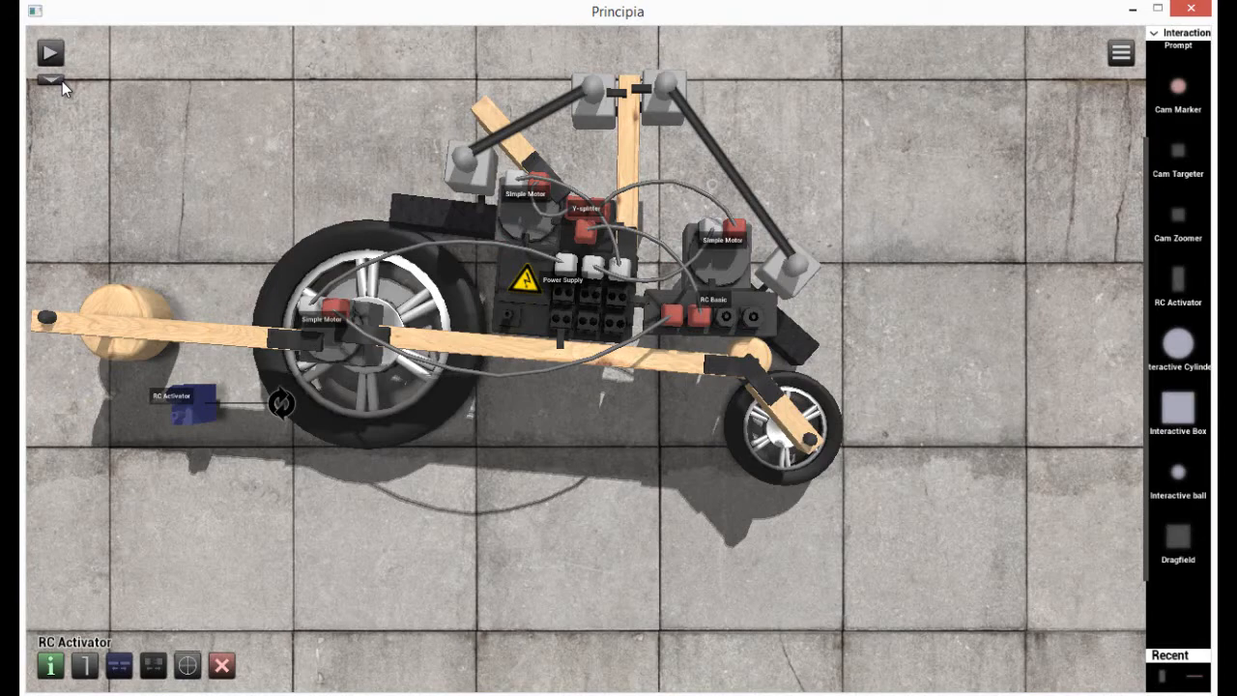
mouse_move(724, 102)
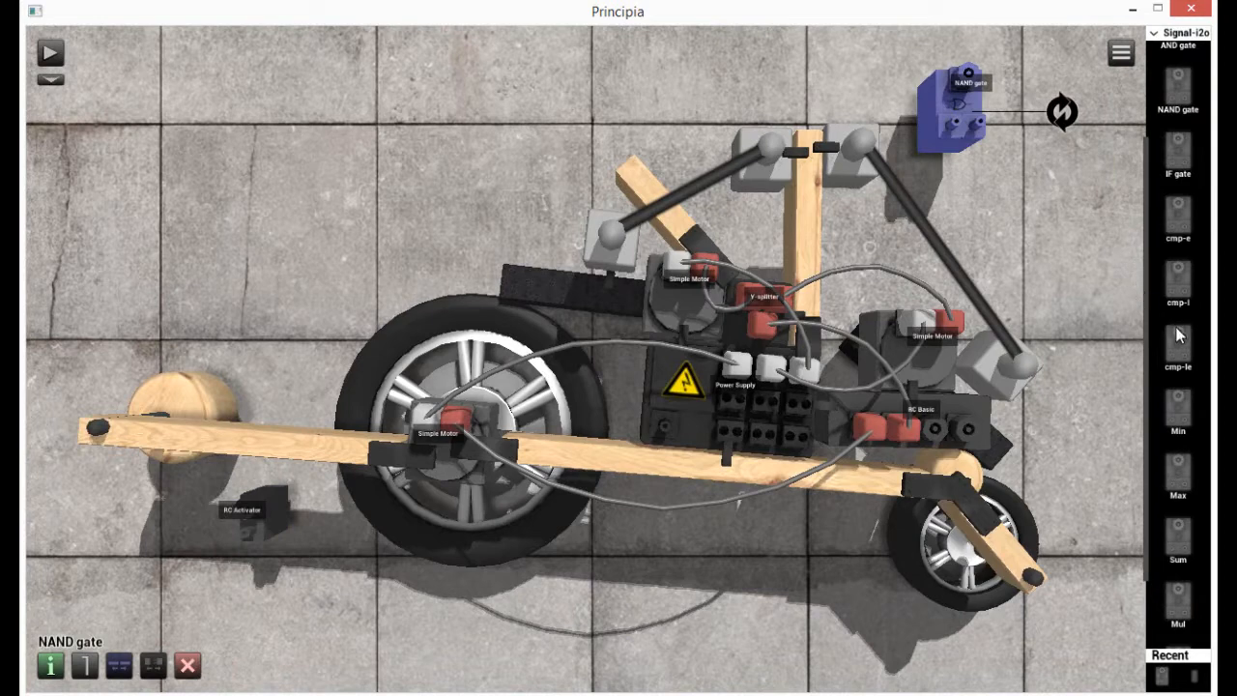
scroll("down", 3)
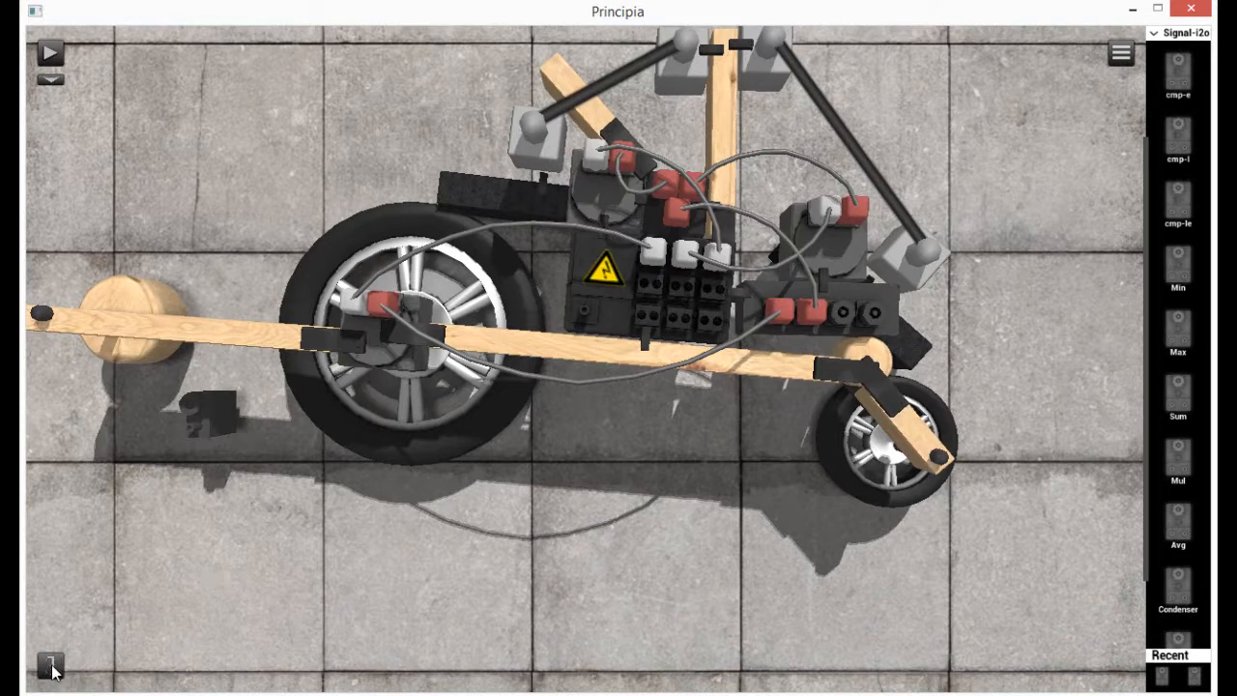
mouse_move(143, 644)
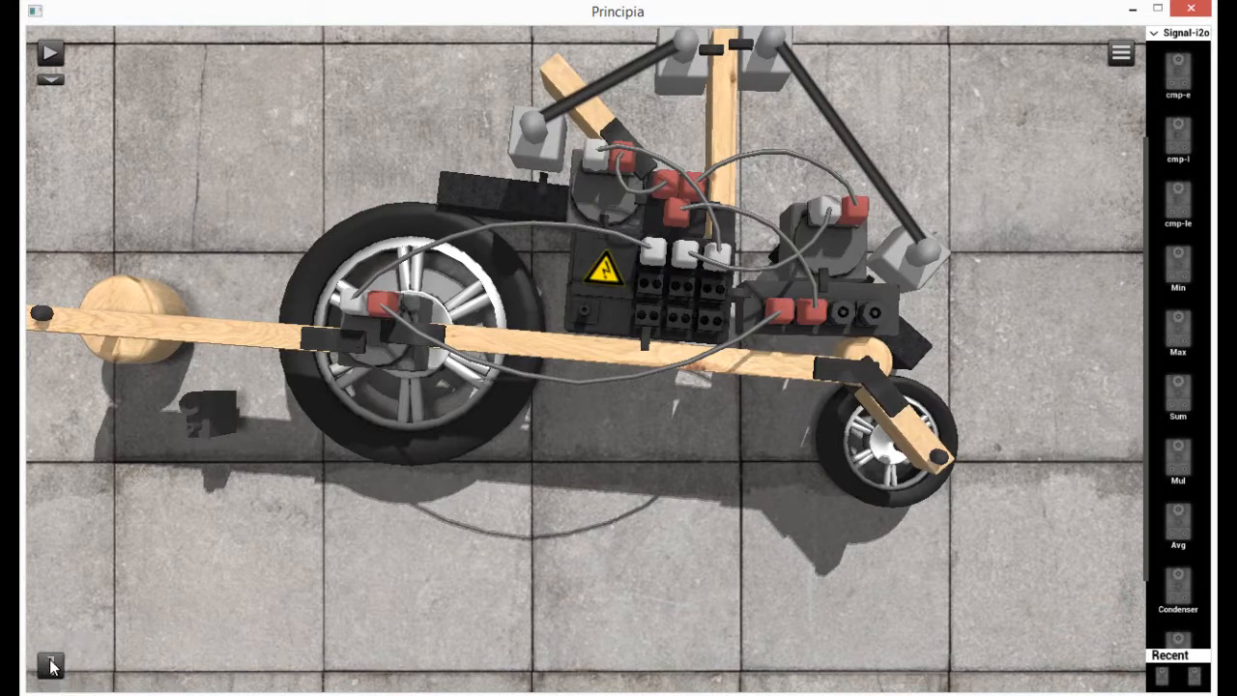
Switch to layer 2 and open the Level properties window.
left_click(50, 665)
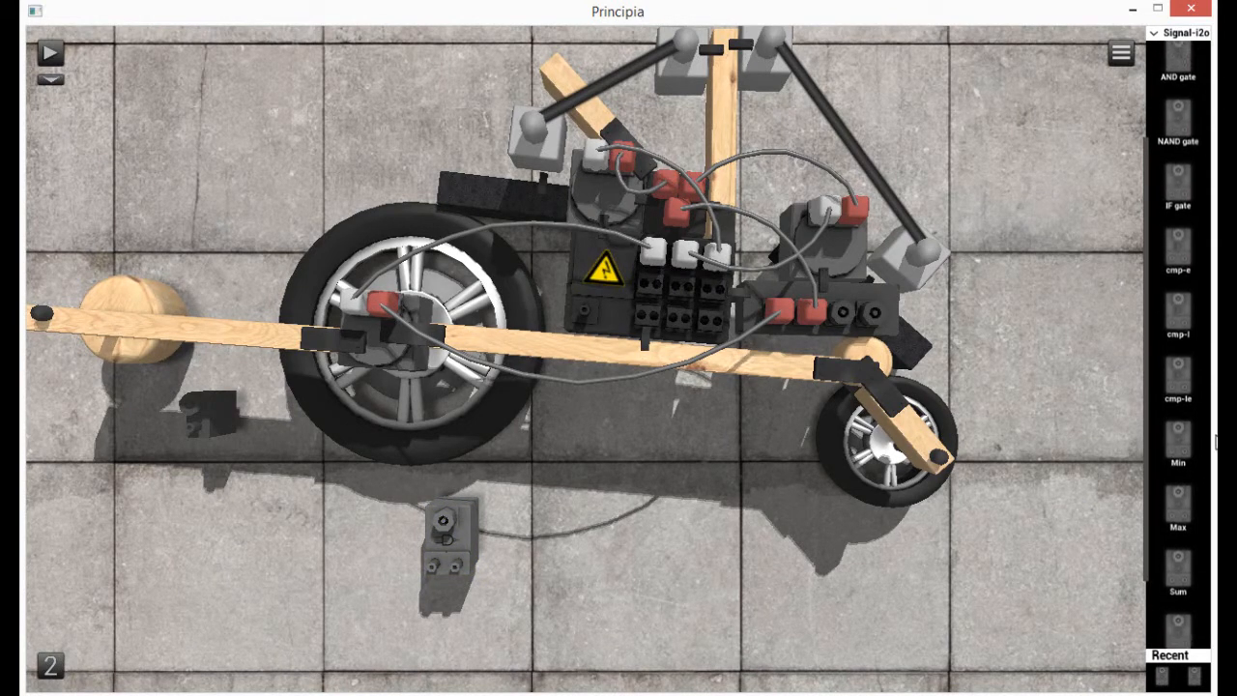
left_click(474, 536)
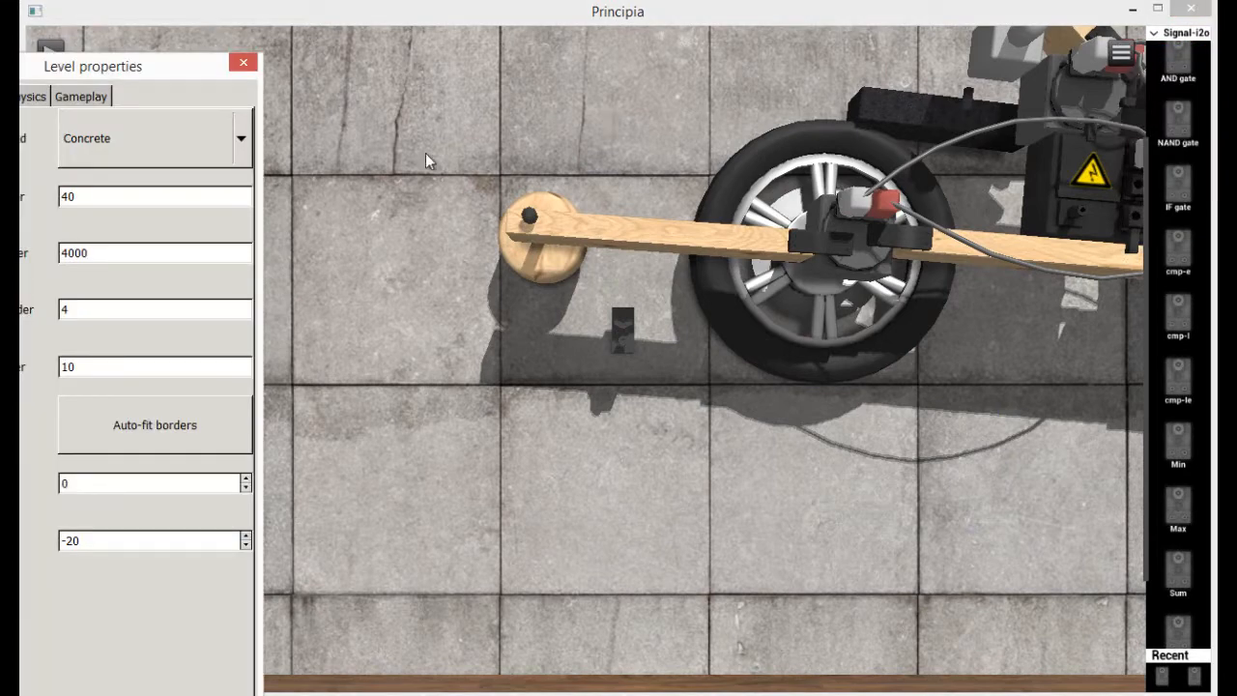
On the Info tab, start the level name with 'Youtube Tutorials'.
left_click(80, 96)
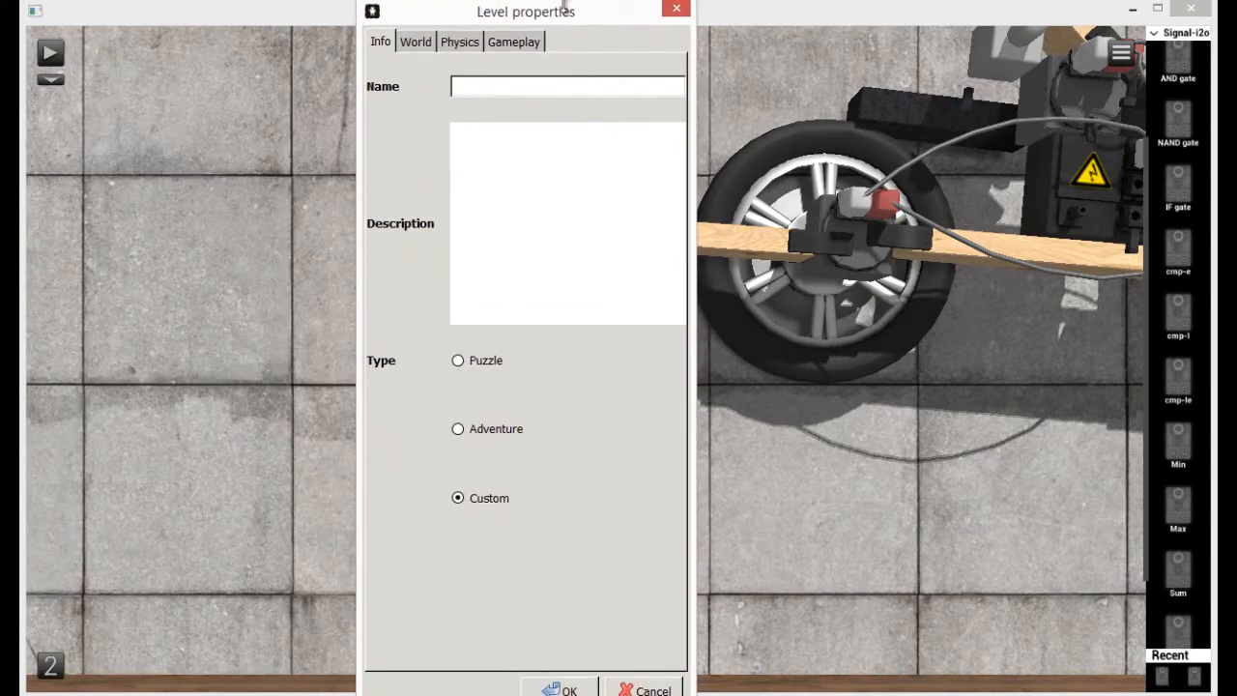
left_click(567, 86)
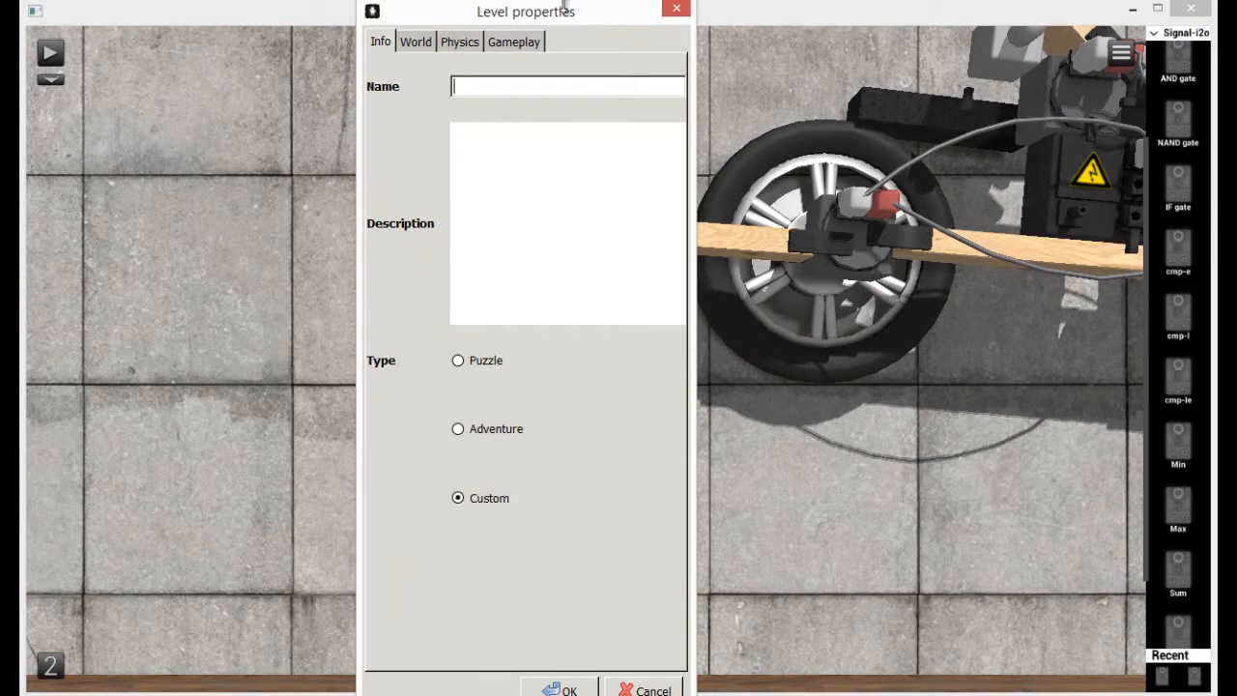
type("Youtube to")
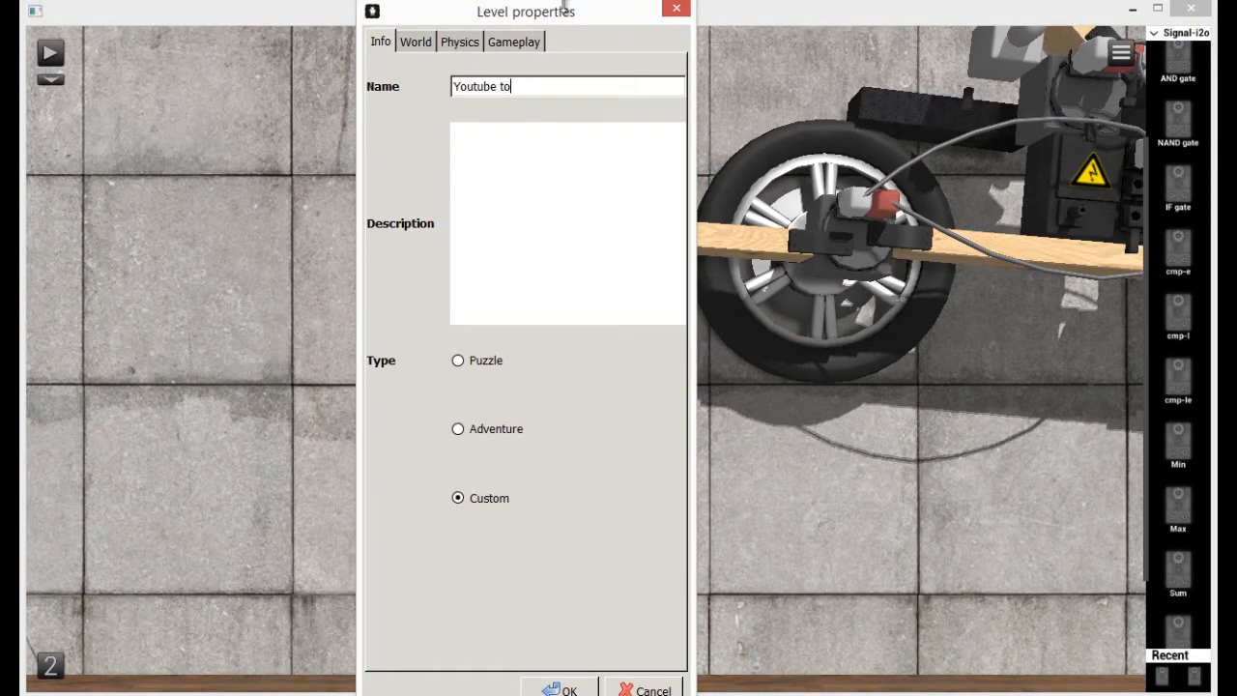
type("Youtube T")
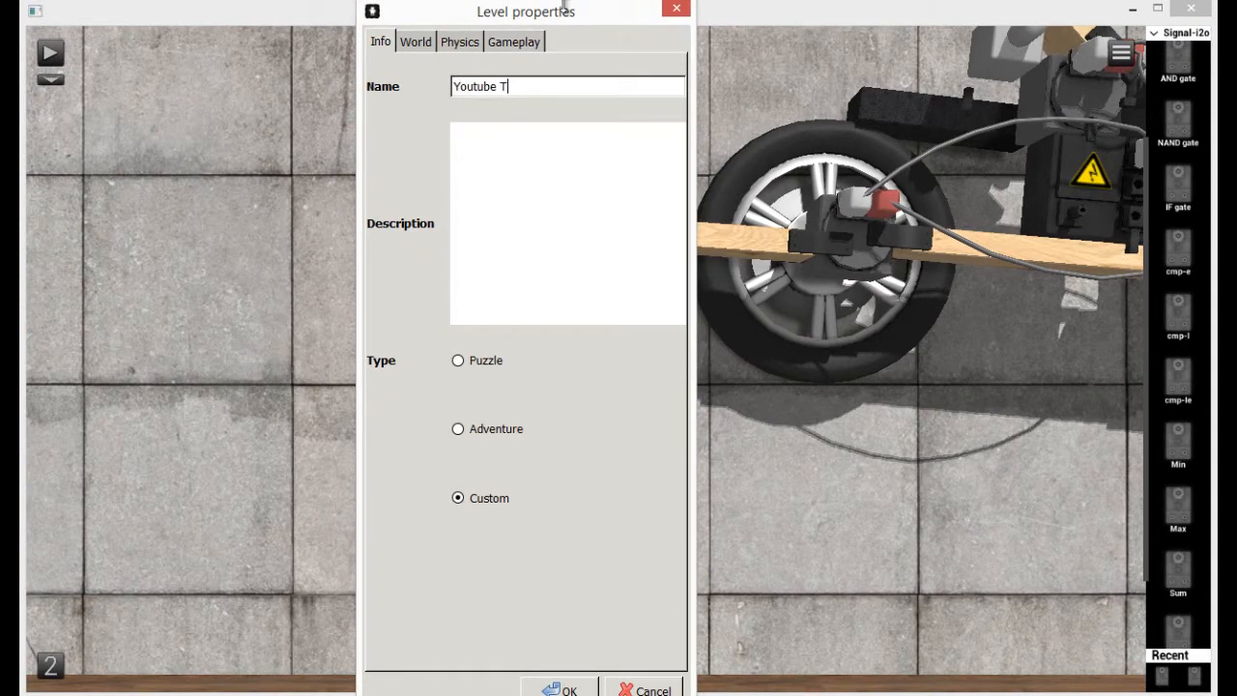
type("utorials")
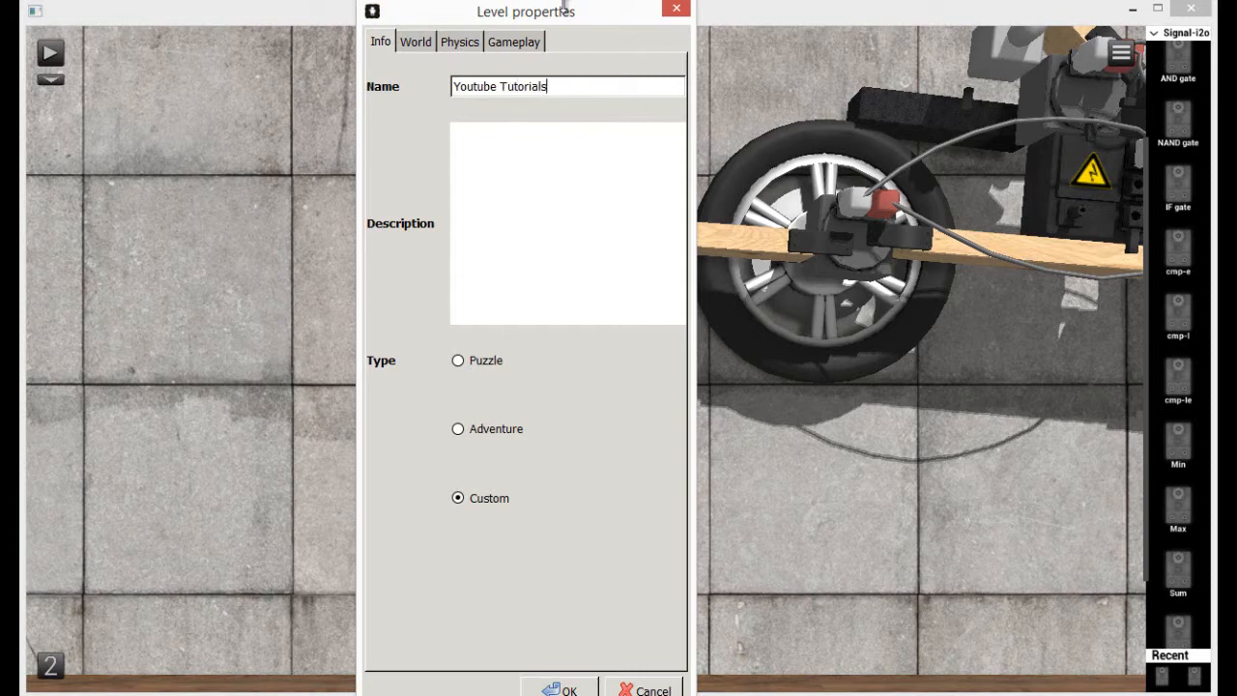
type("\" \"")
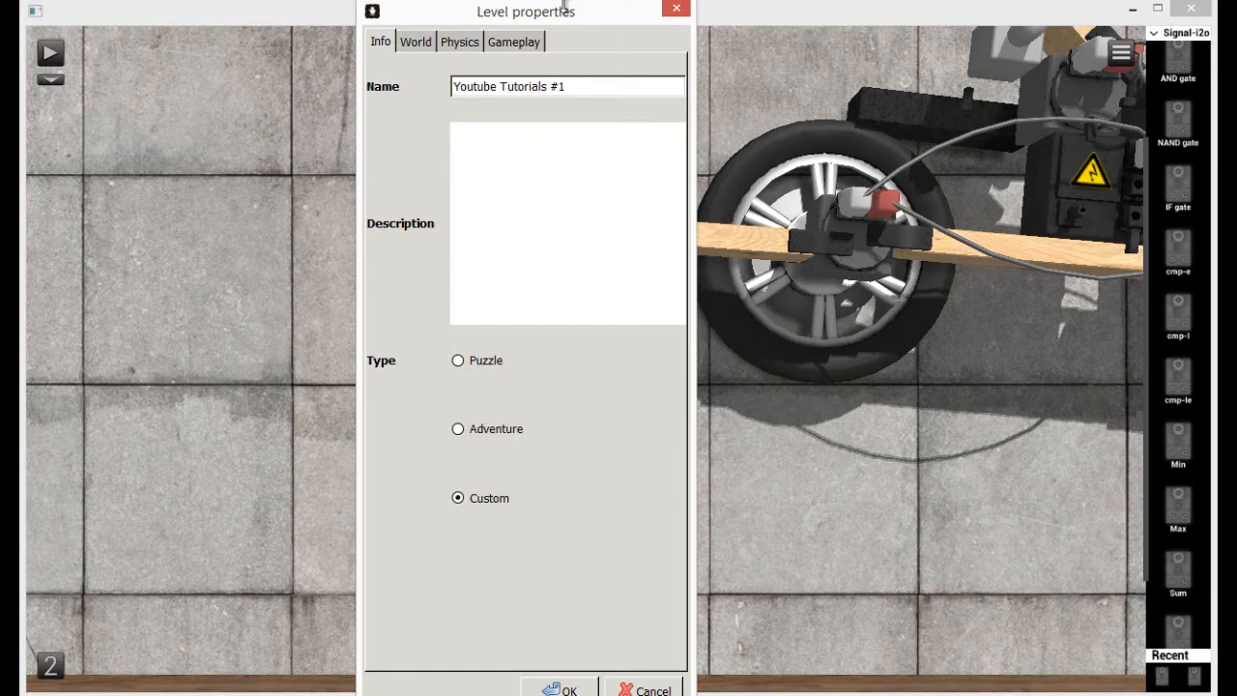
Finish the name as 'Youtube Tutorials #1, Basic Car With Breaks', correcting the typo.
type(", B")
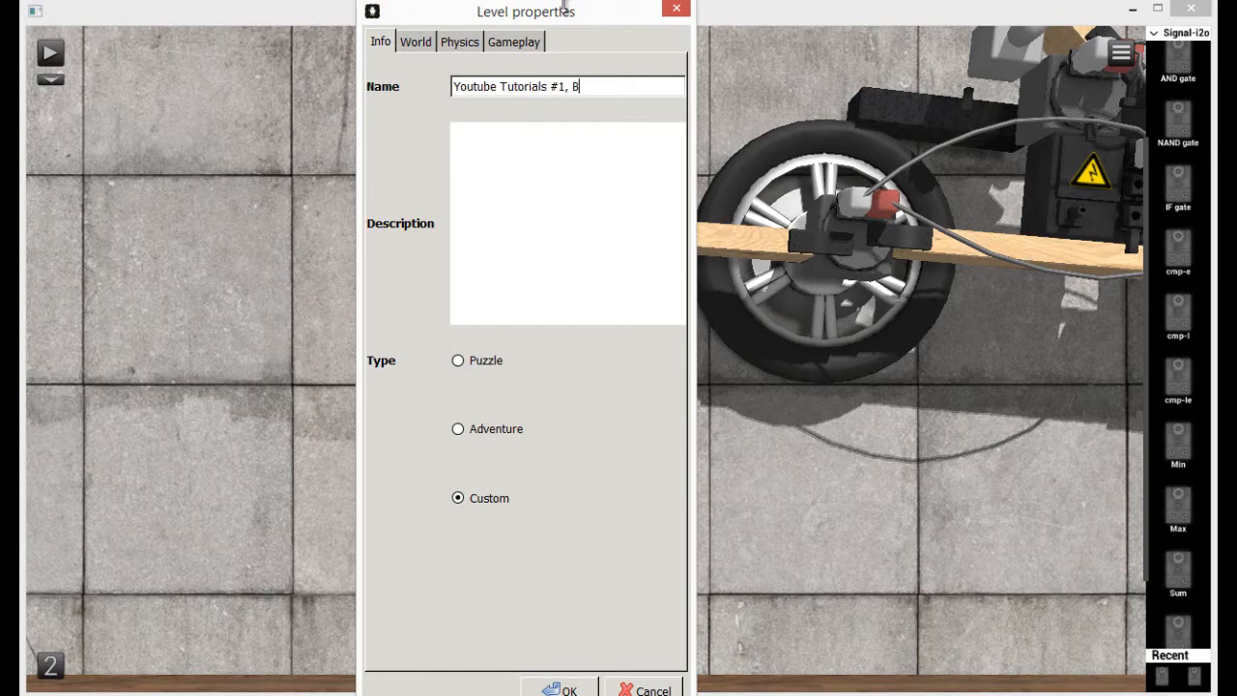
type("asic")
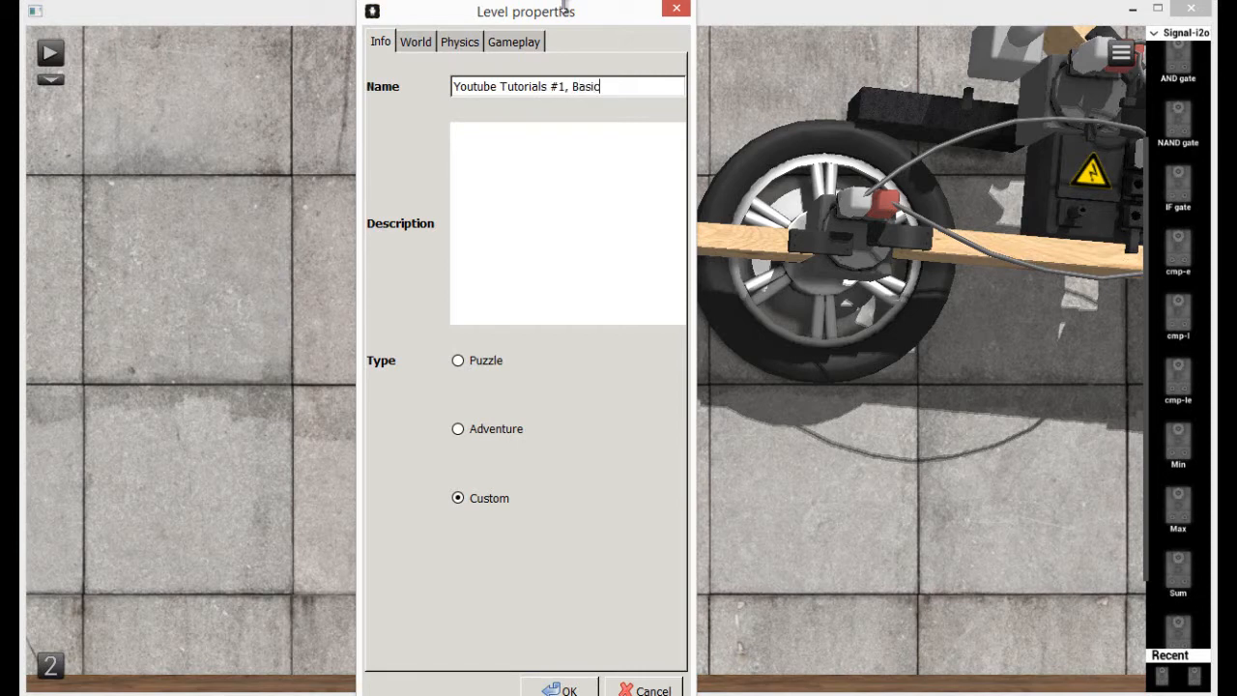
type("Car with")
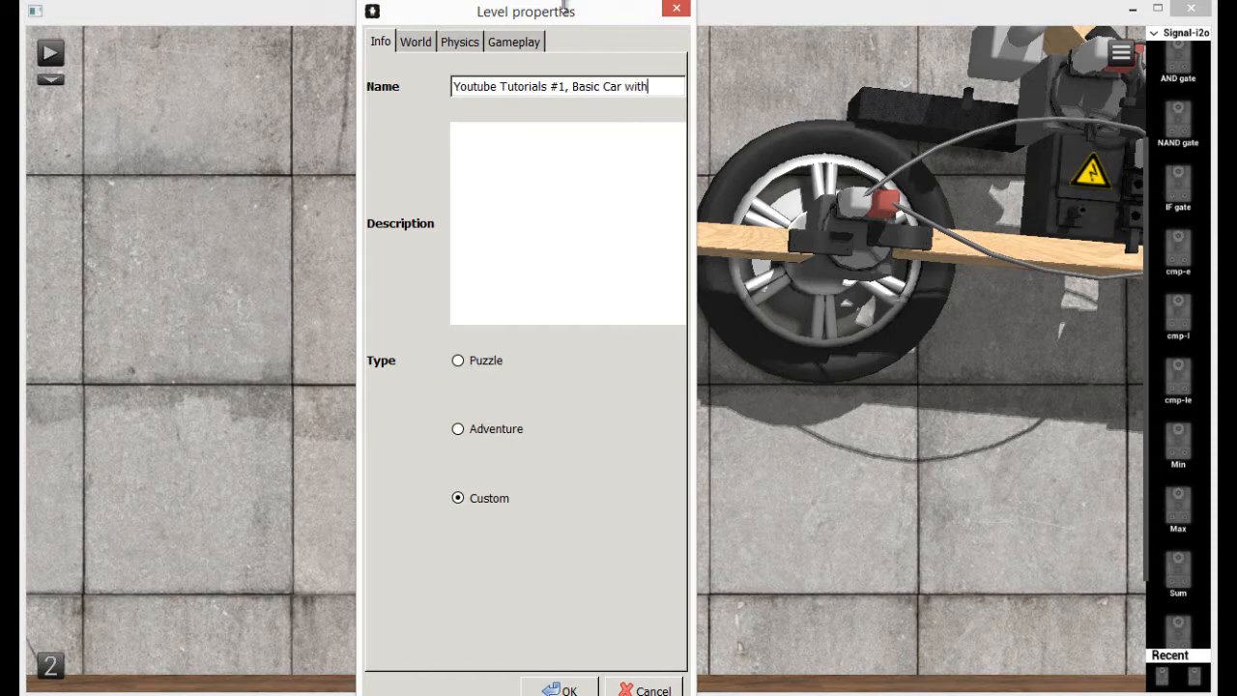
key("backspace")
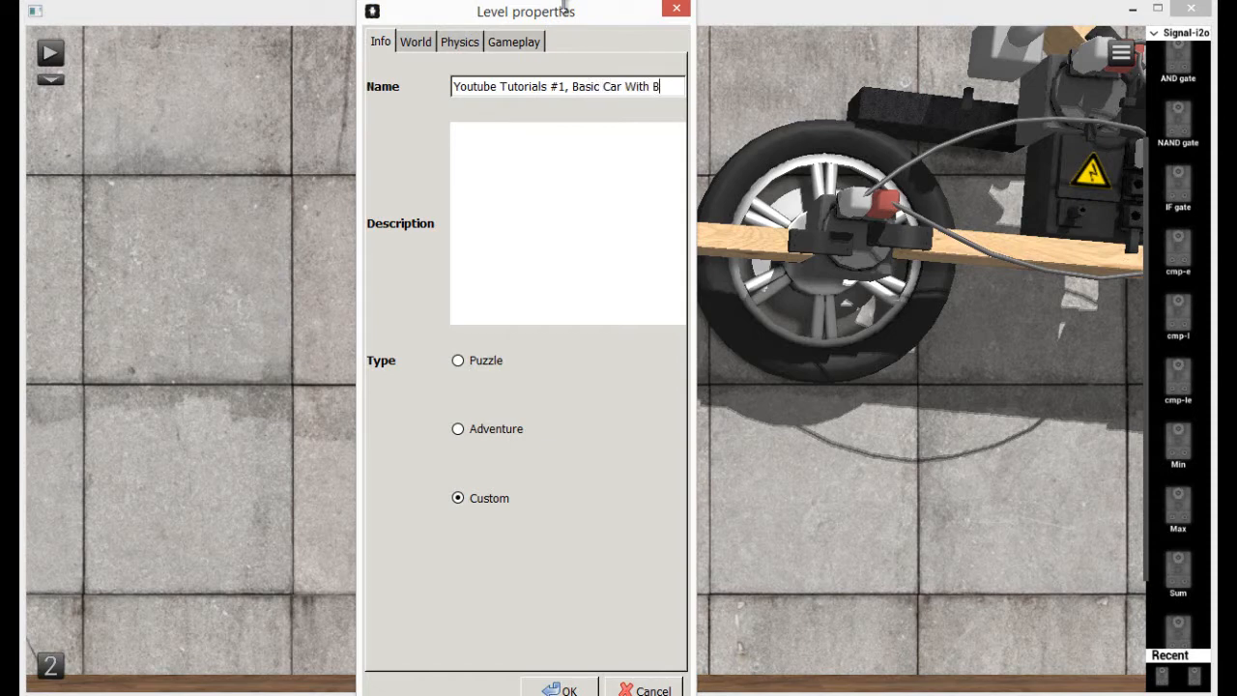
type("reaks")
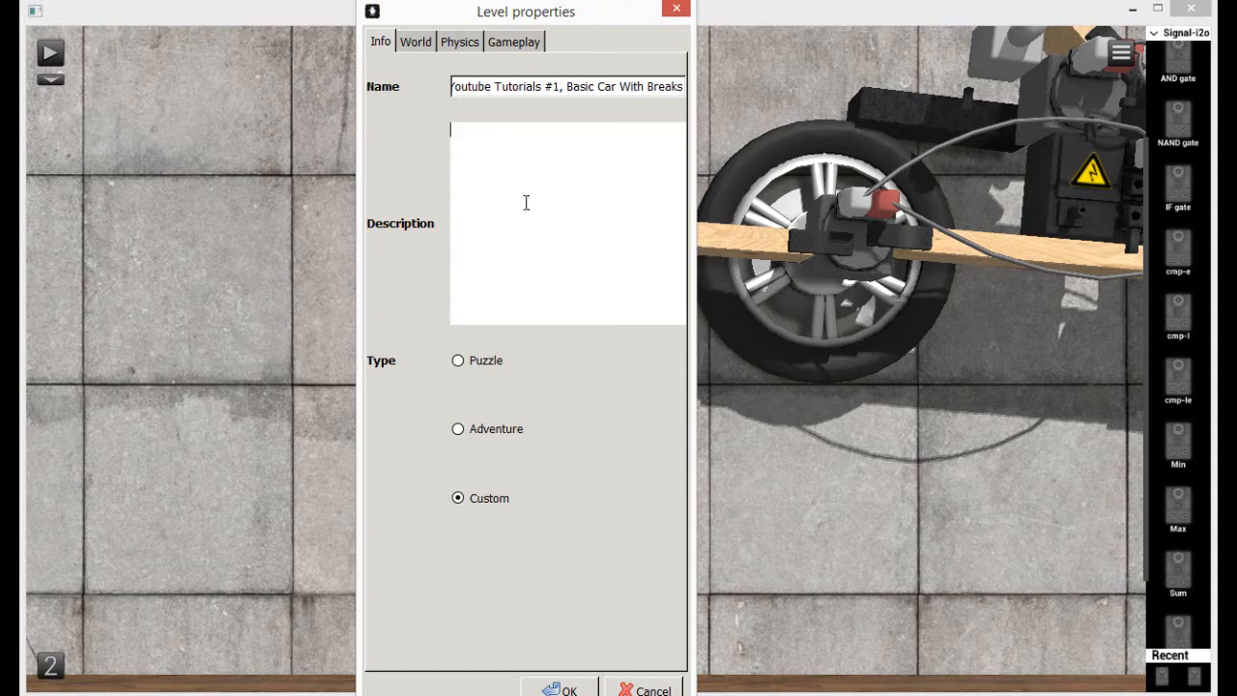
type("HEy vgu")
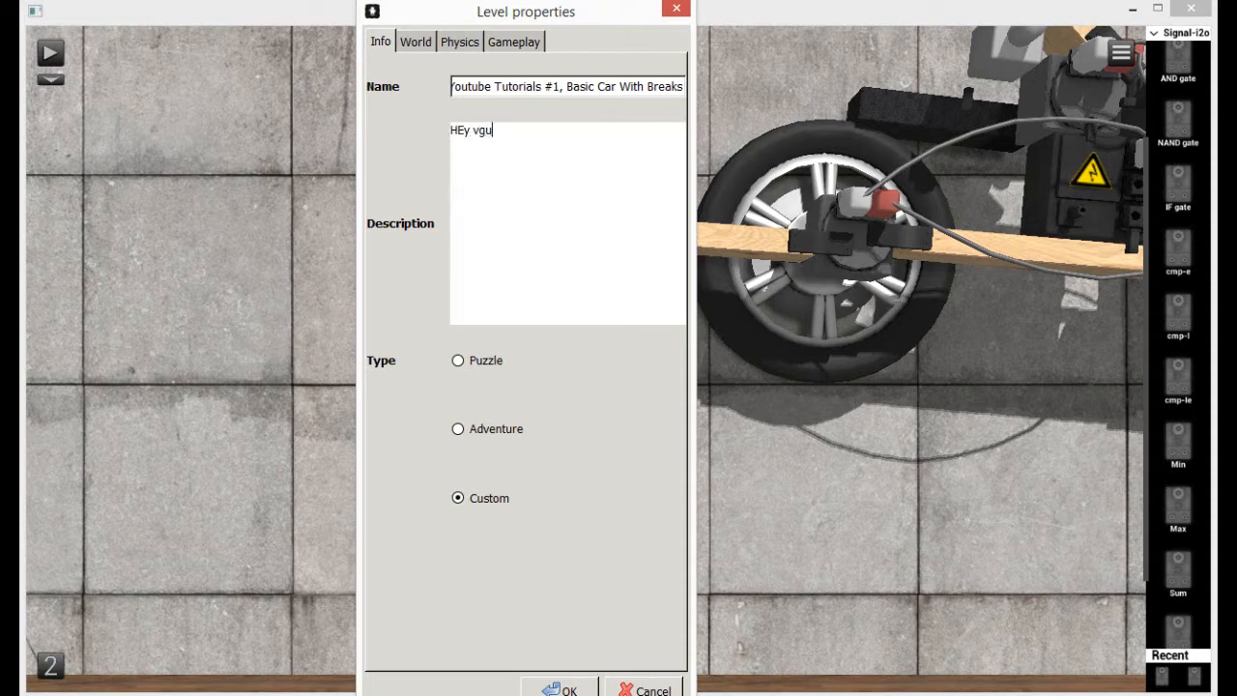
key("ctrl+a")
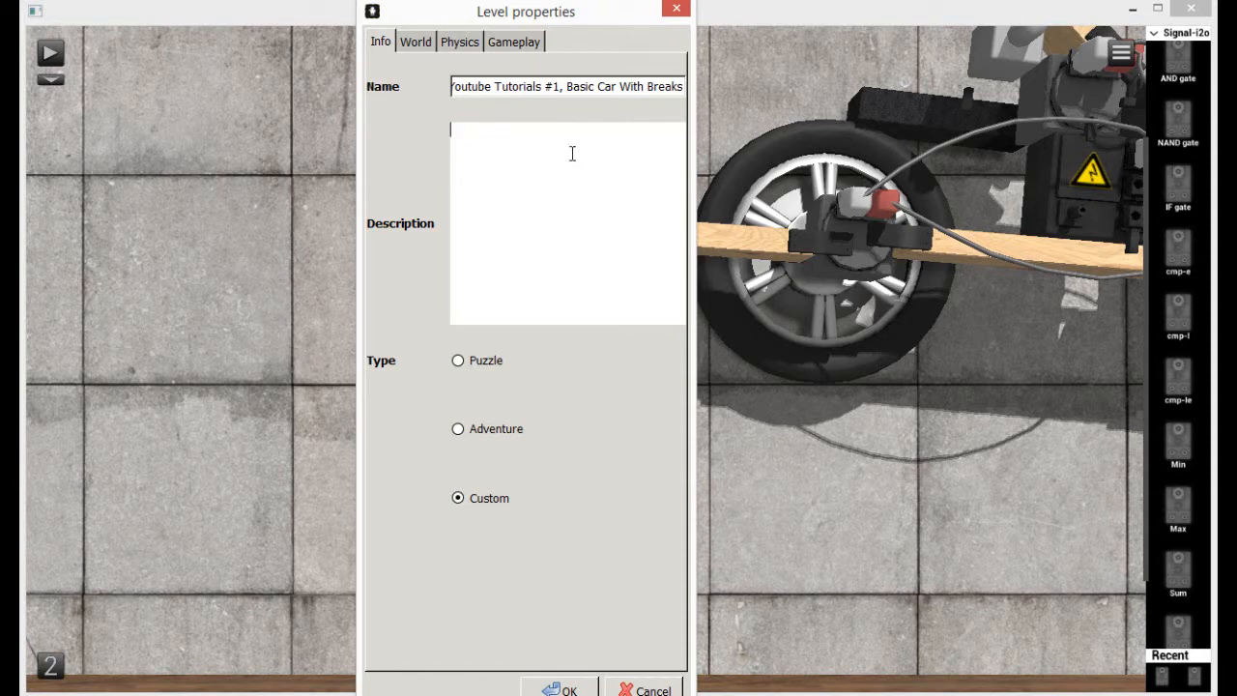
mouse_move(595, 297)
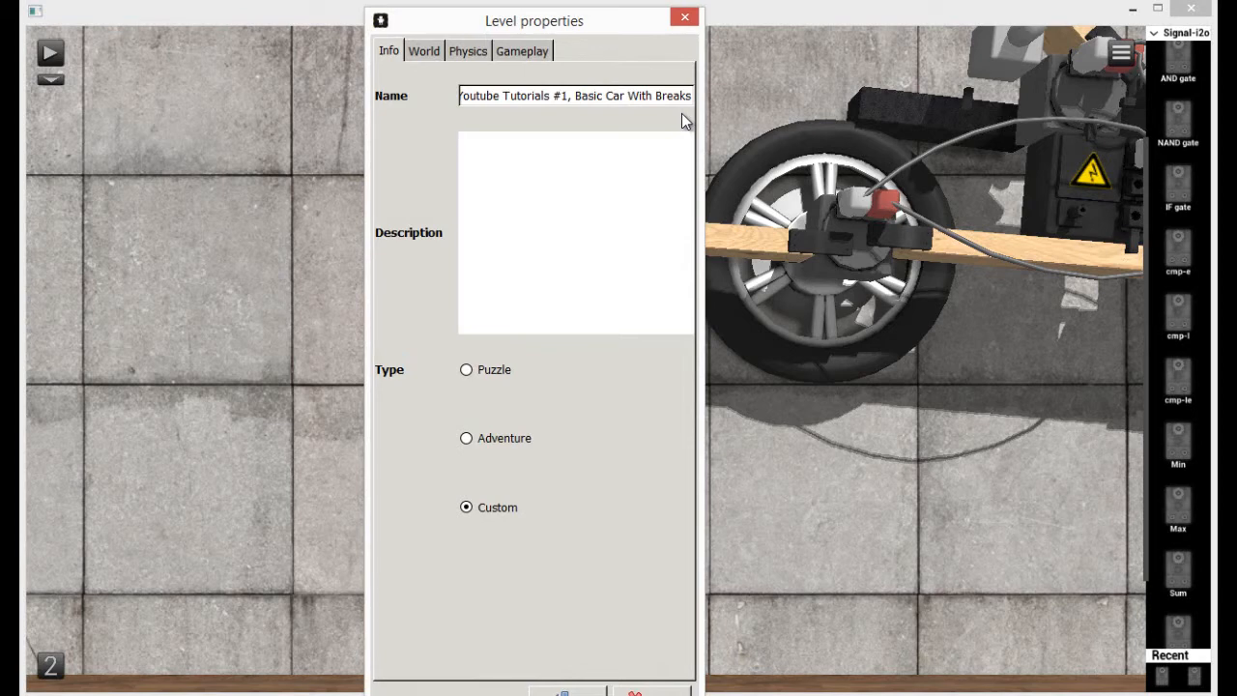
left_click(575, 140)
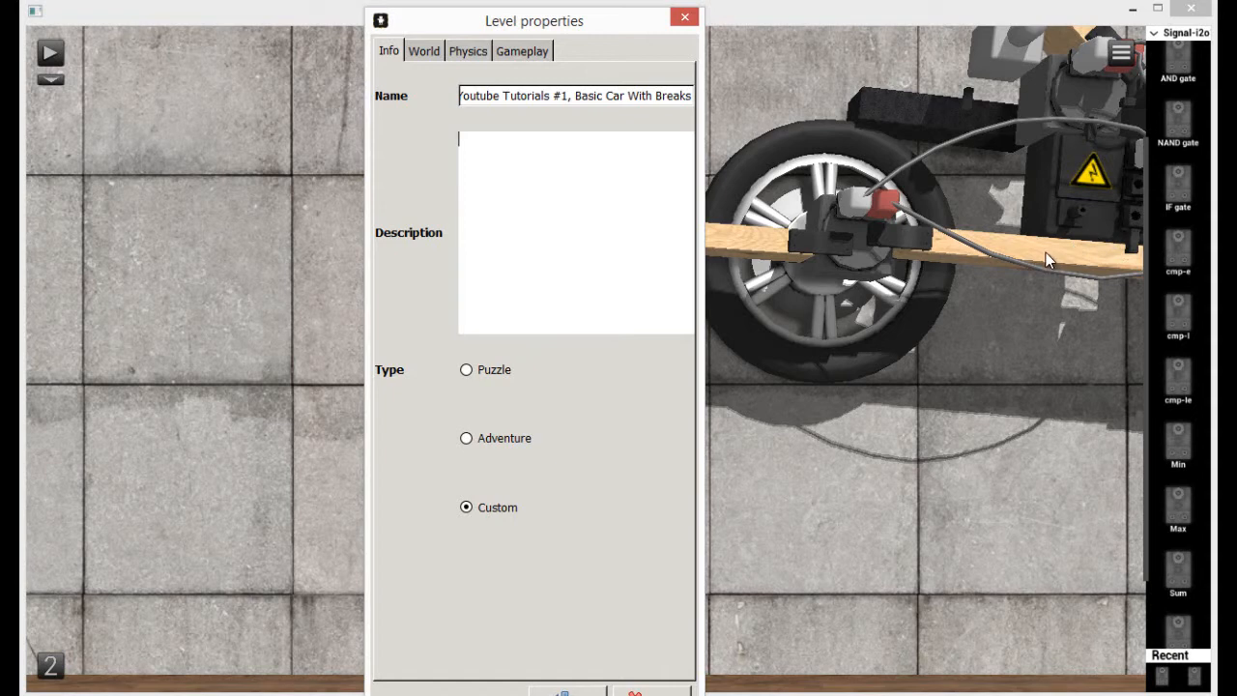
mouse_move(1036, 263)
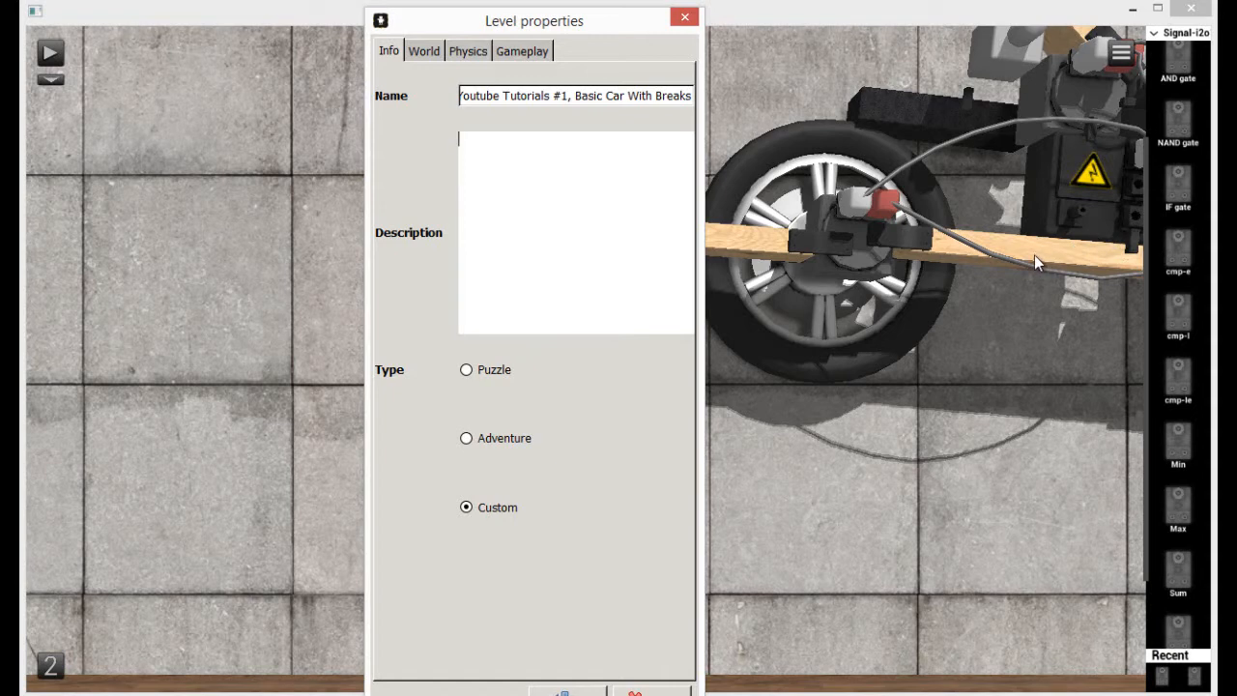
mouse_move(1008, 230)
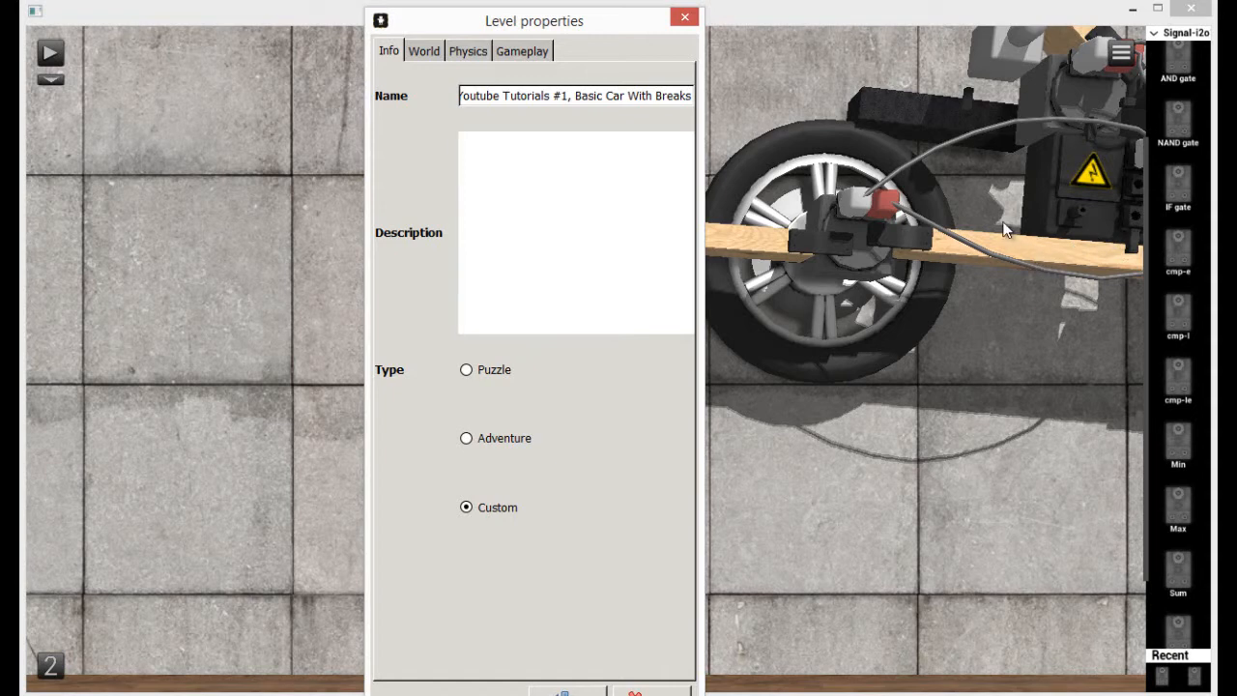
left_click(575, 140)
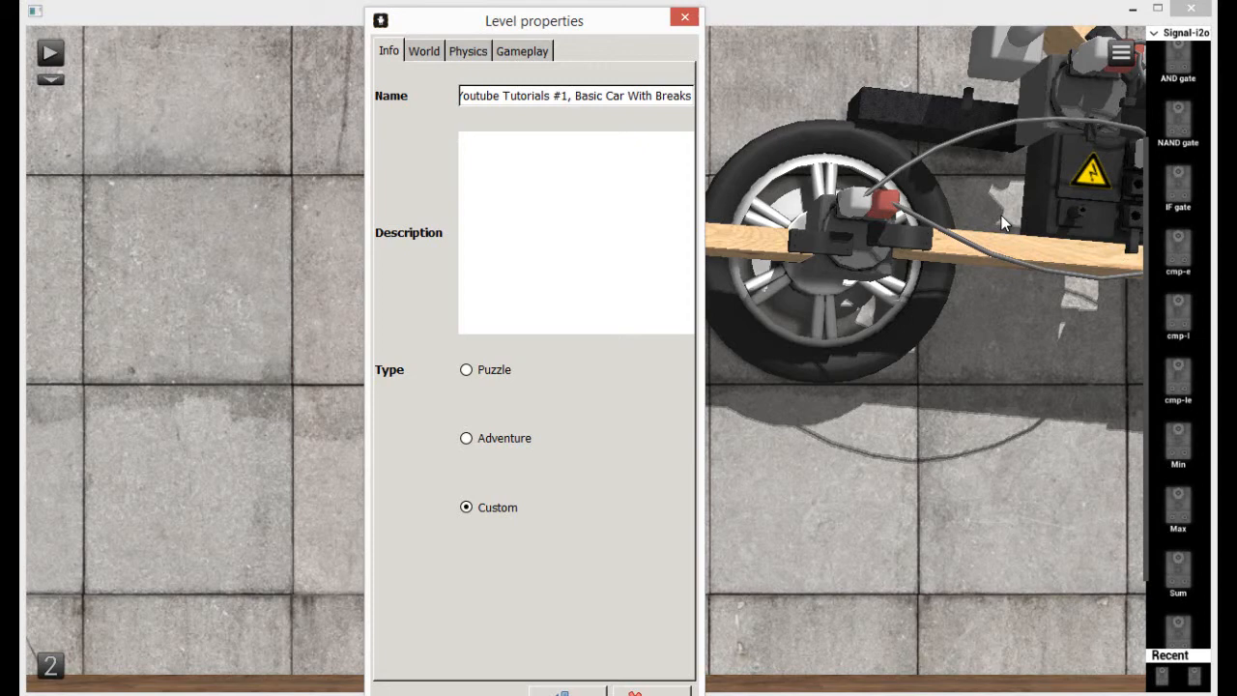
left_click(575, 138)
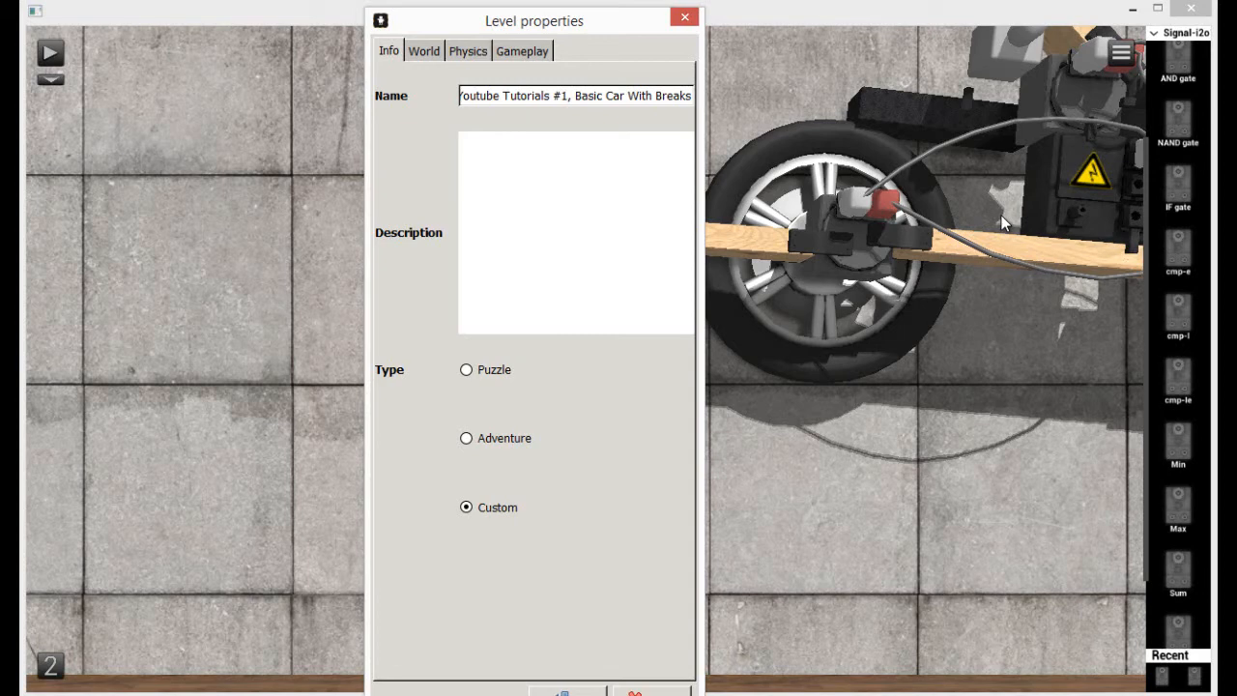
left_click(575, 138)
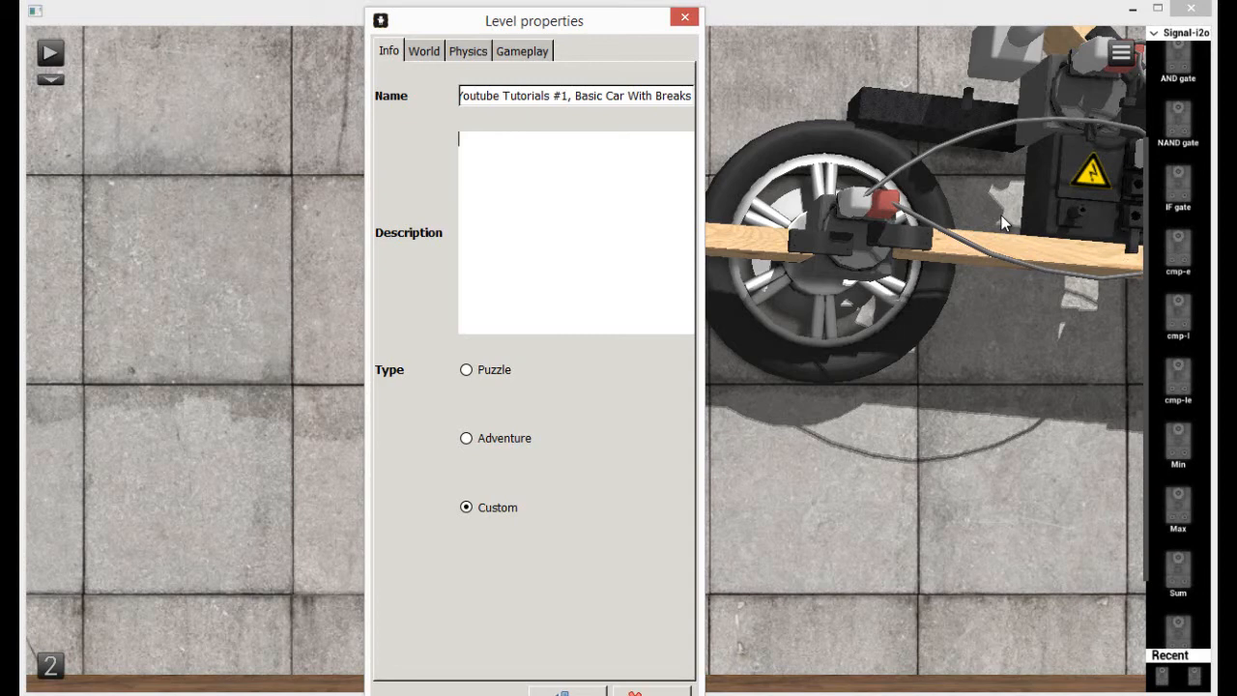
mouse_move(1213, 370)
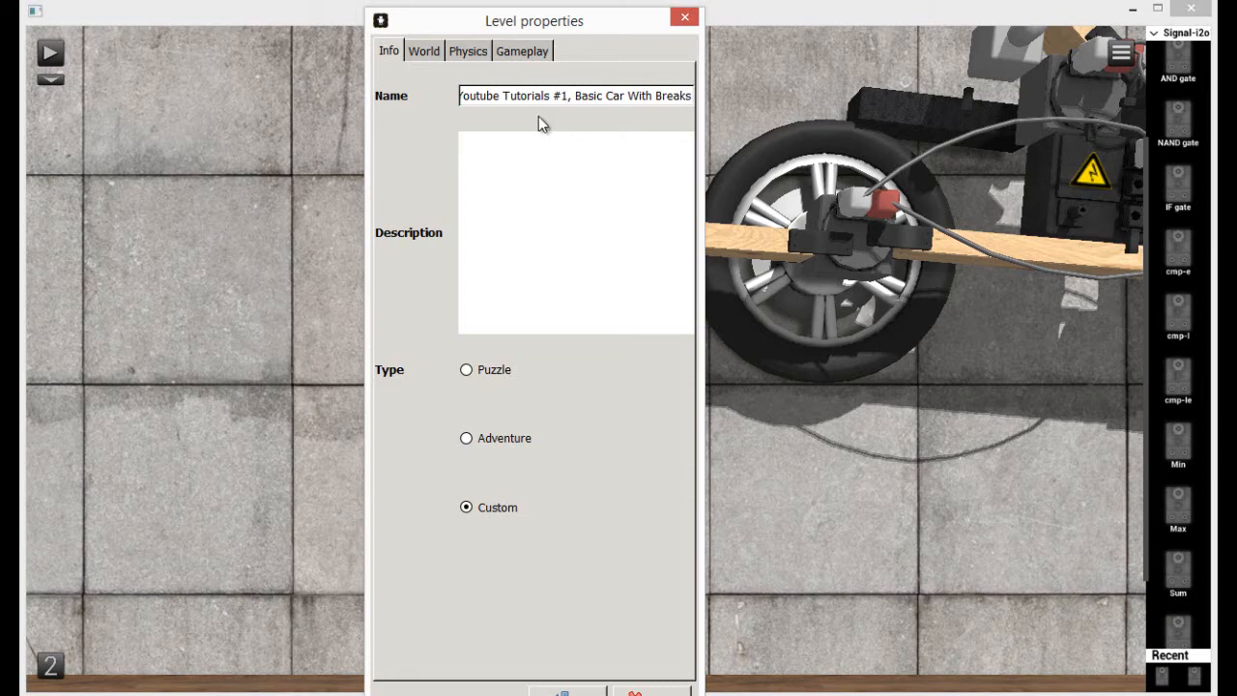
left_click(575, 138)
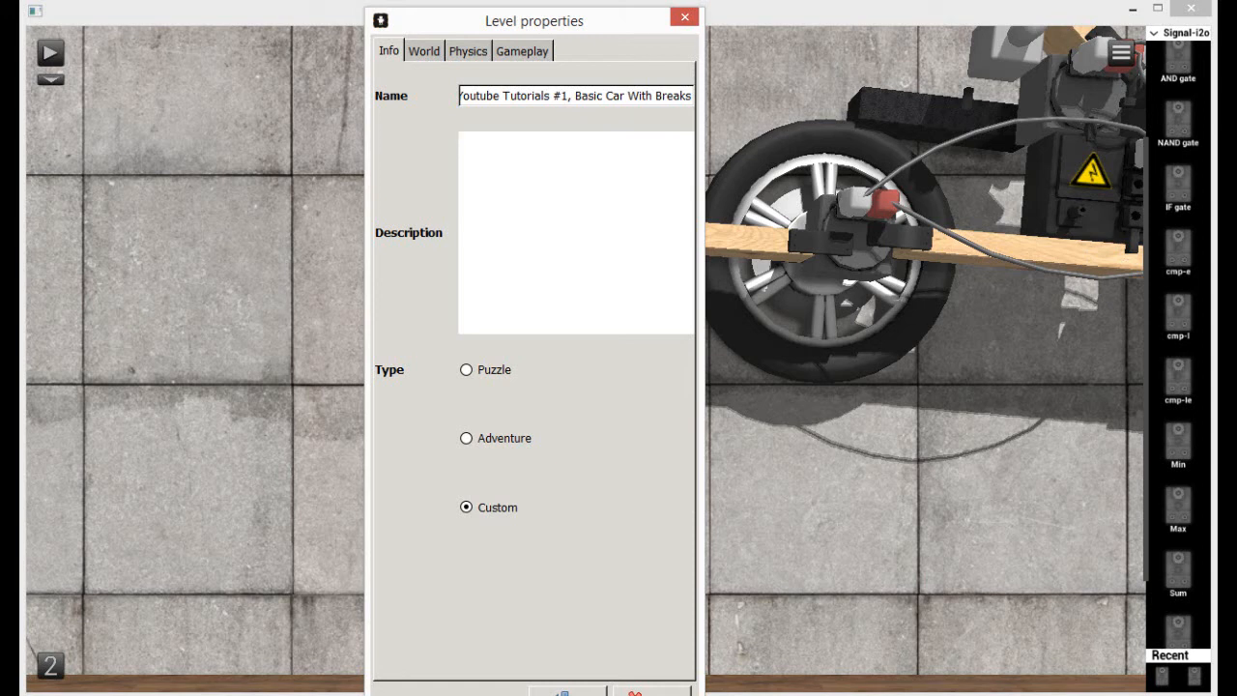
left_click(575, 138)
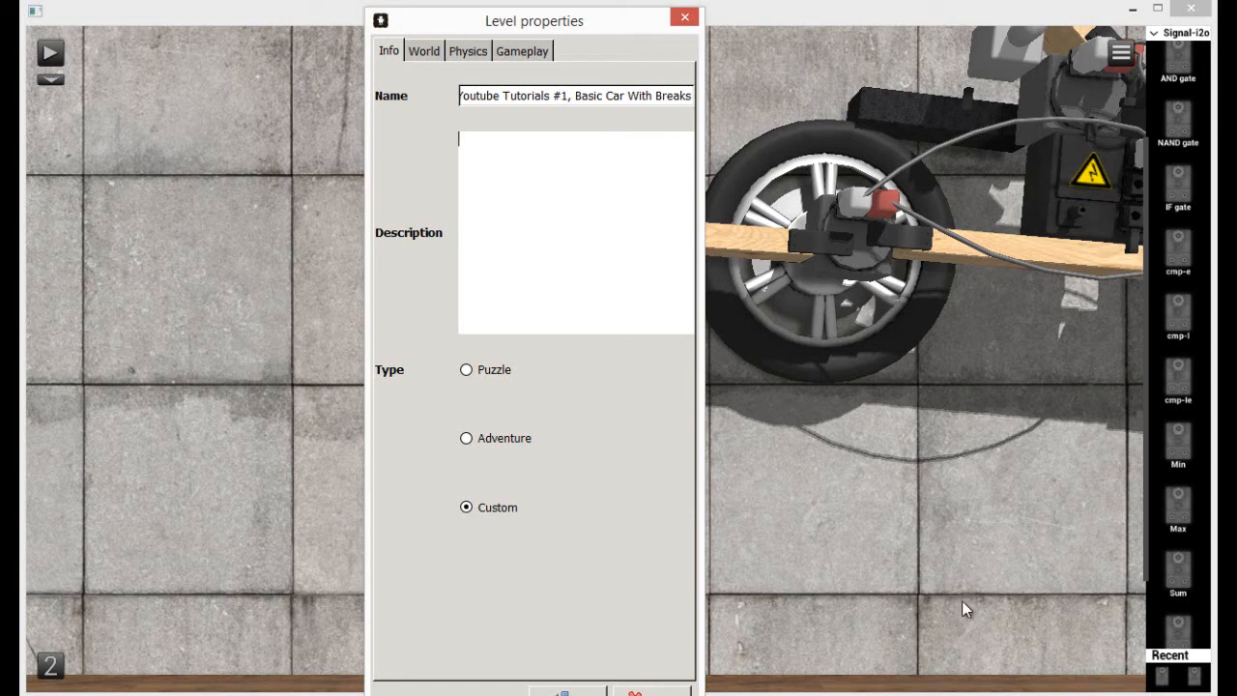